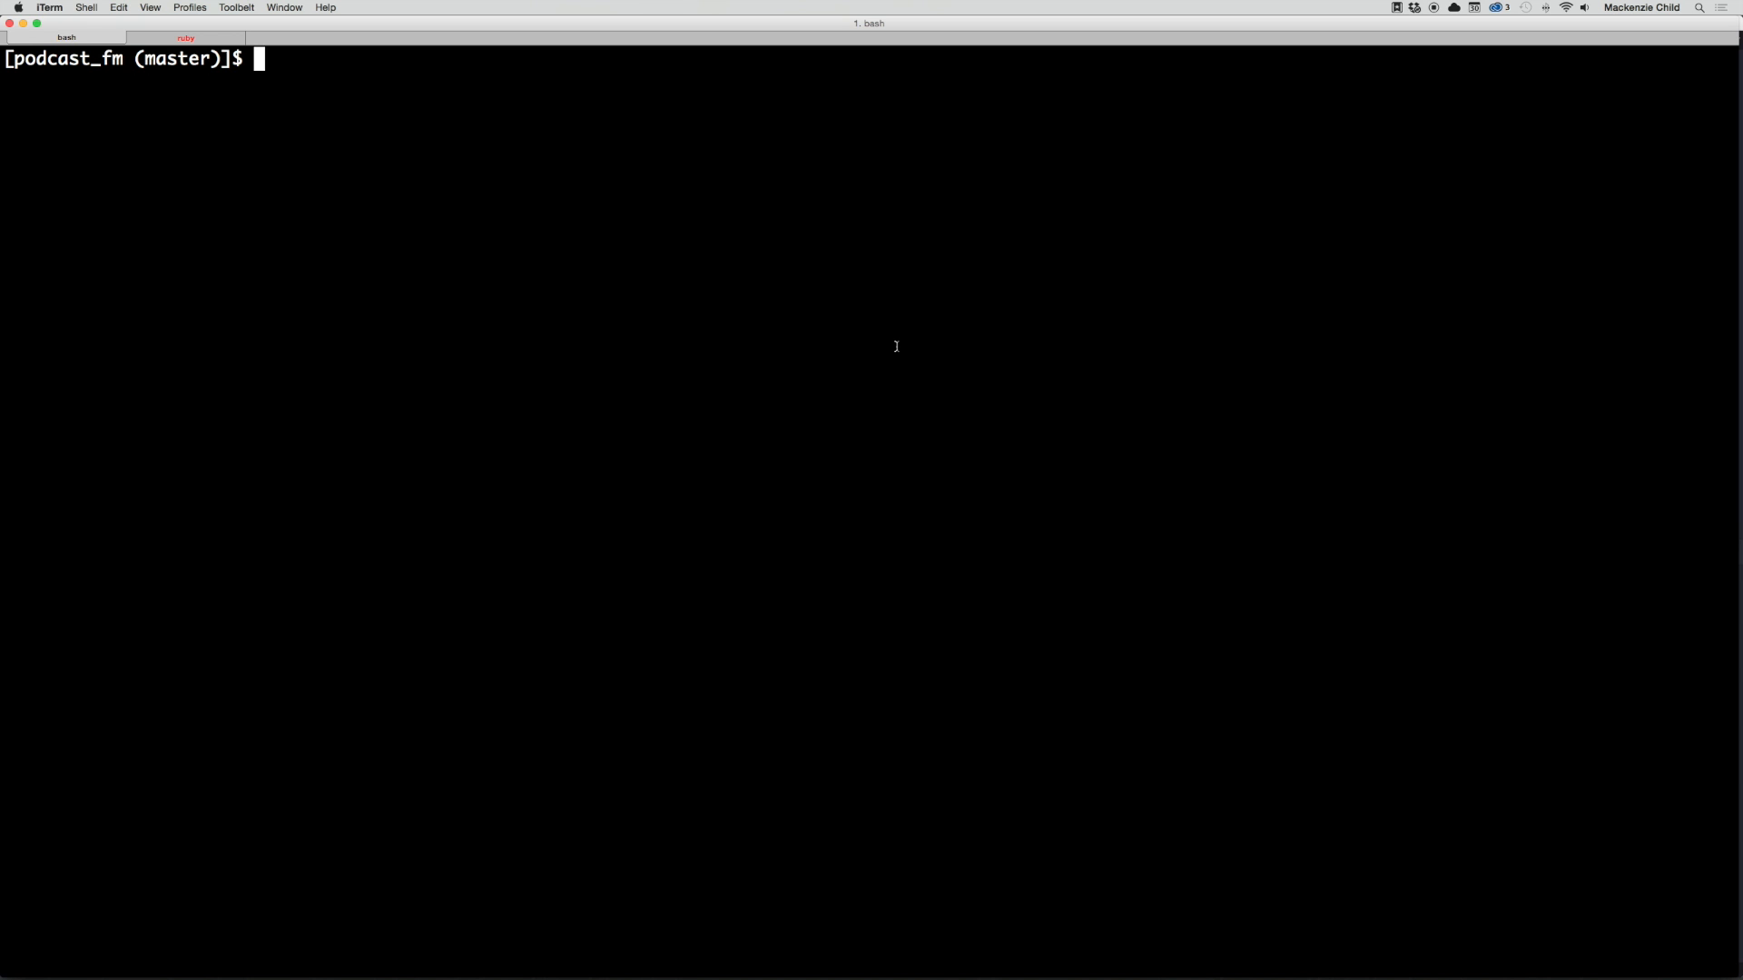
mouse_move(915, 388)
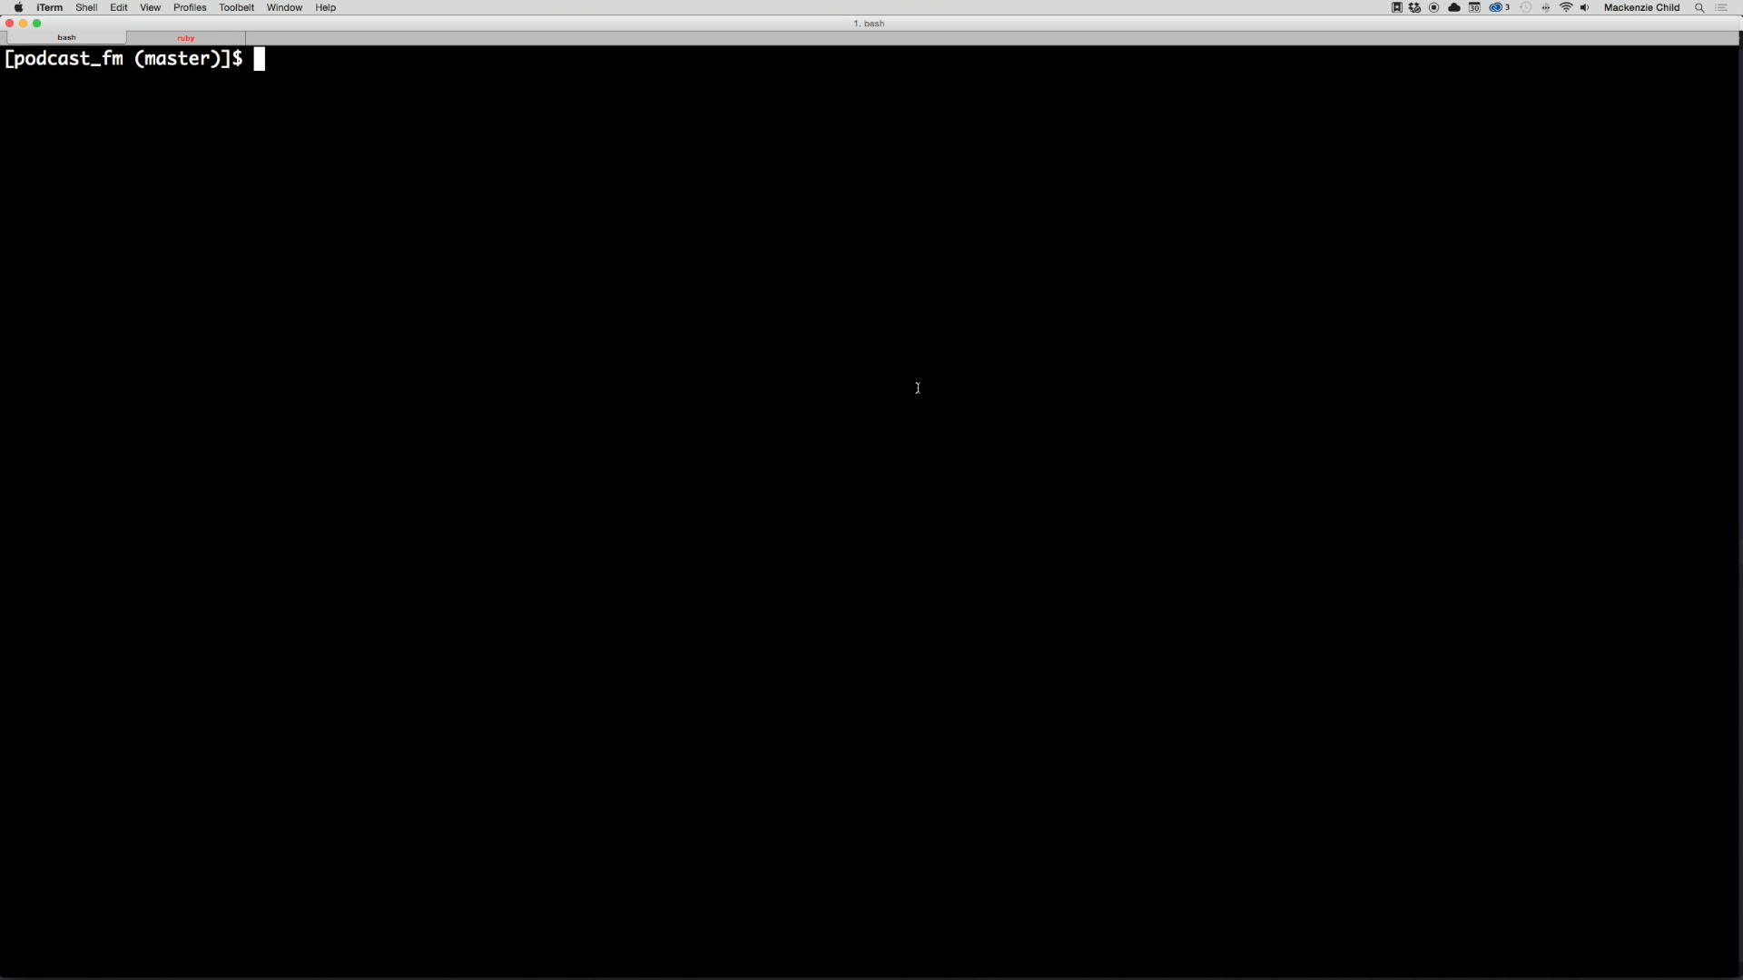
mouse_move(849, 429)
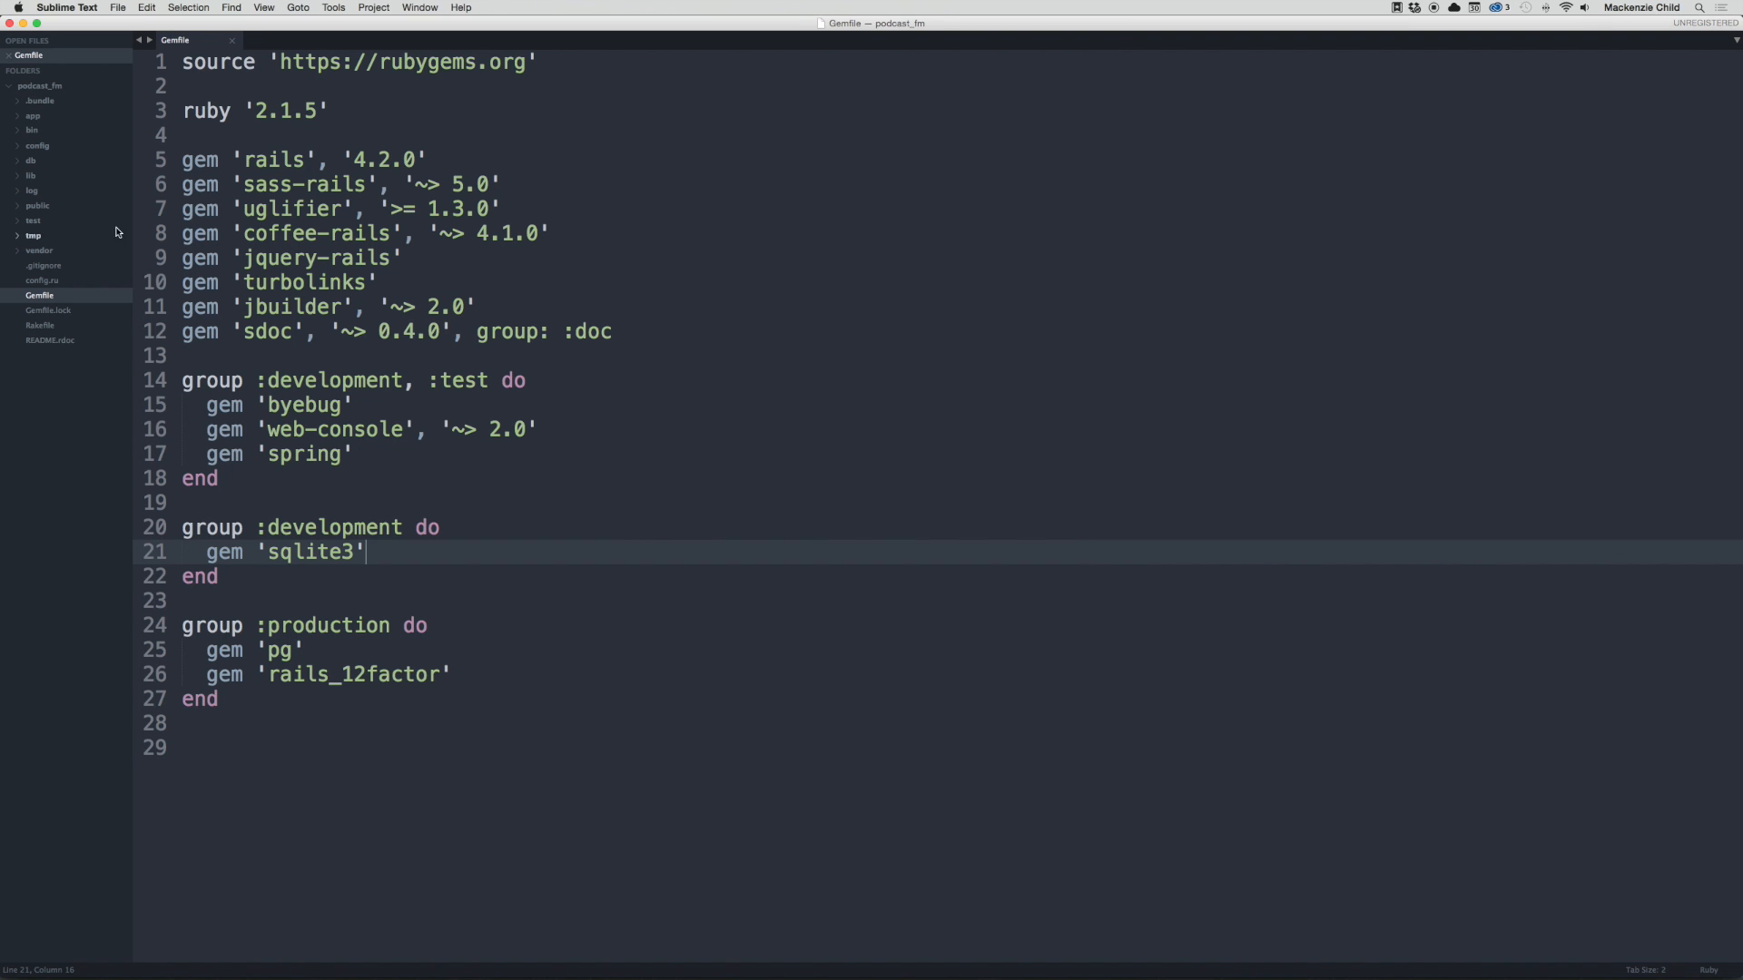
Step: Create a new file welcome_controller.rb inside the app/controllers folder
left_click(33, 116)
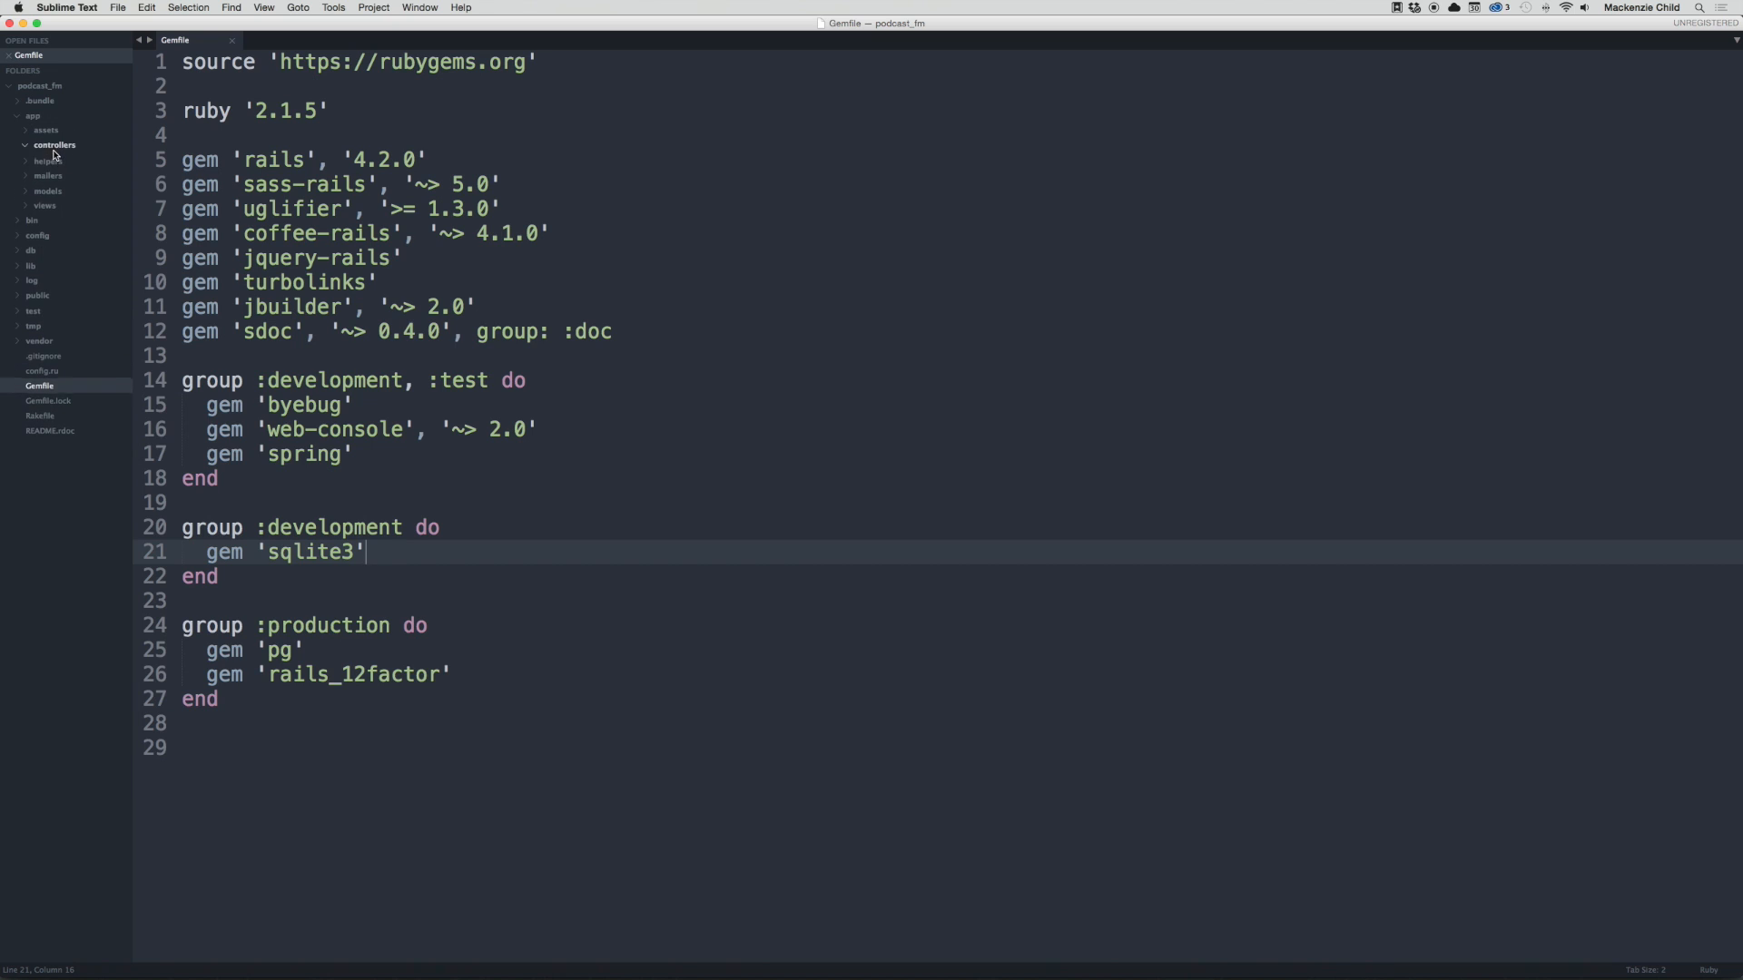
right_click(53, 145)
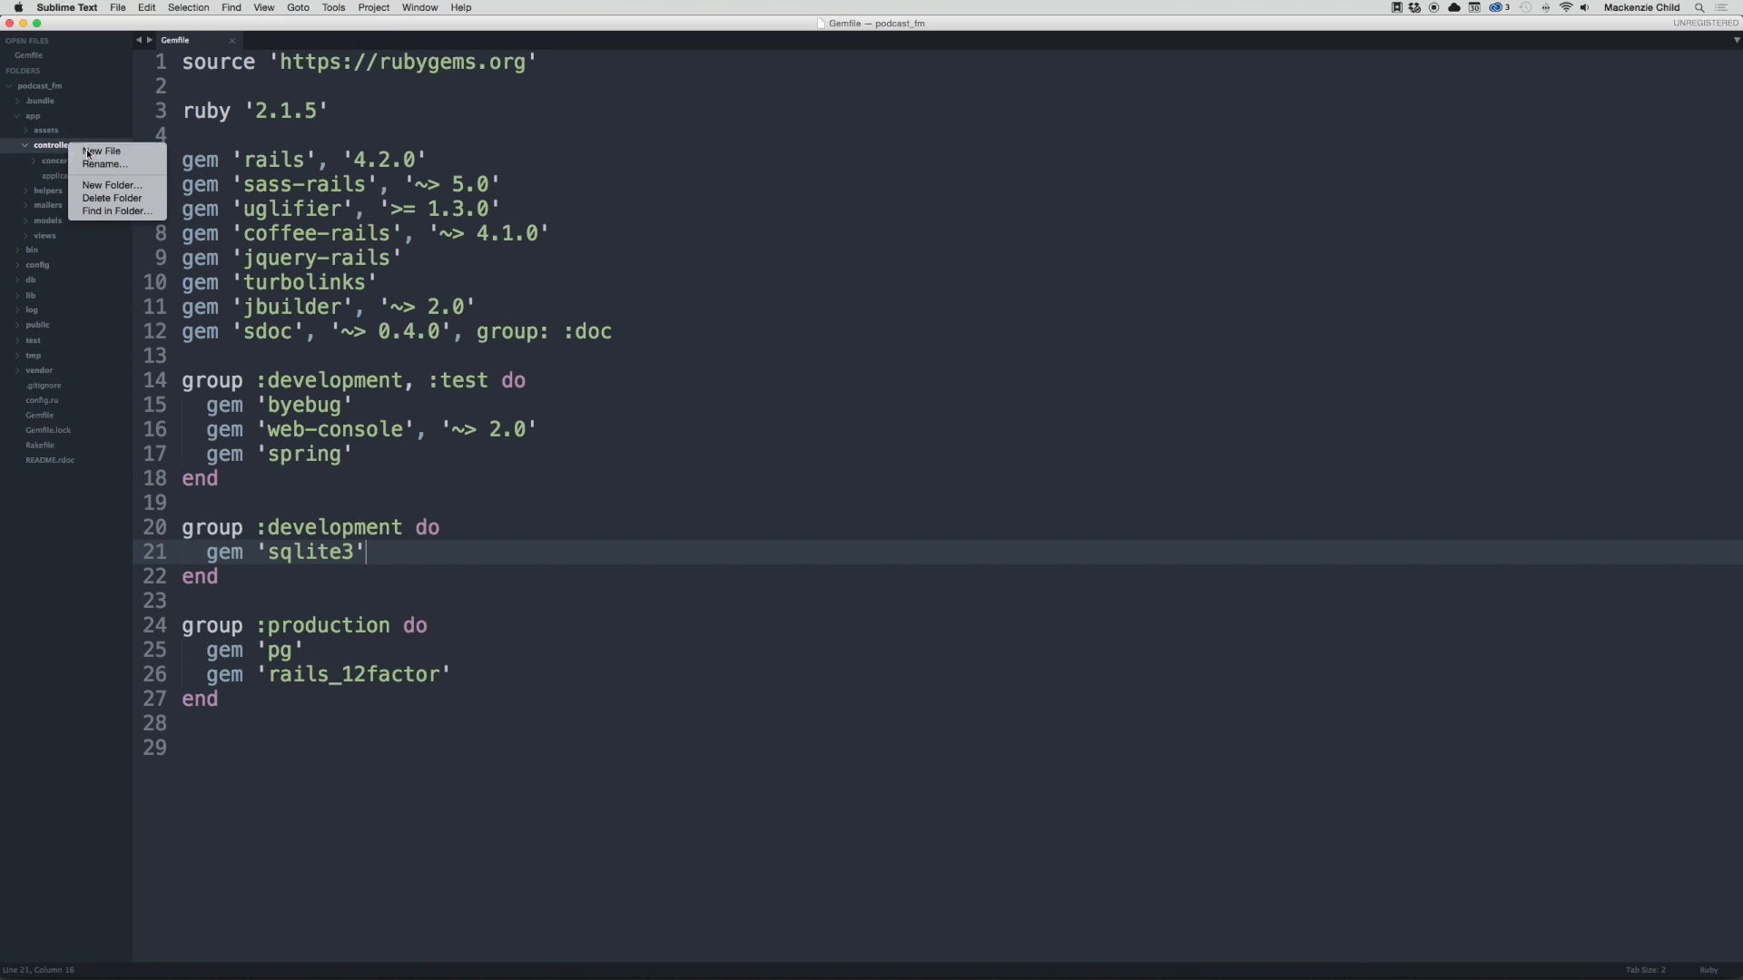
left_click(101, 151)
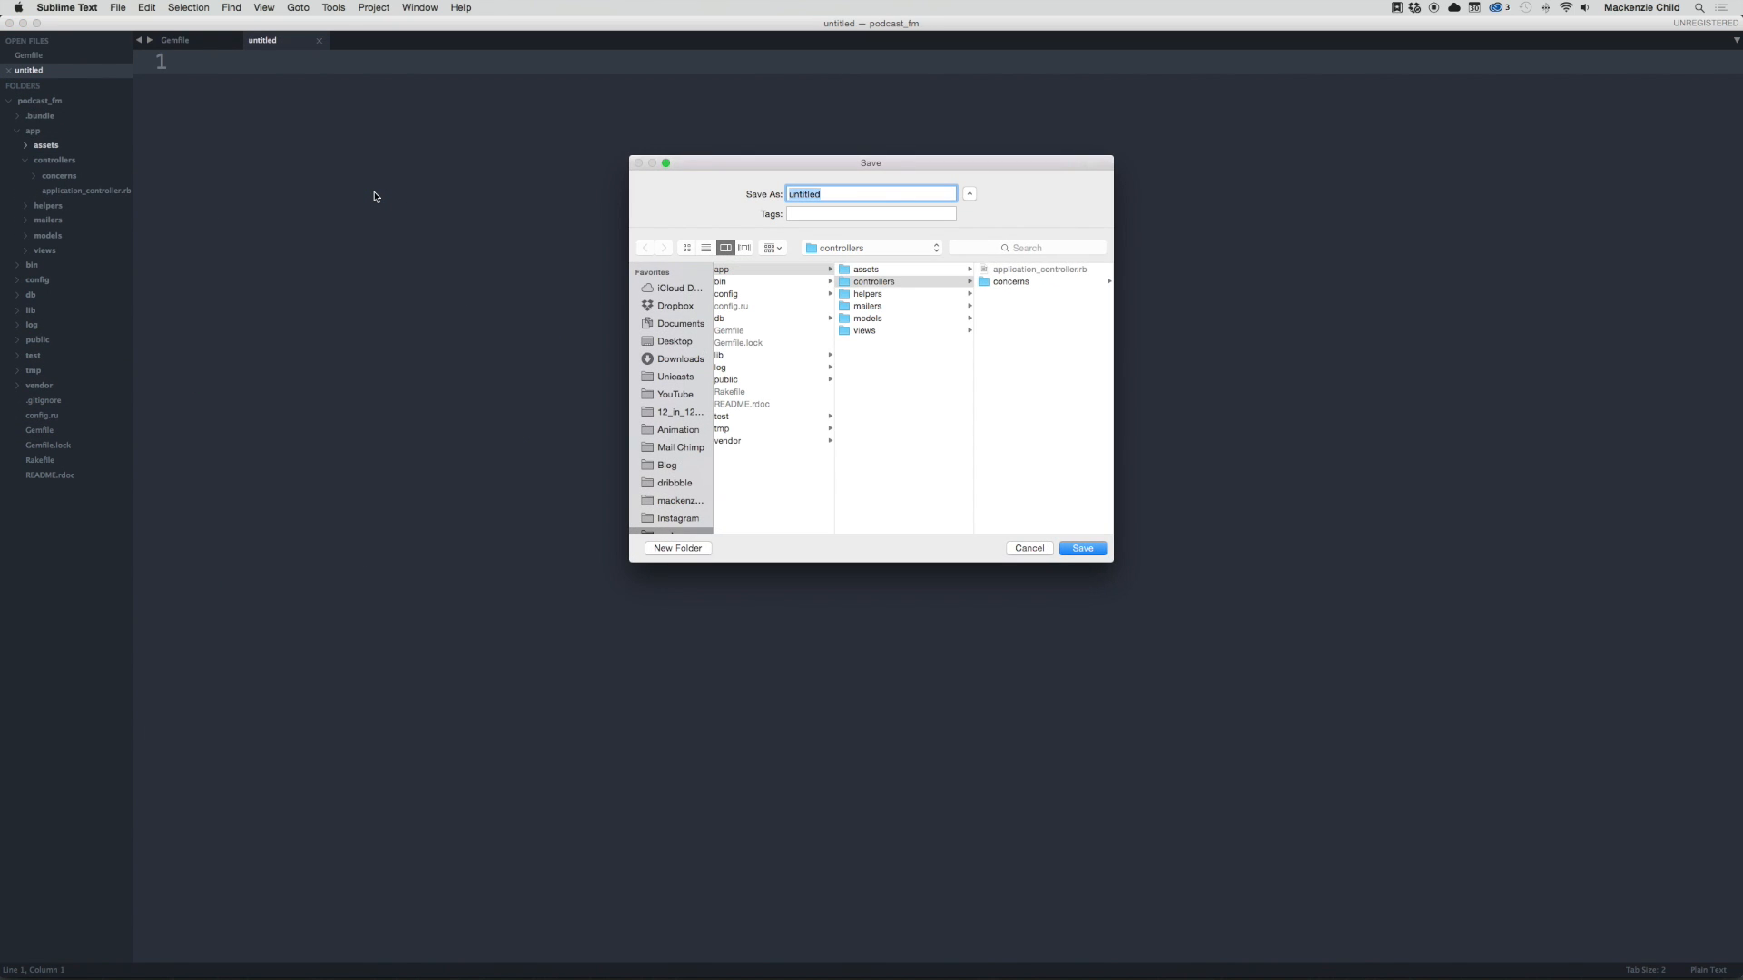
type("welcome_contro")
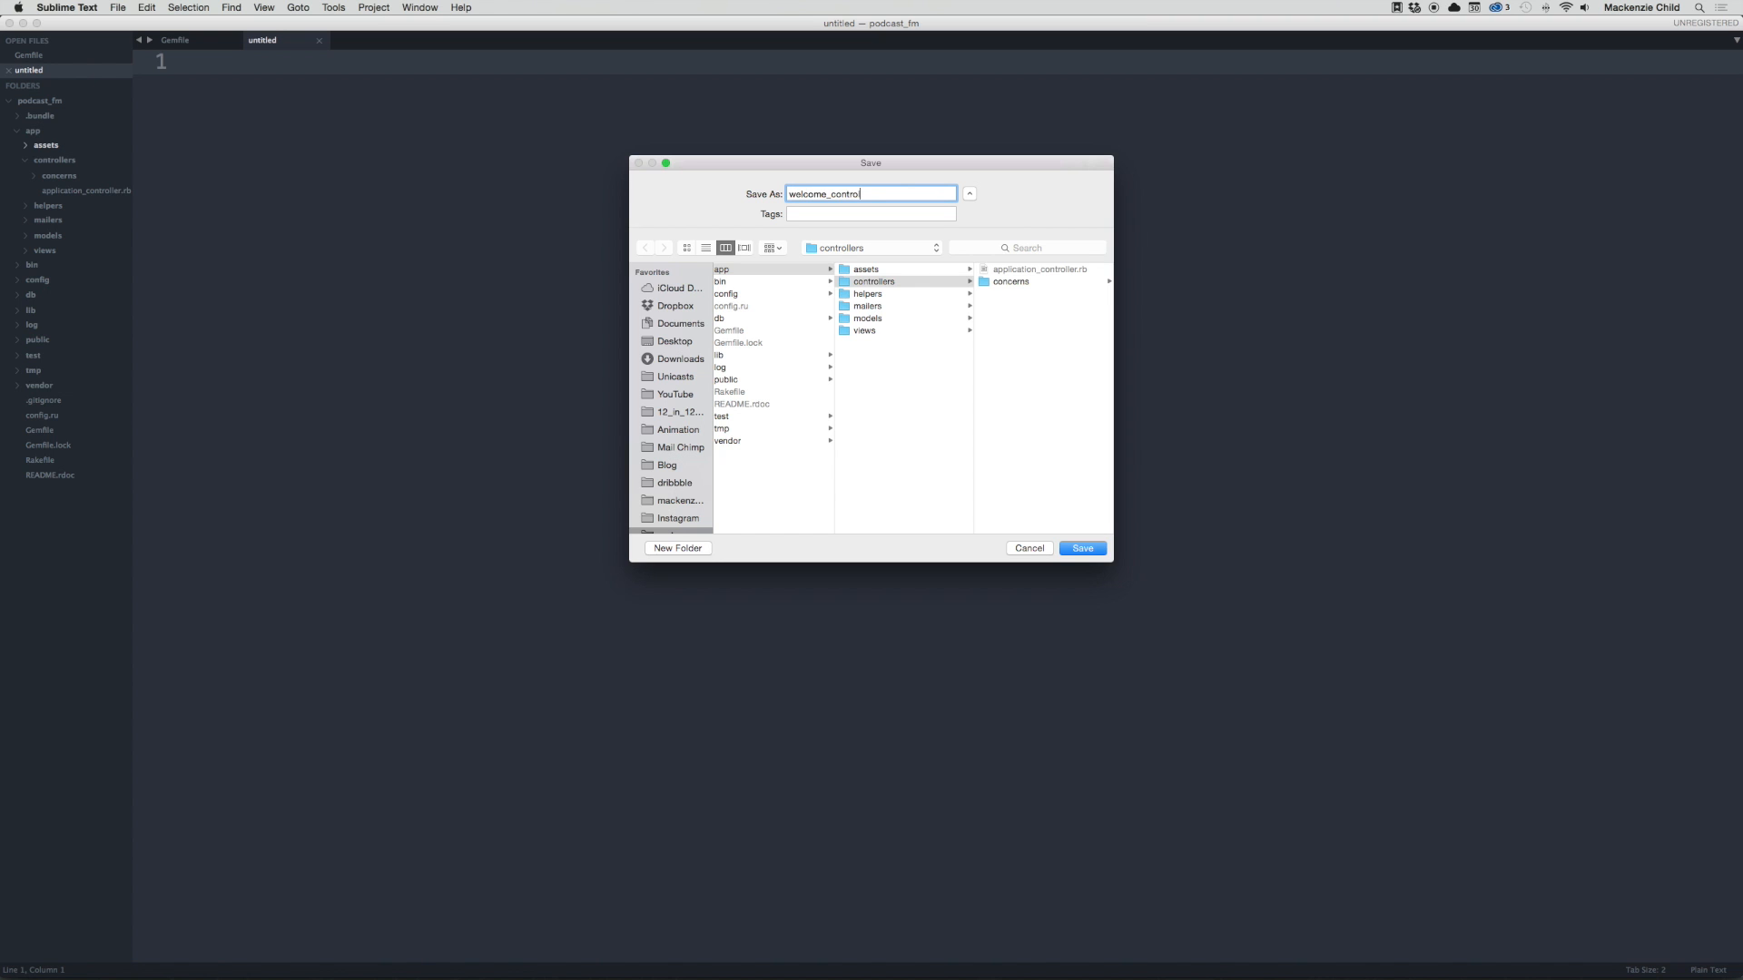
left_click(1080, 548)
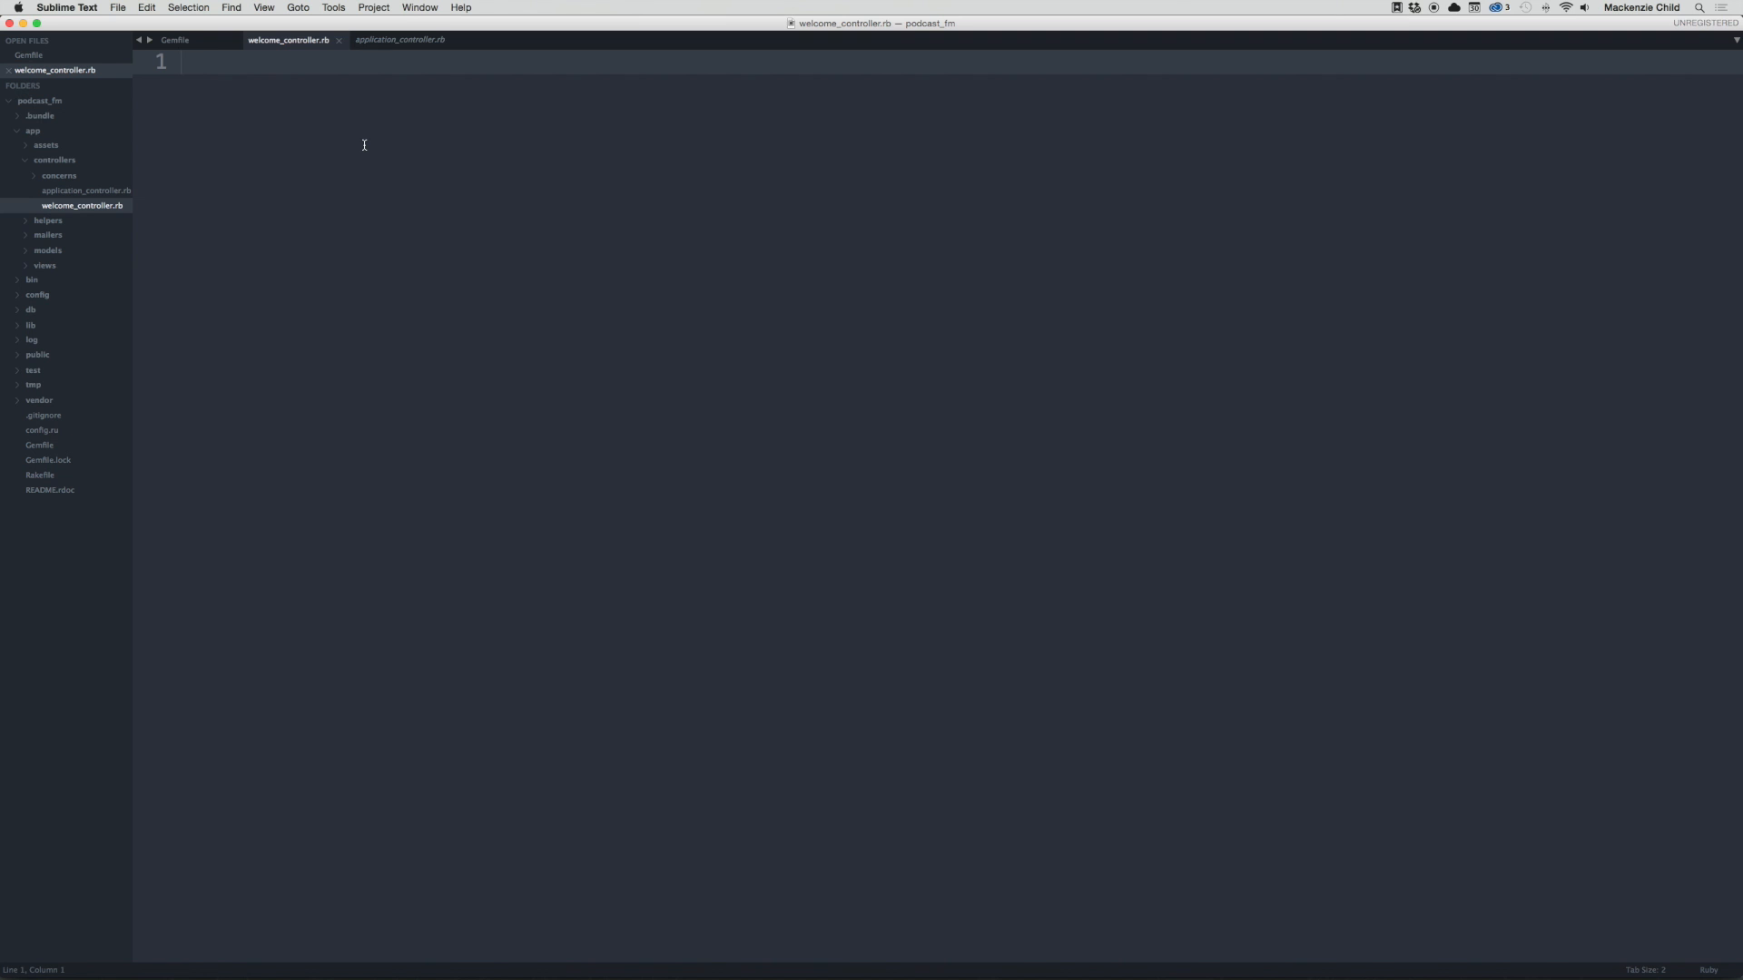
Step: Define class WelcomeController < ApplicationController and begin a def inside it
type("class")
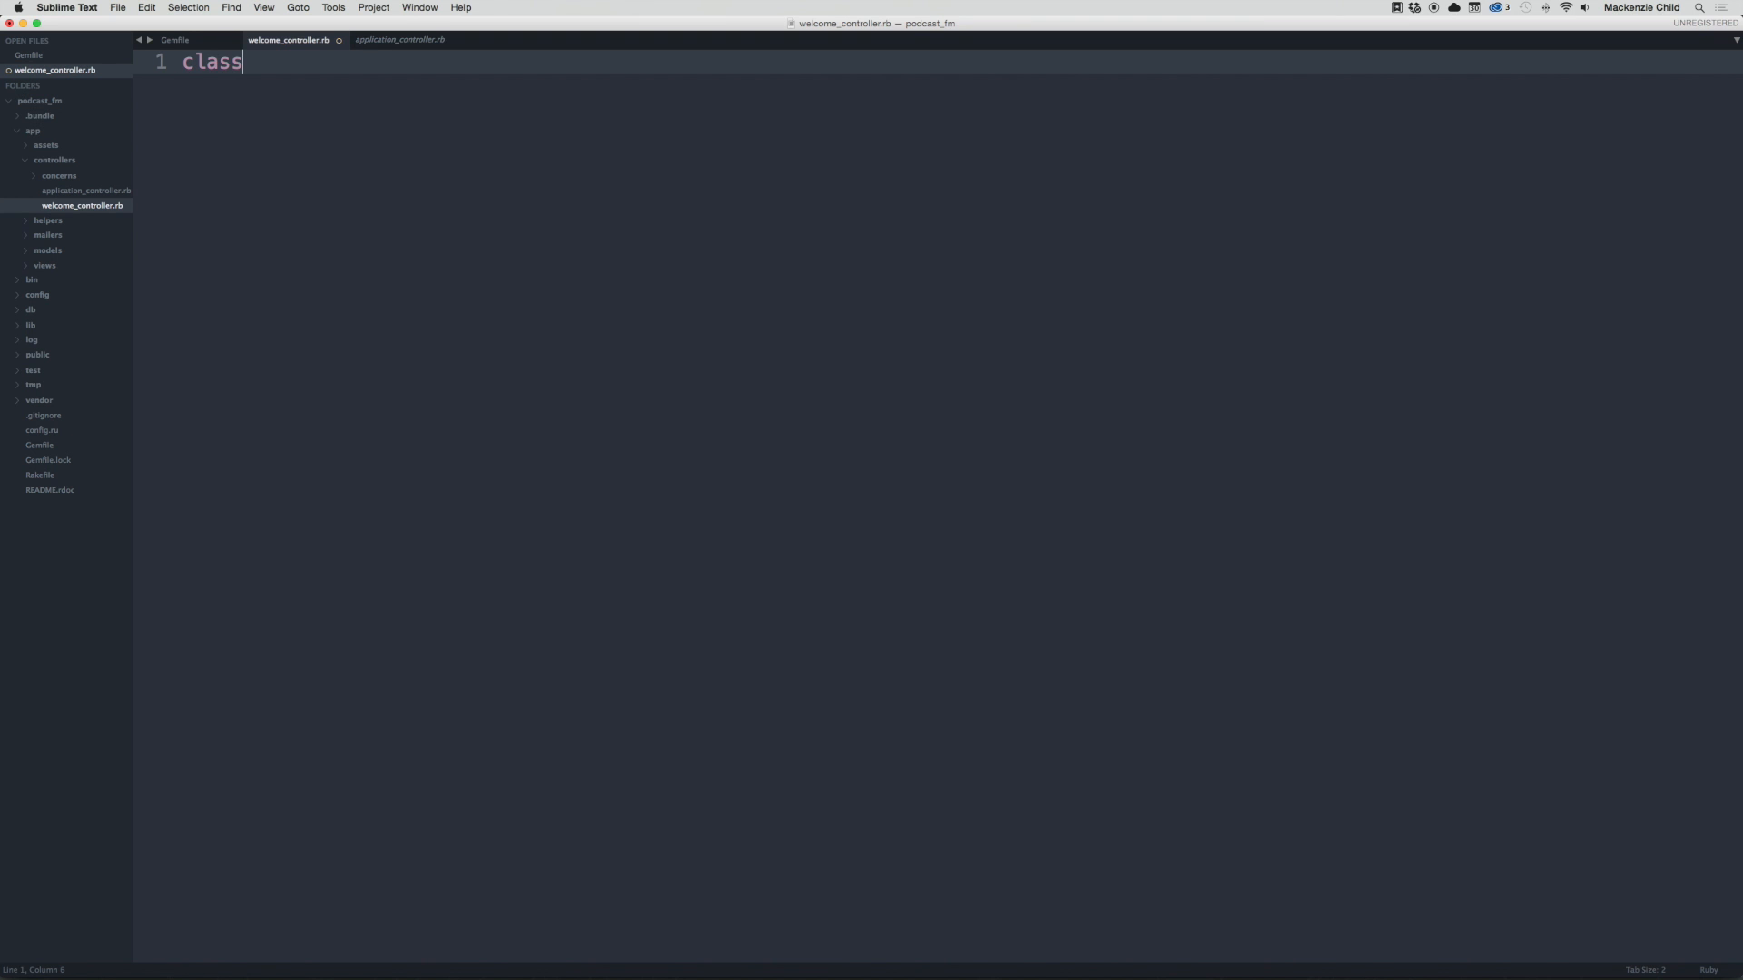
type("Welcome")
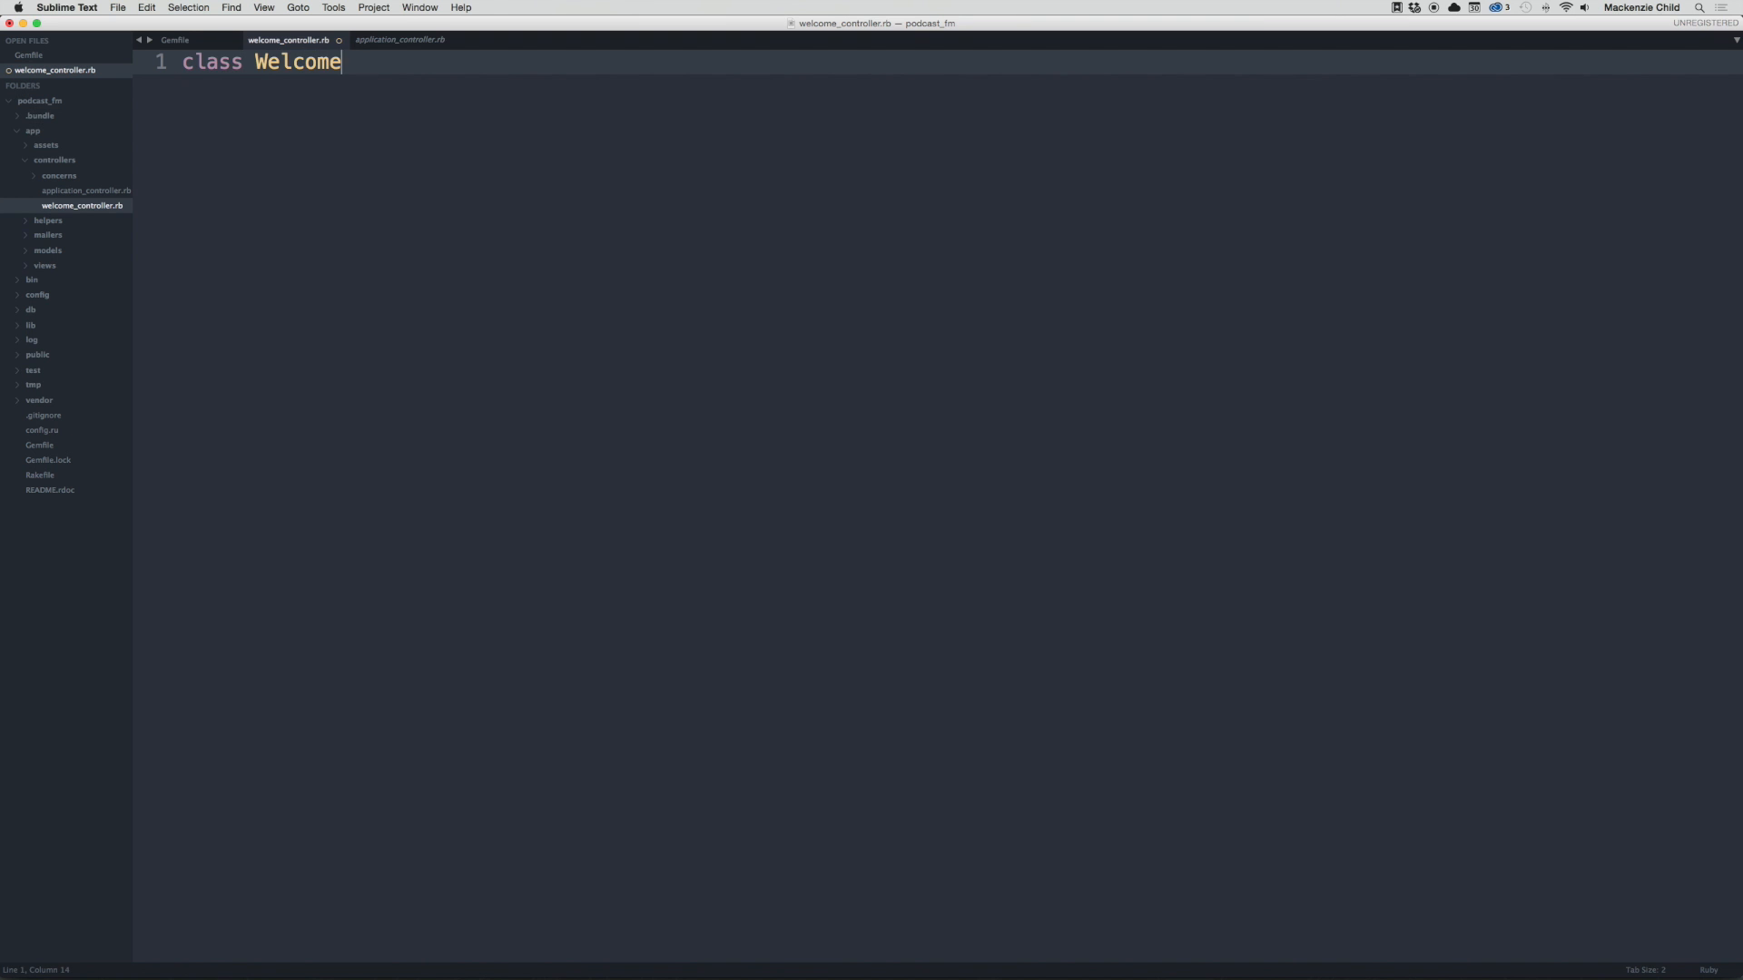
type("Controller")
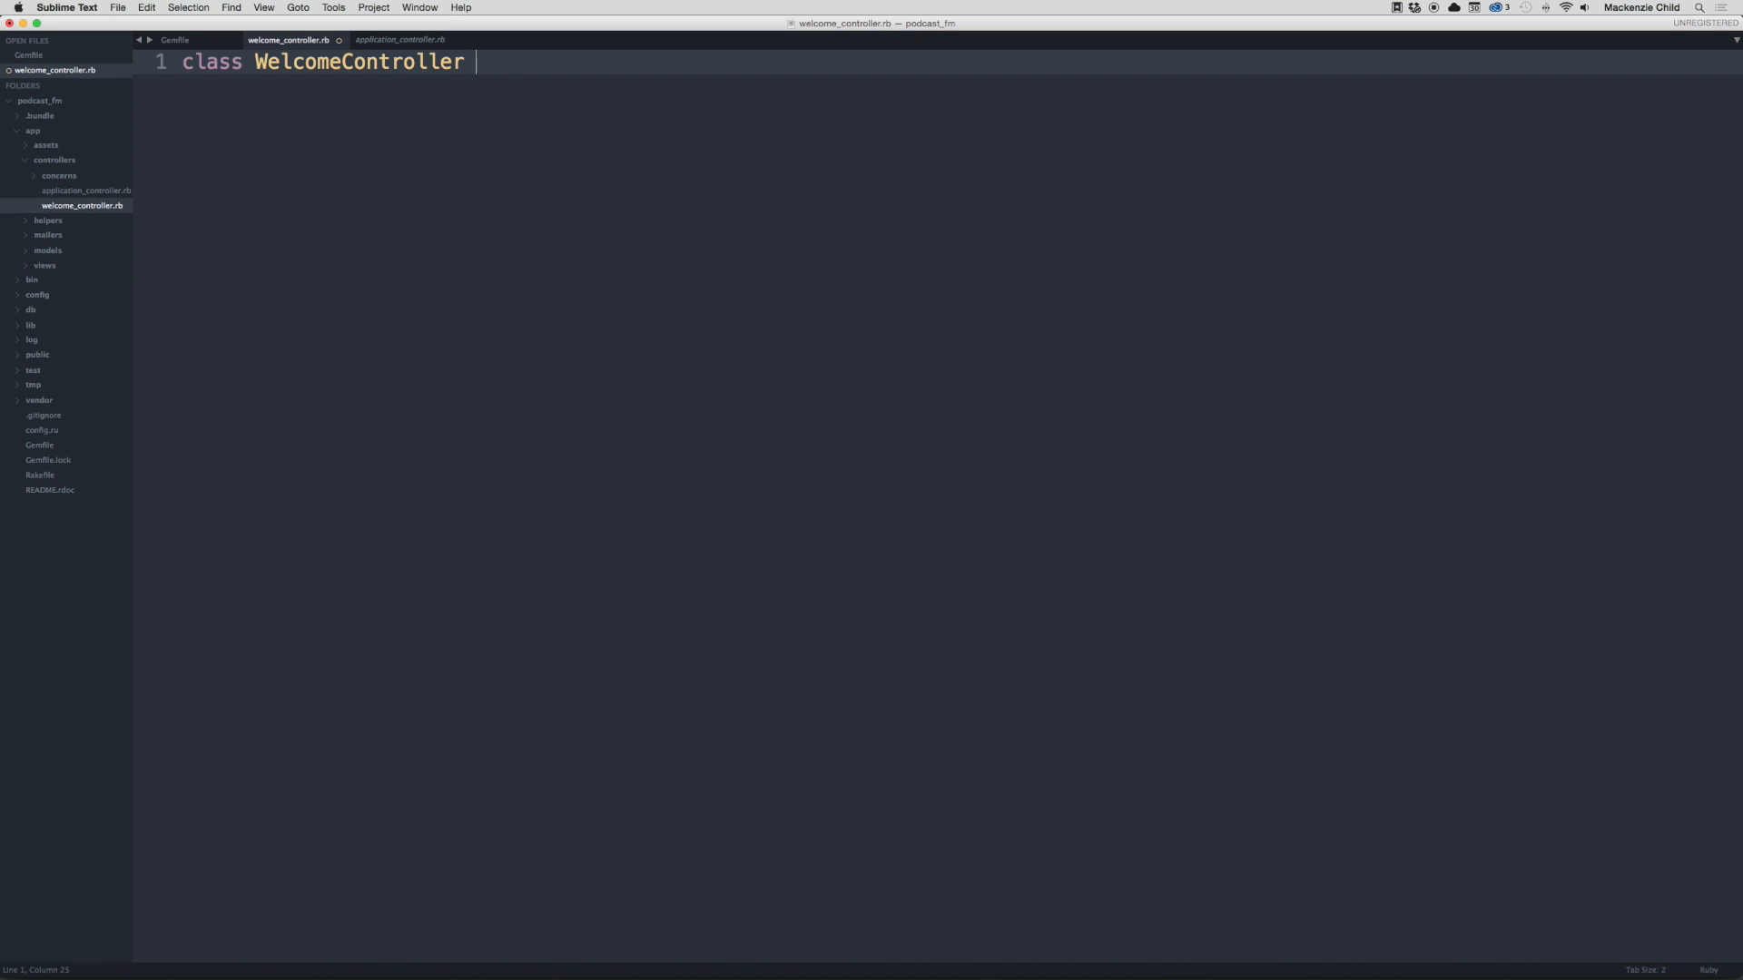
type("< Applc")
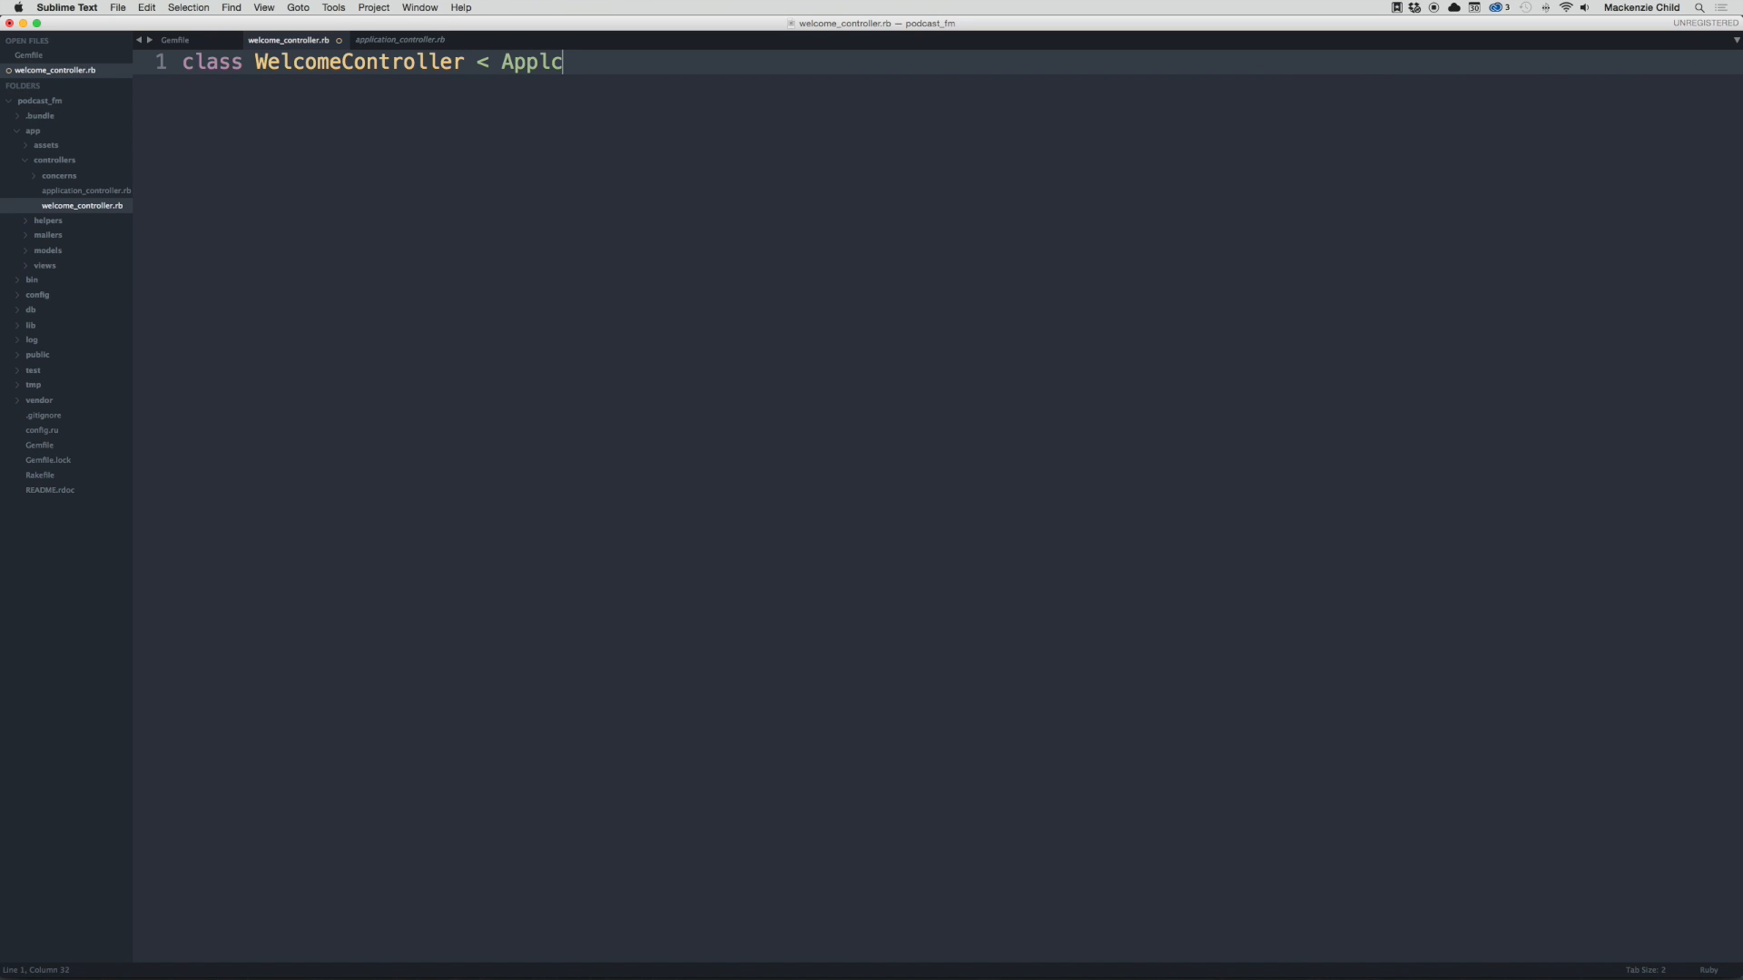
type("icationController")
type("end")
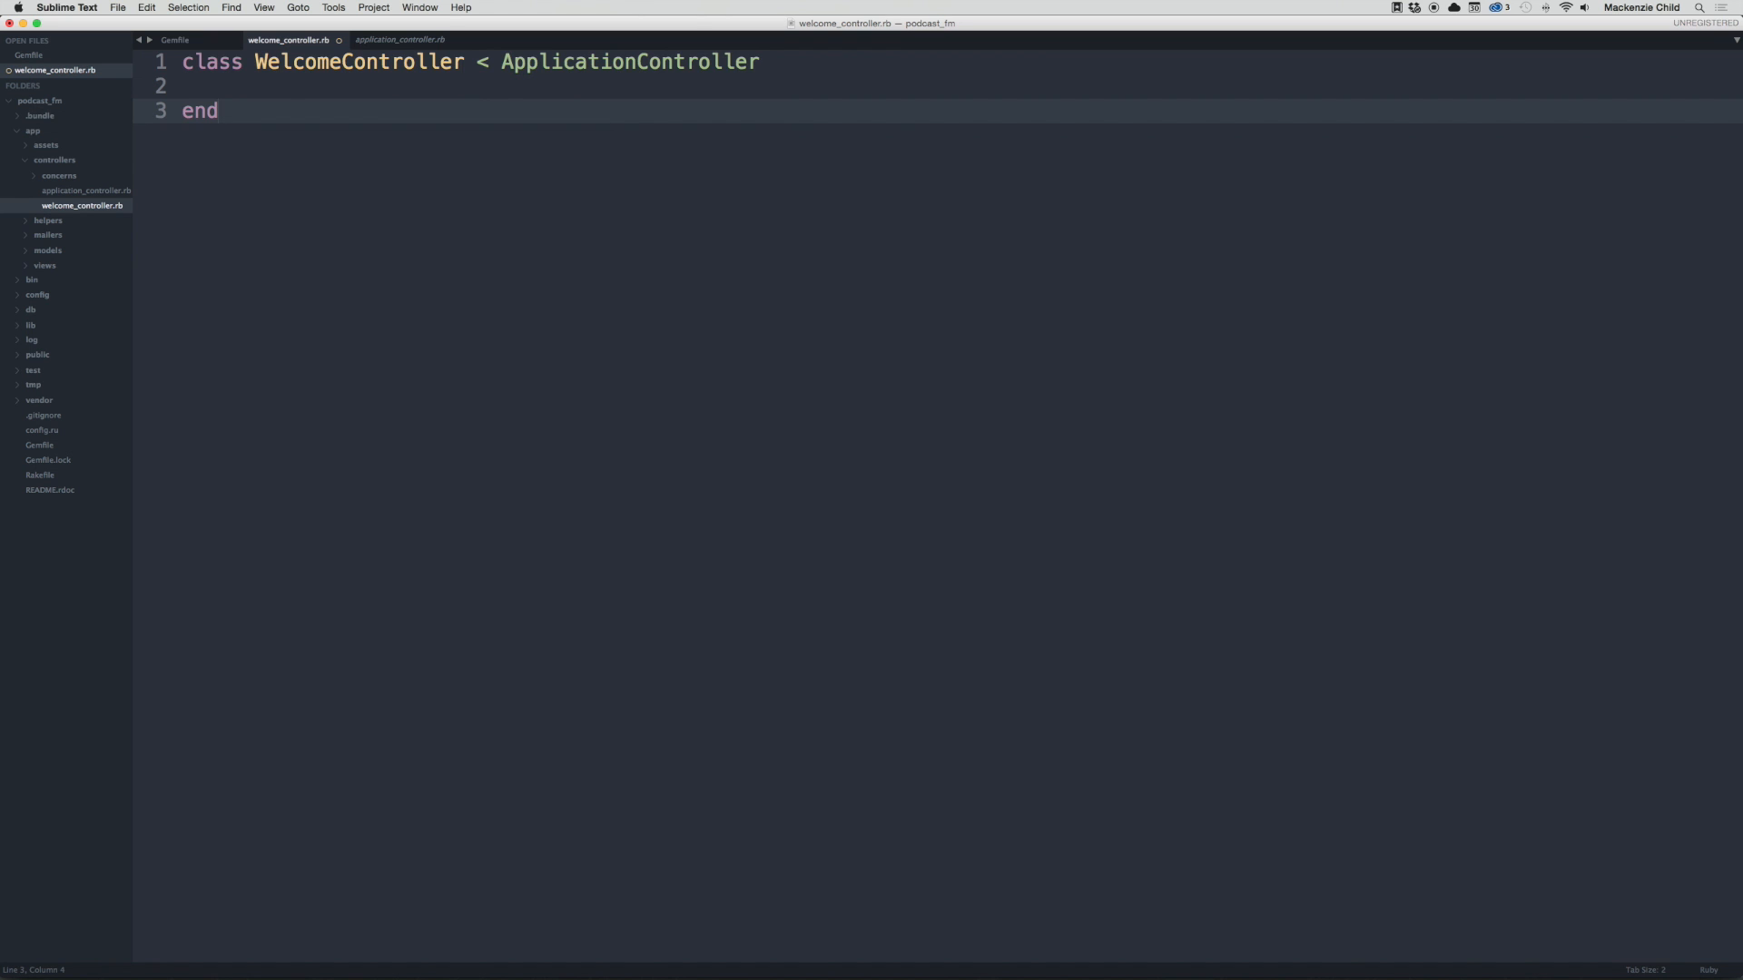
left_click(206, 86)
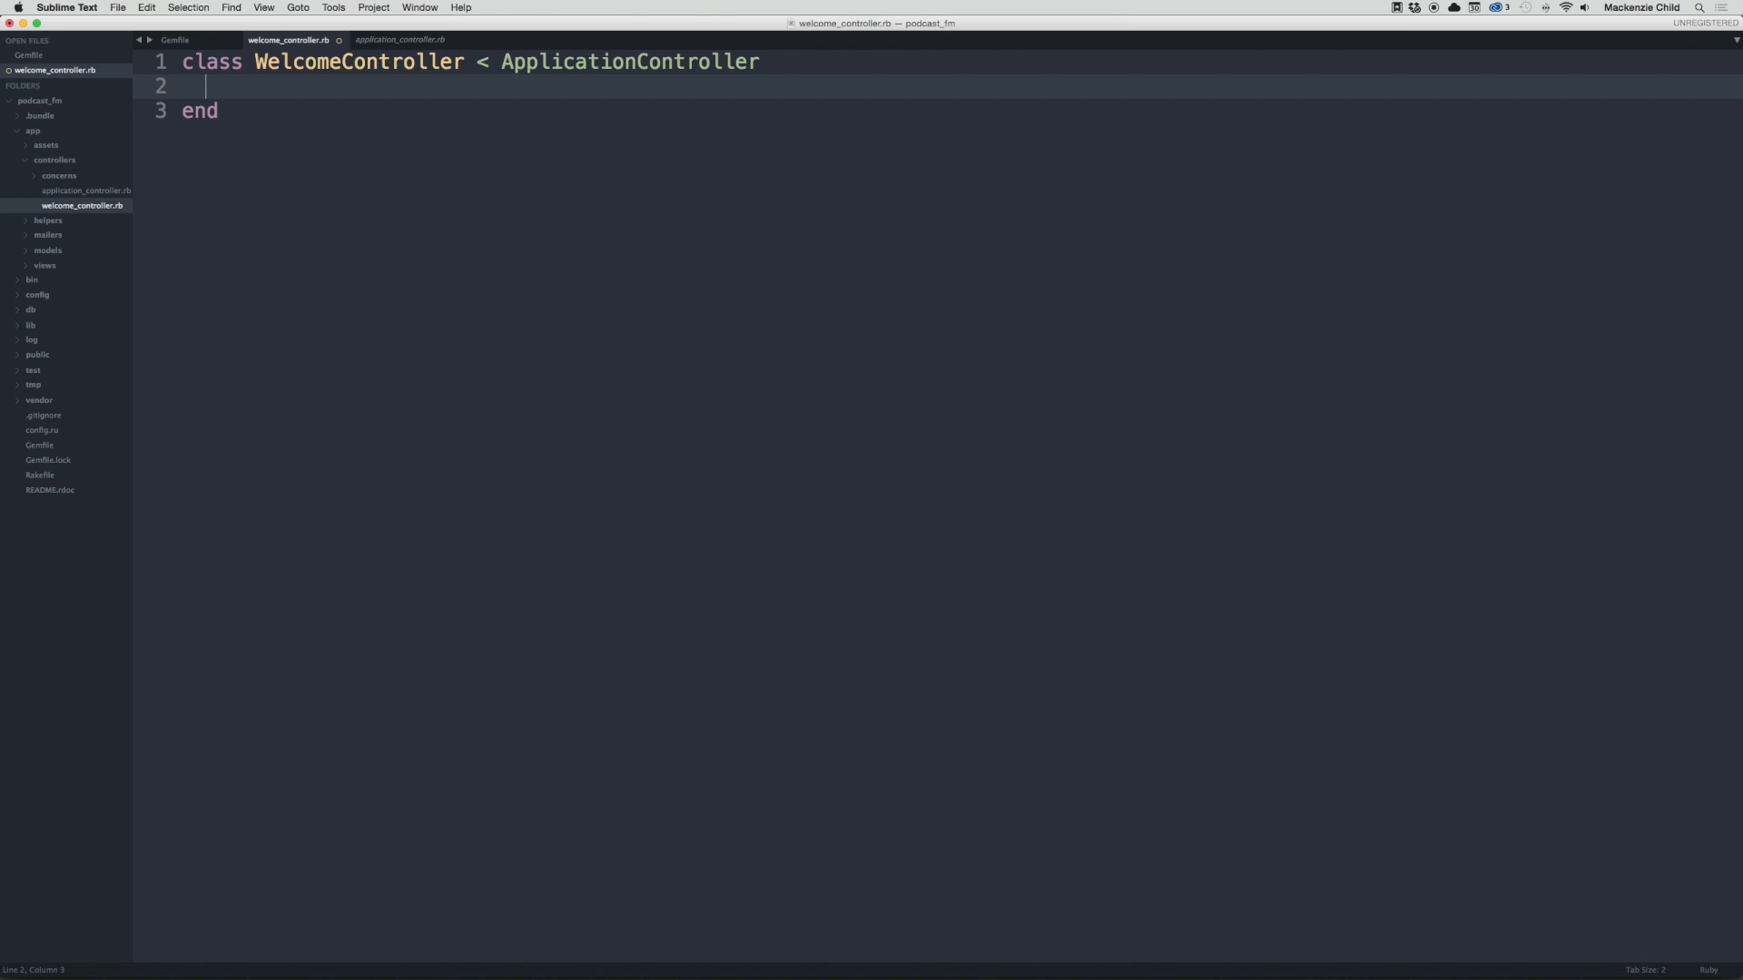
mouse_move(501, 241)
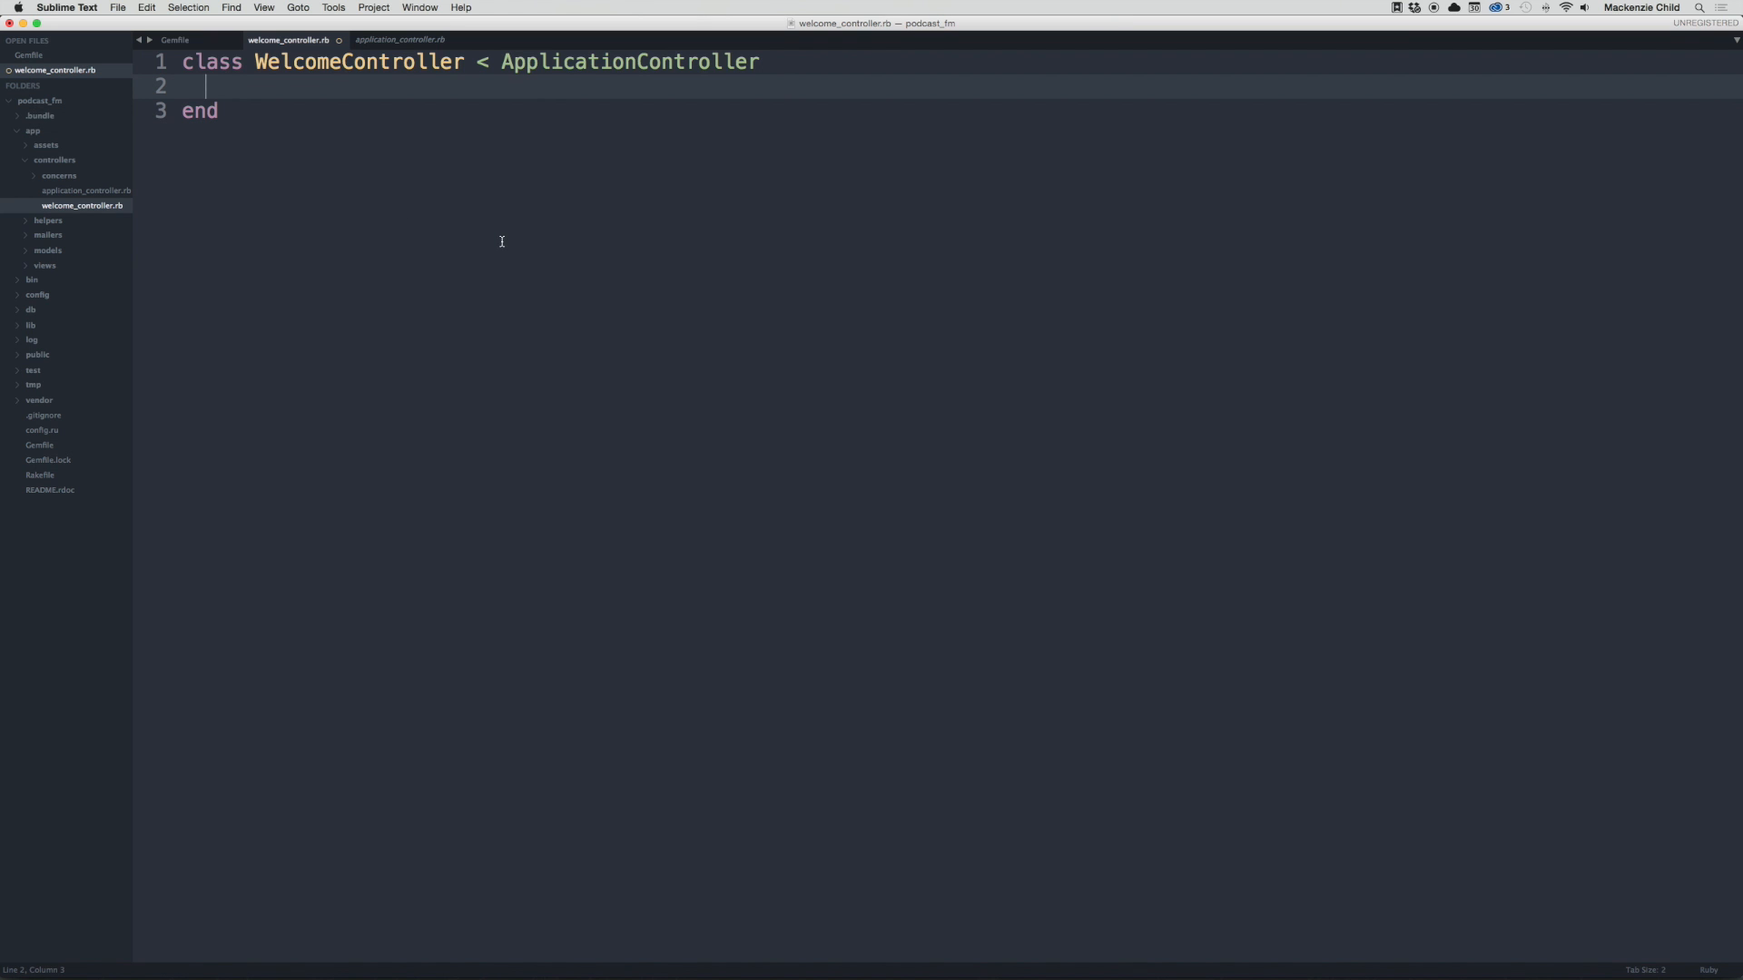
type("def")
type("routes")
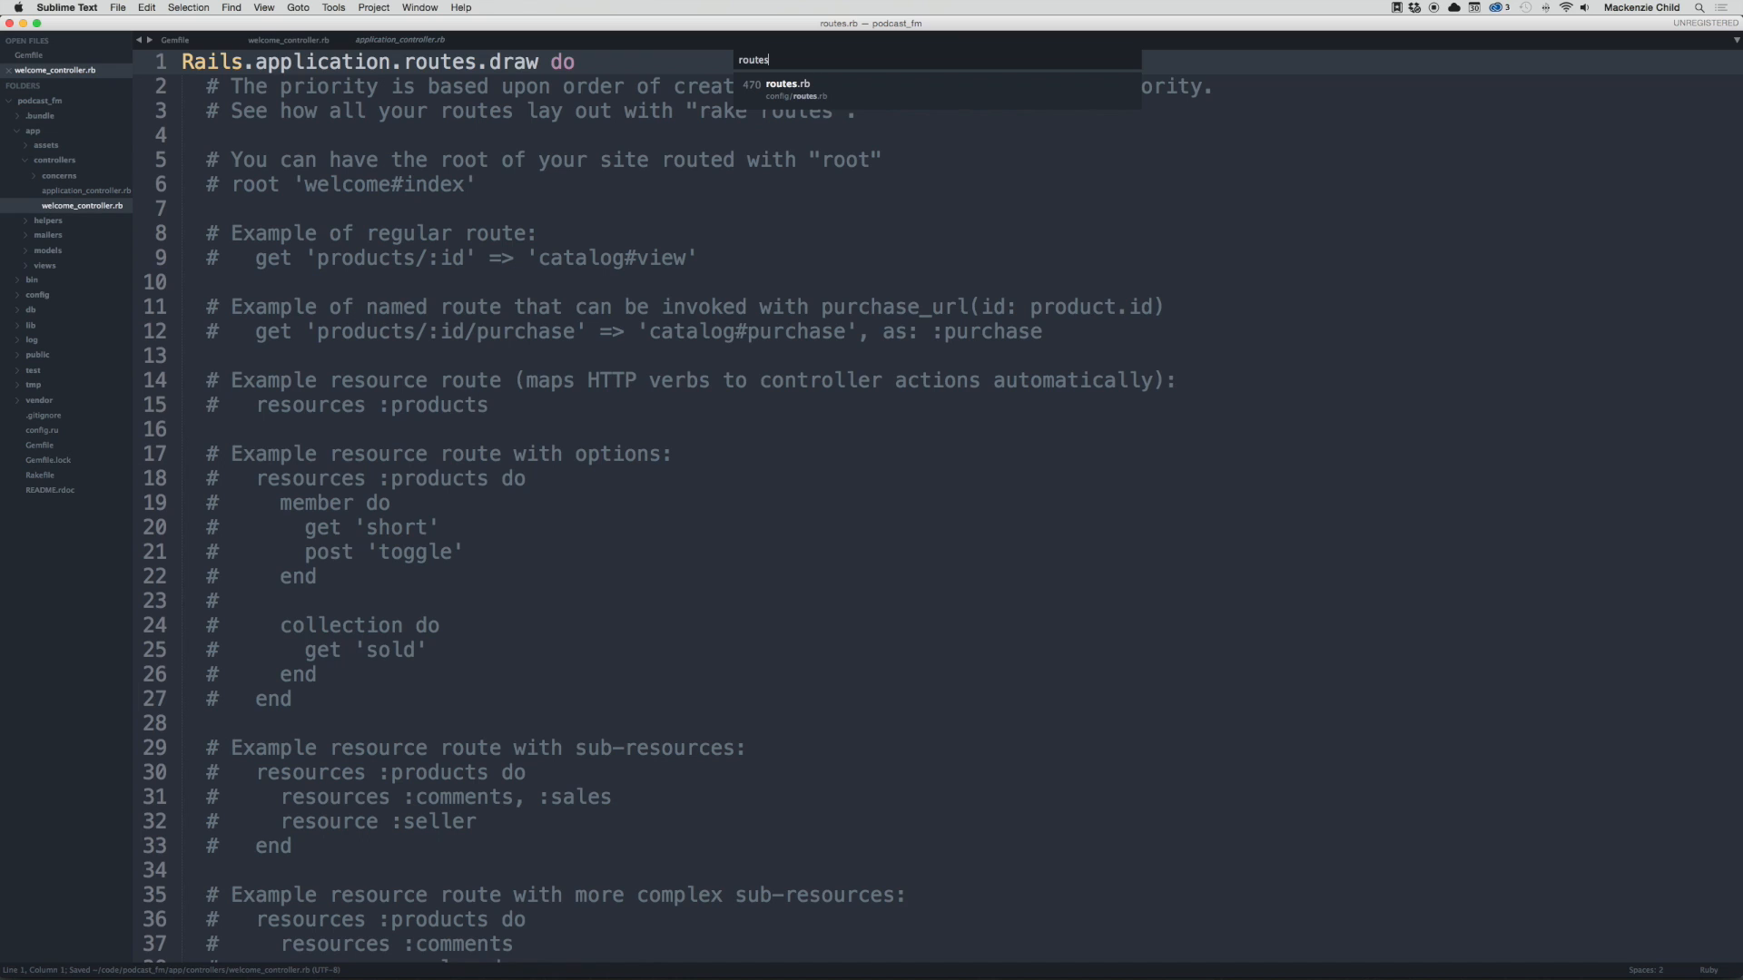
Step: Reduce routes.rb to root 'welcome#index' and add a def index action to the controller
left_click(786, 84)
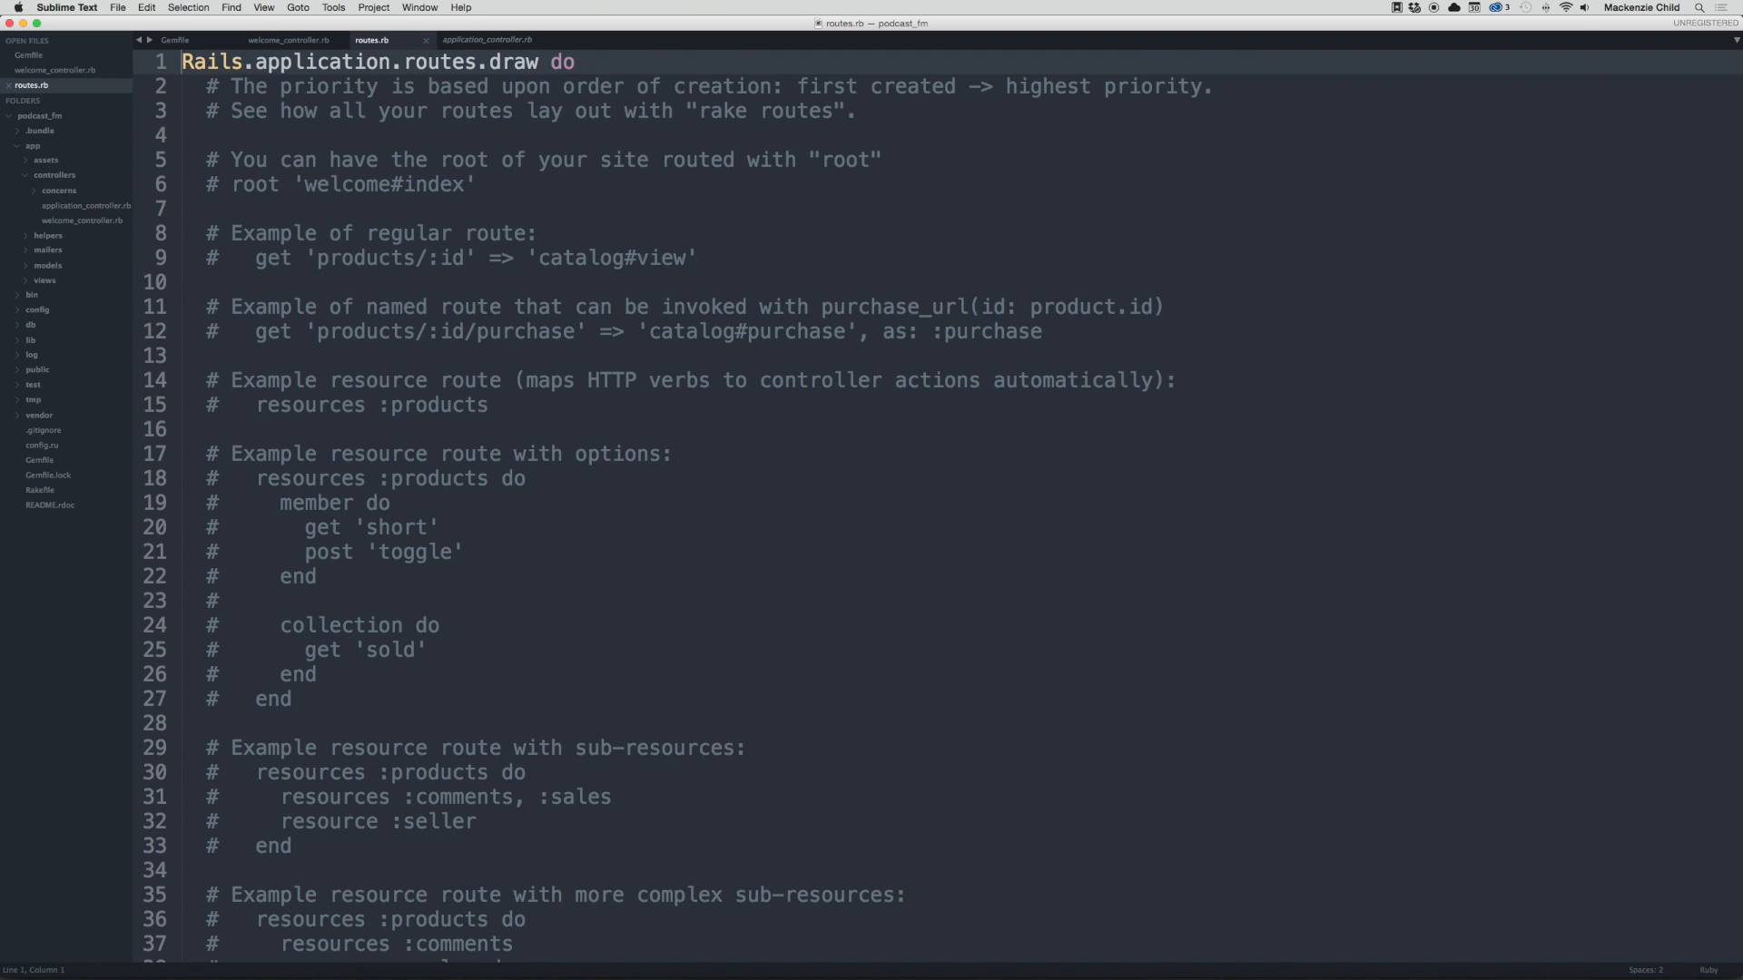
left_click(256, 185)
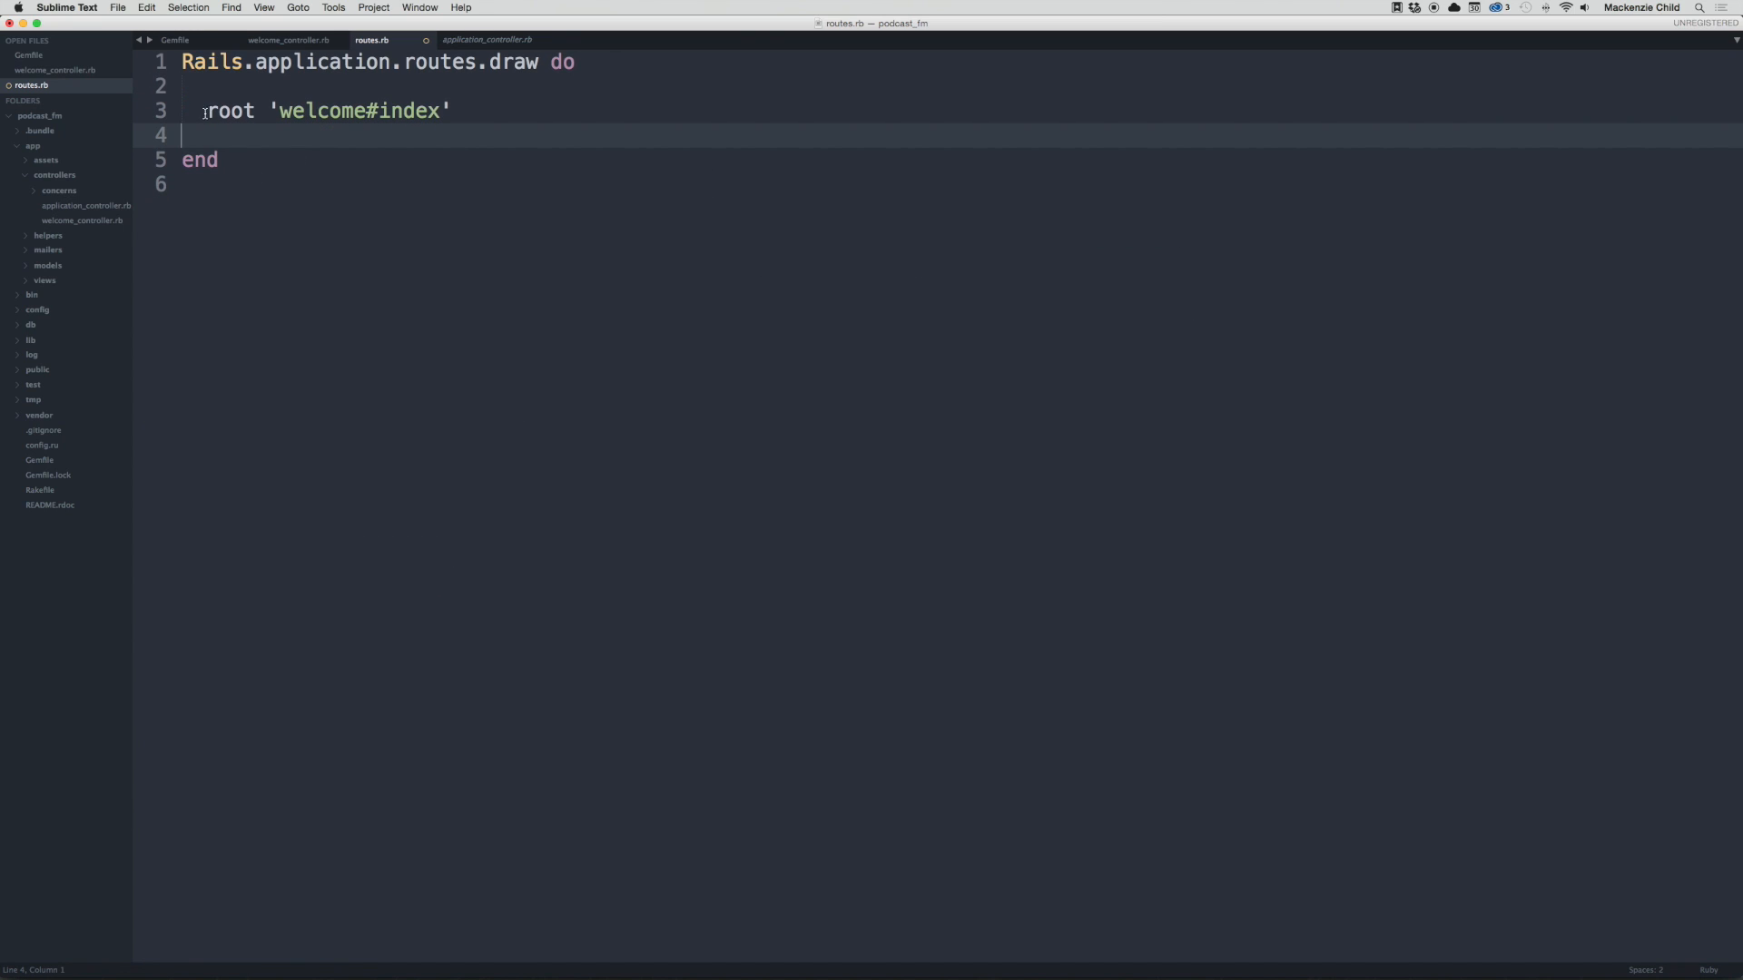
double_click(228, 110)
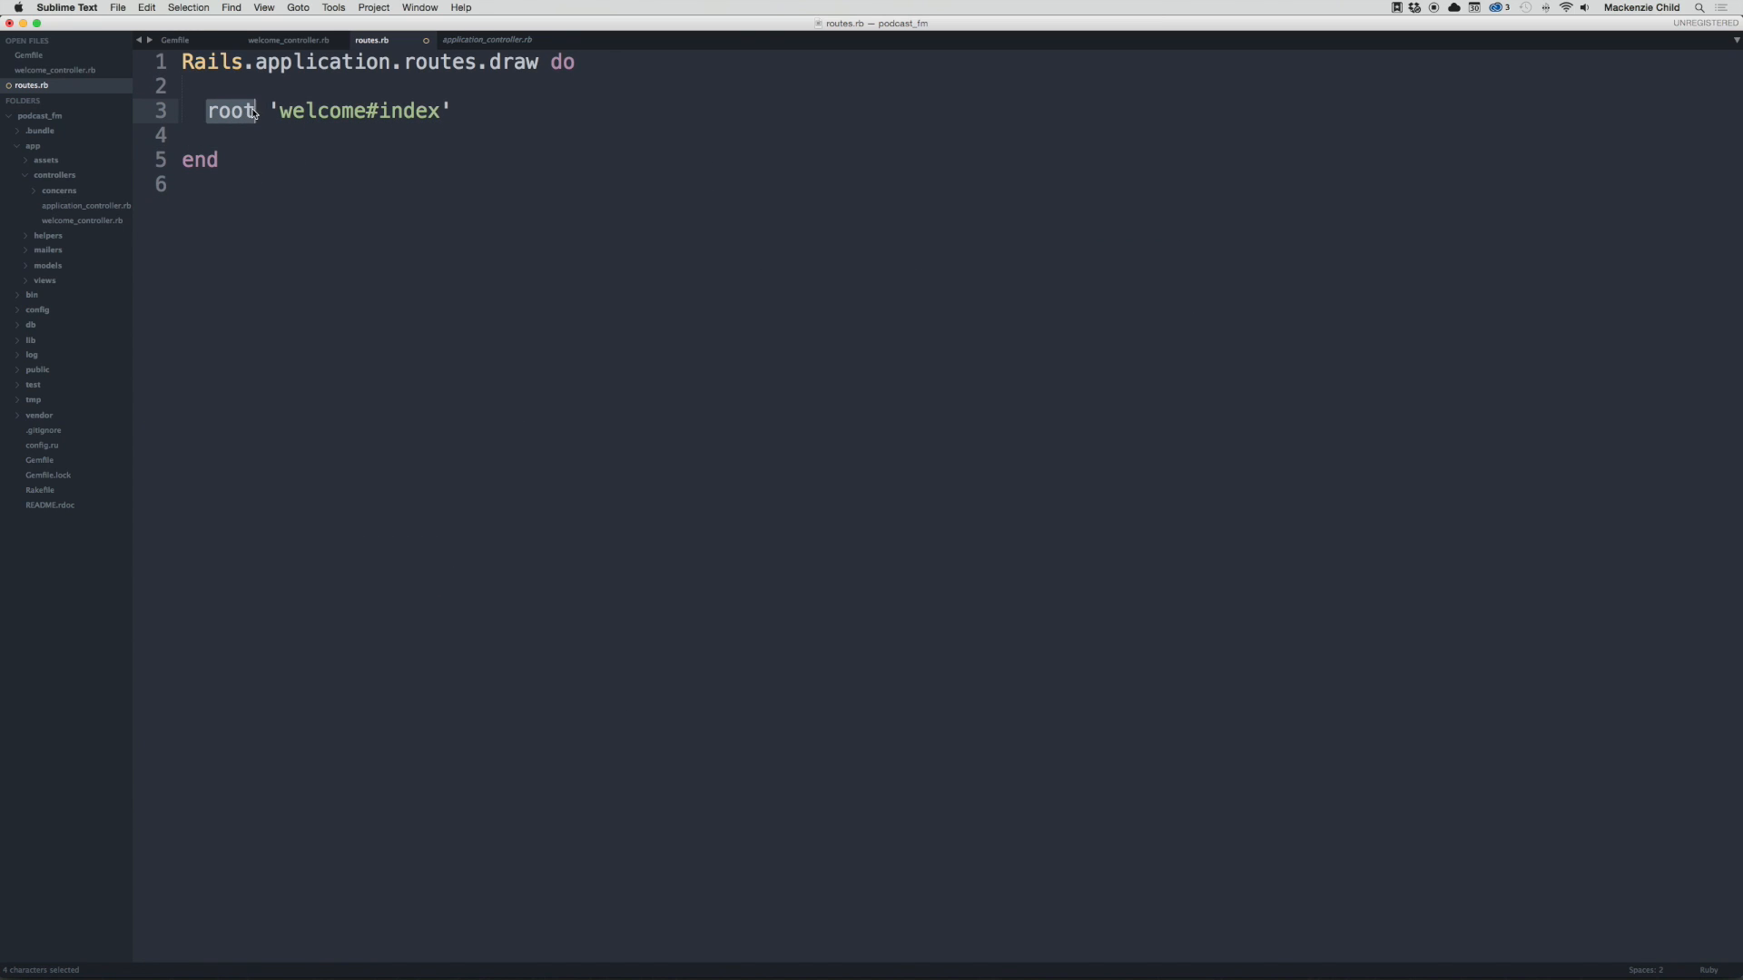
double_click(314, 111)
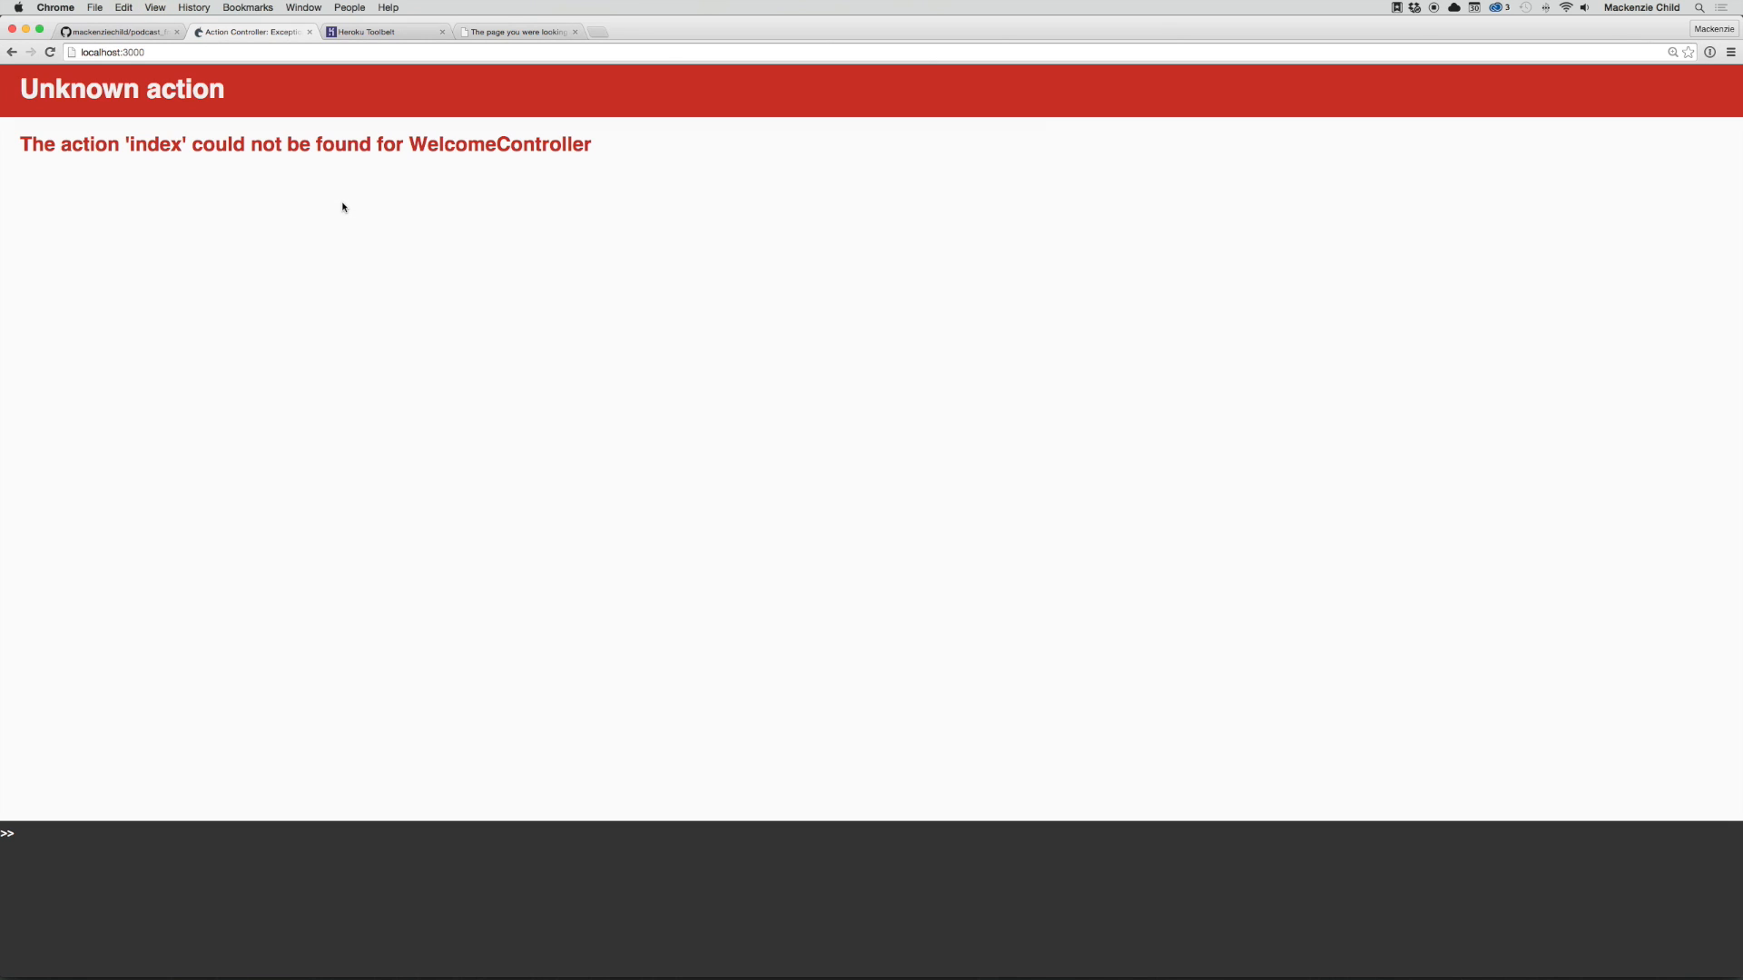
mouse_move(294, 109)
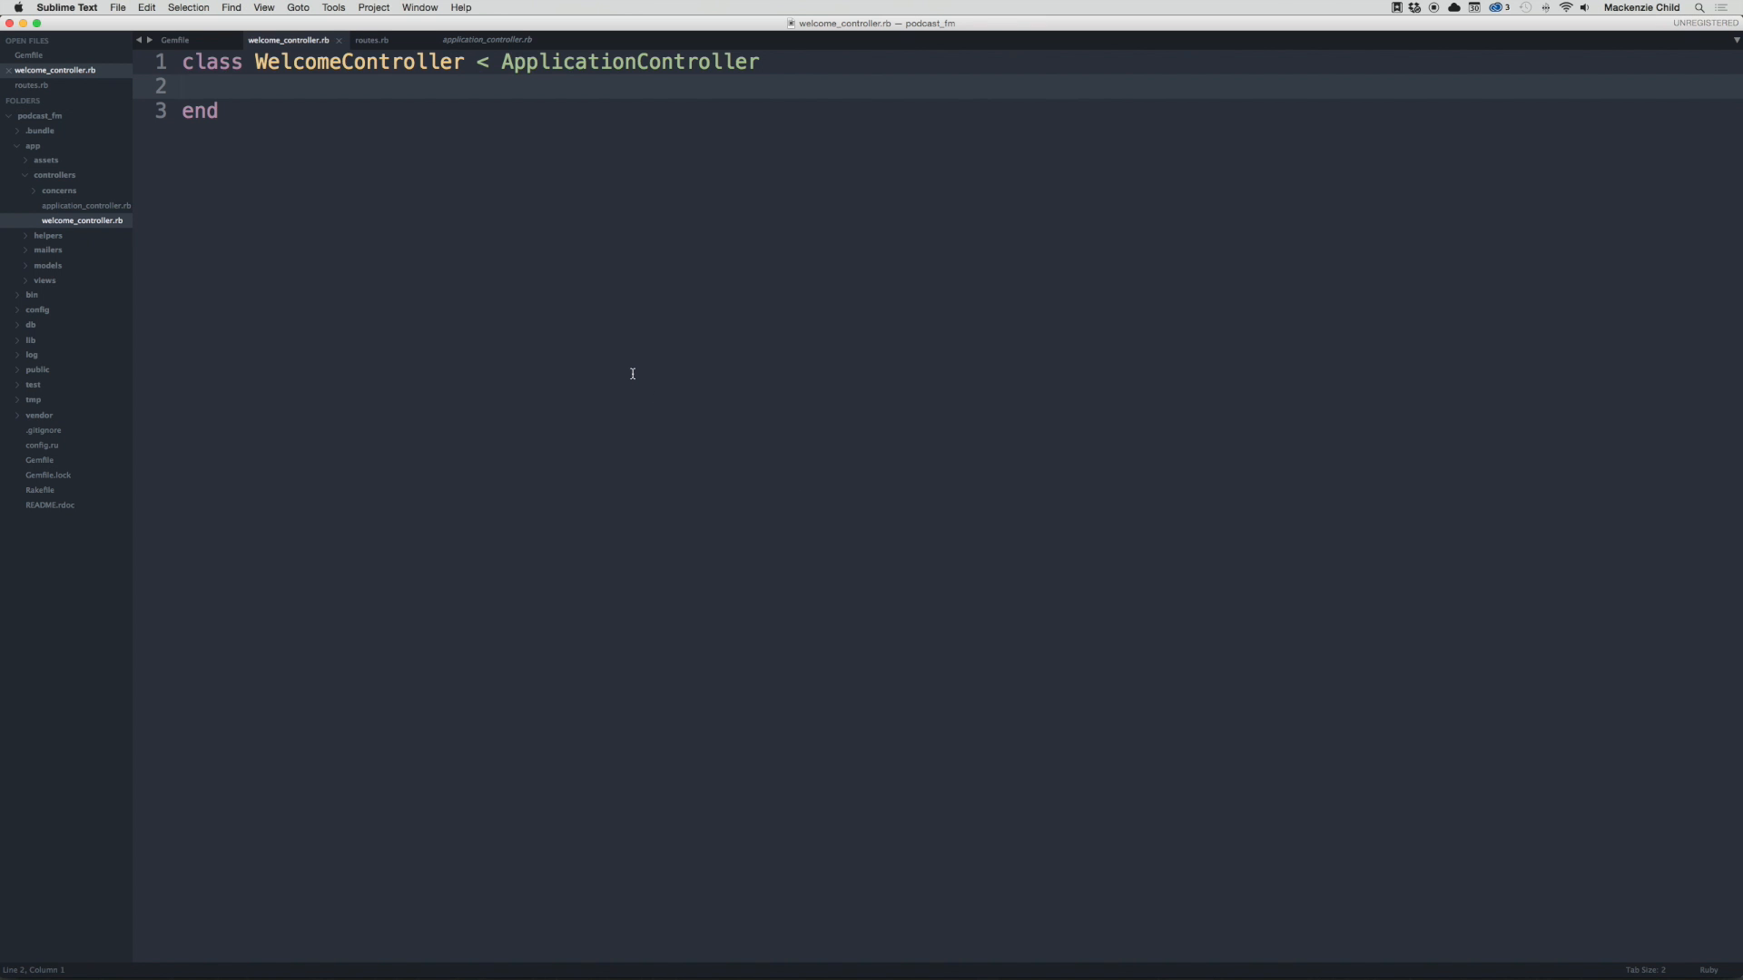
type("def ind")
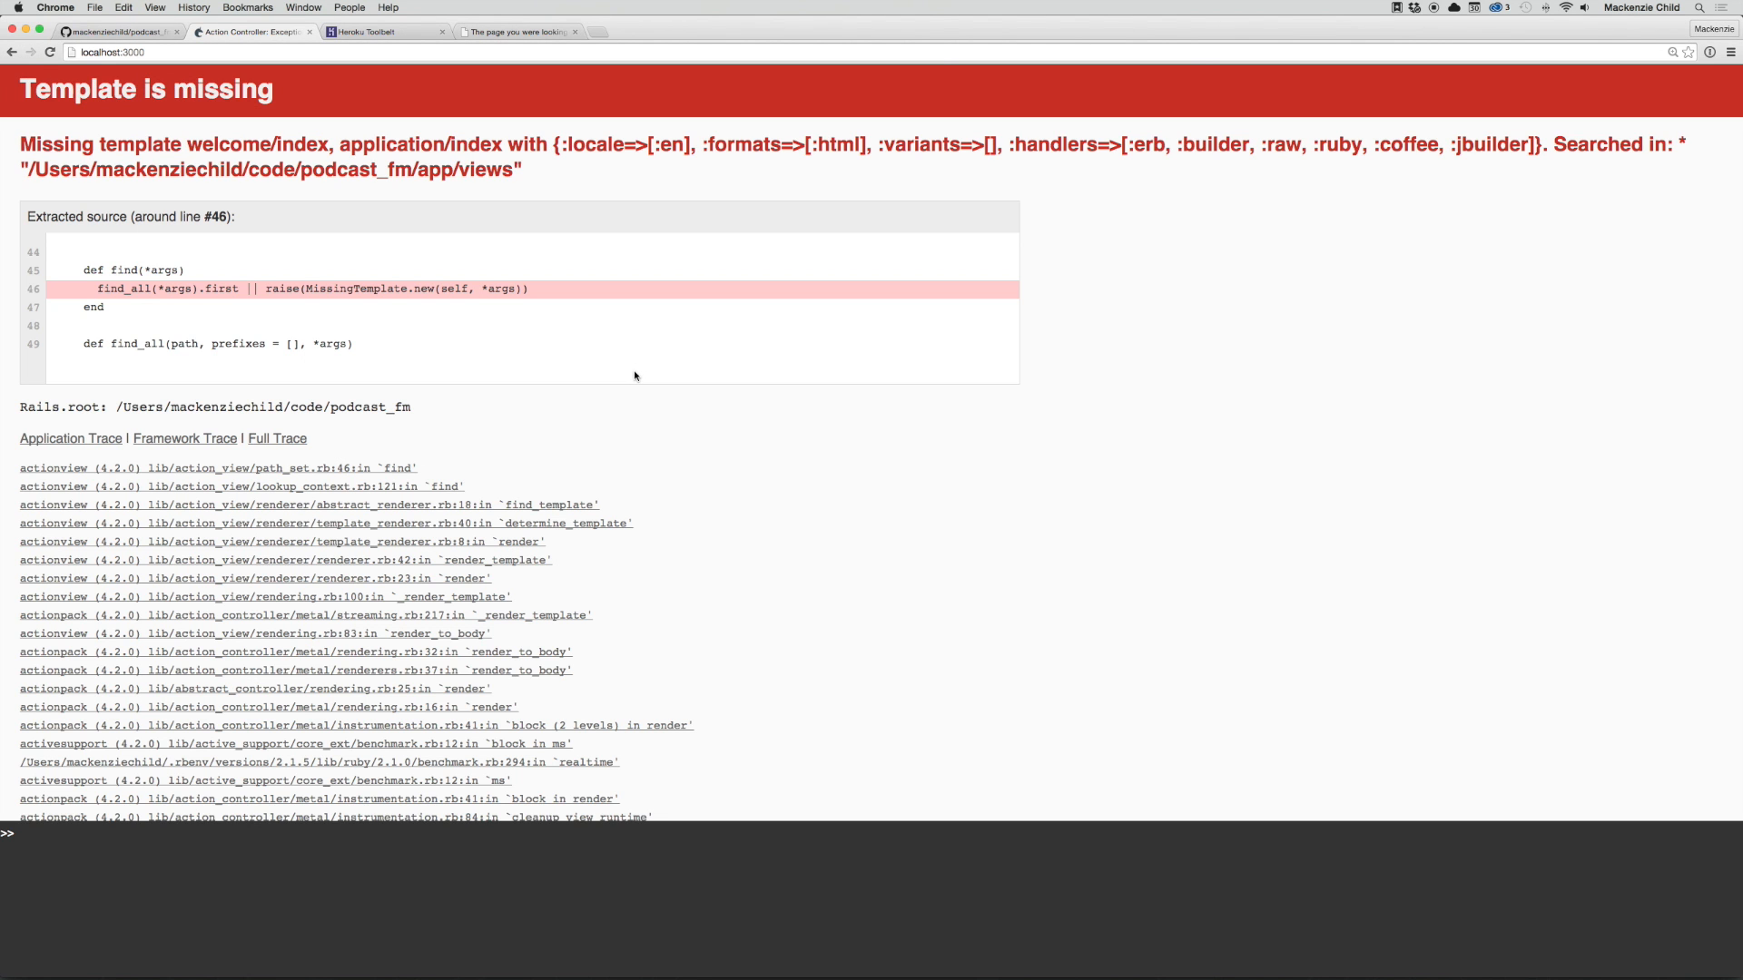
mouse_move(641, 374)
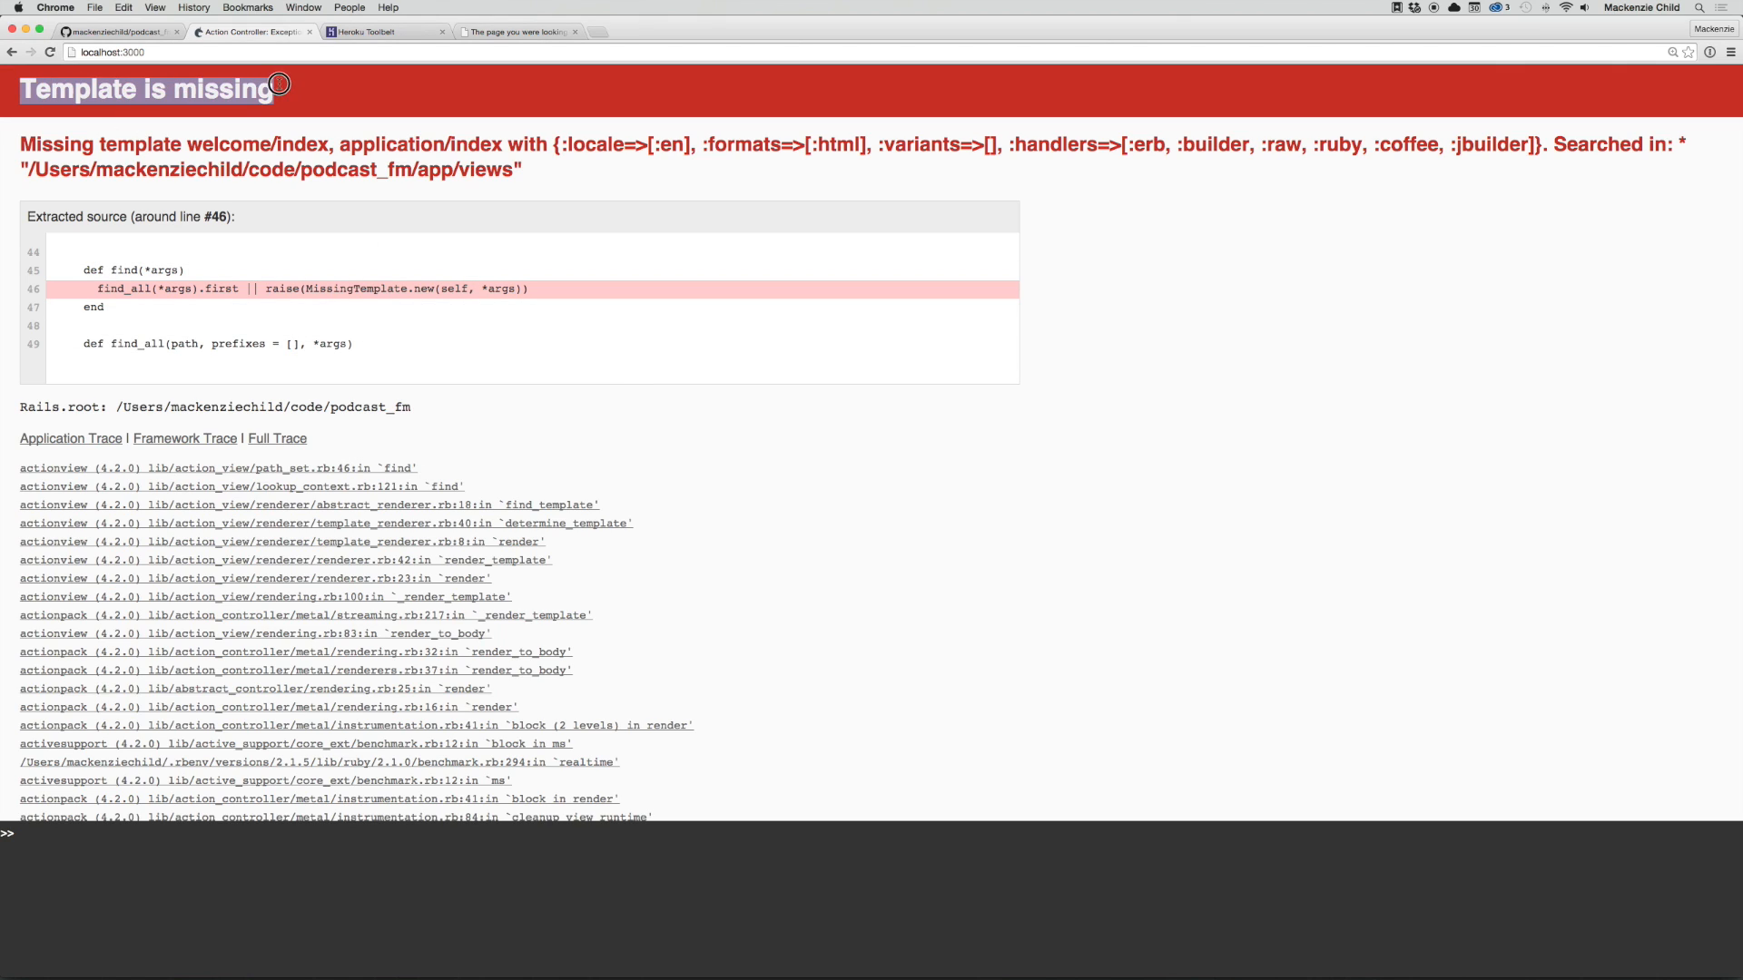
mouse_move(611, 434)
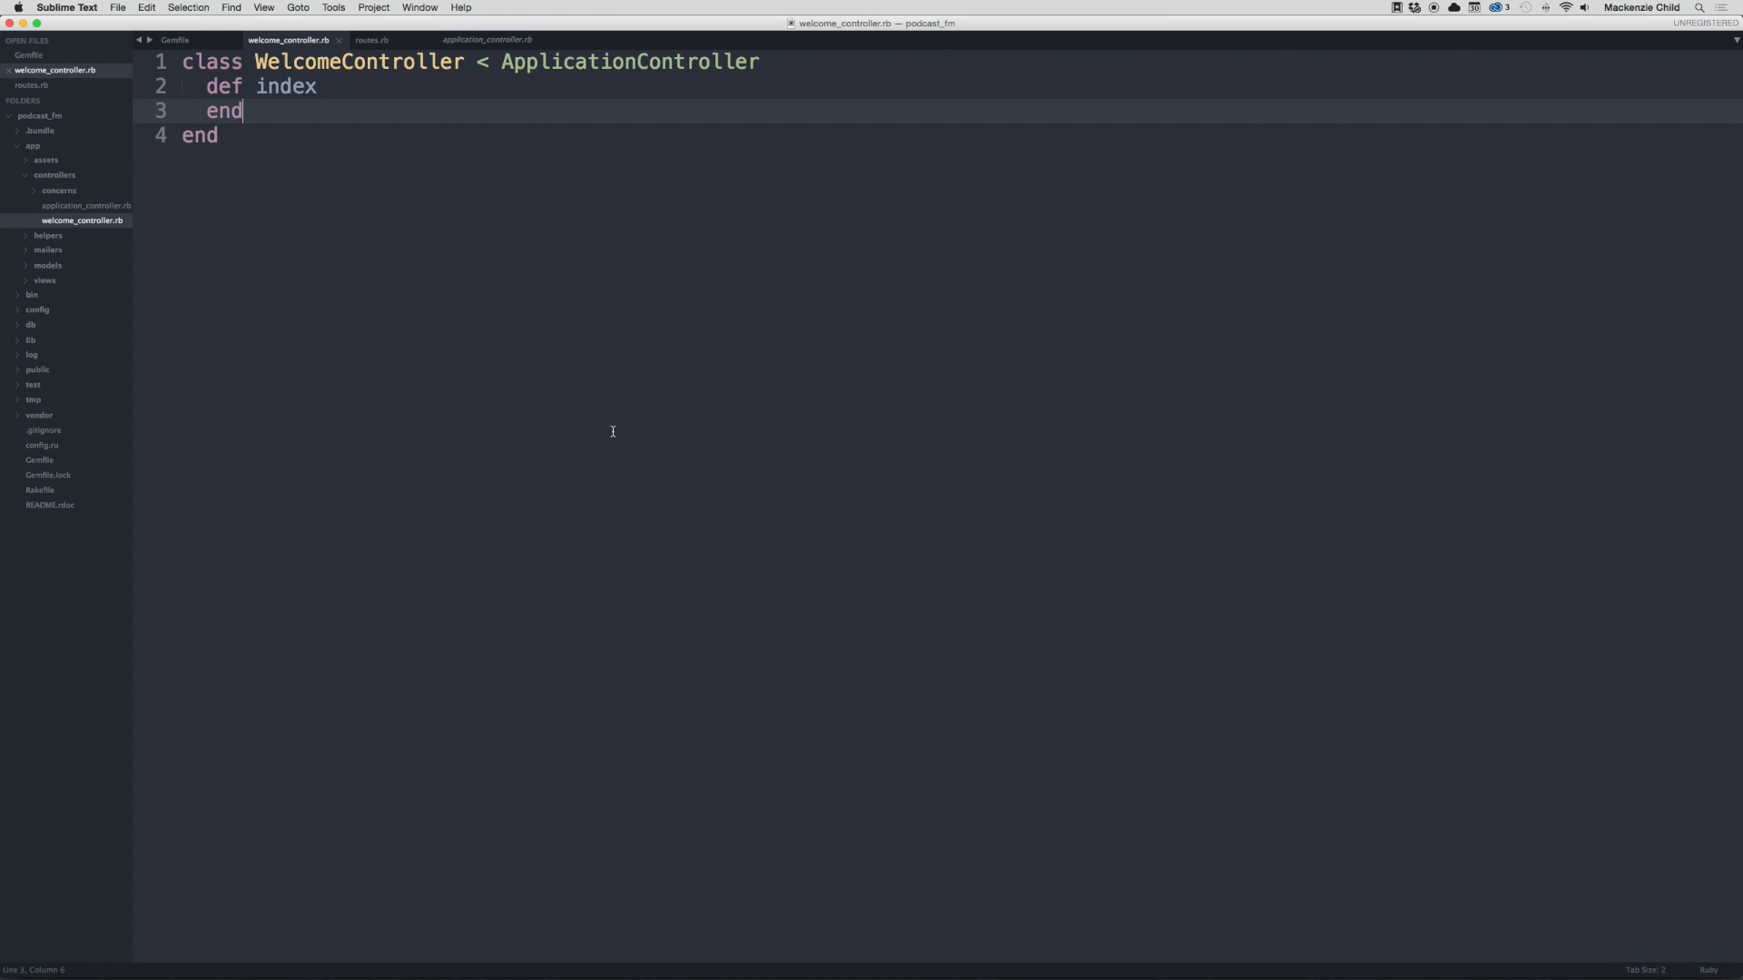
Step: Create a welcome/index.html.erb view file in the views folder
right_click(47, 282)
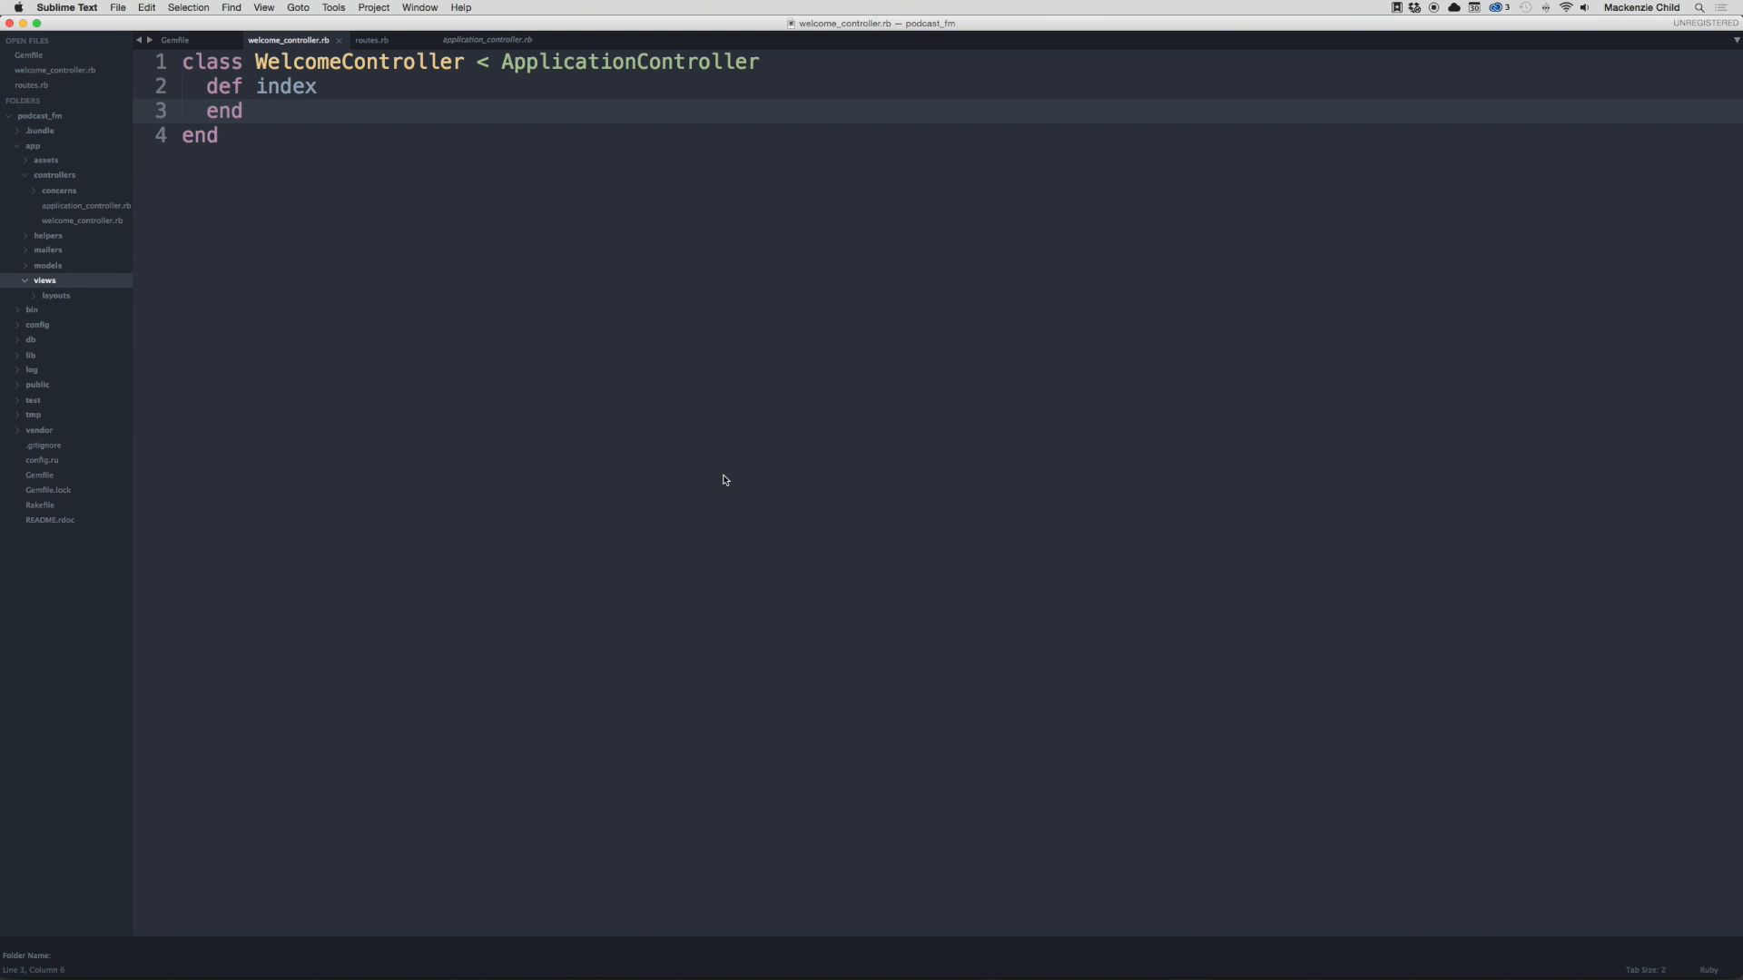
type("welcome")
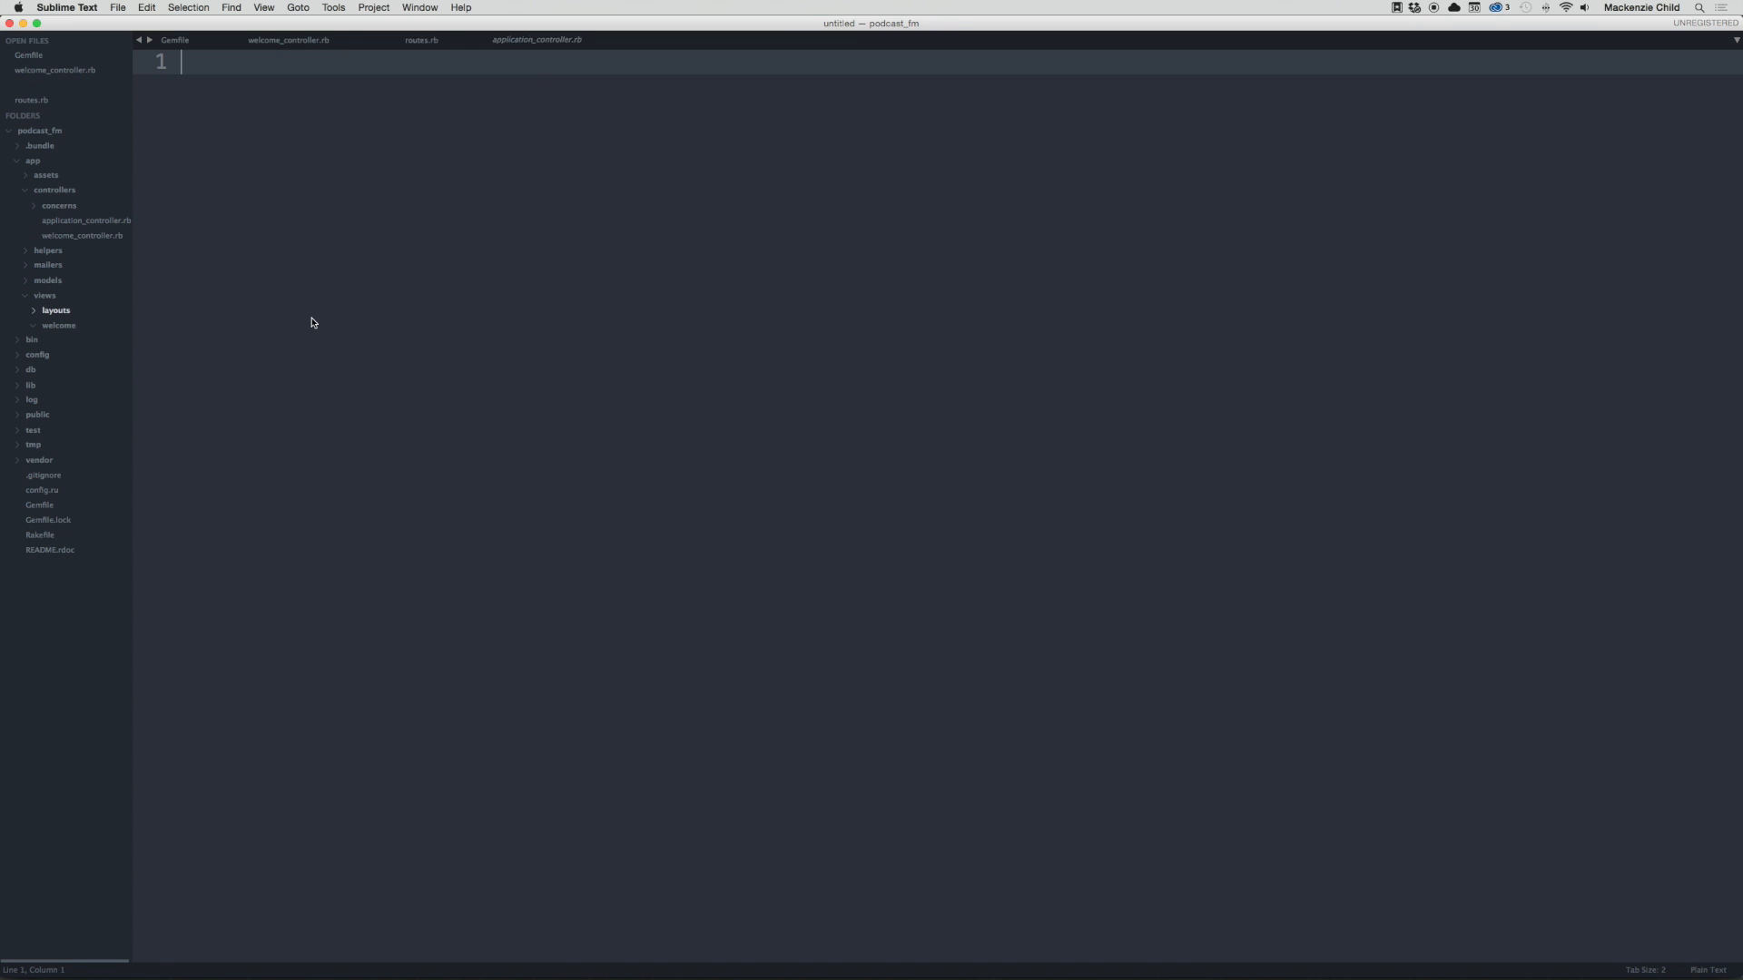
key("cmd+s")
type("index.html.er")
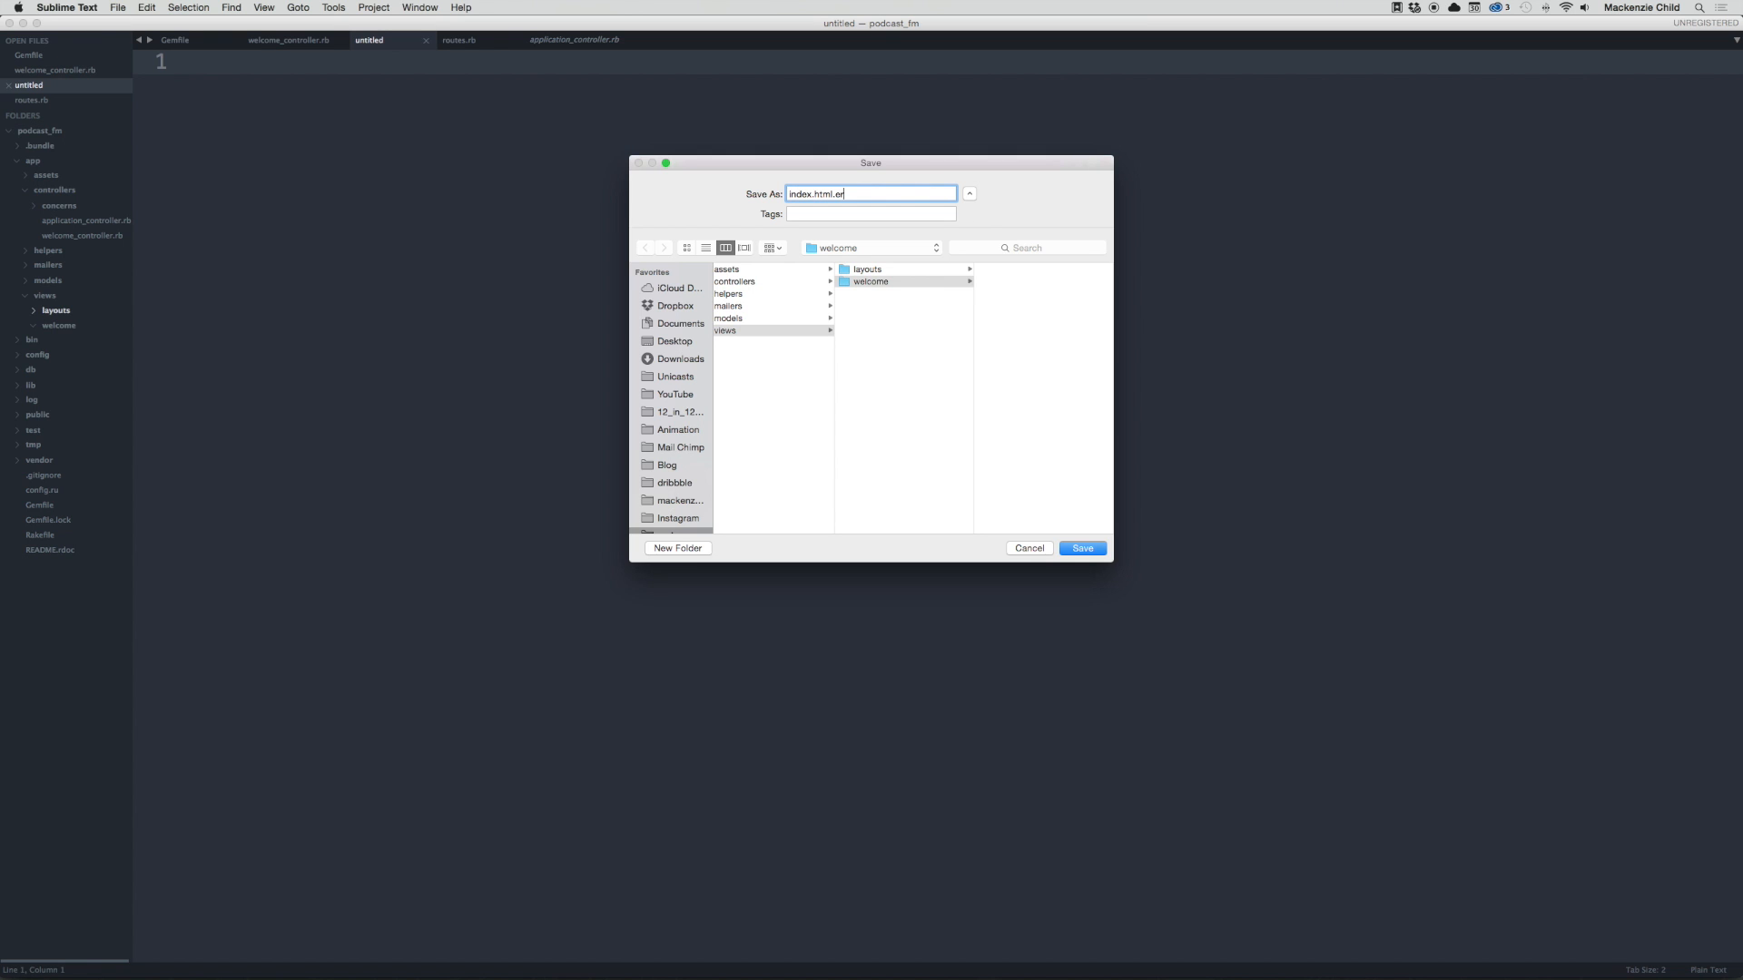
type("b")
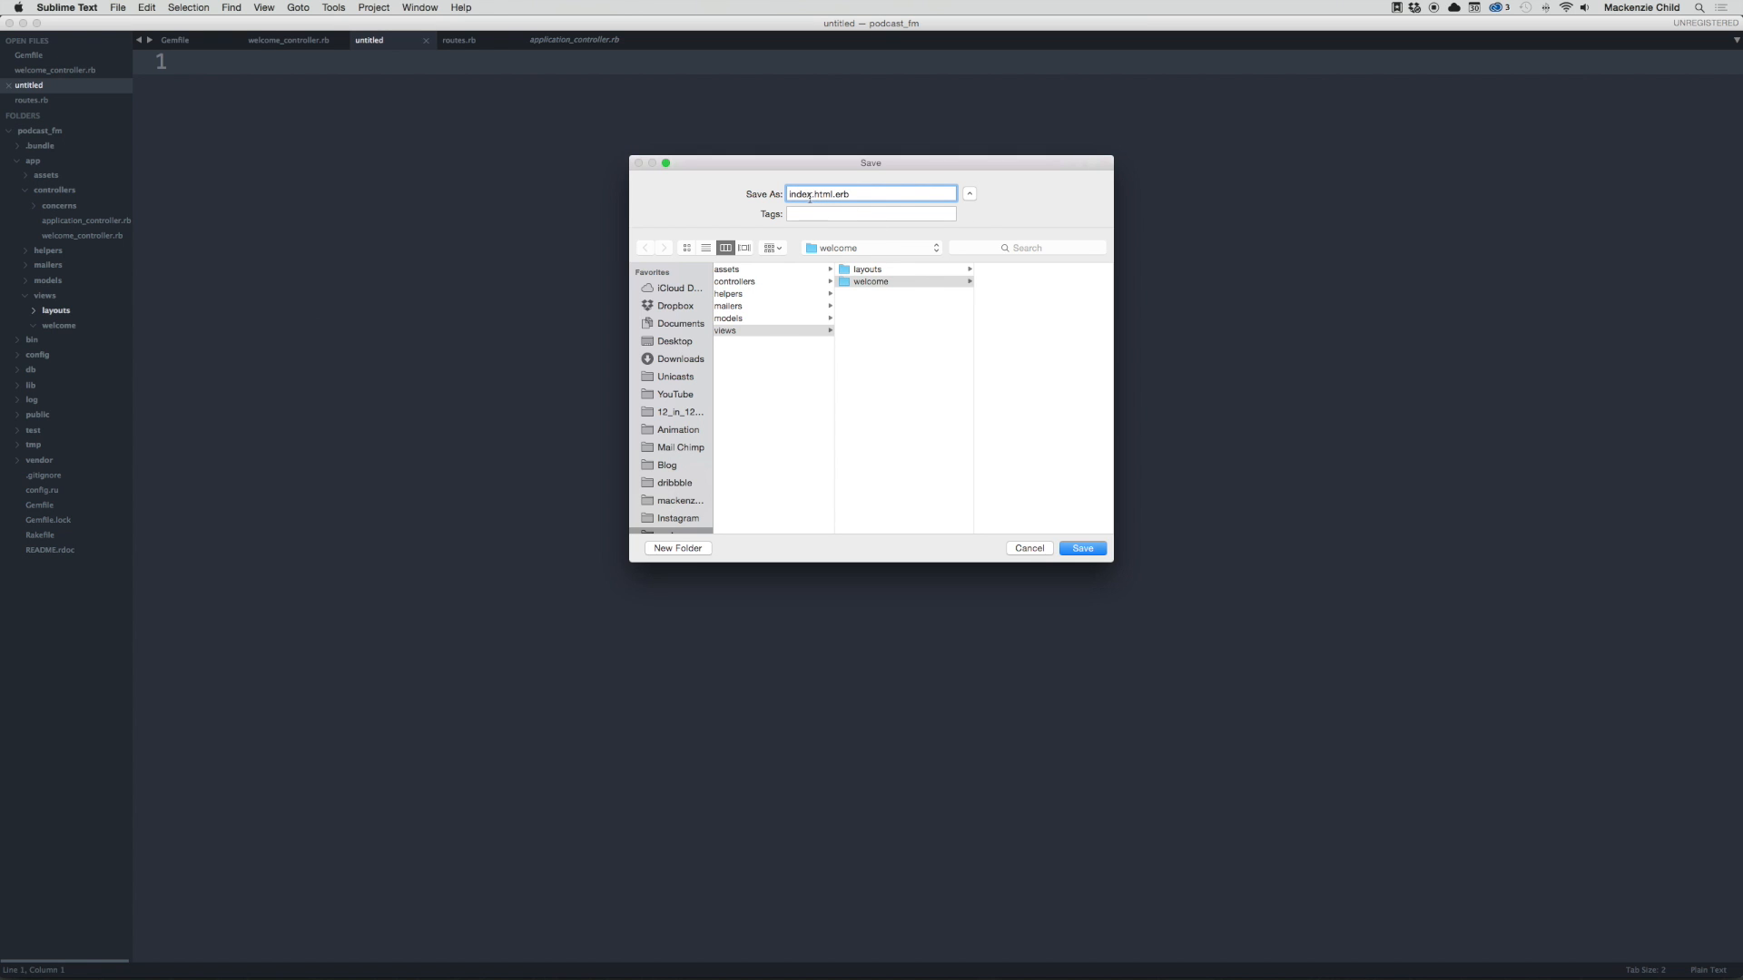
left_click(1078, 548)
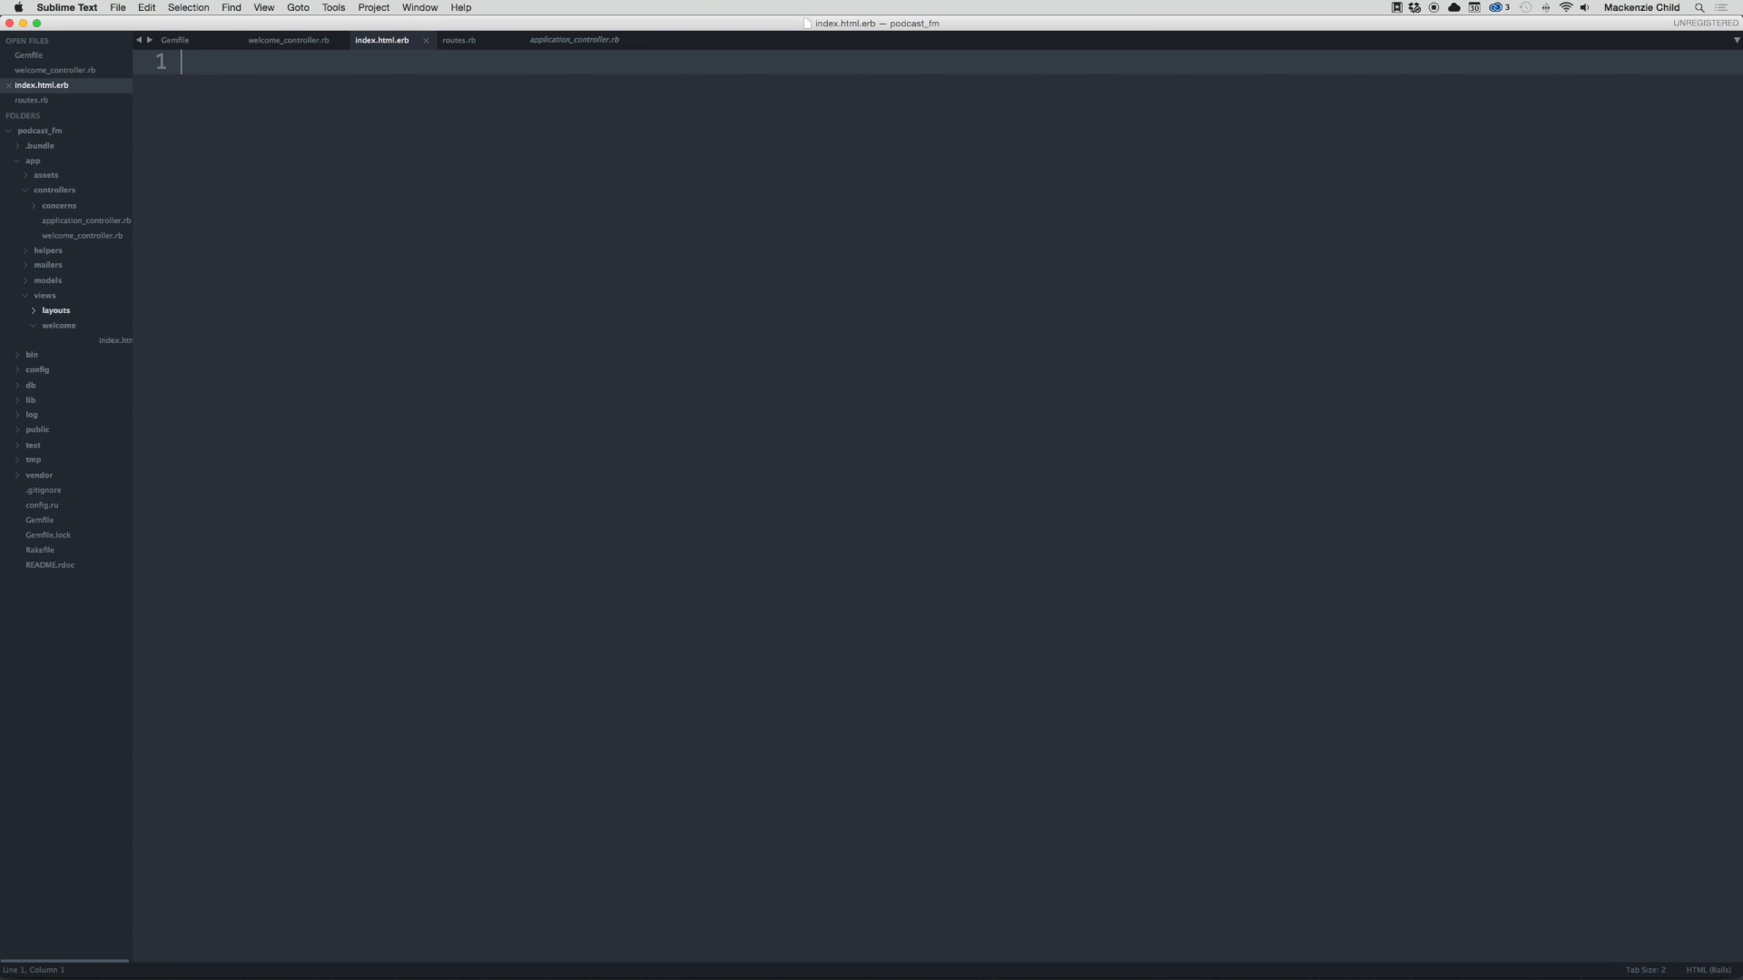
Step: Write an h1 'Hellz Yes, This works!!' in the view and check it renders locally
left_click(287, 40)
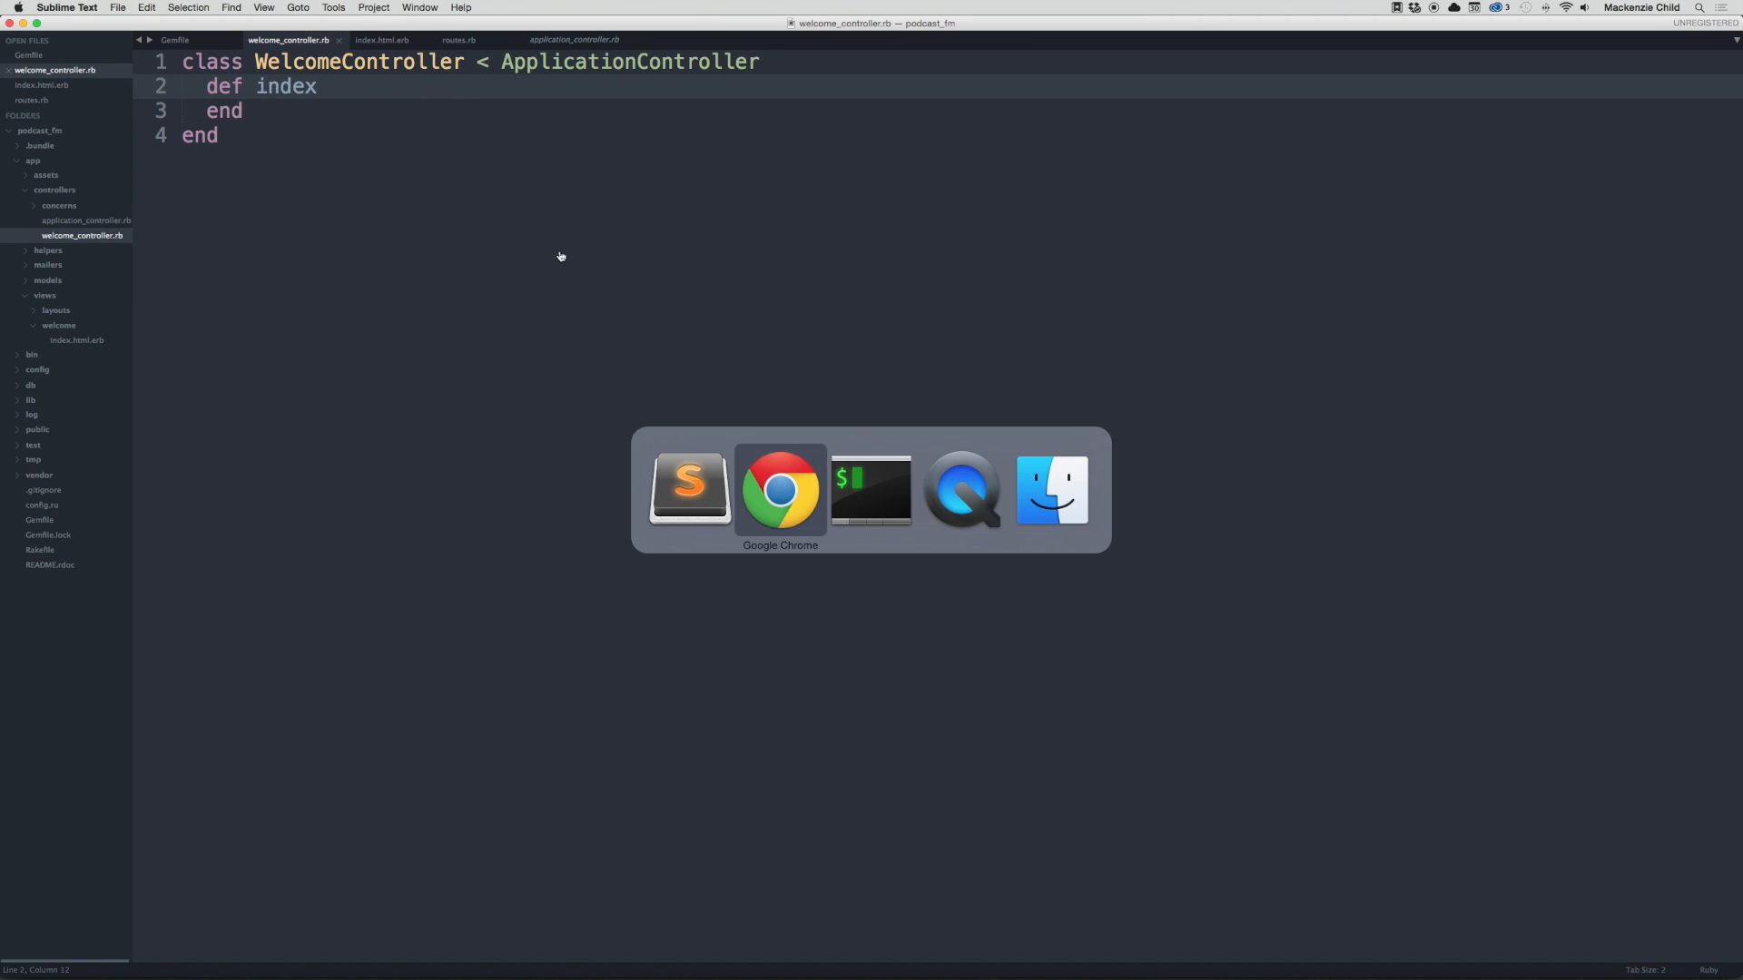
left_click(779, 488)
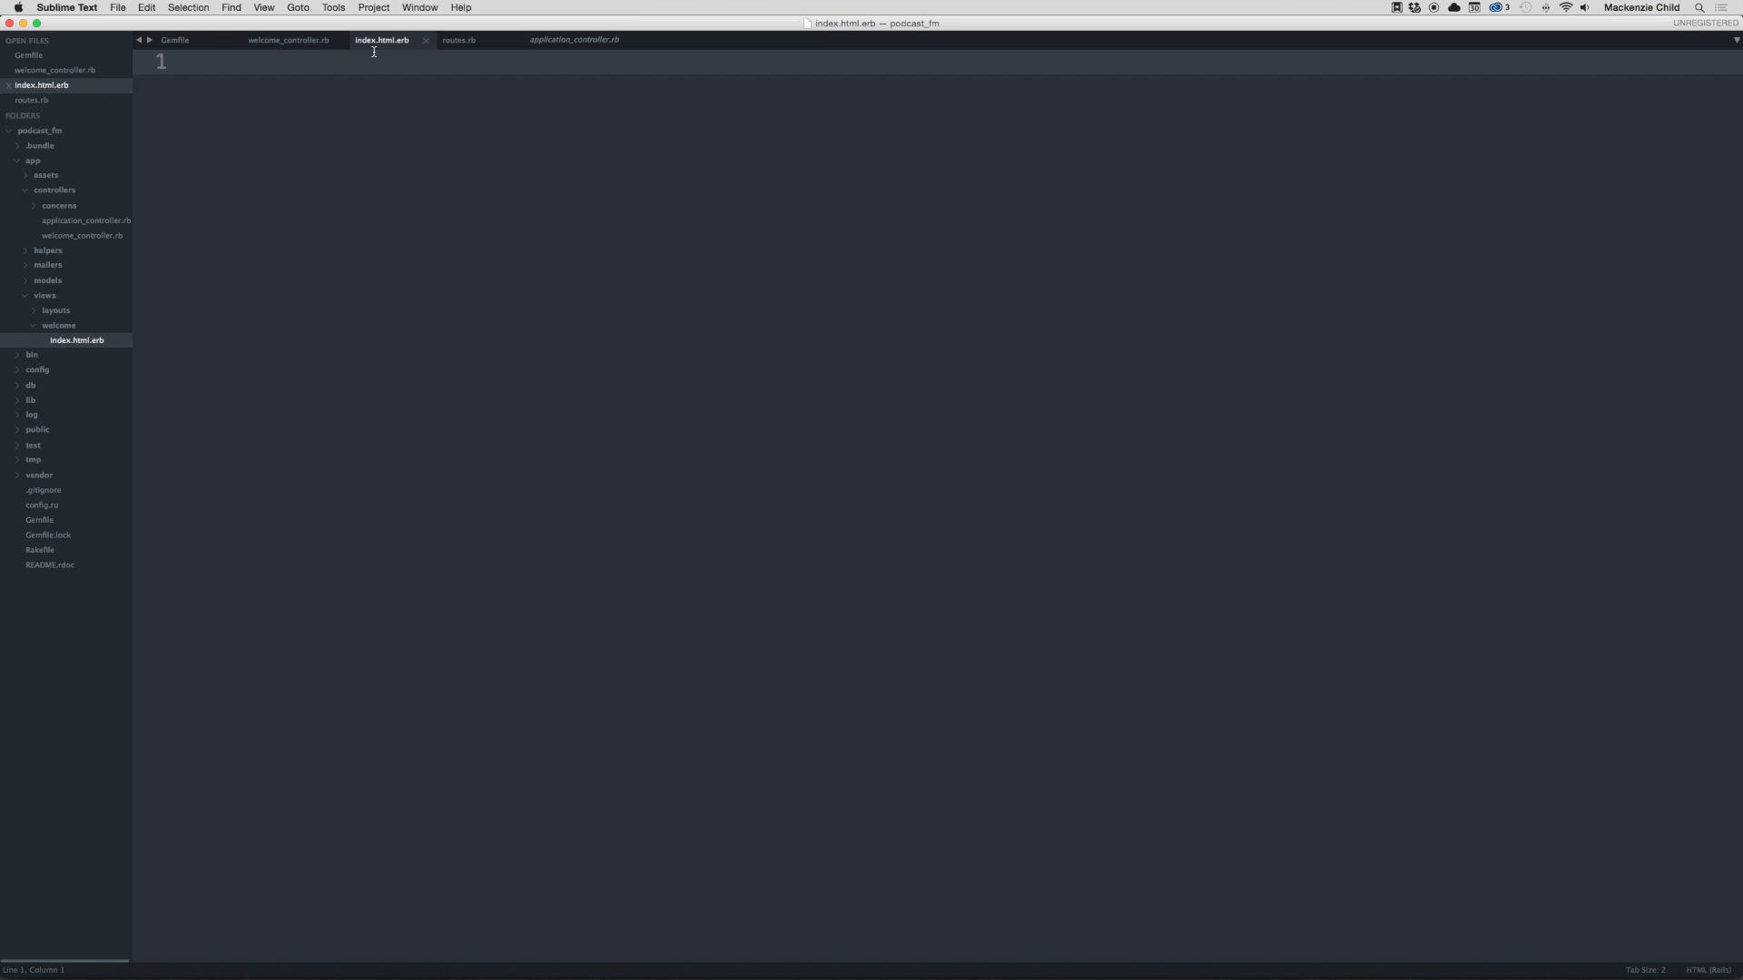
type("h1></h1>")
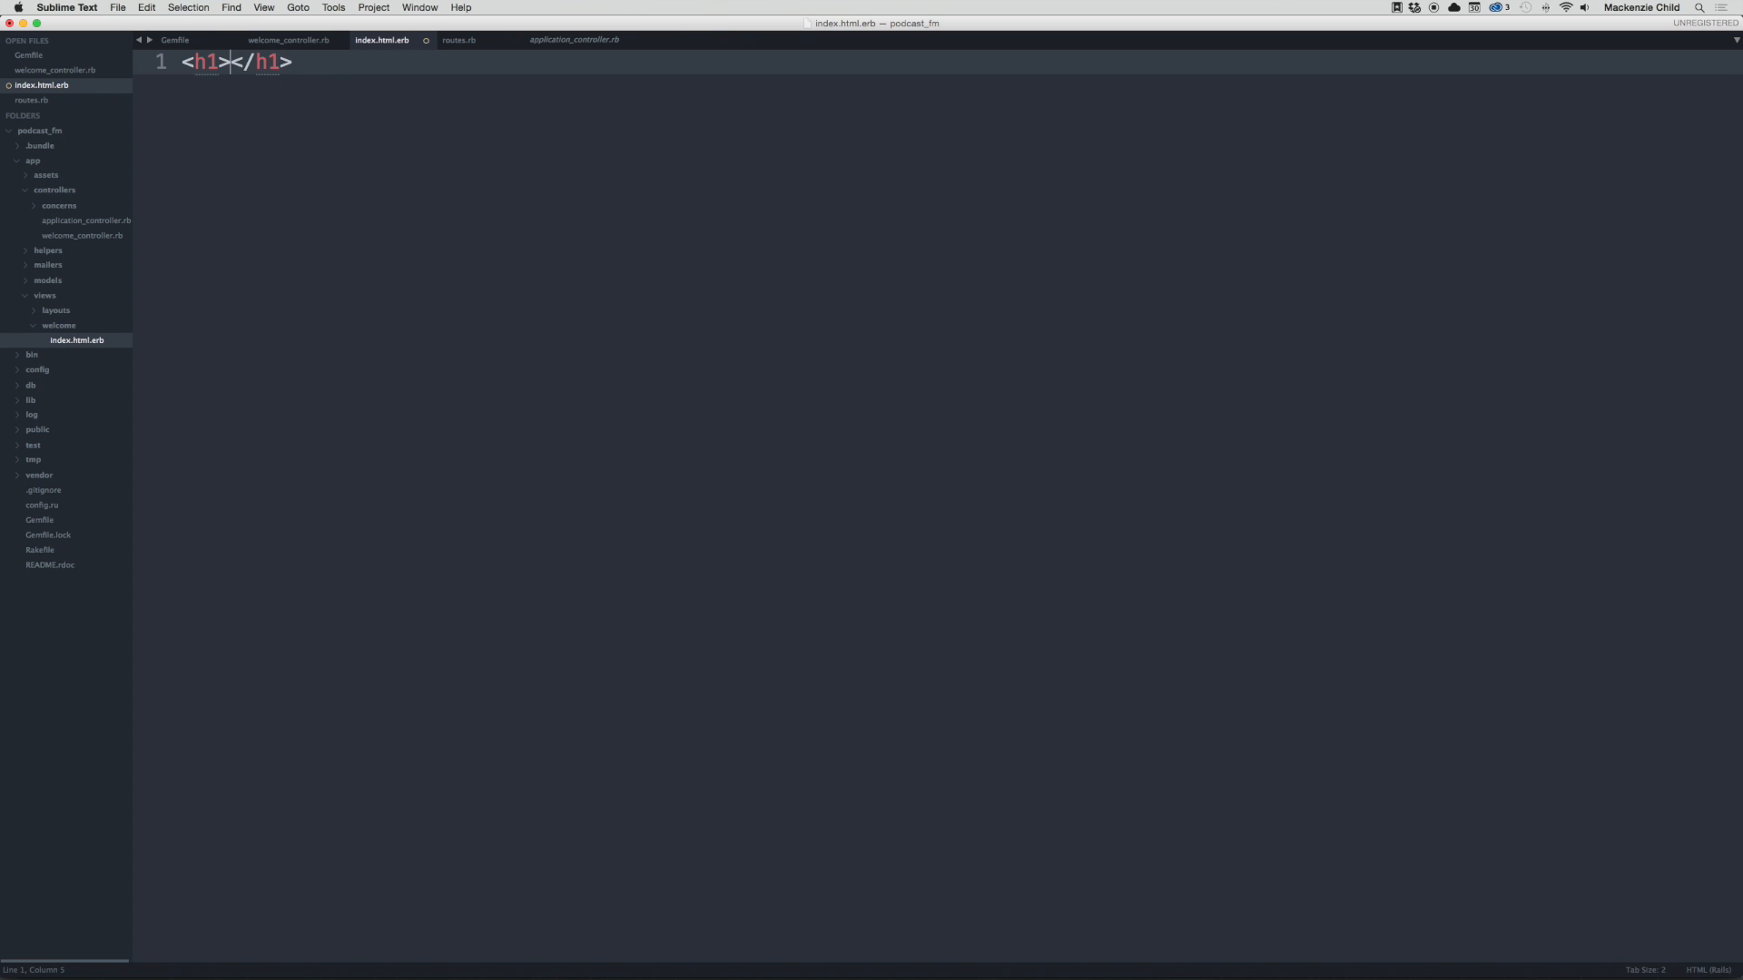
type("Hellz Ye")
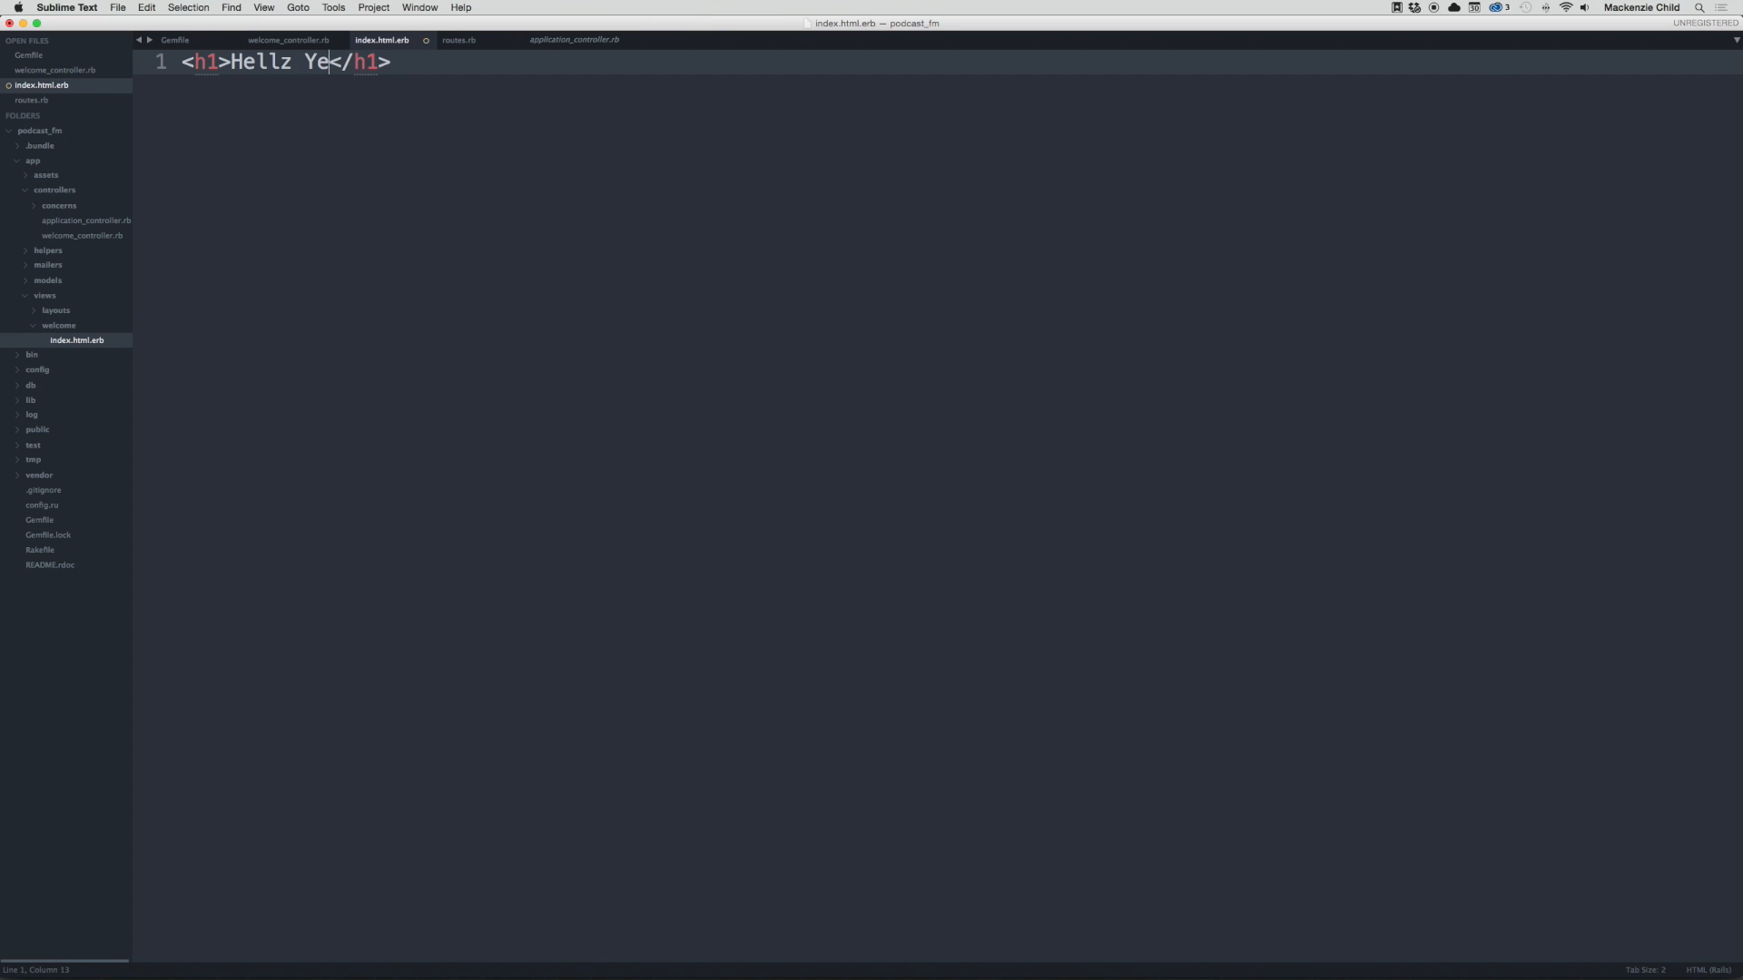
type("s, This work")
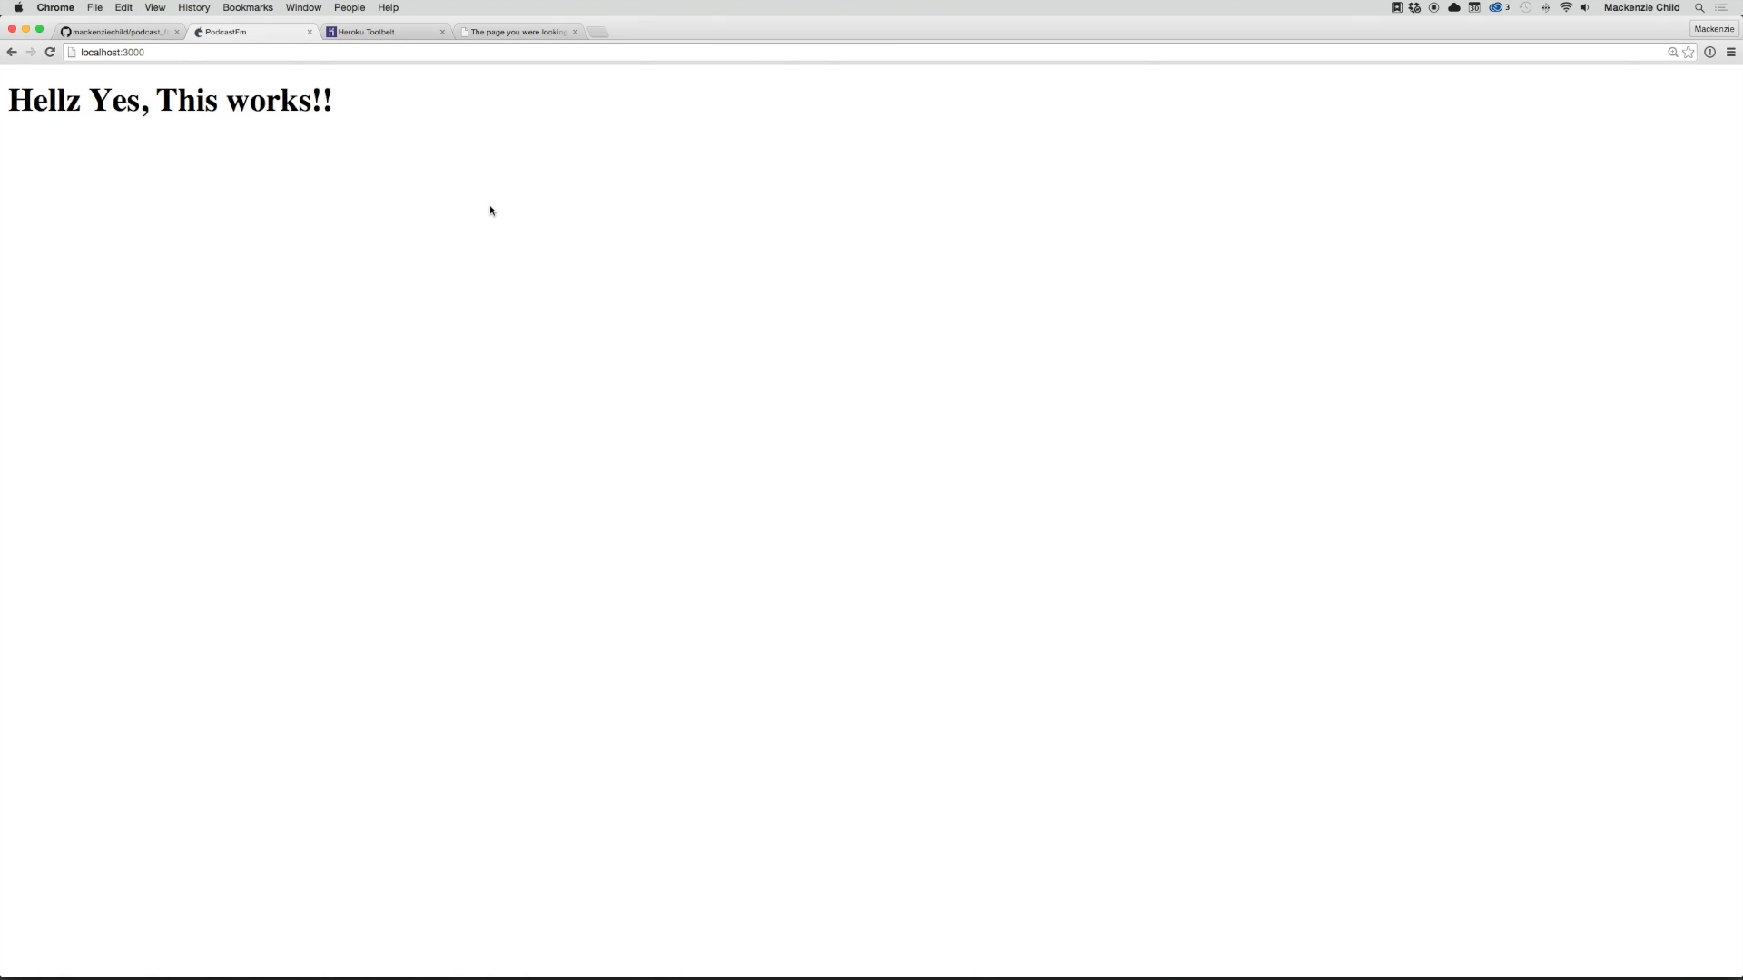
triple_click(169, 99)
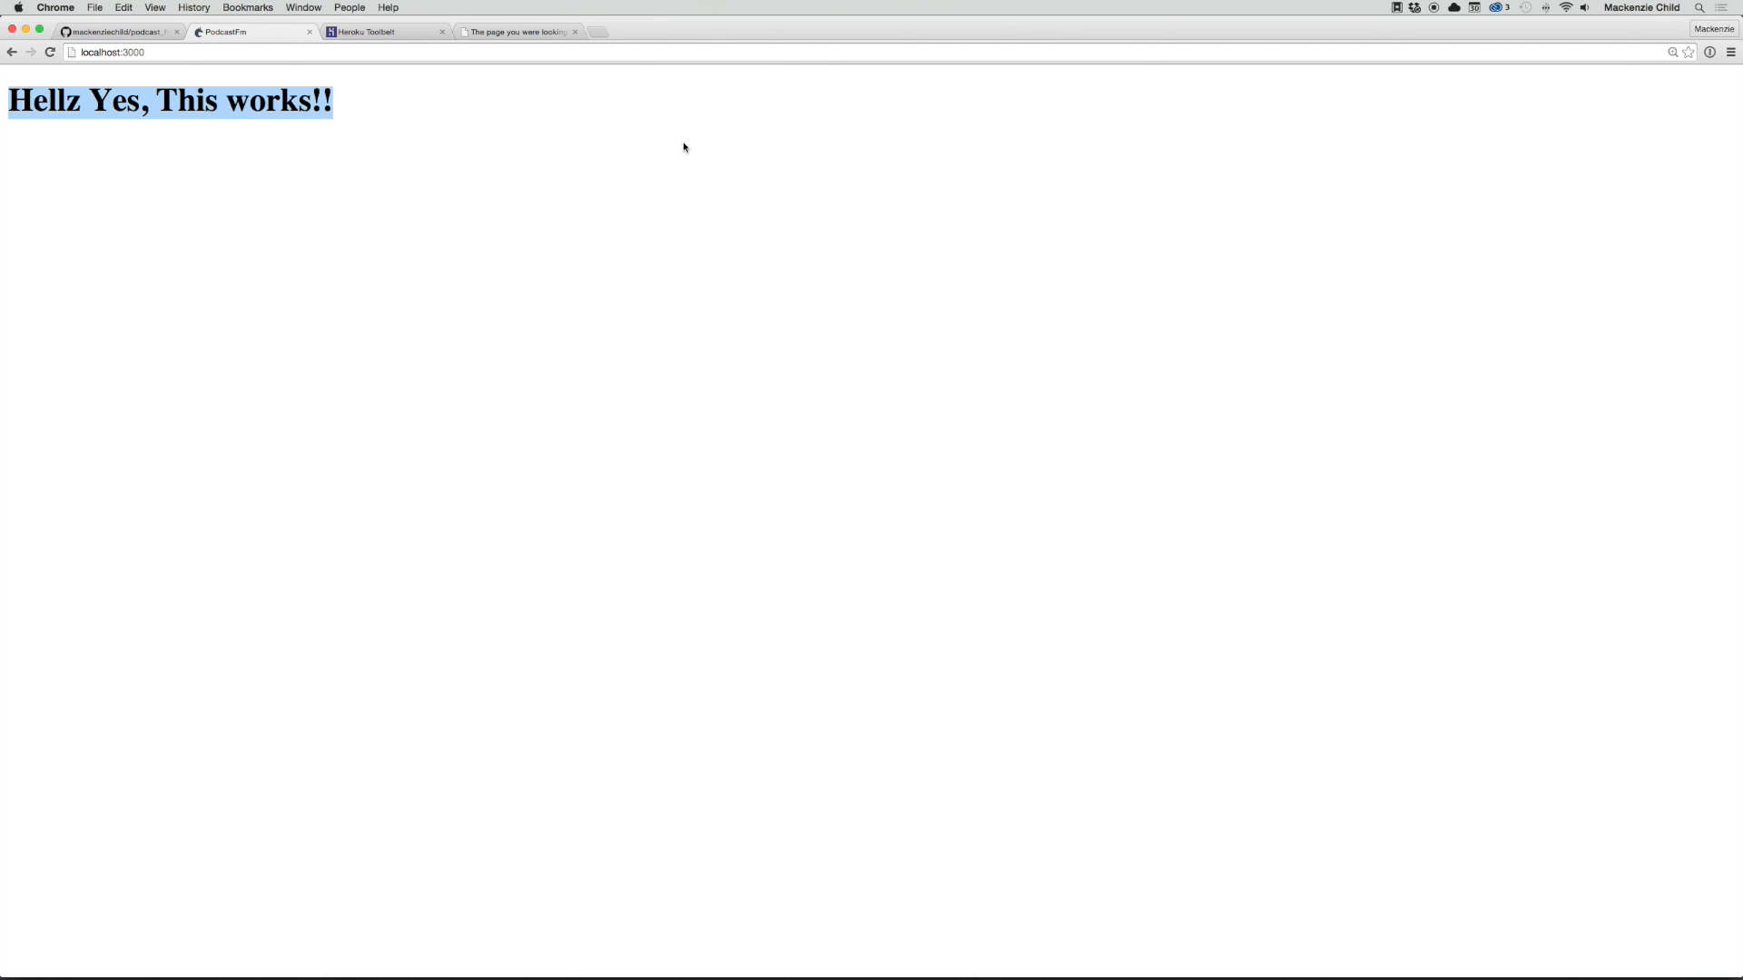
mouse_move(697, 145)
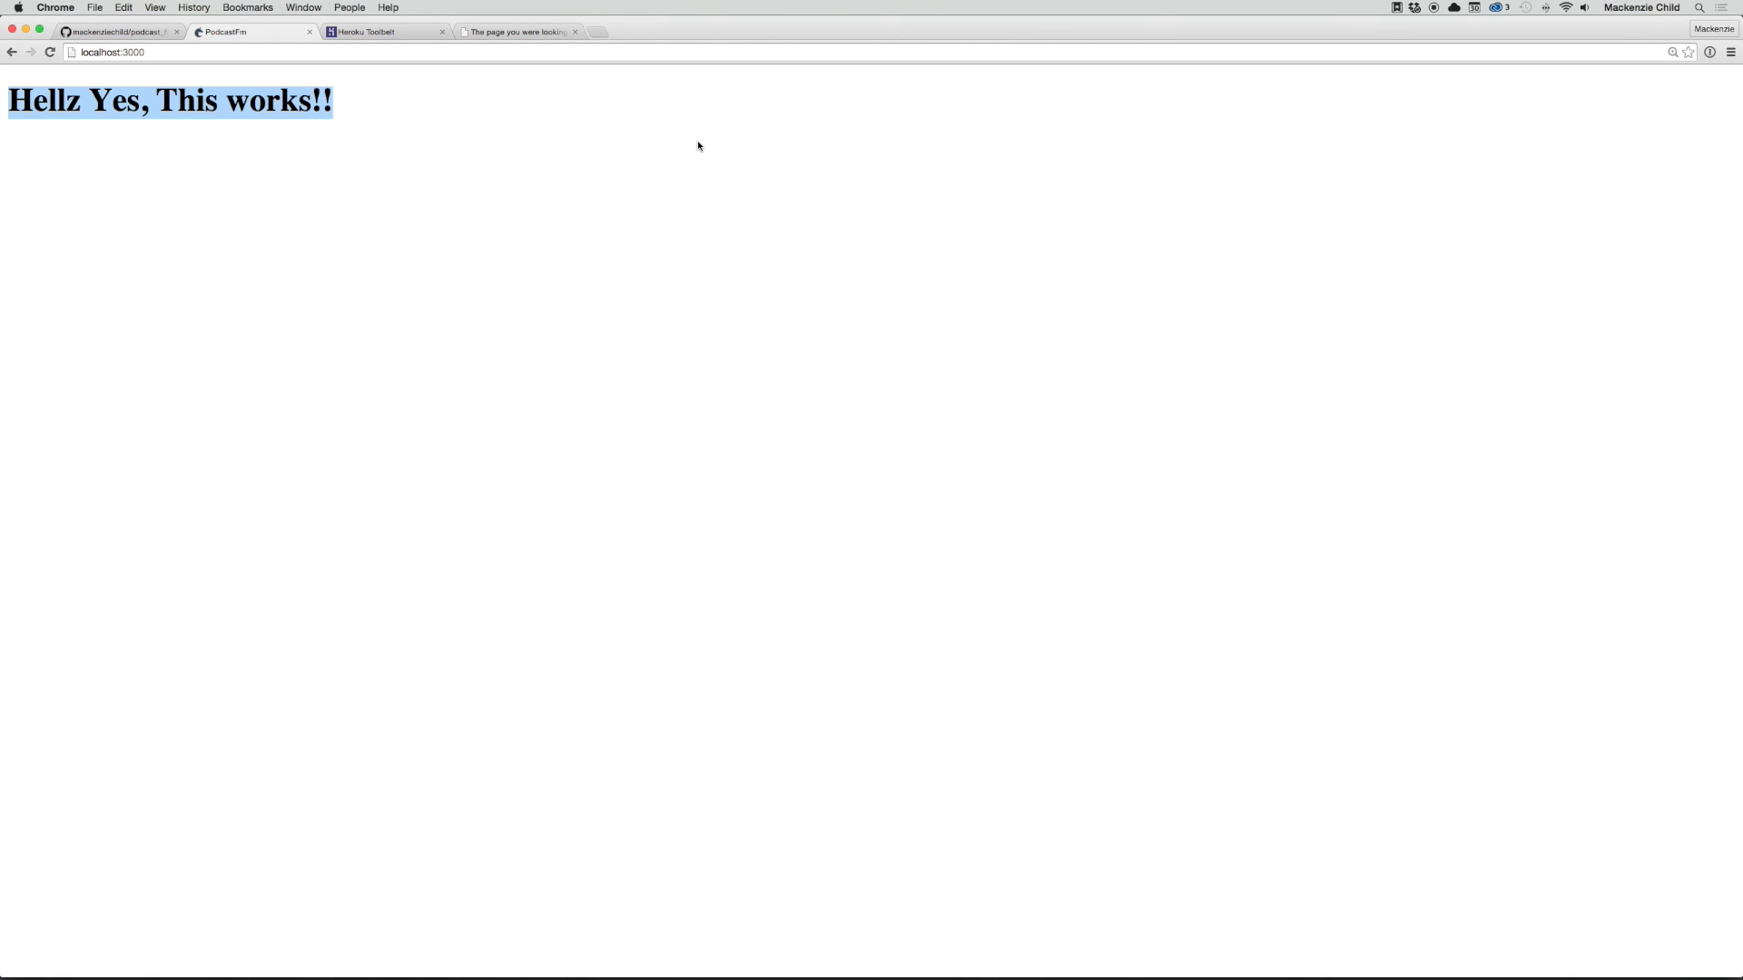
mouse_move(98, 67)
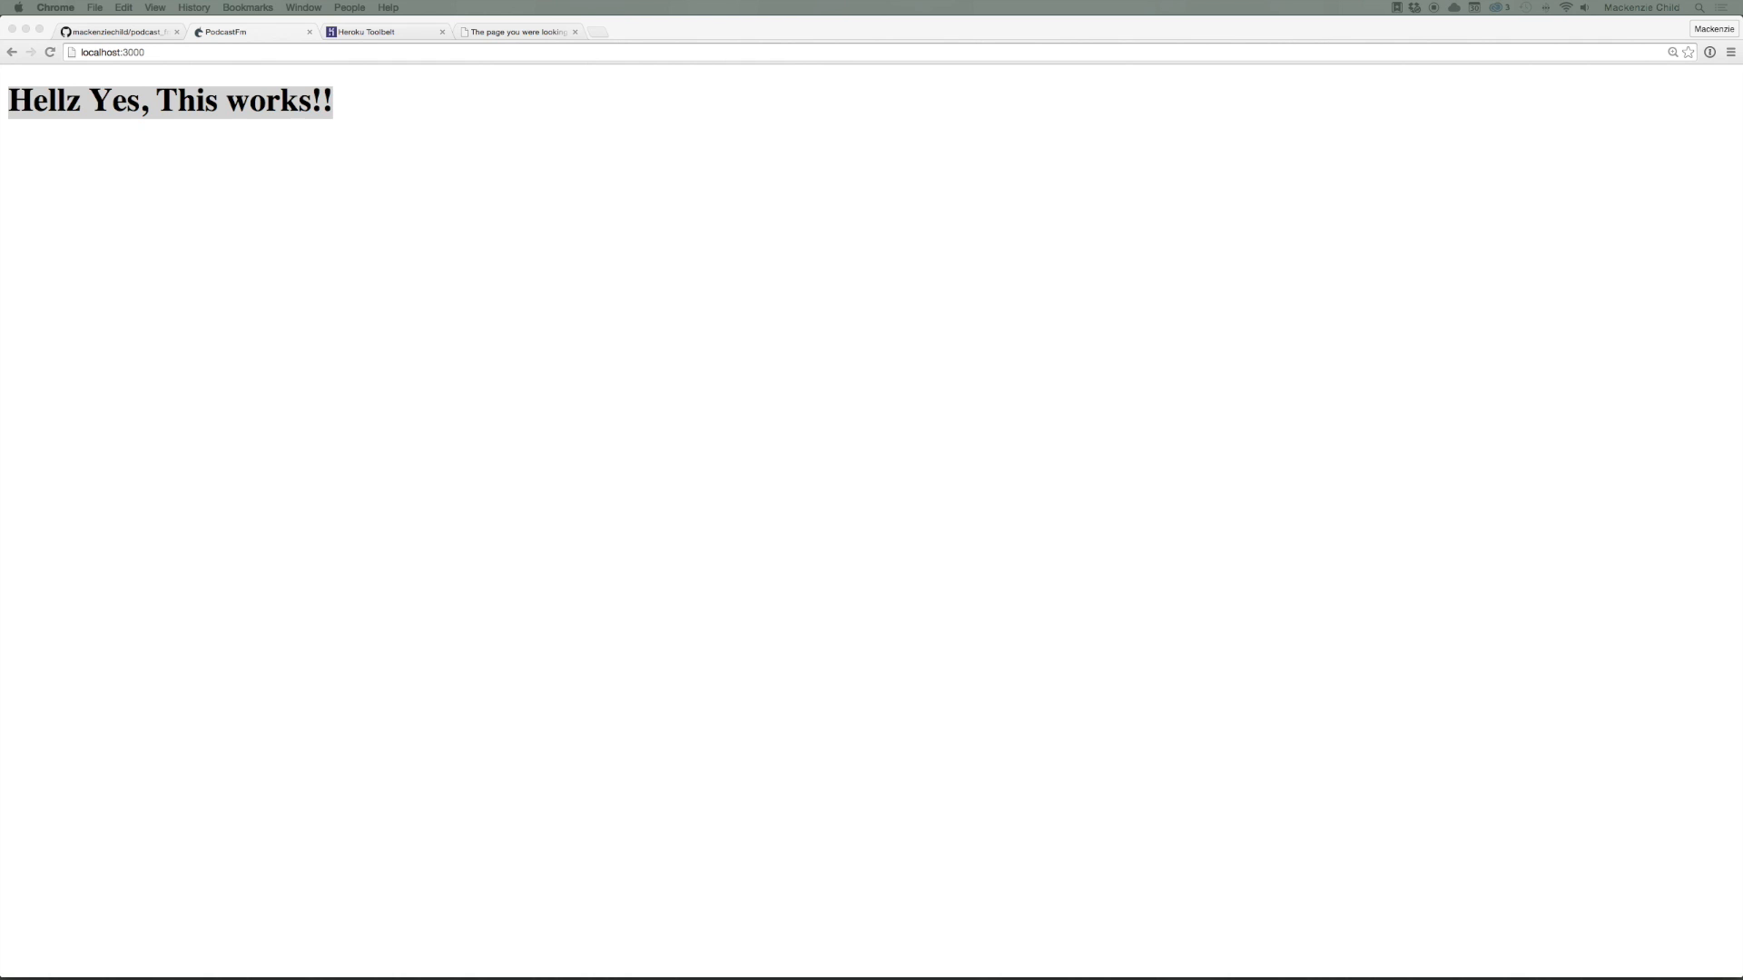
triple_click(169, 100)
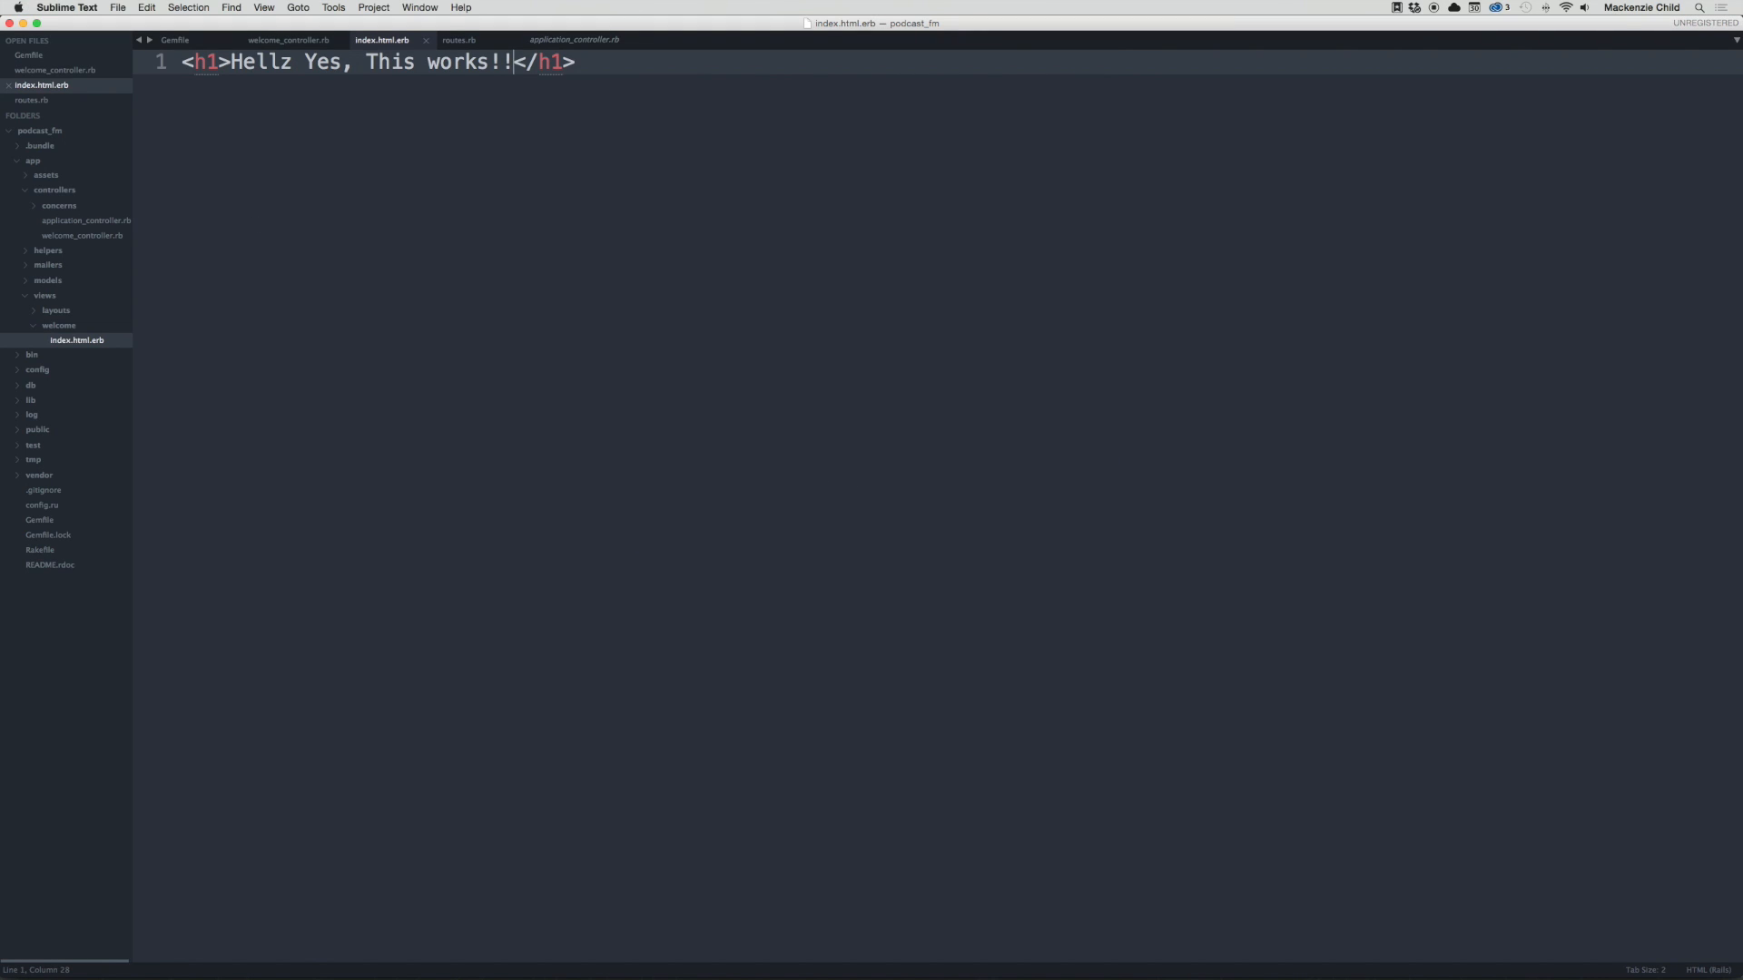
Step: Paste the static Podcast.fm index markup over the heading and point its hrefs to #
left_click(461, 40)
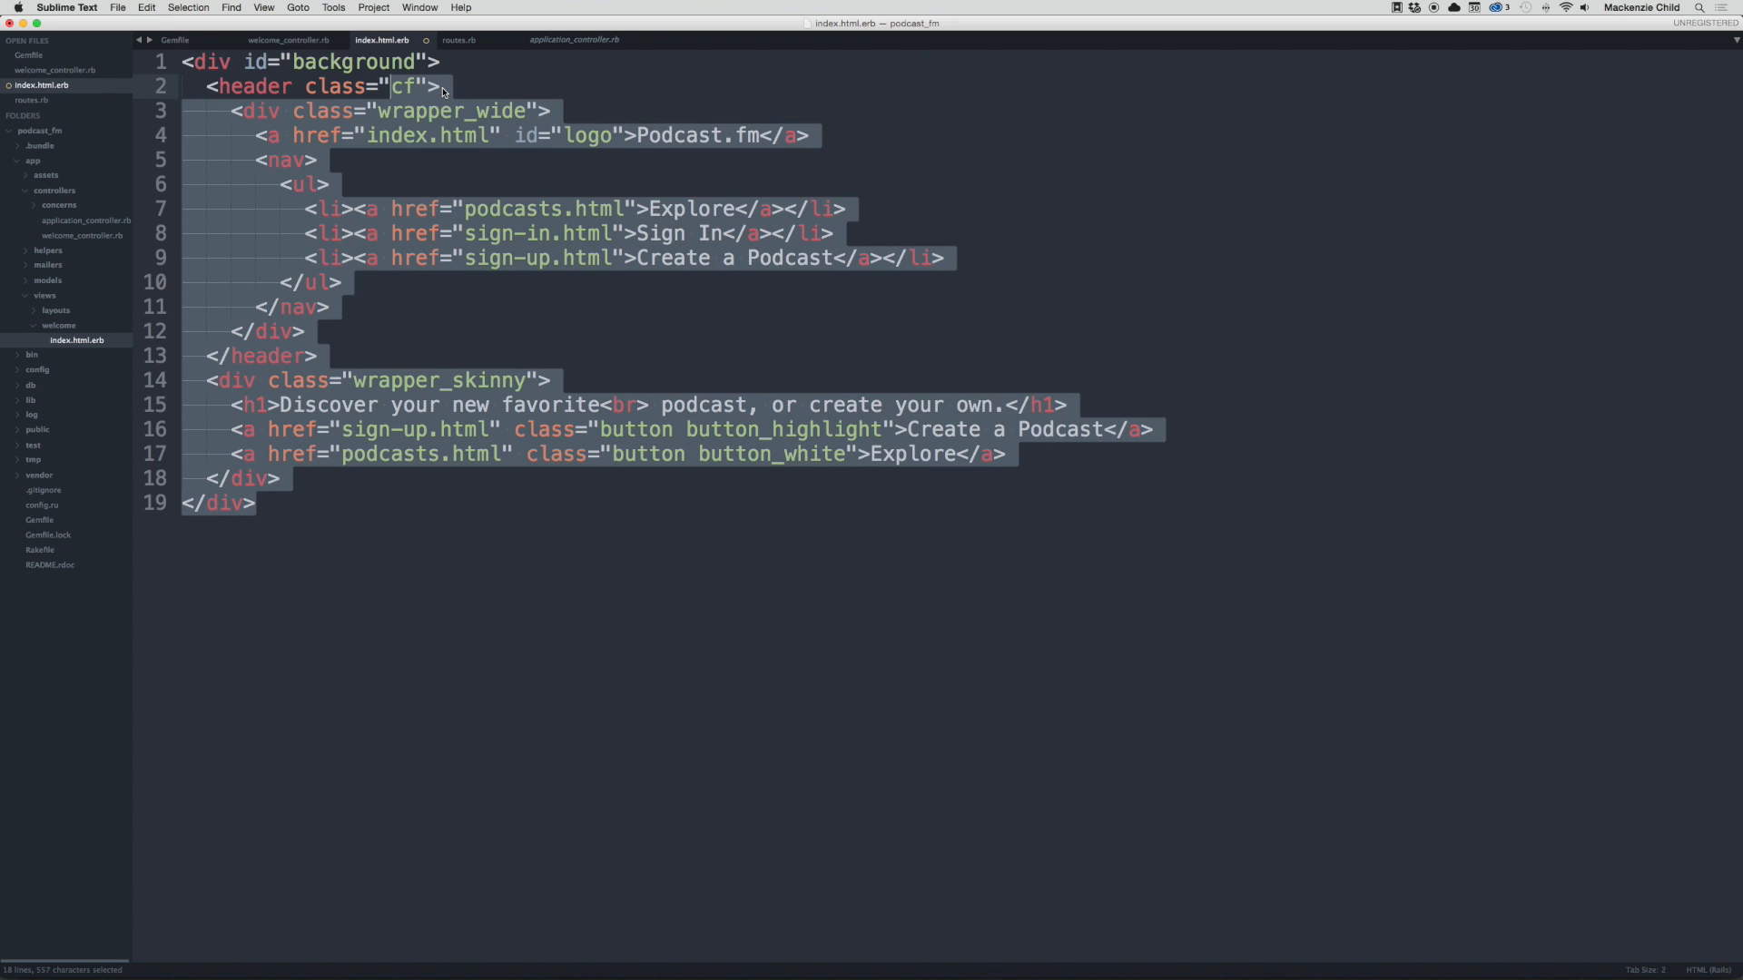
left_click(870, 486)
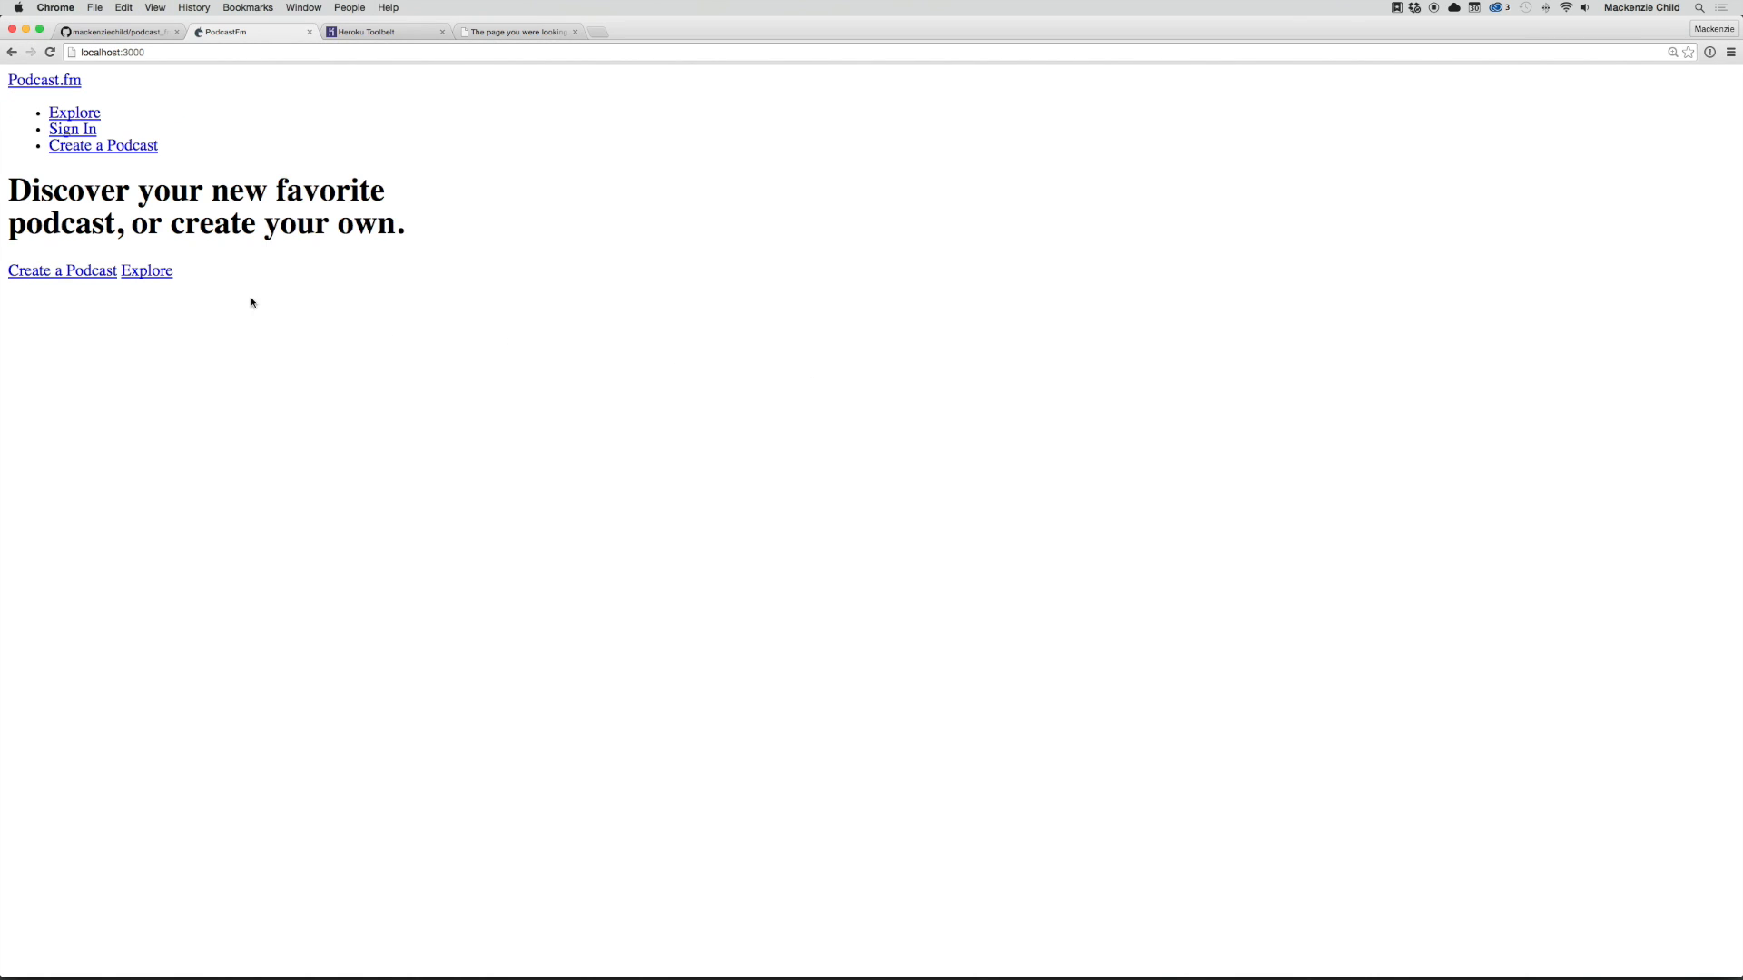
mouse_move(117, 98)
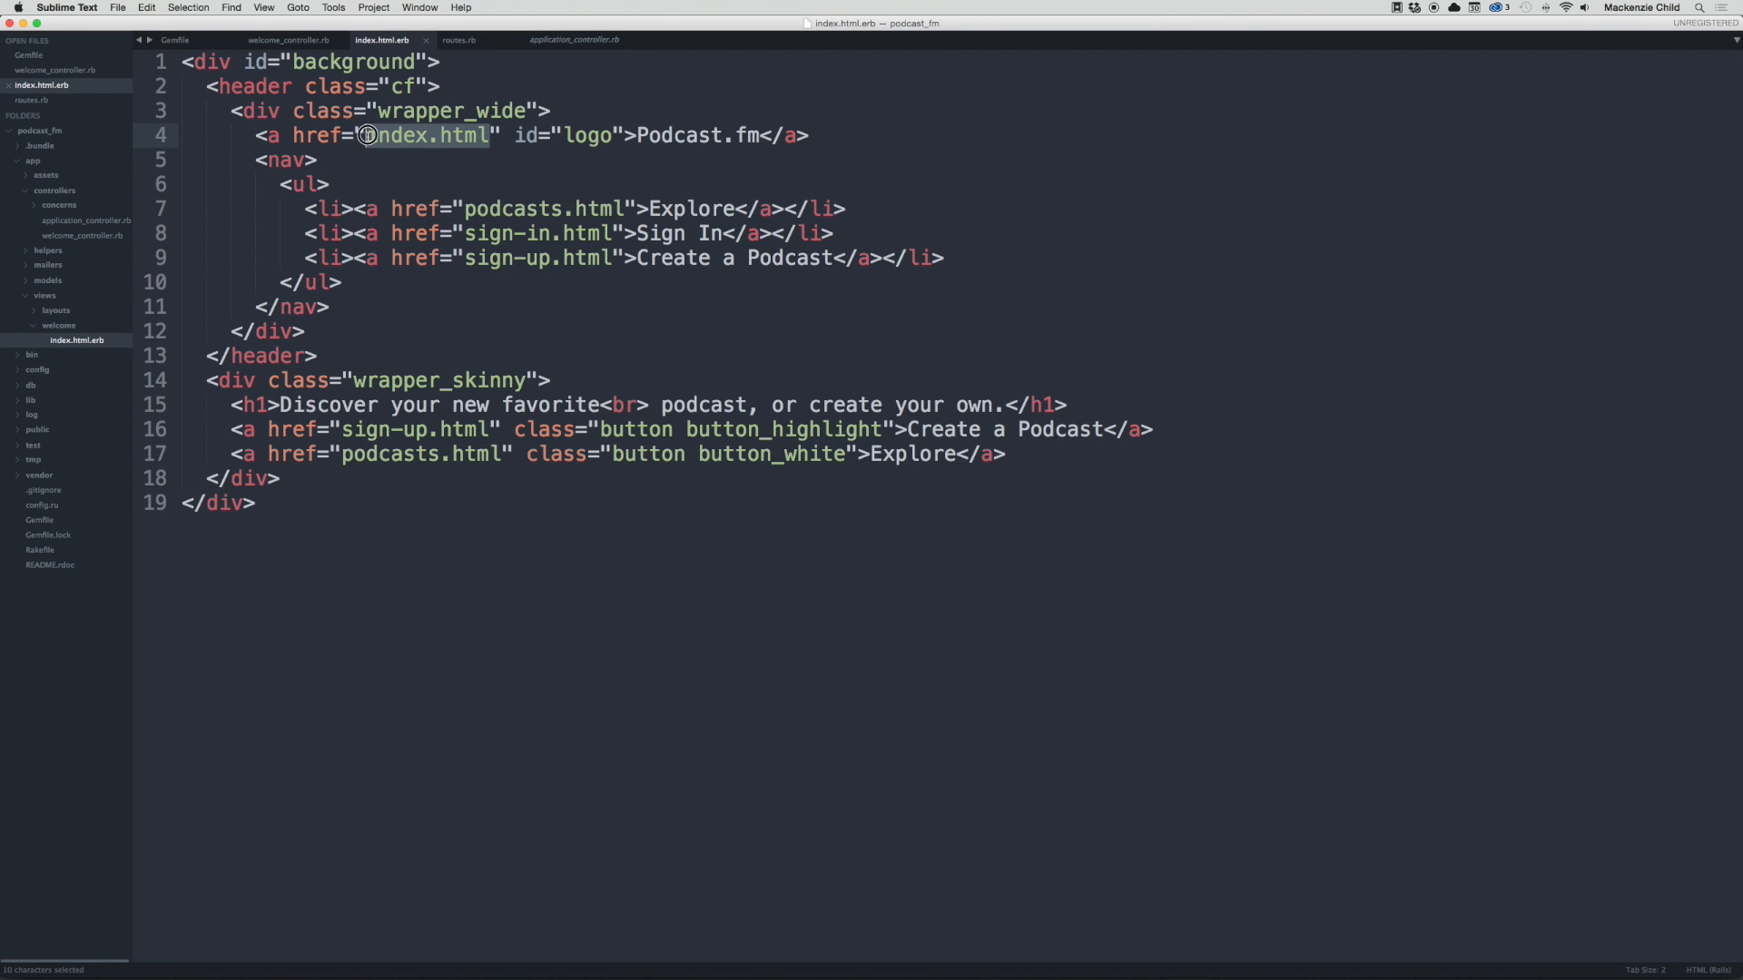
type("#")
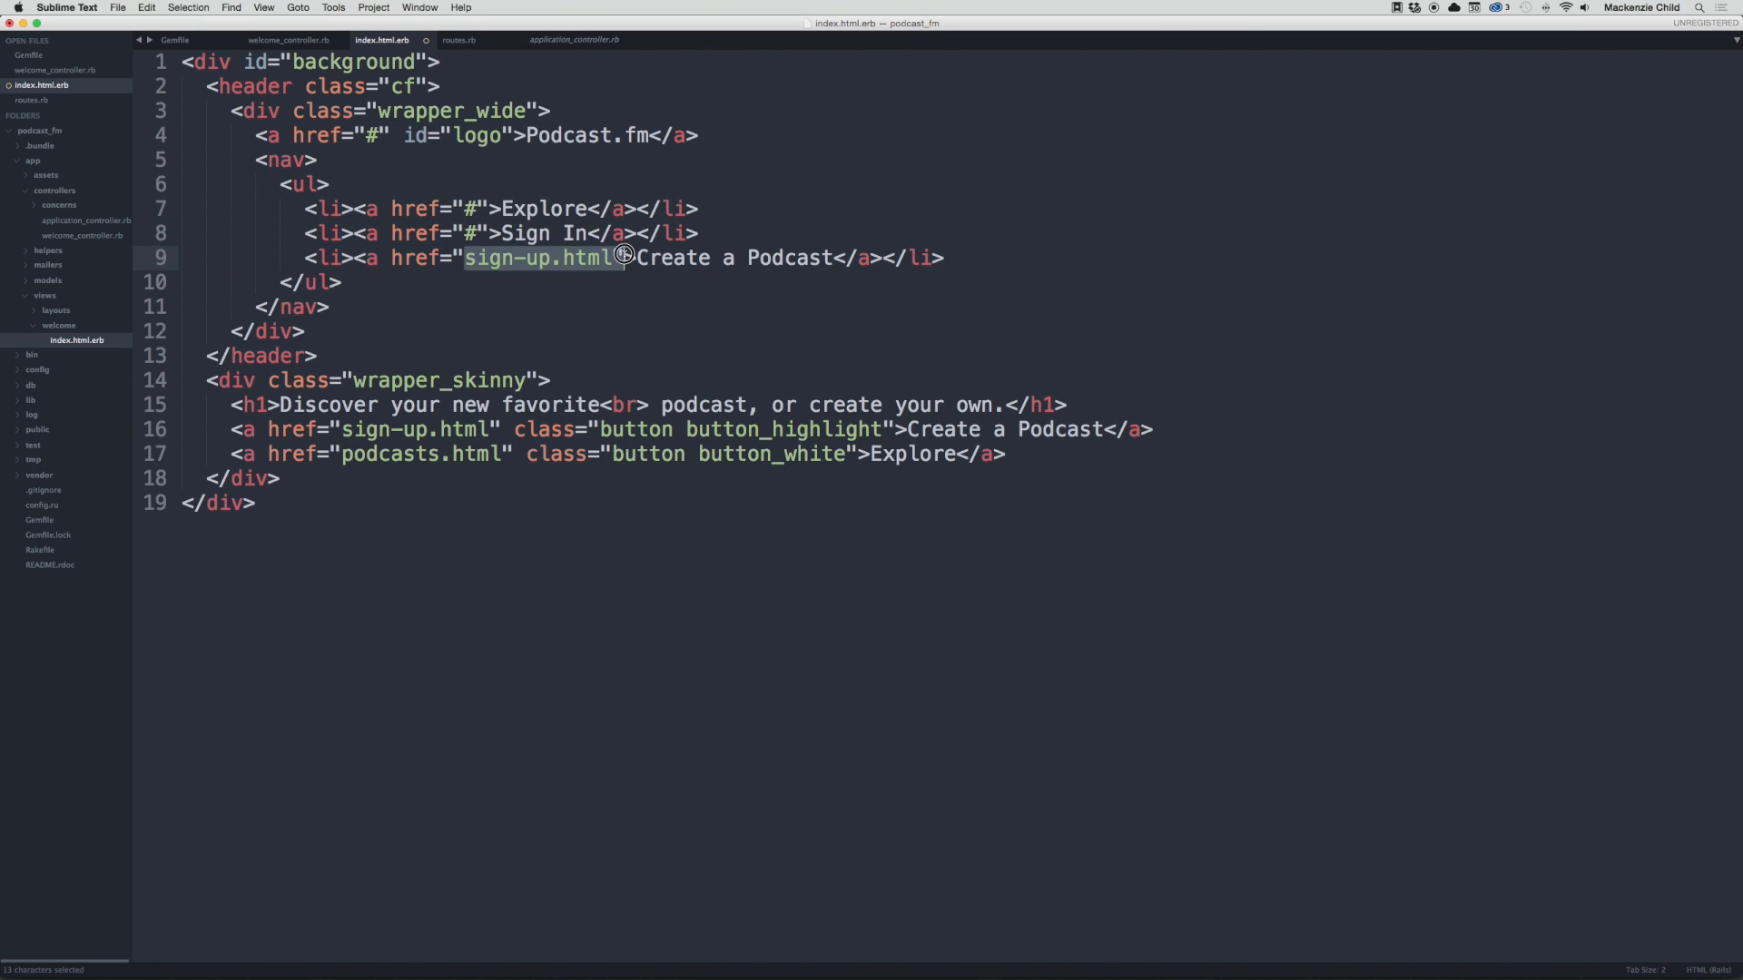
type("#")
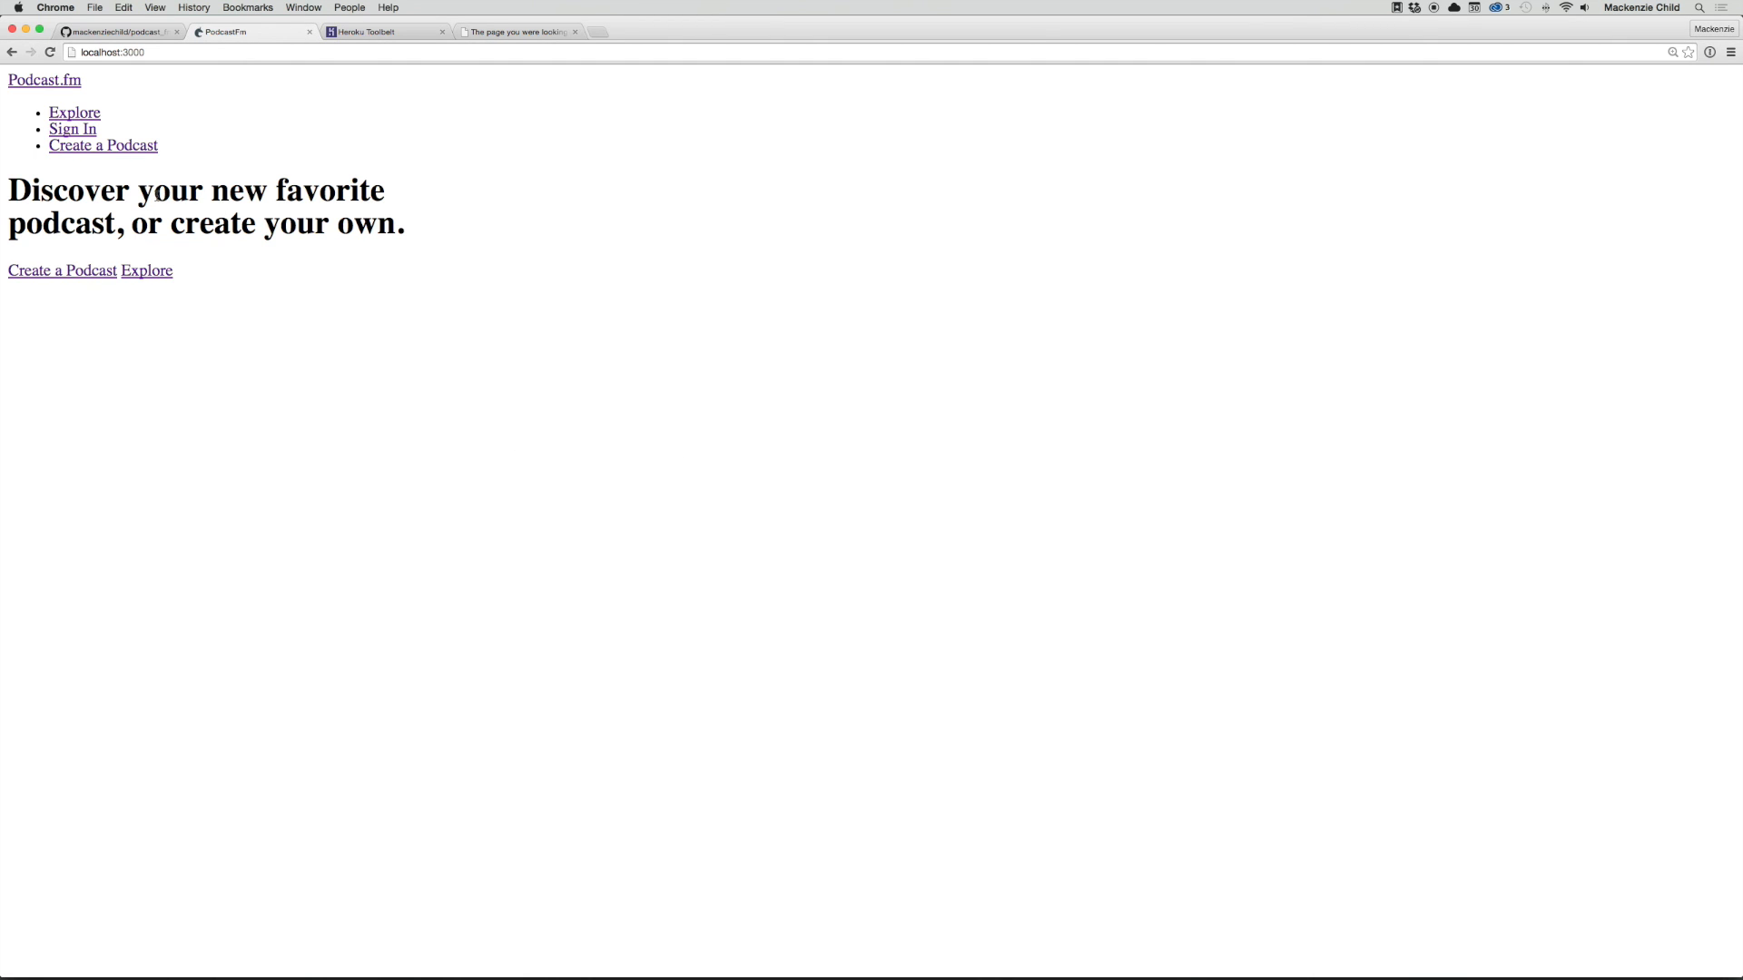
mouse_move(225, 283)
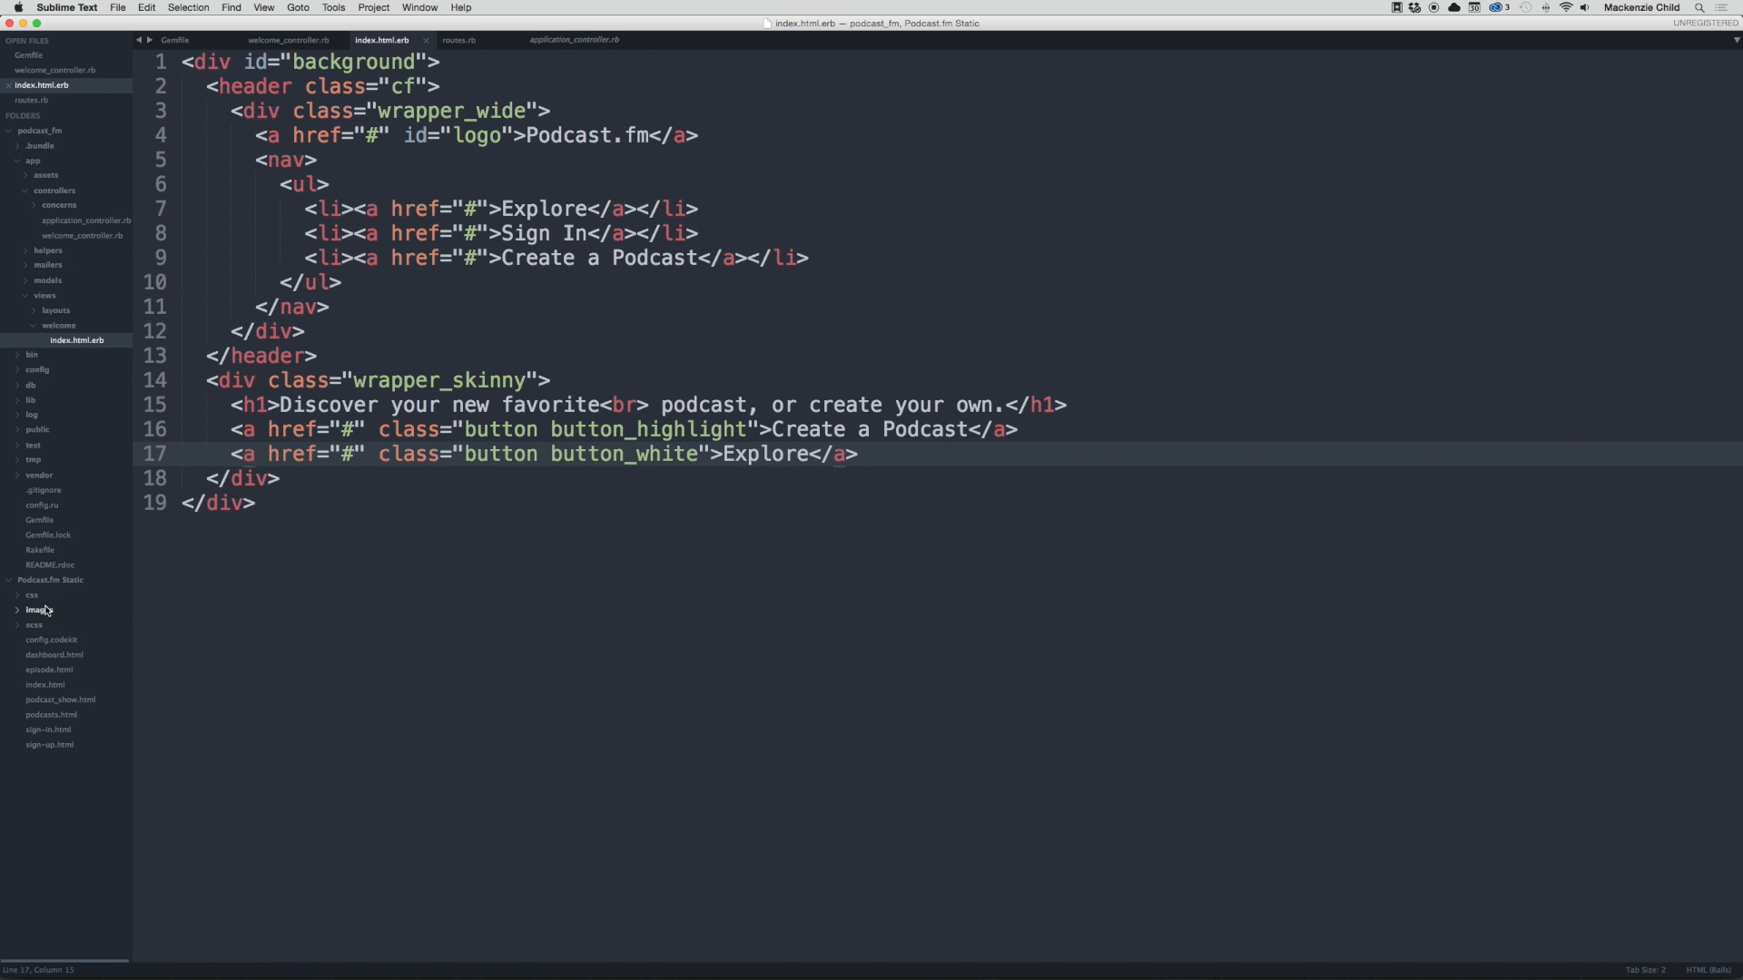
Step: Select and copy all of the static project's scss/application.scss
left_click(33, 623)
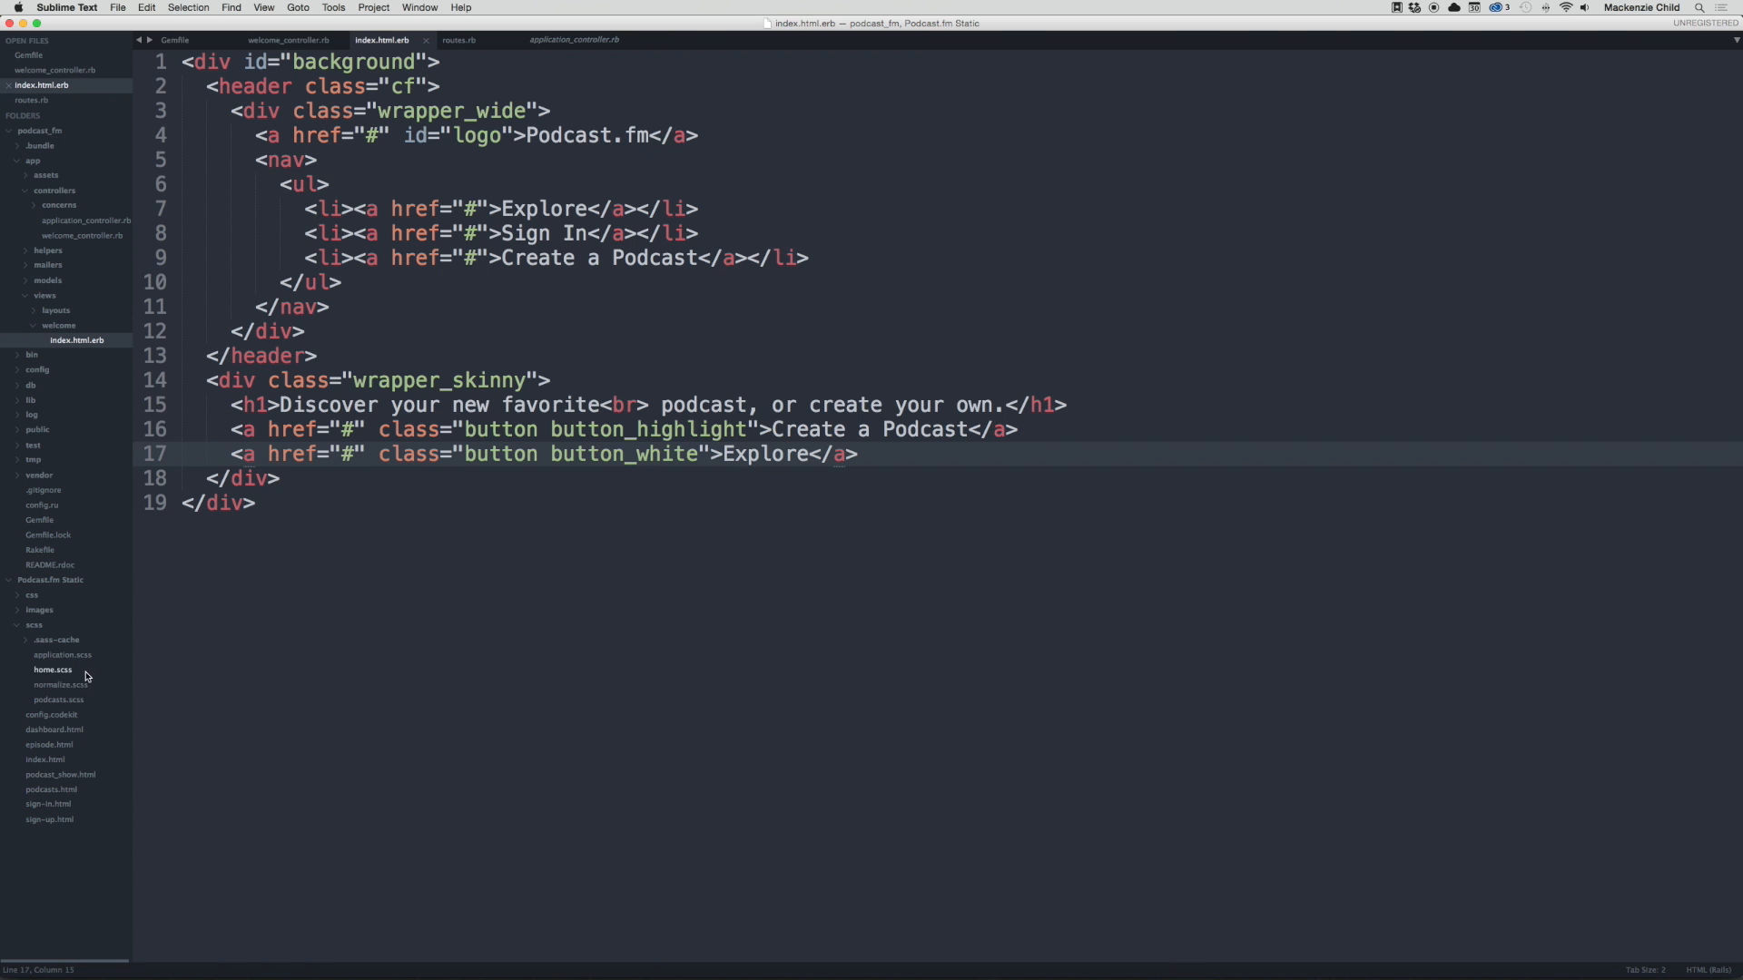
left_click(62, 656)
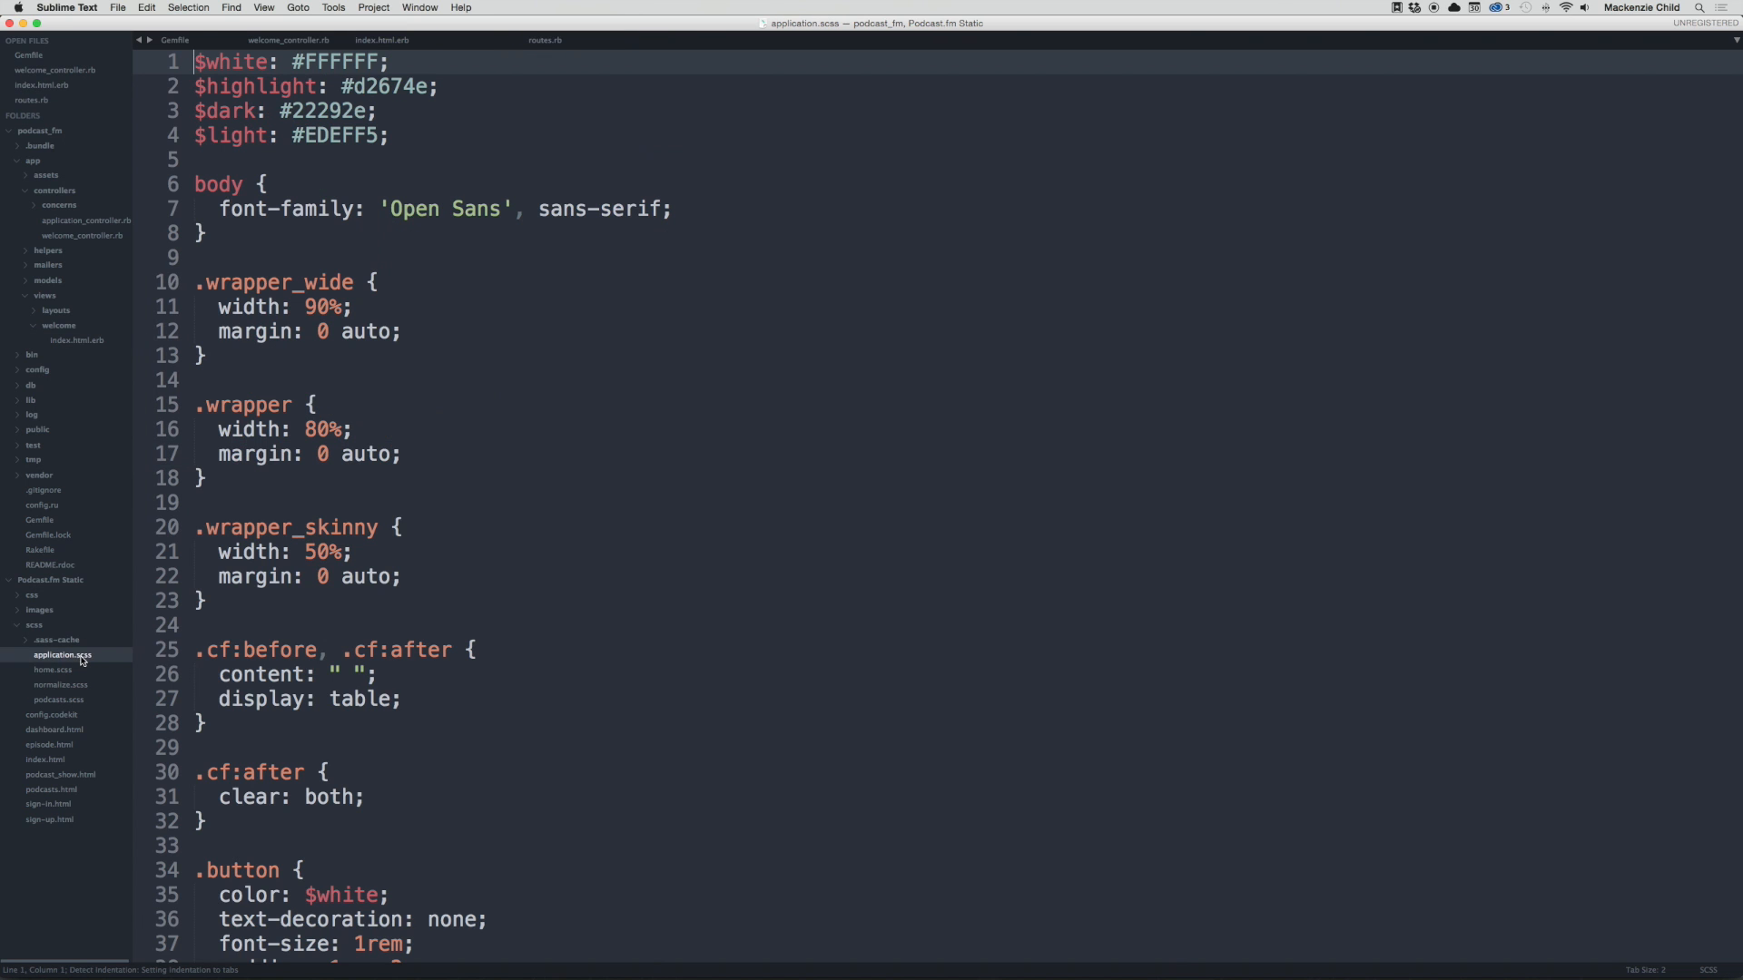
scroll("down", 3)
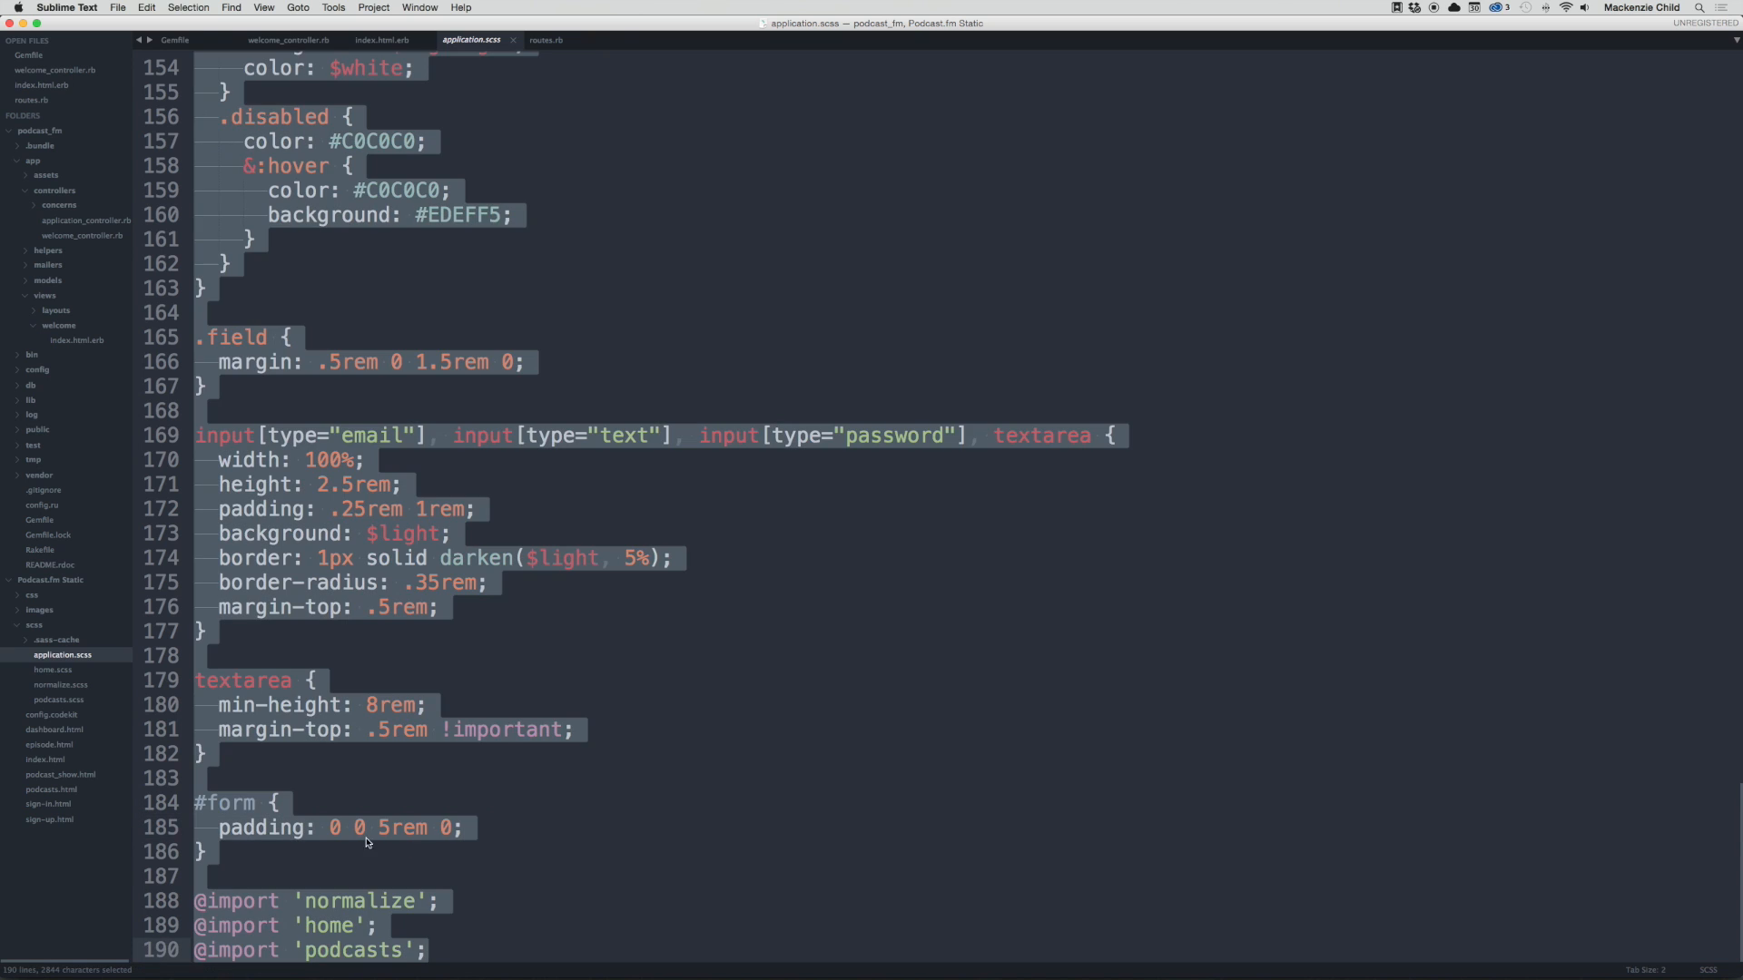
left_click(241, 853)
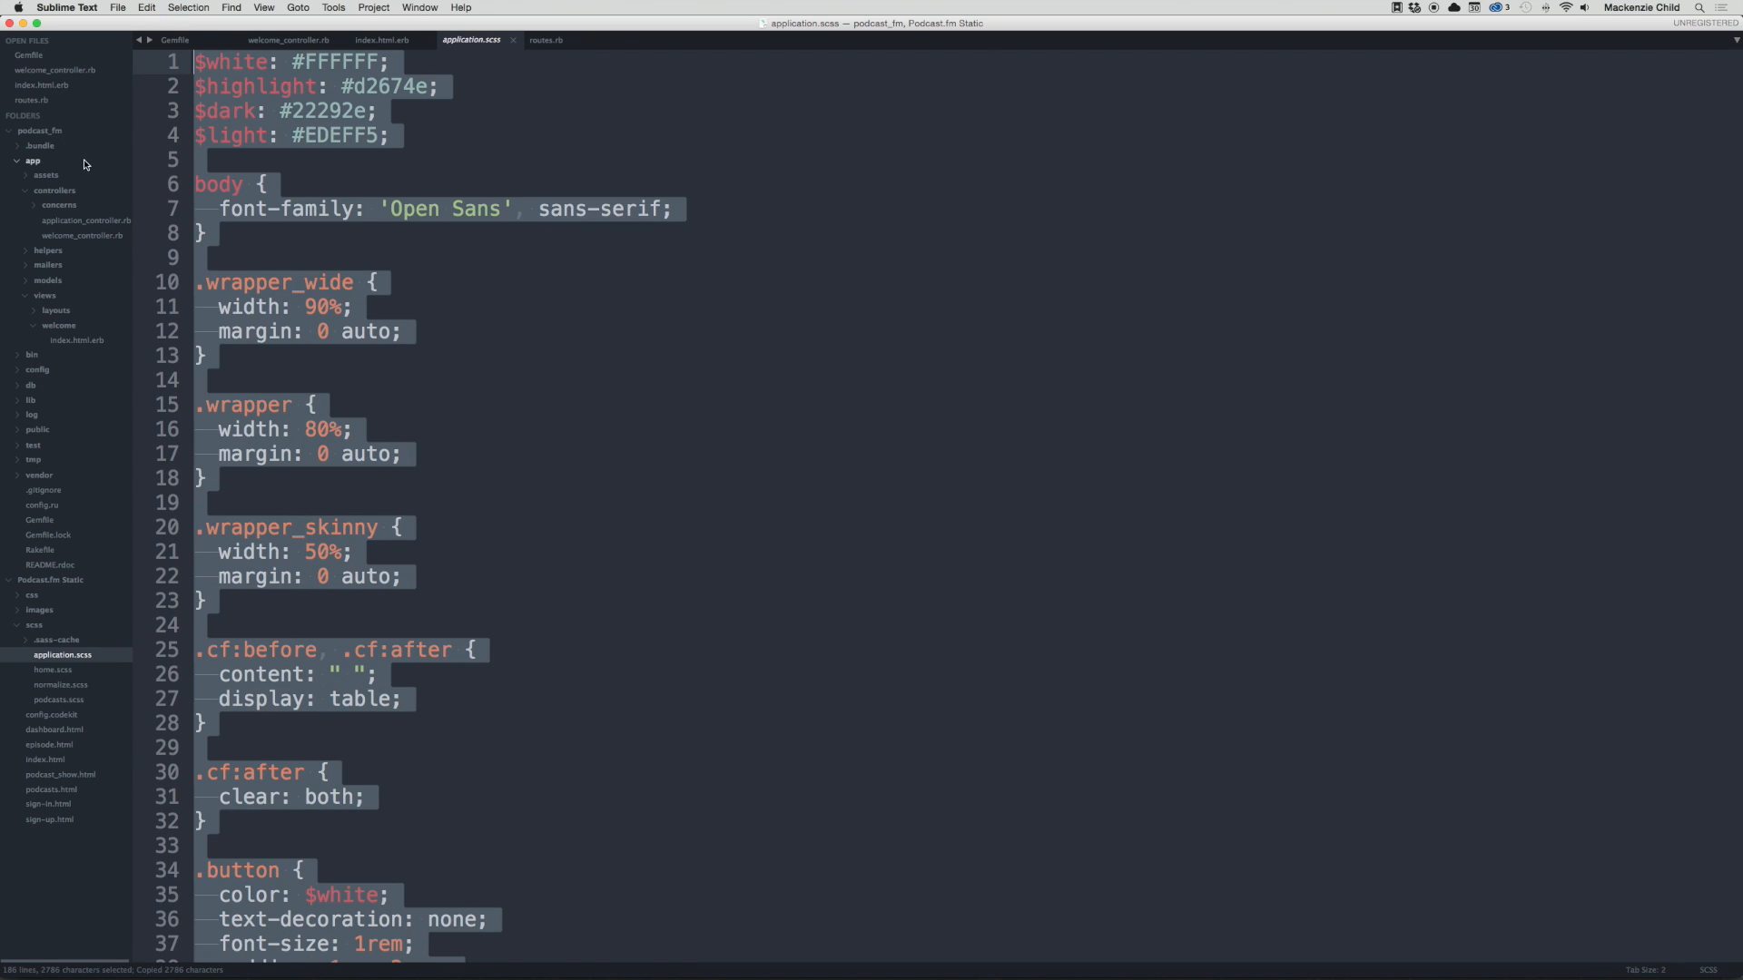
left_click(45, 175)
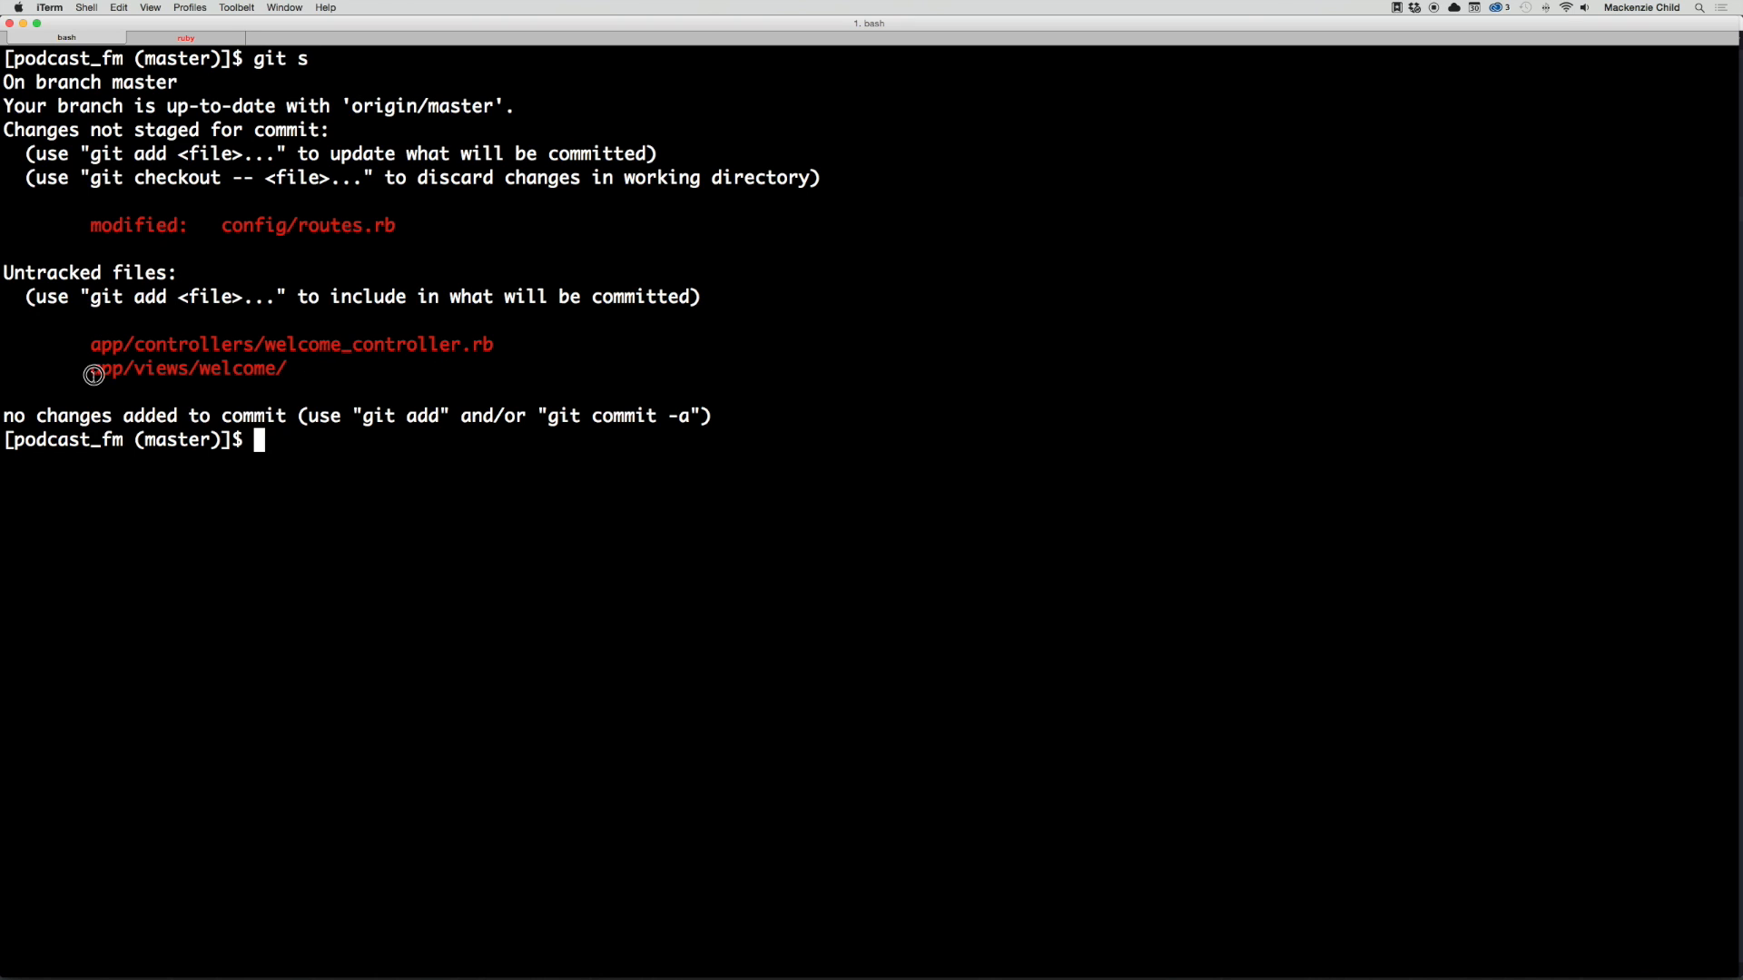
mouse_move(303, 425)
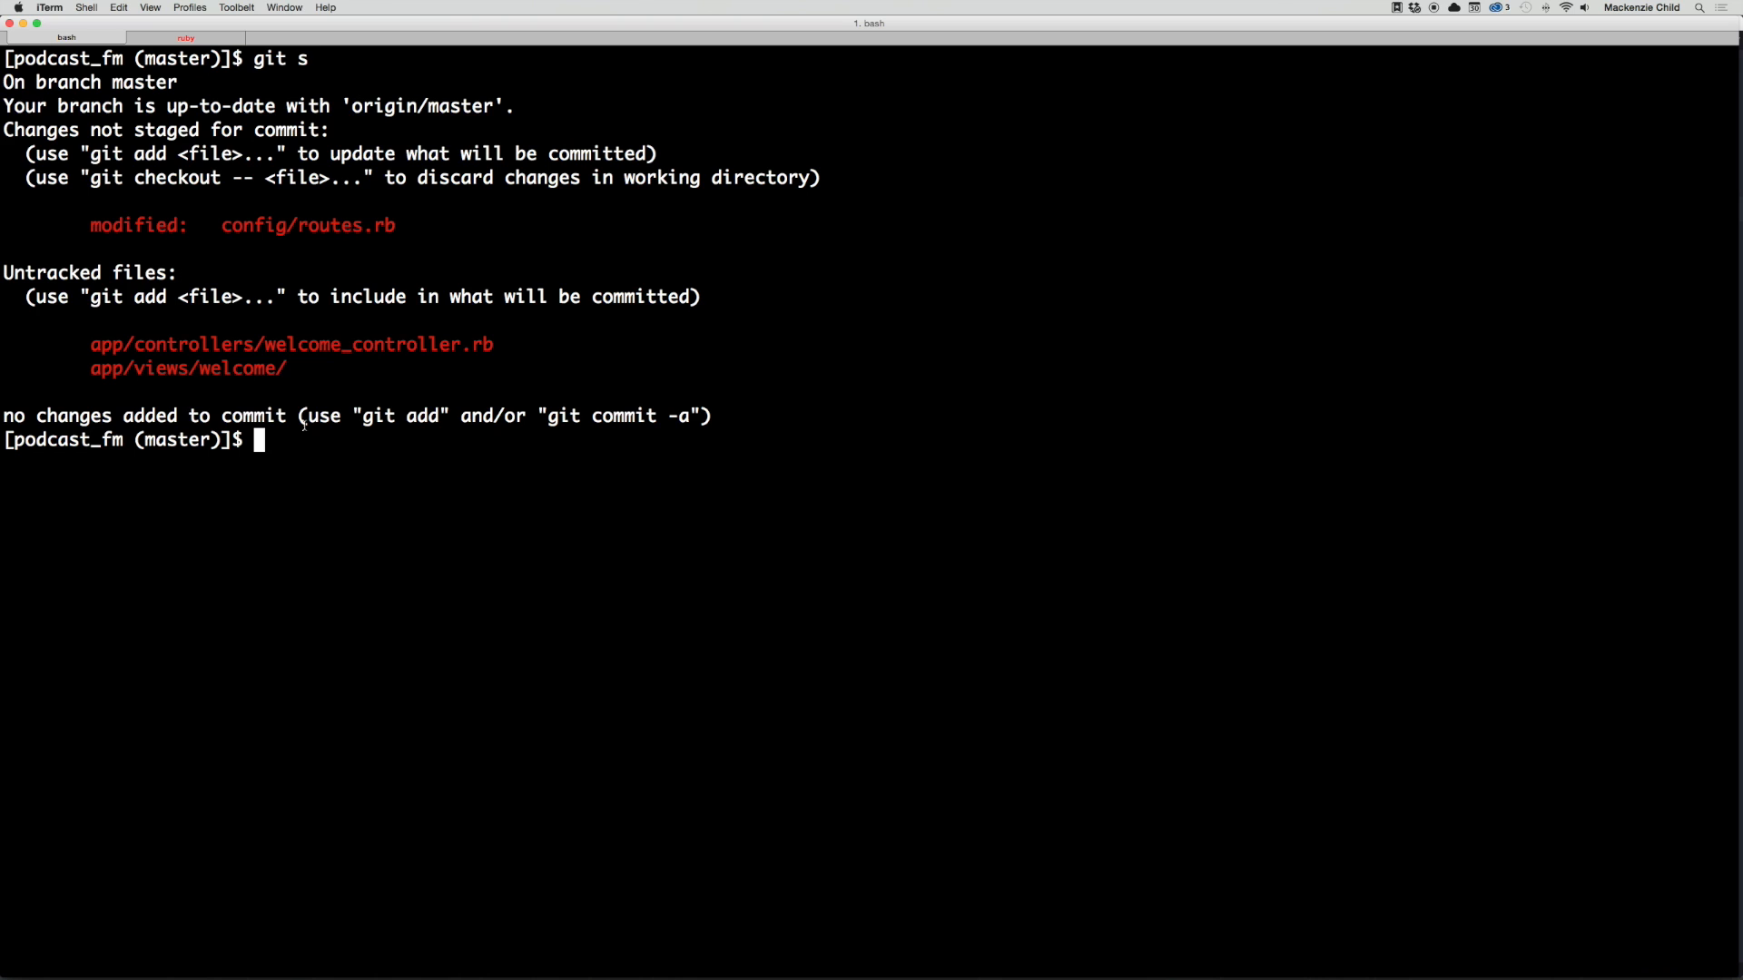
Step: Stage and commit 'Create welcome controller, view & ...' then check git status is clean
type("git add .")
type("git s")
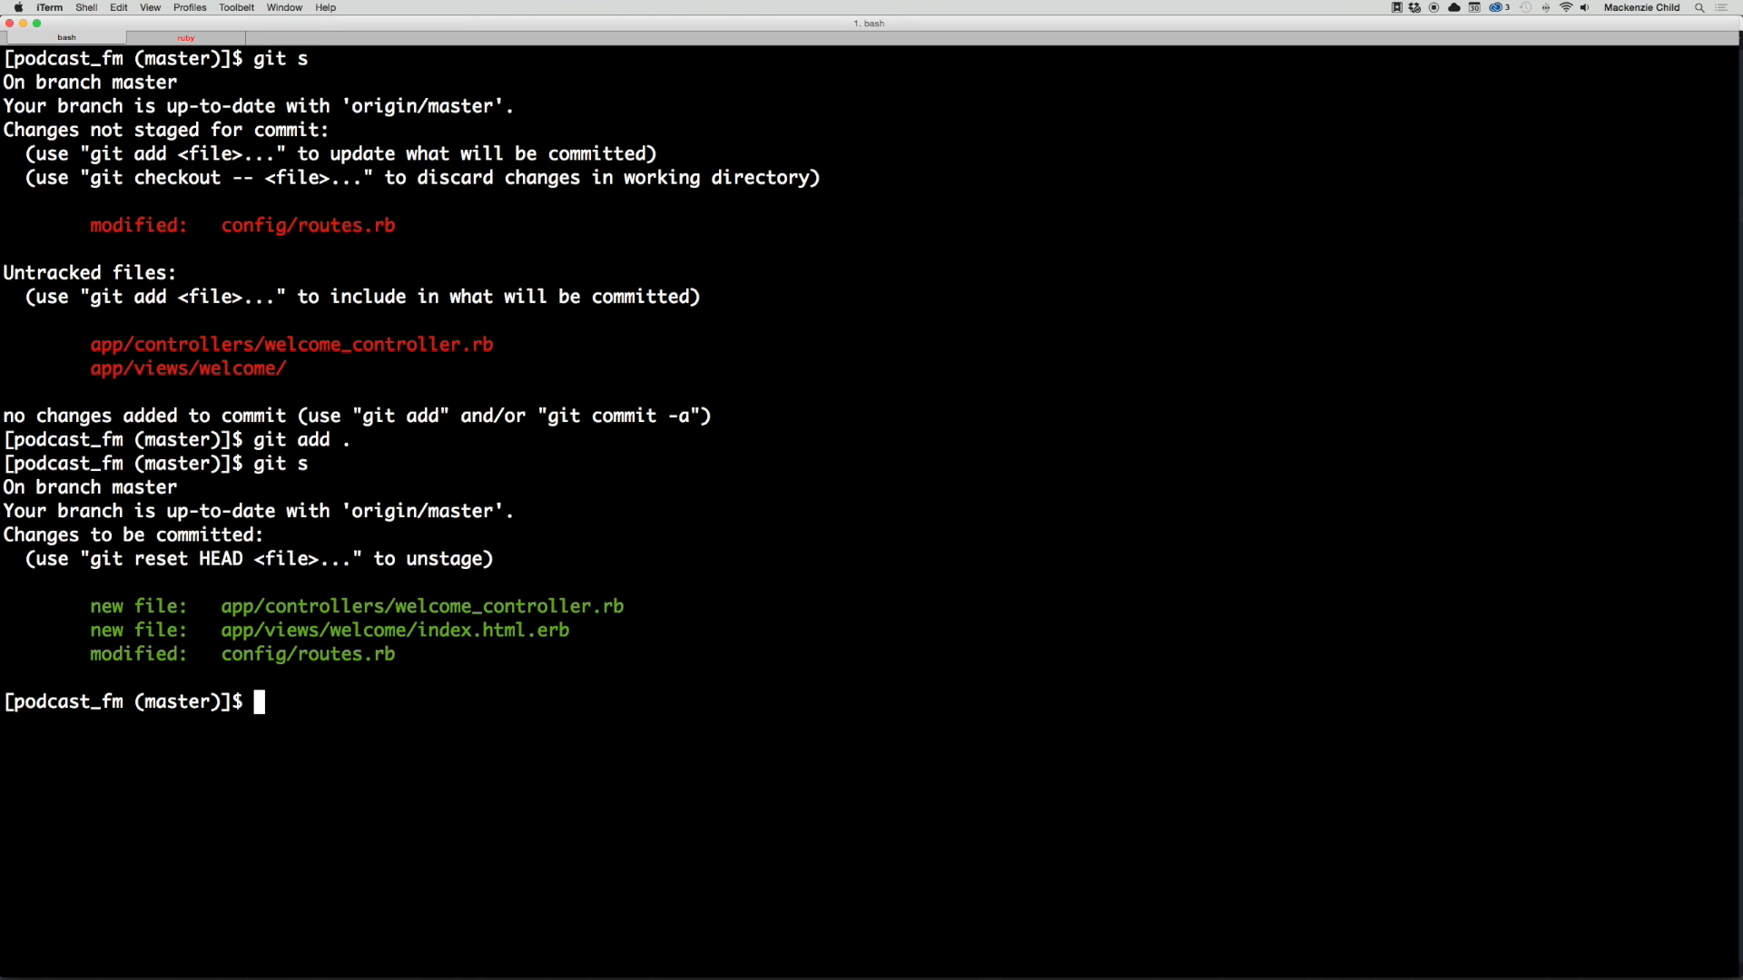
mouse_move(610, 793)
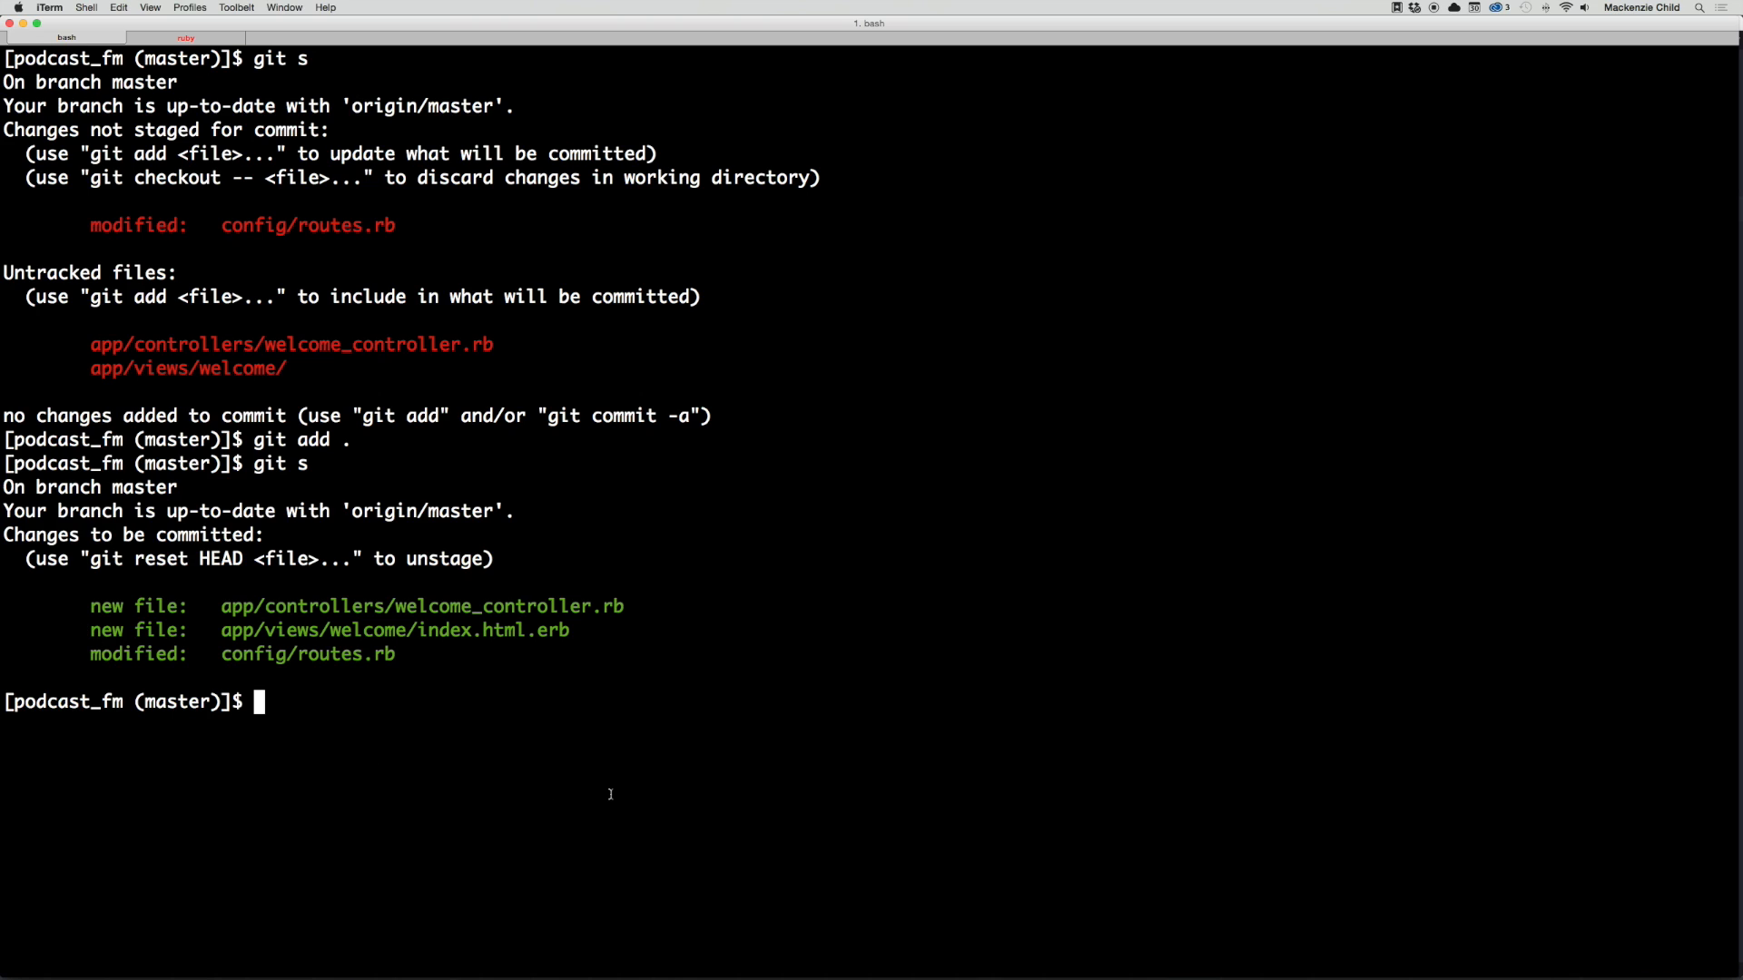
type("git")
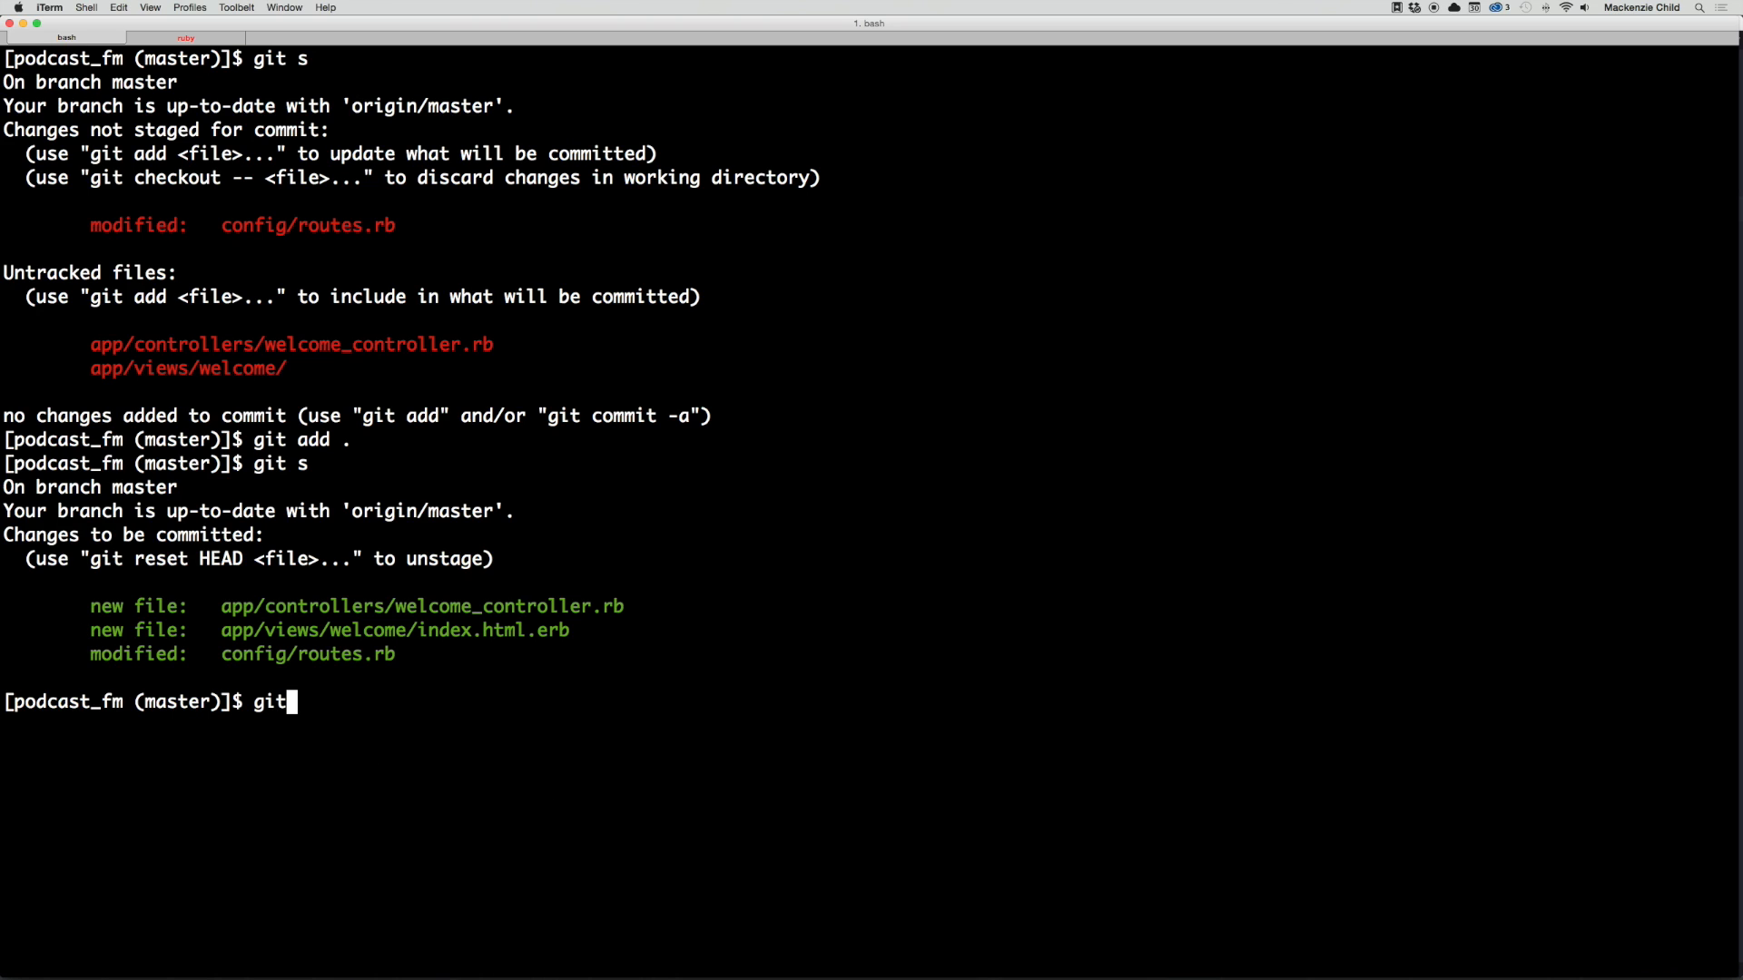
type("c")
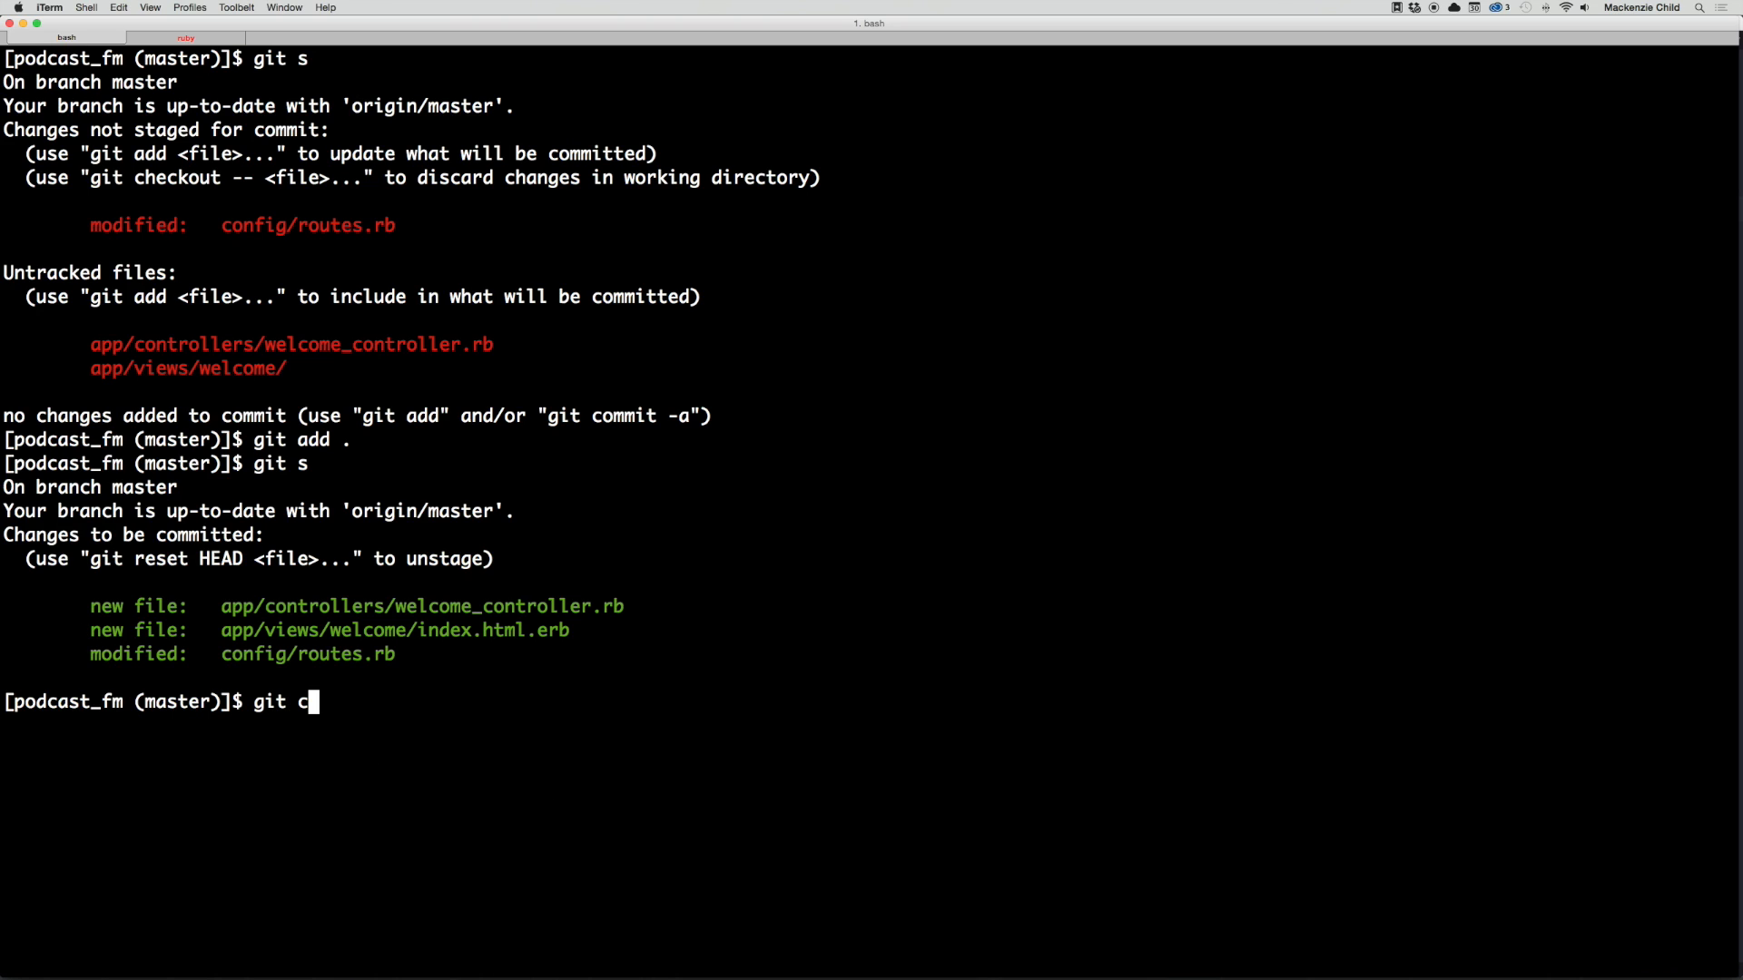
type("ommit -am \"")
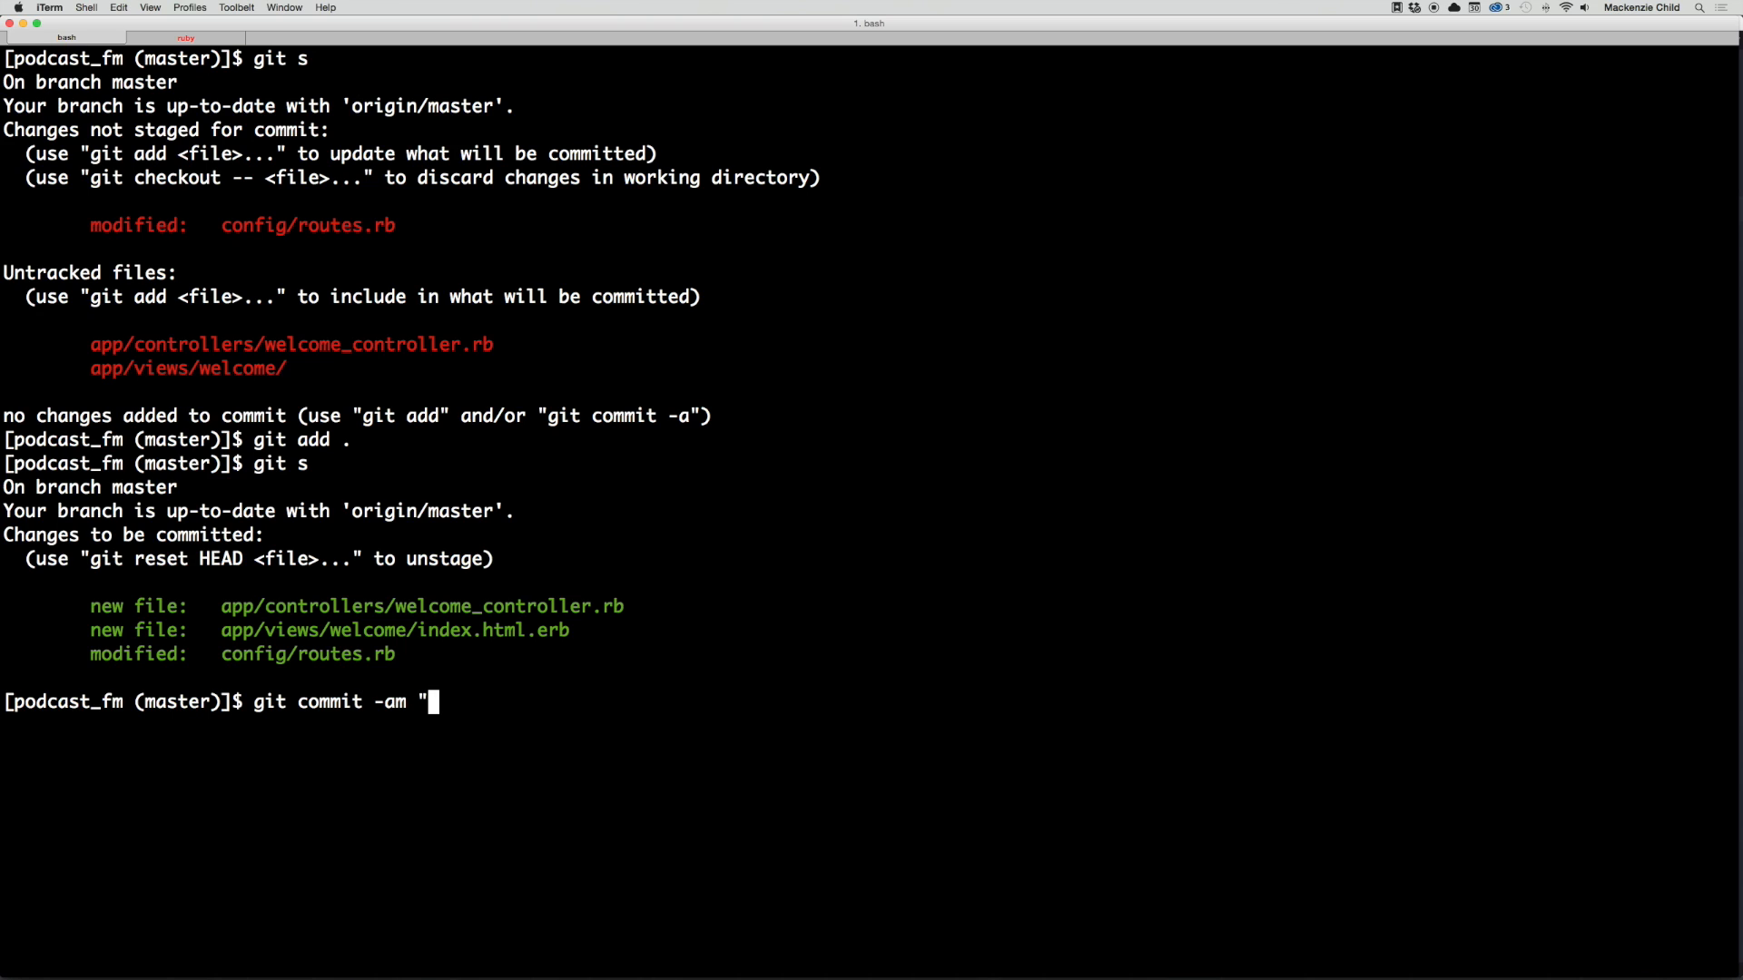
type("Create")
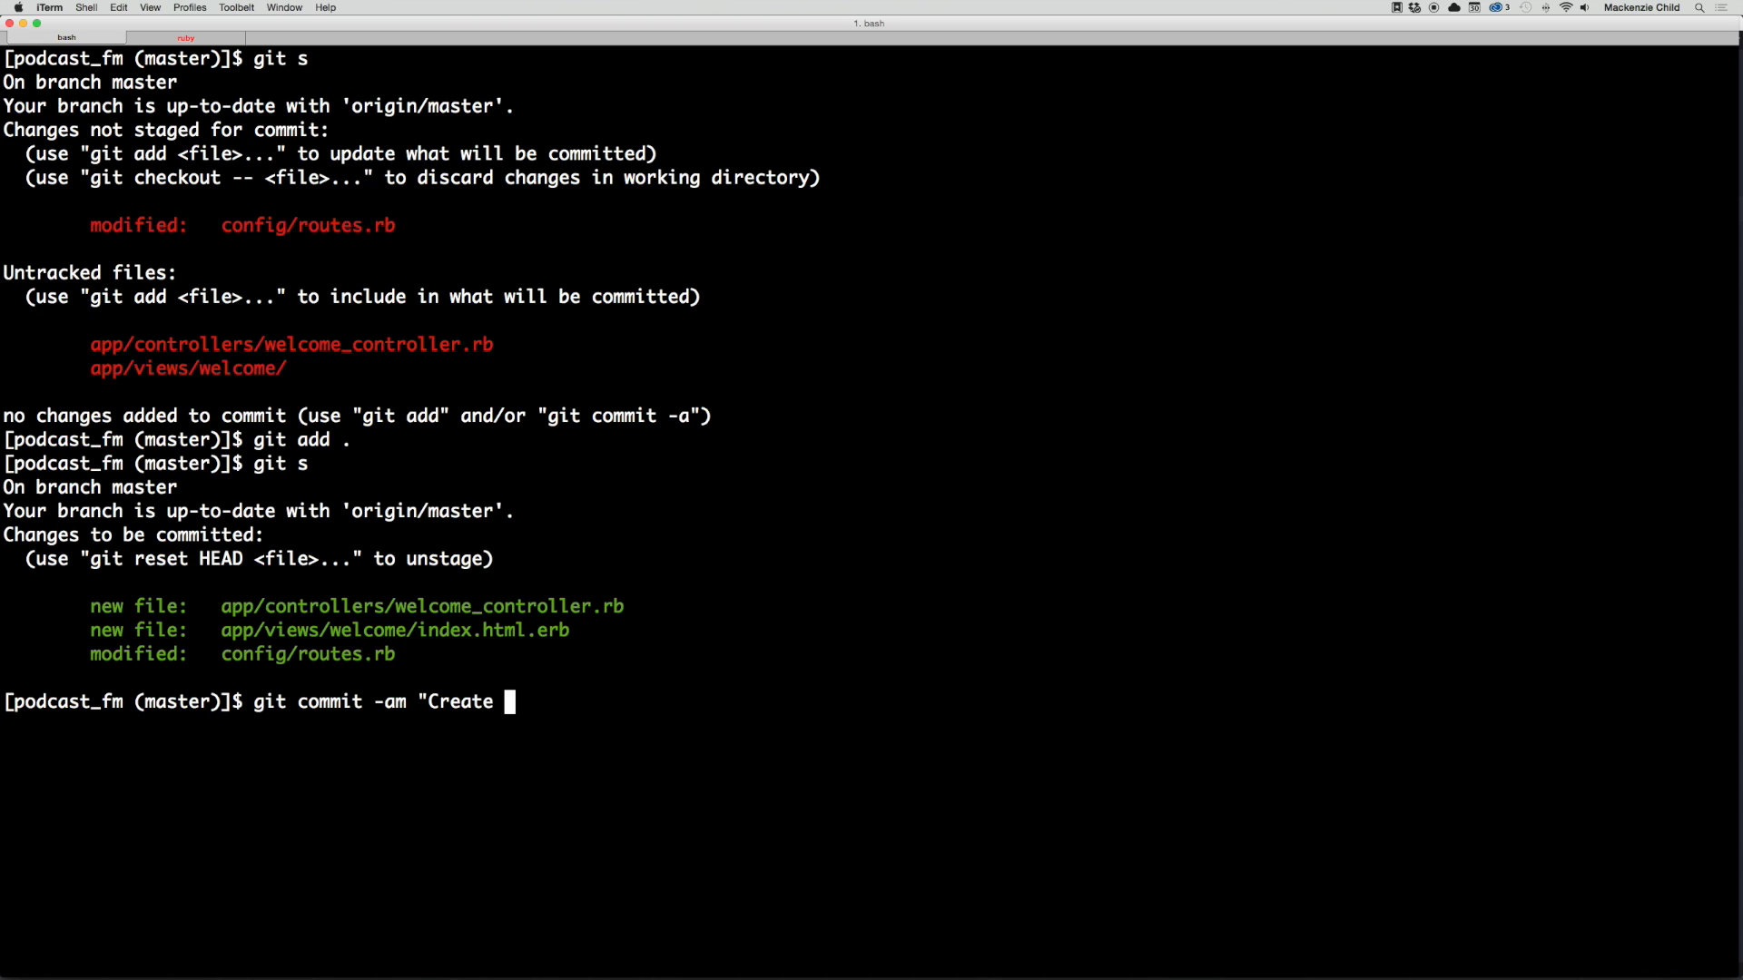
type("welcome control")
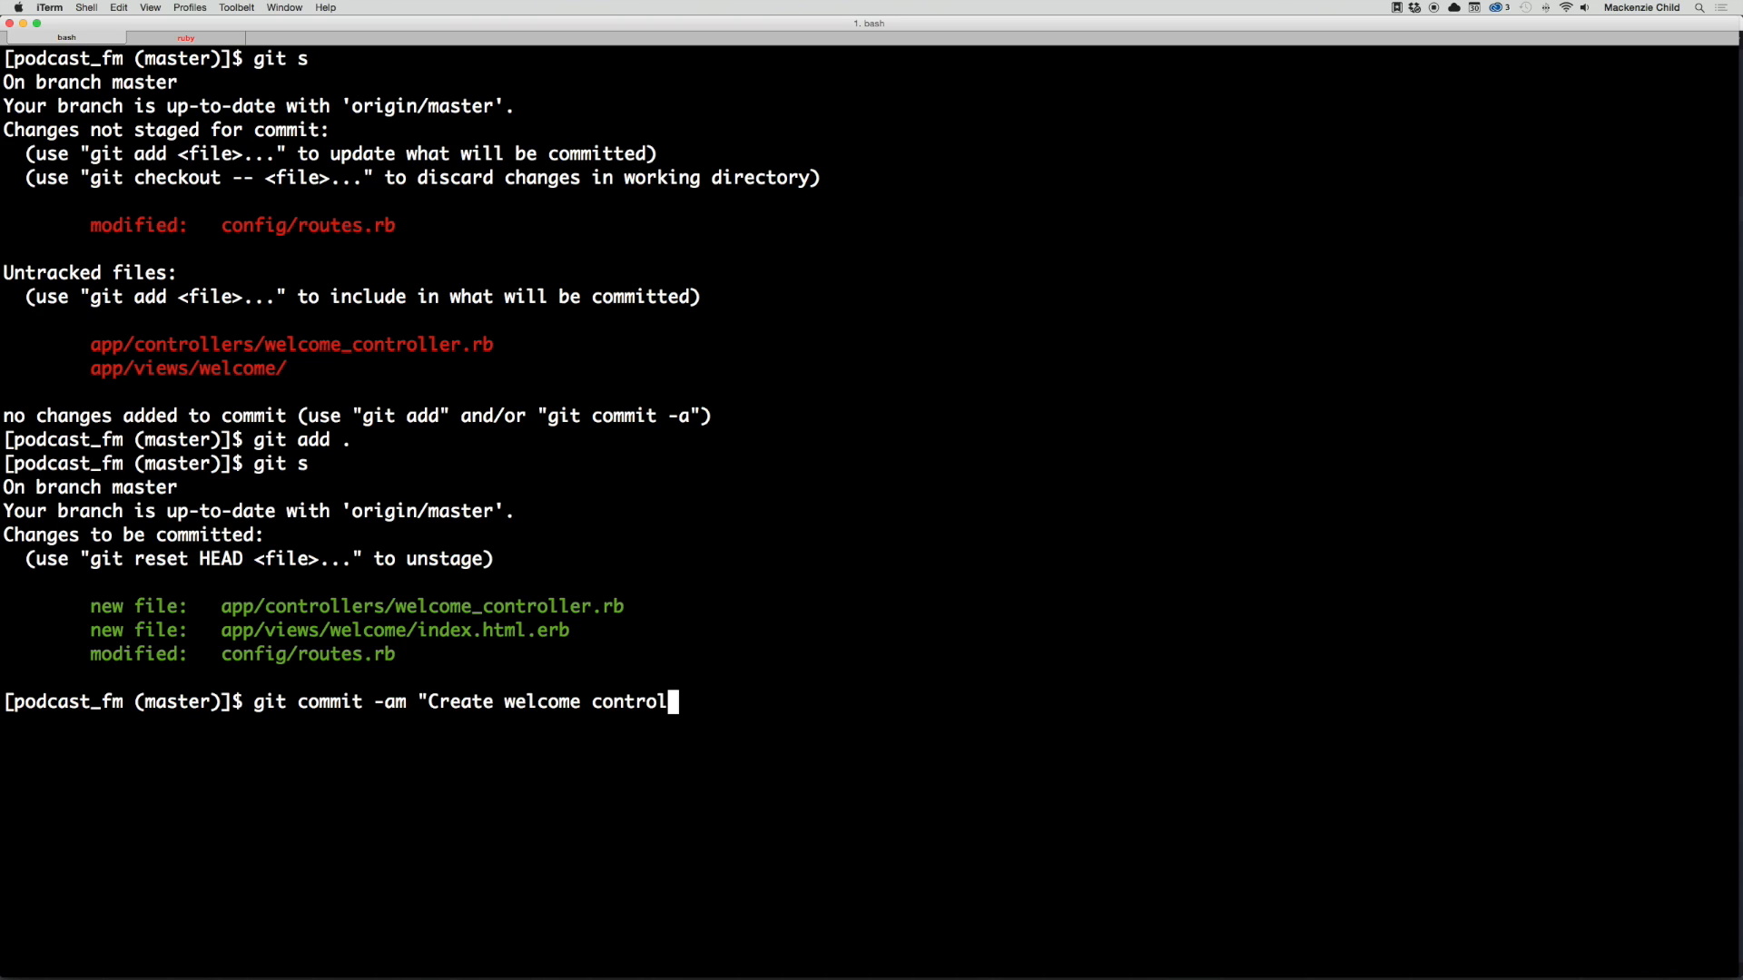
type("ler, view &")
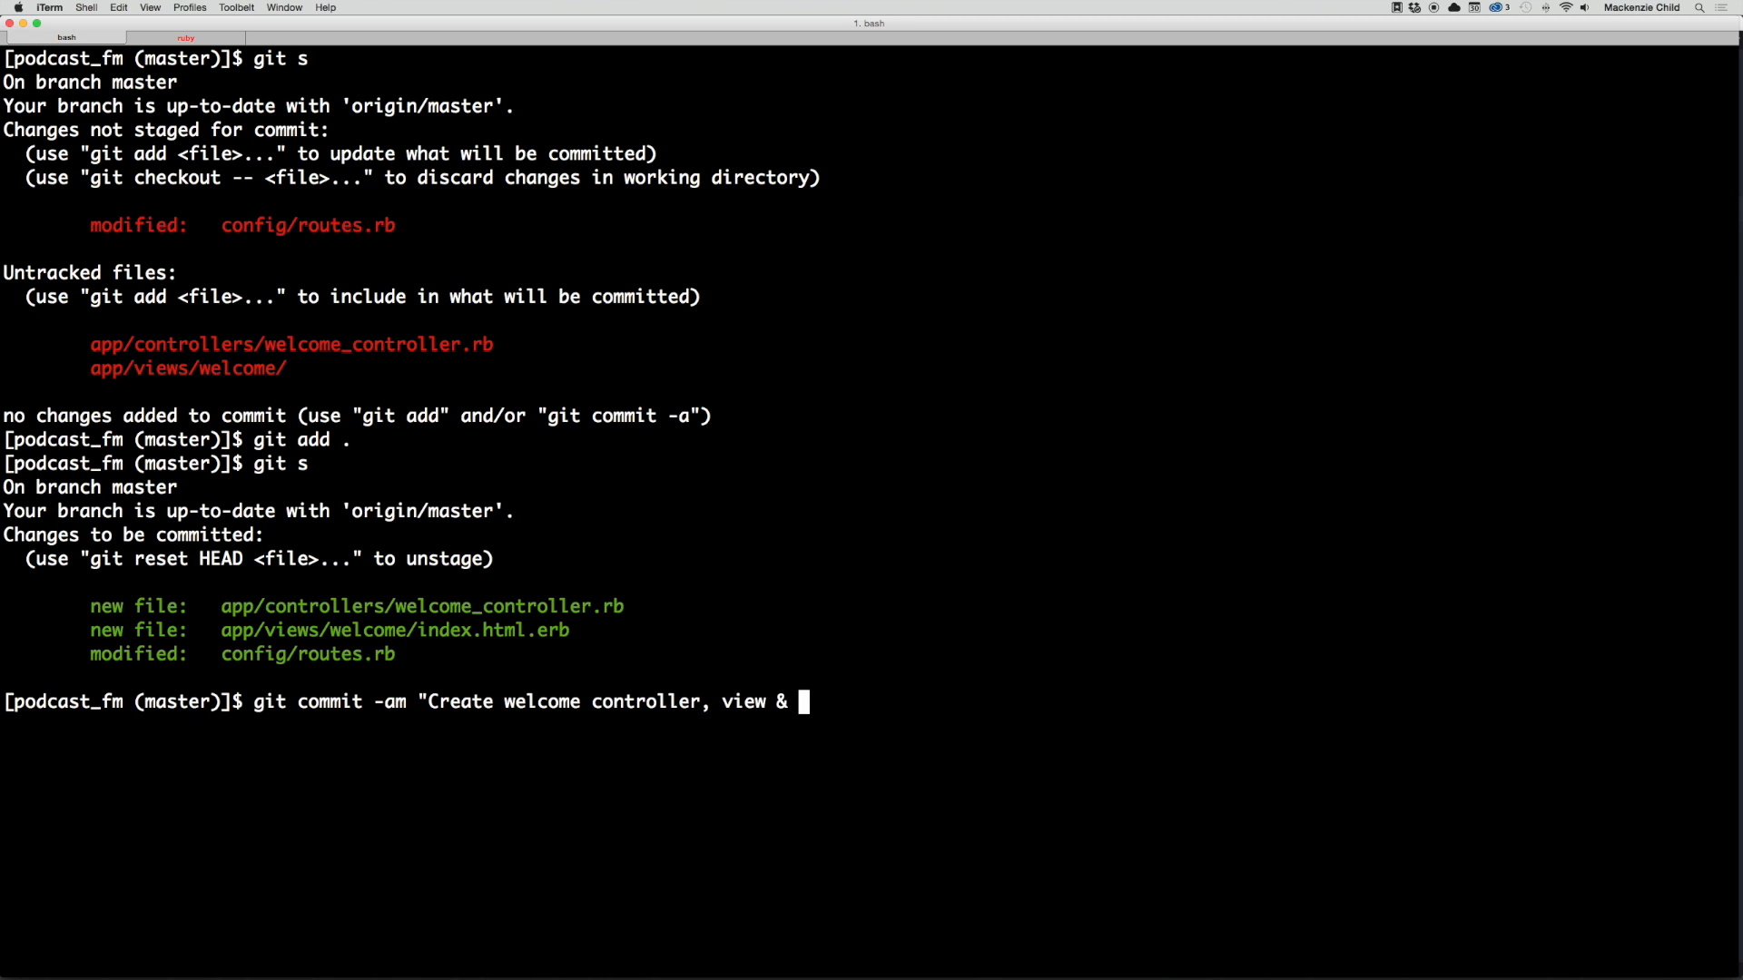
key("Return")
type("git s")
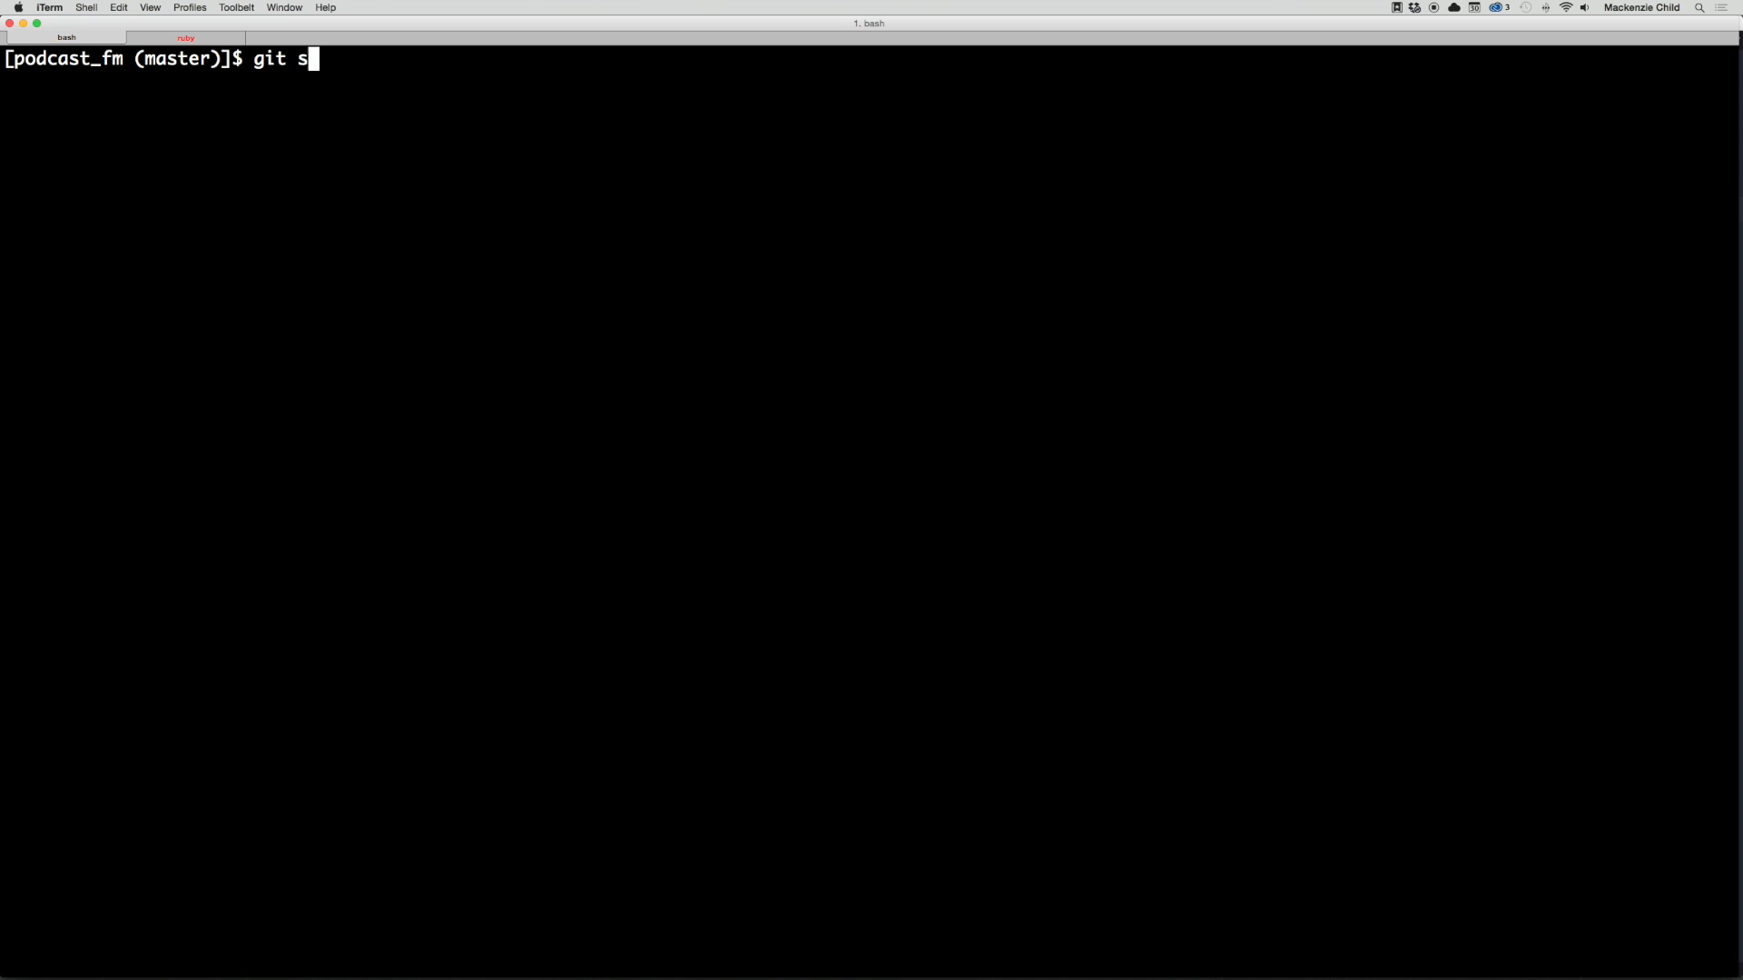
key("Return")
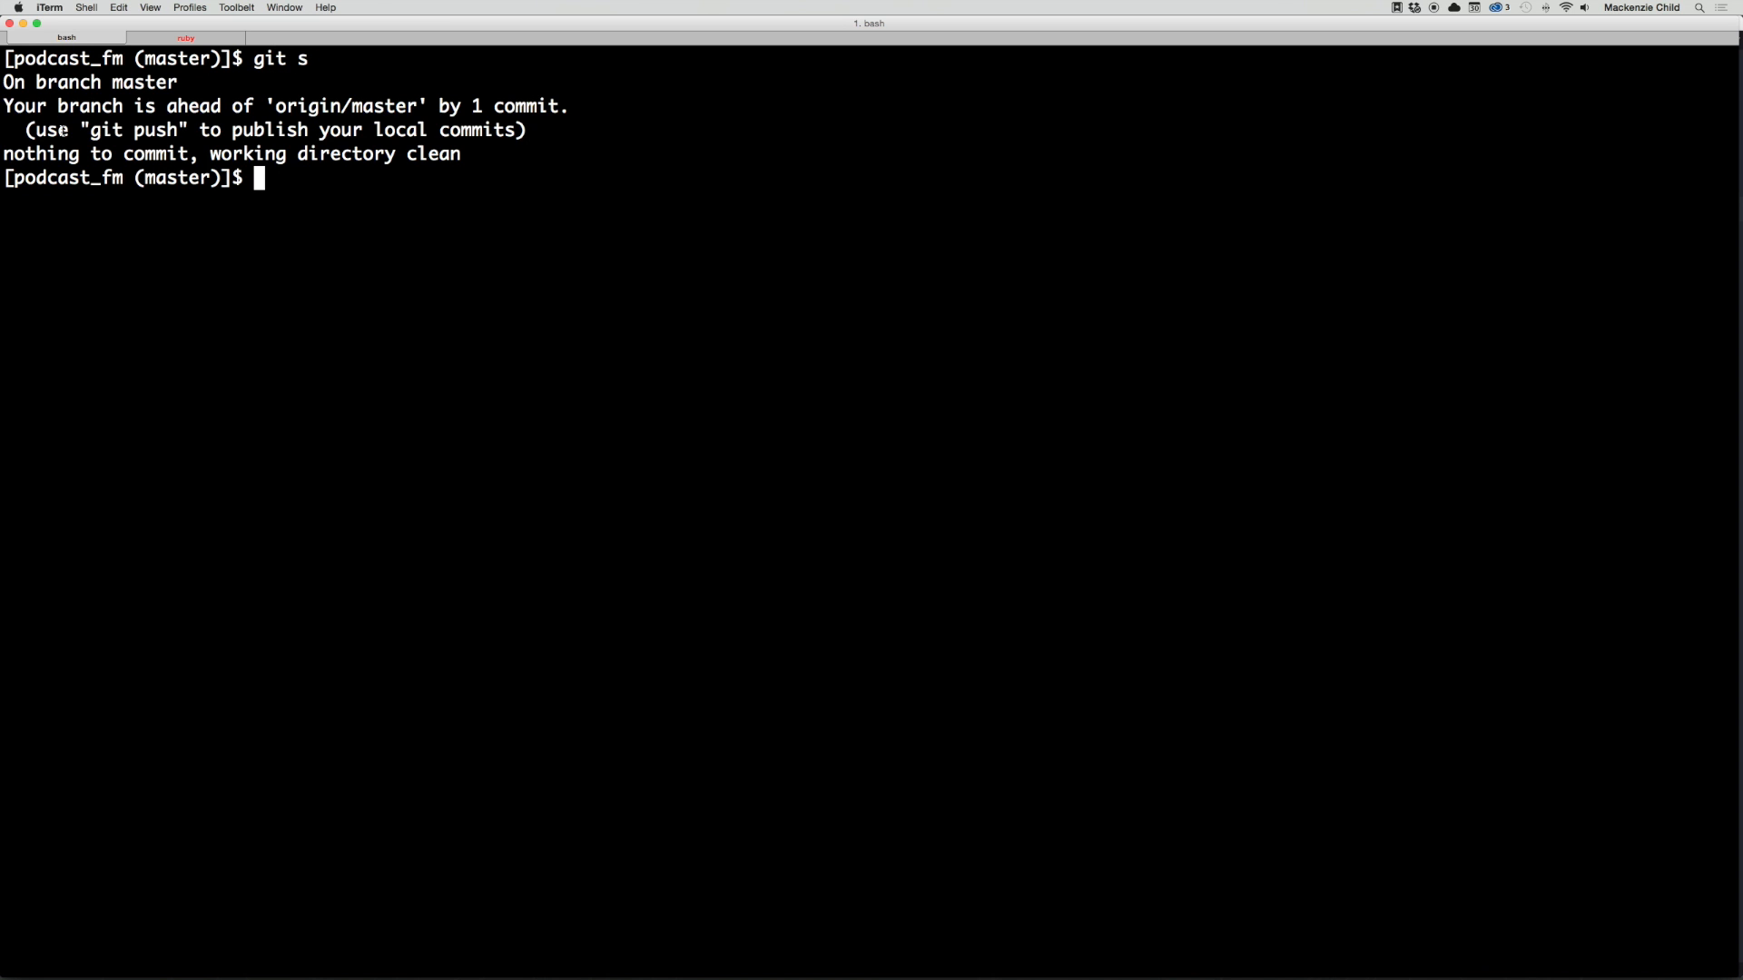
mouse_move(585, 247)
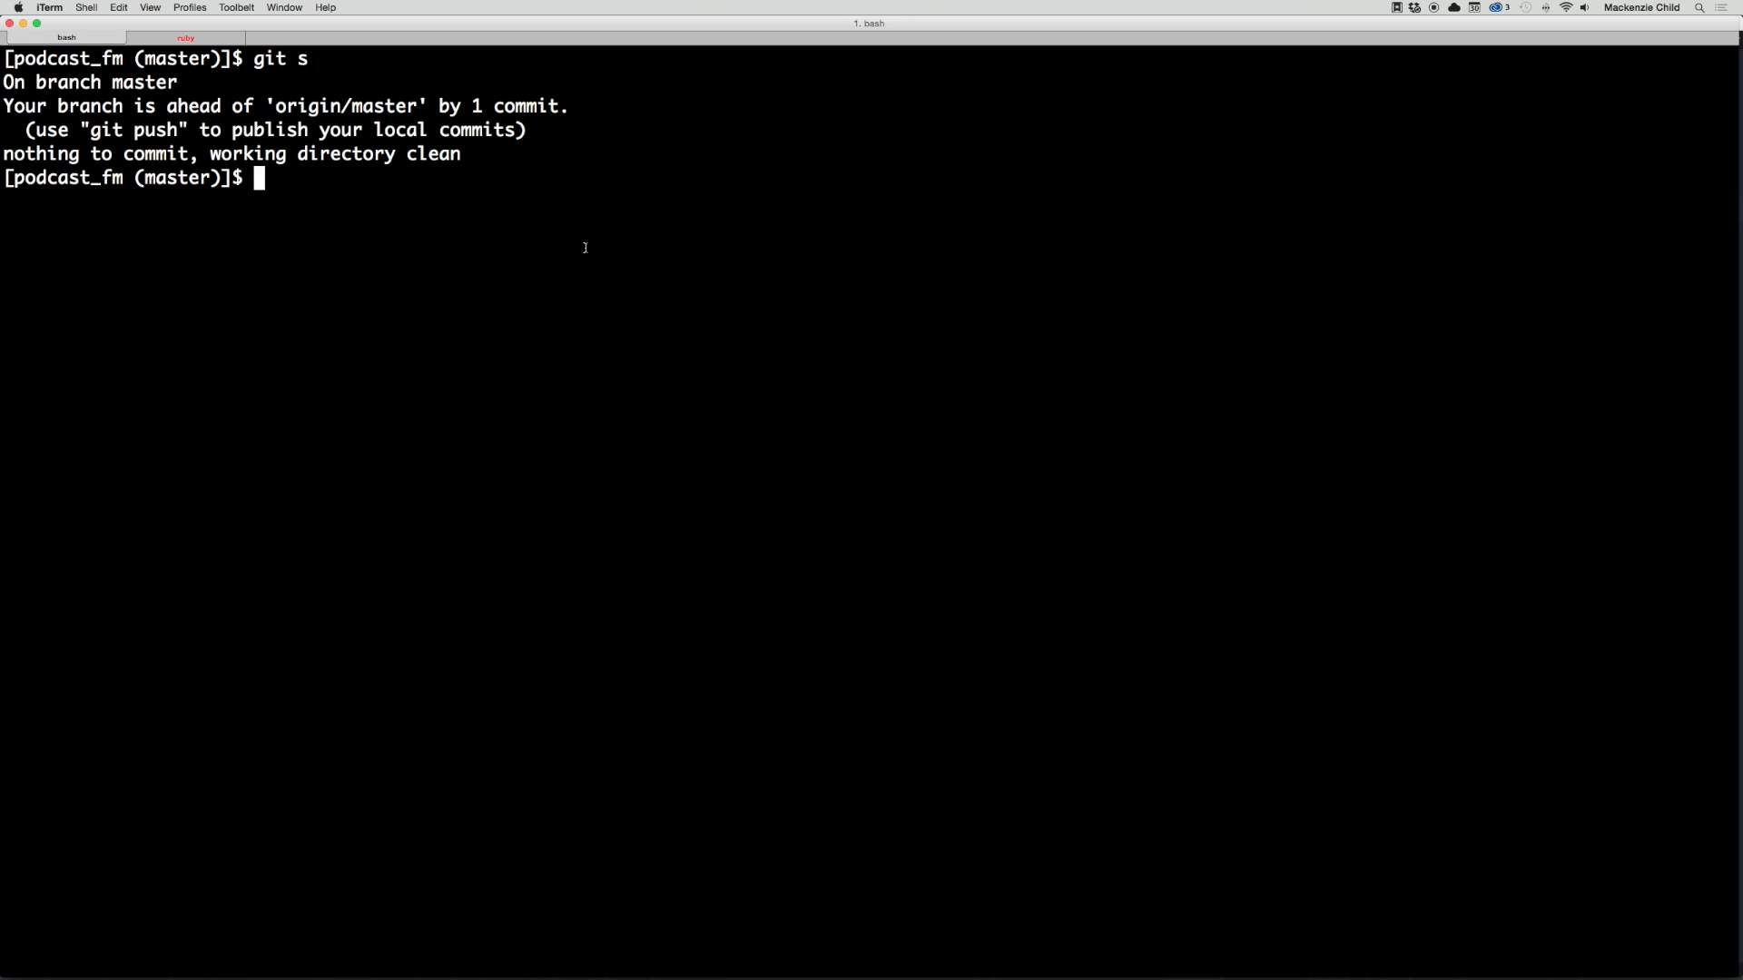
mouse_move(966, 354)
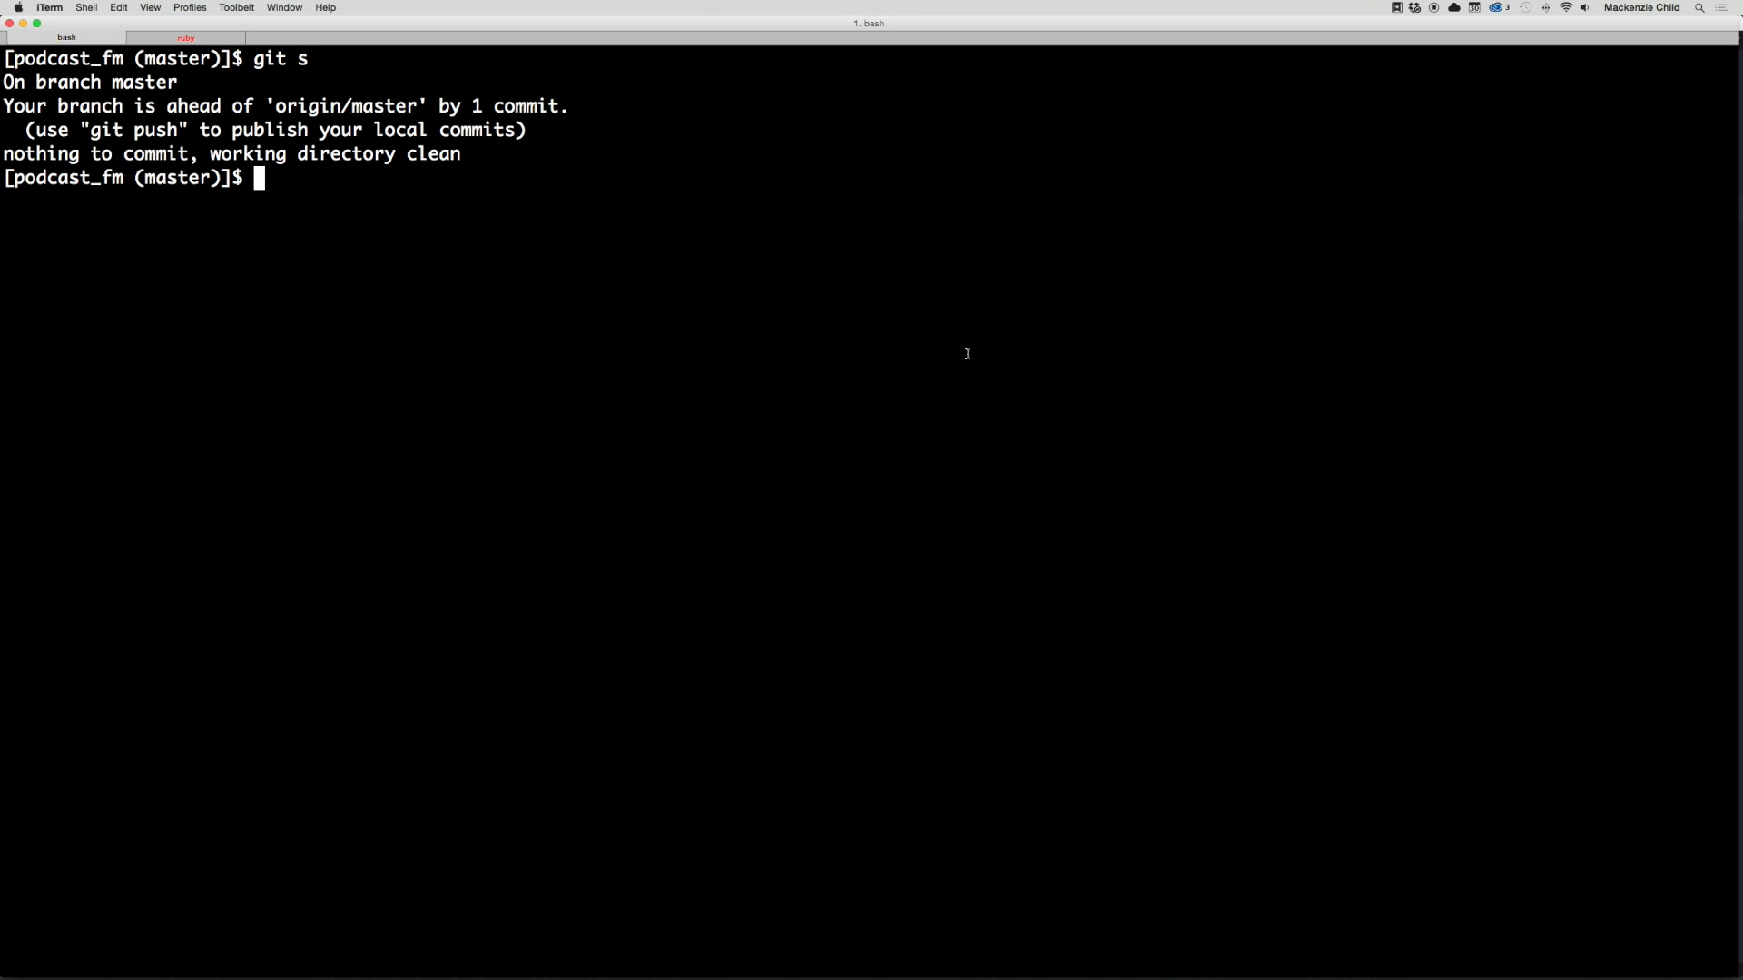
mouse_move(864, 370)
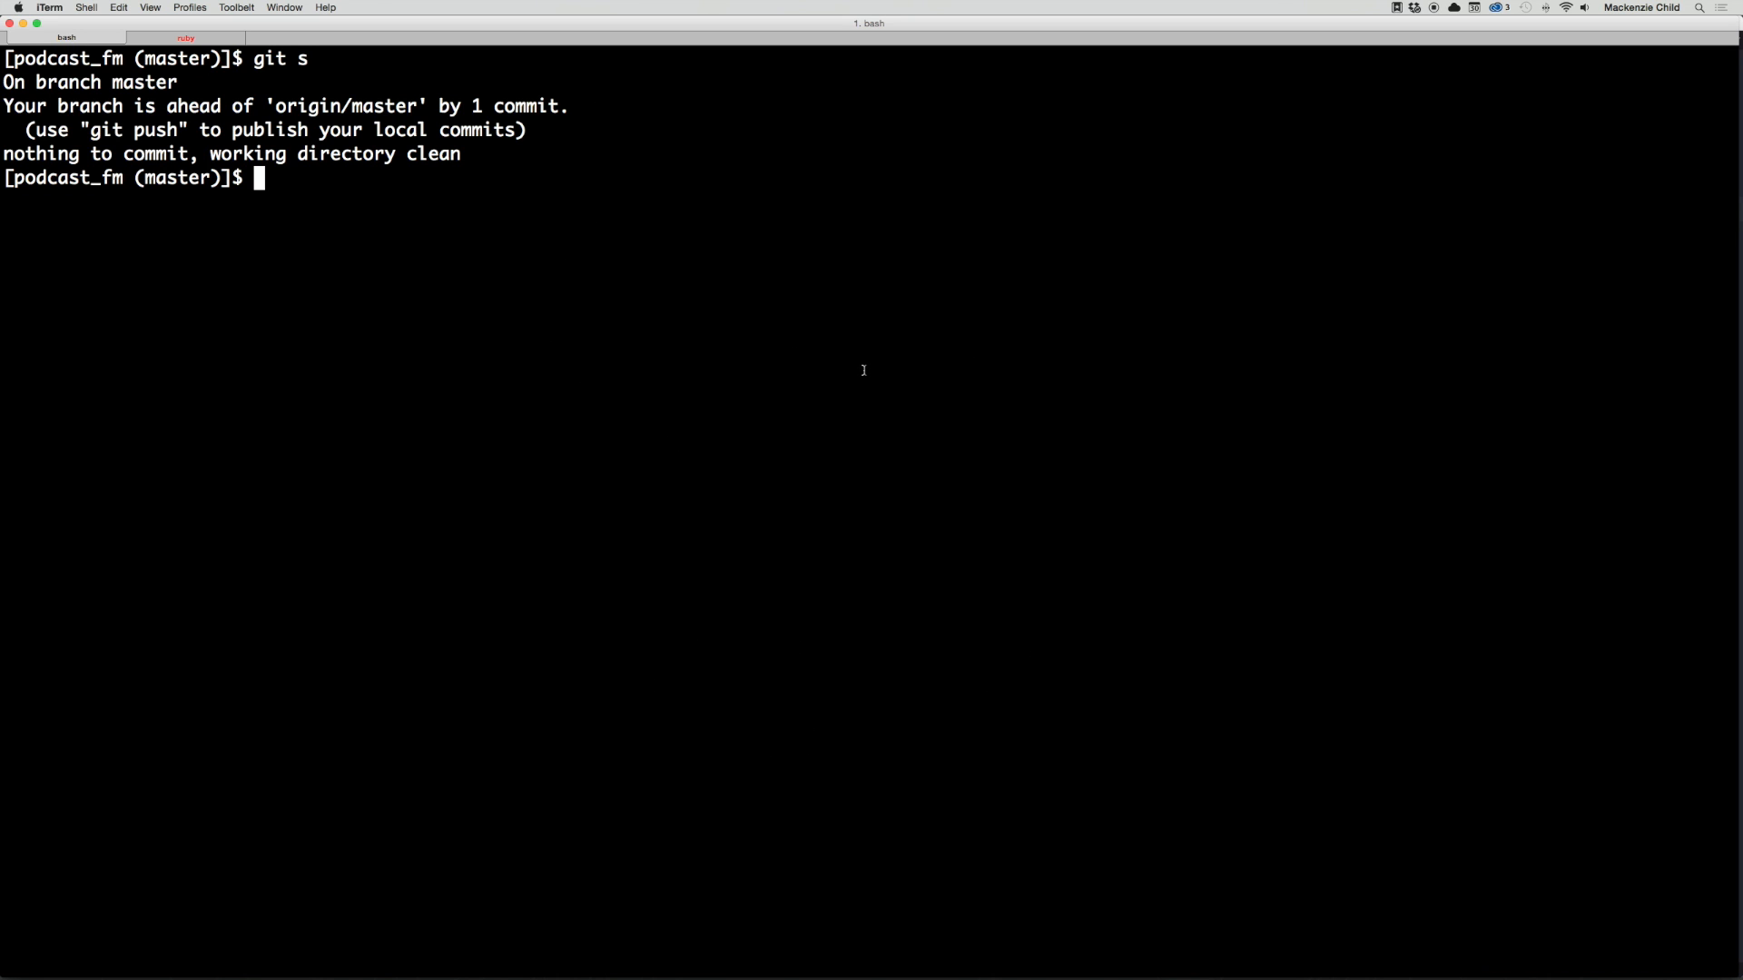
mouse_move(255, 145)
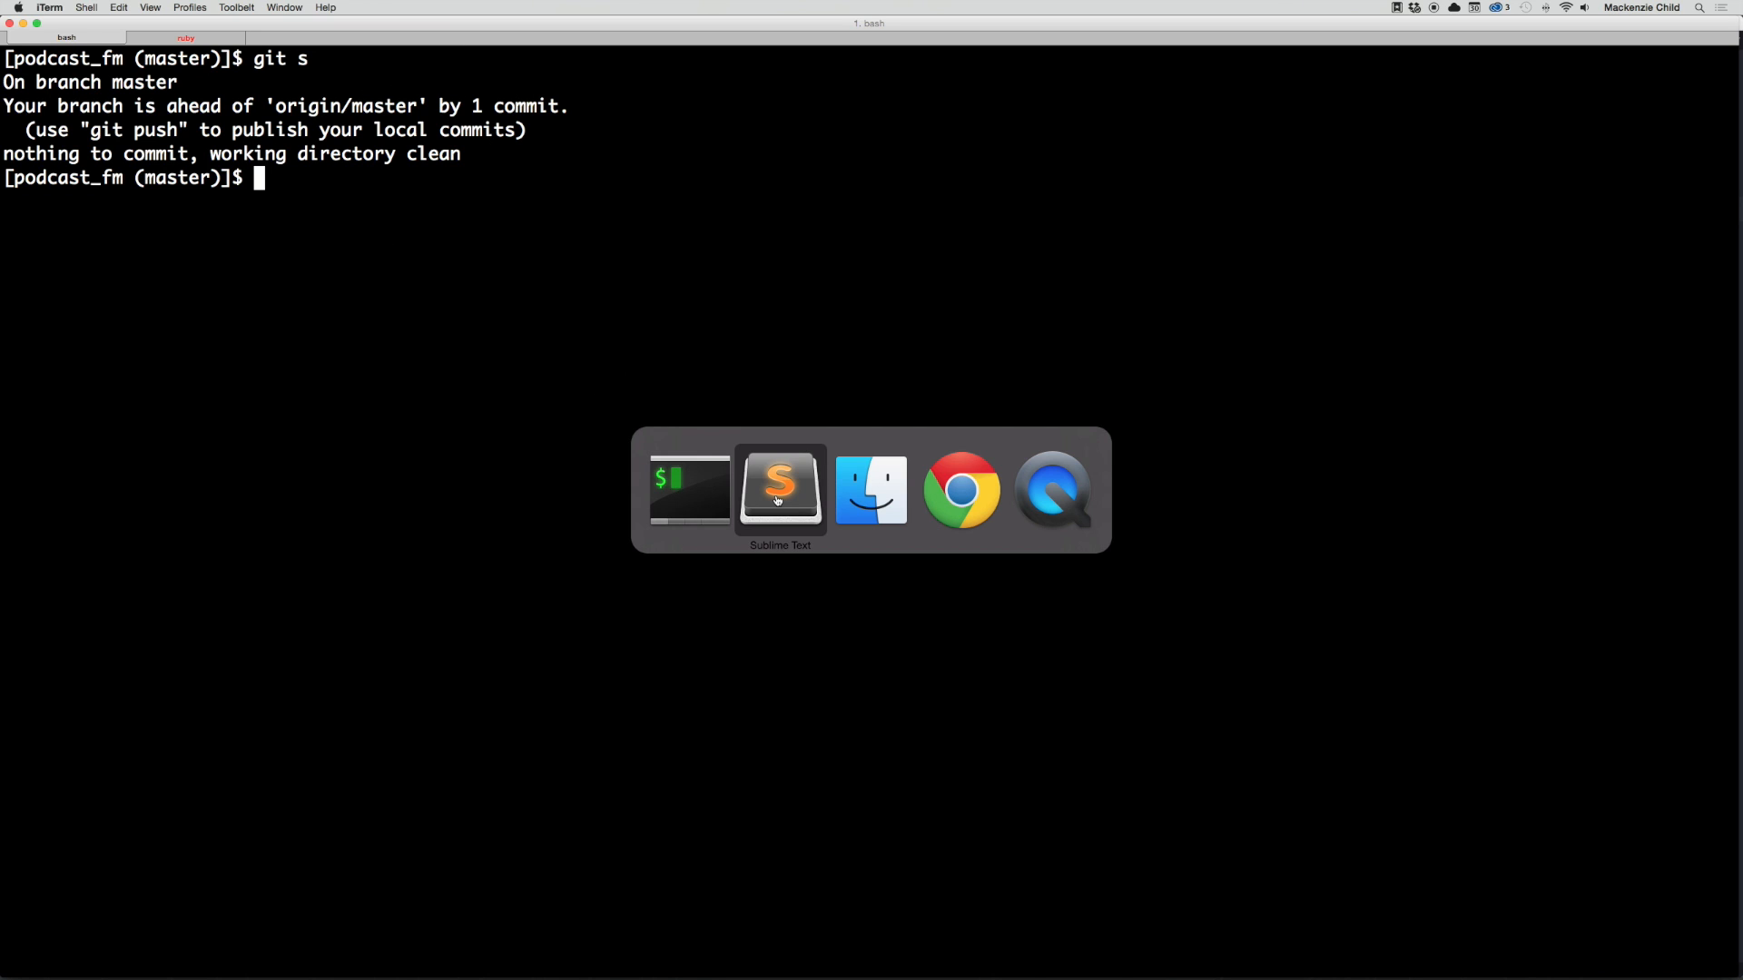
Step: Rename app/assets/stylesheets/application.css to application.css.scss
left_click(779, 488)
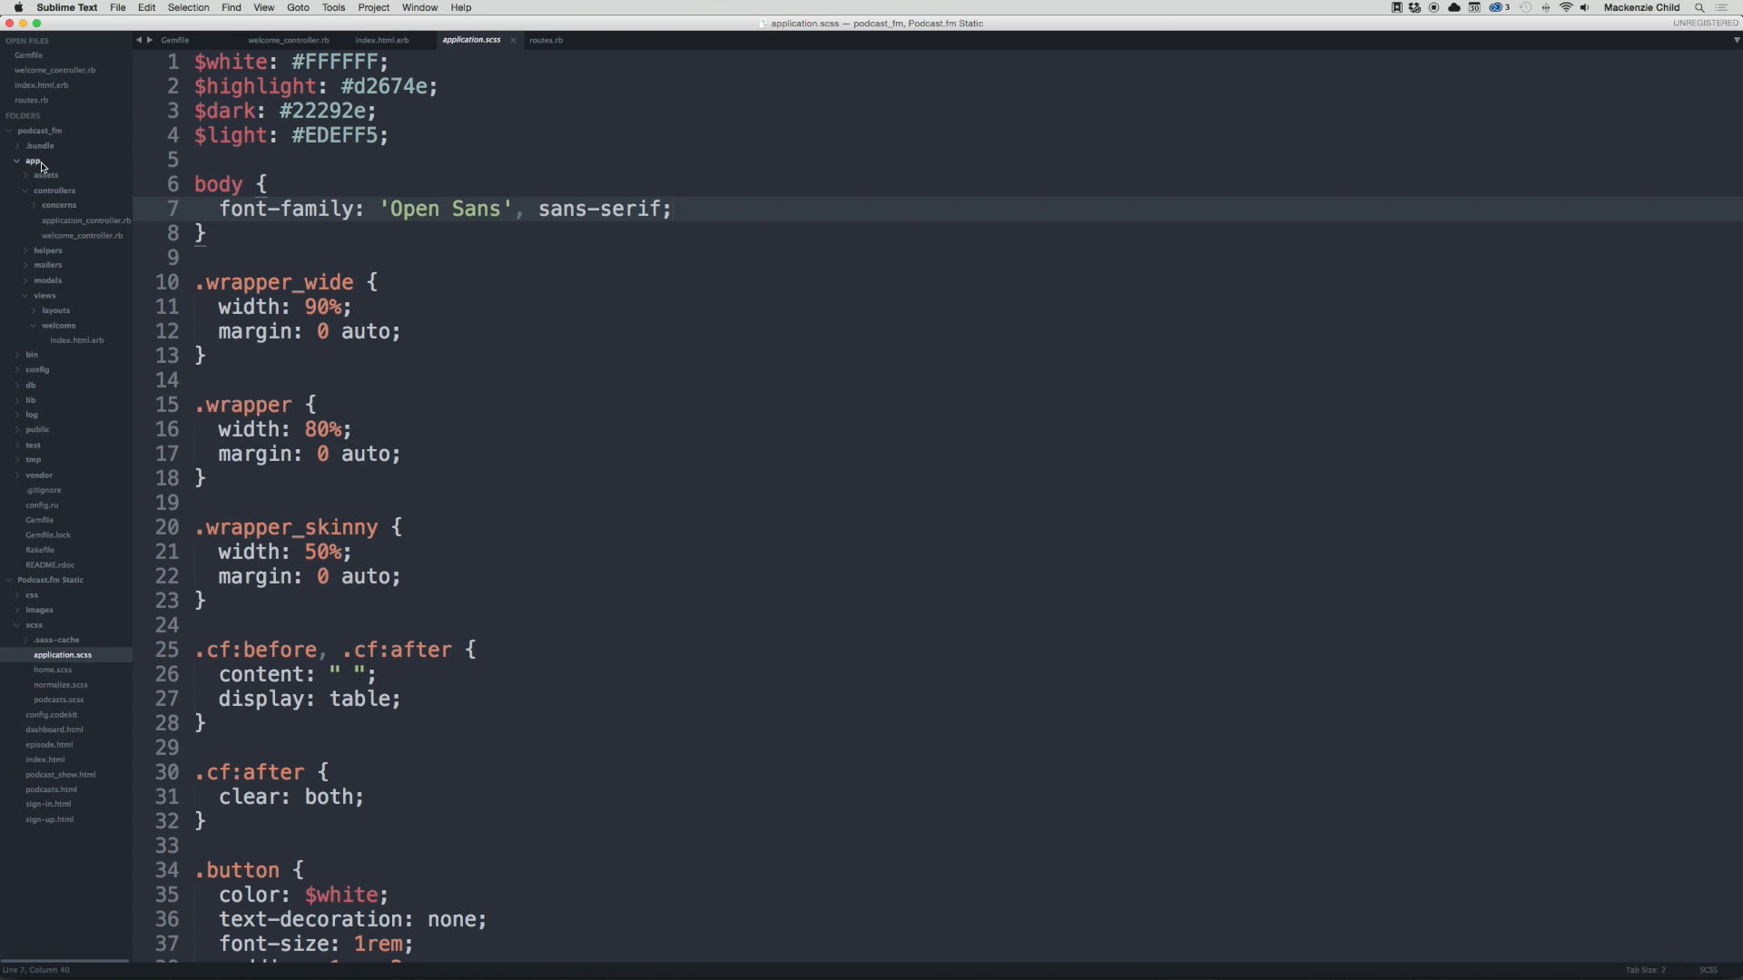
left_click(46, 174)
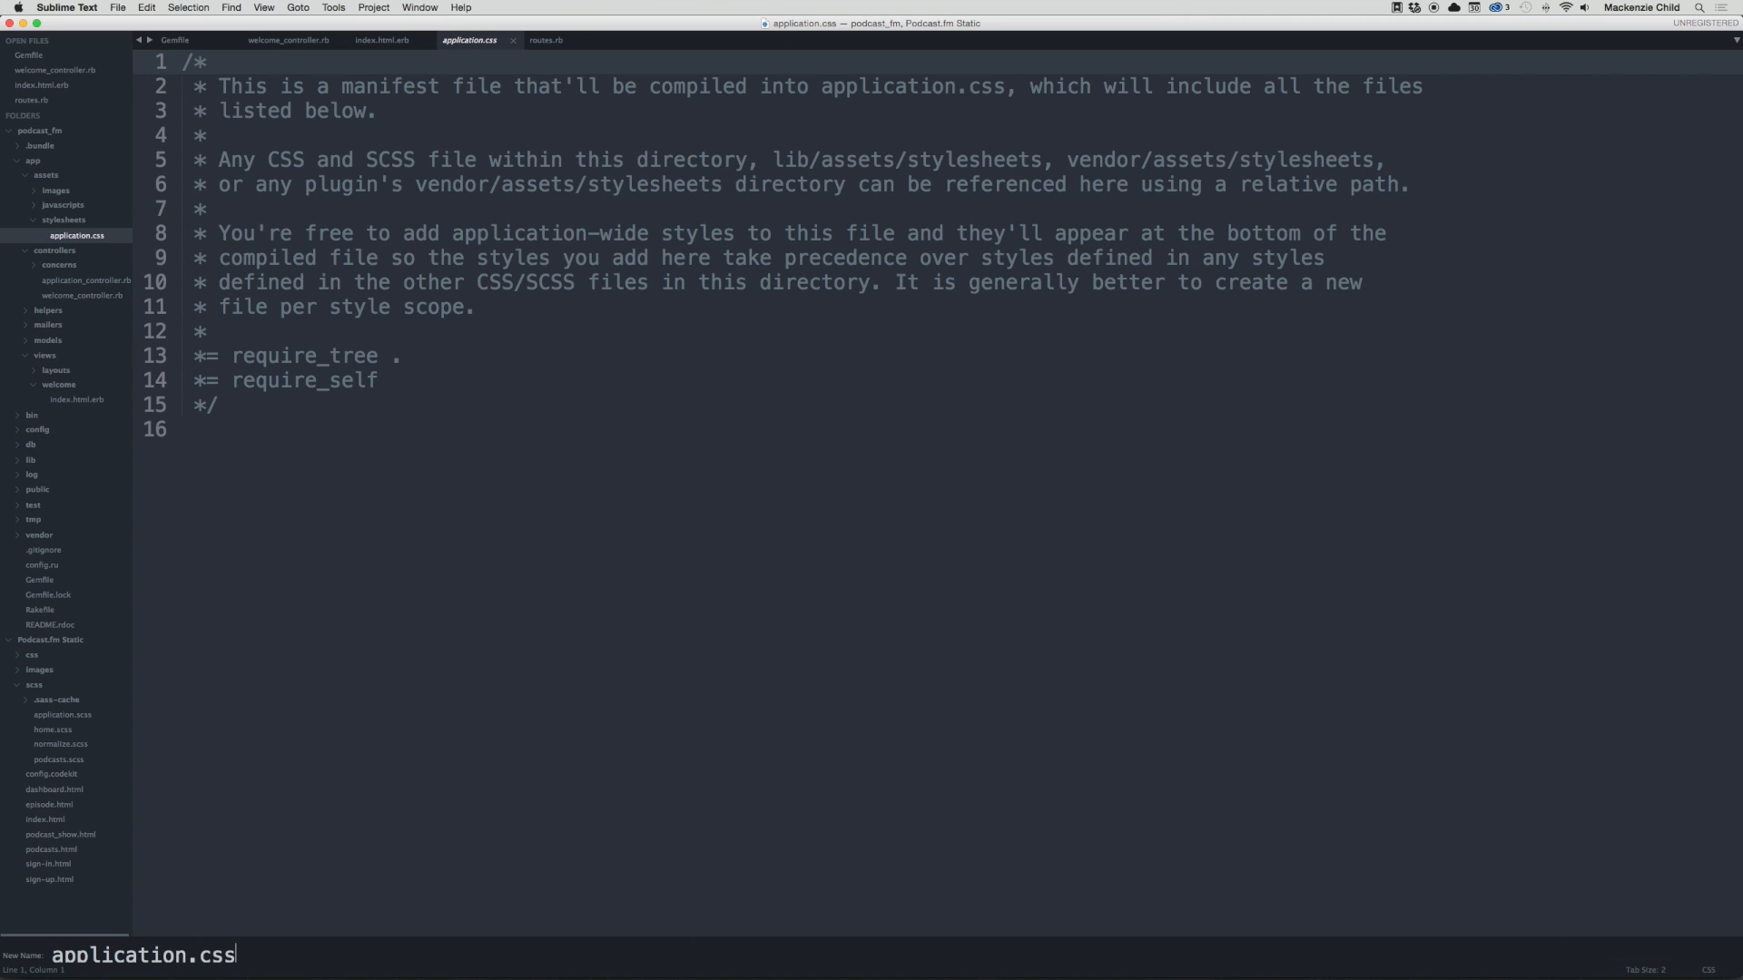
type("s")
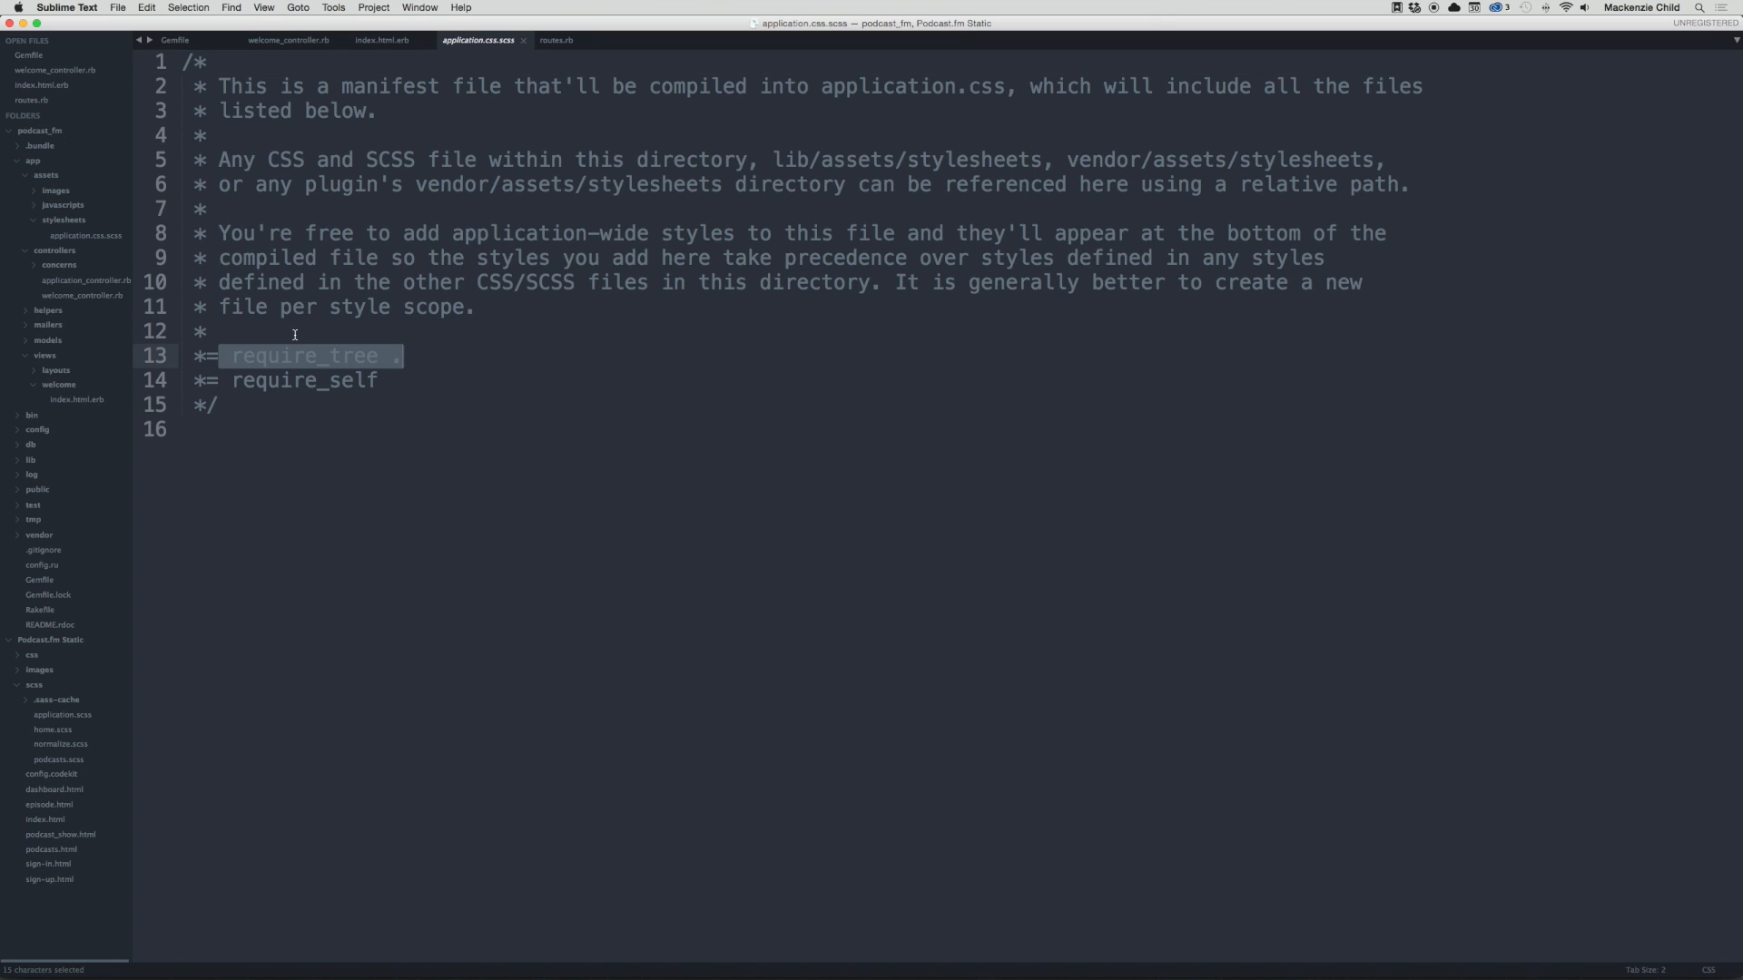
mouse_move(185, 230)
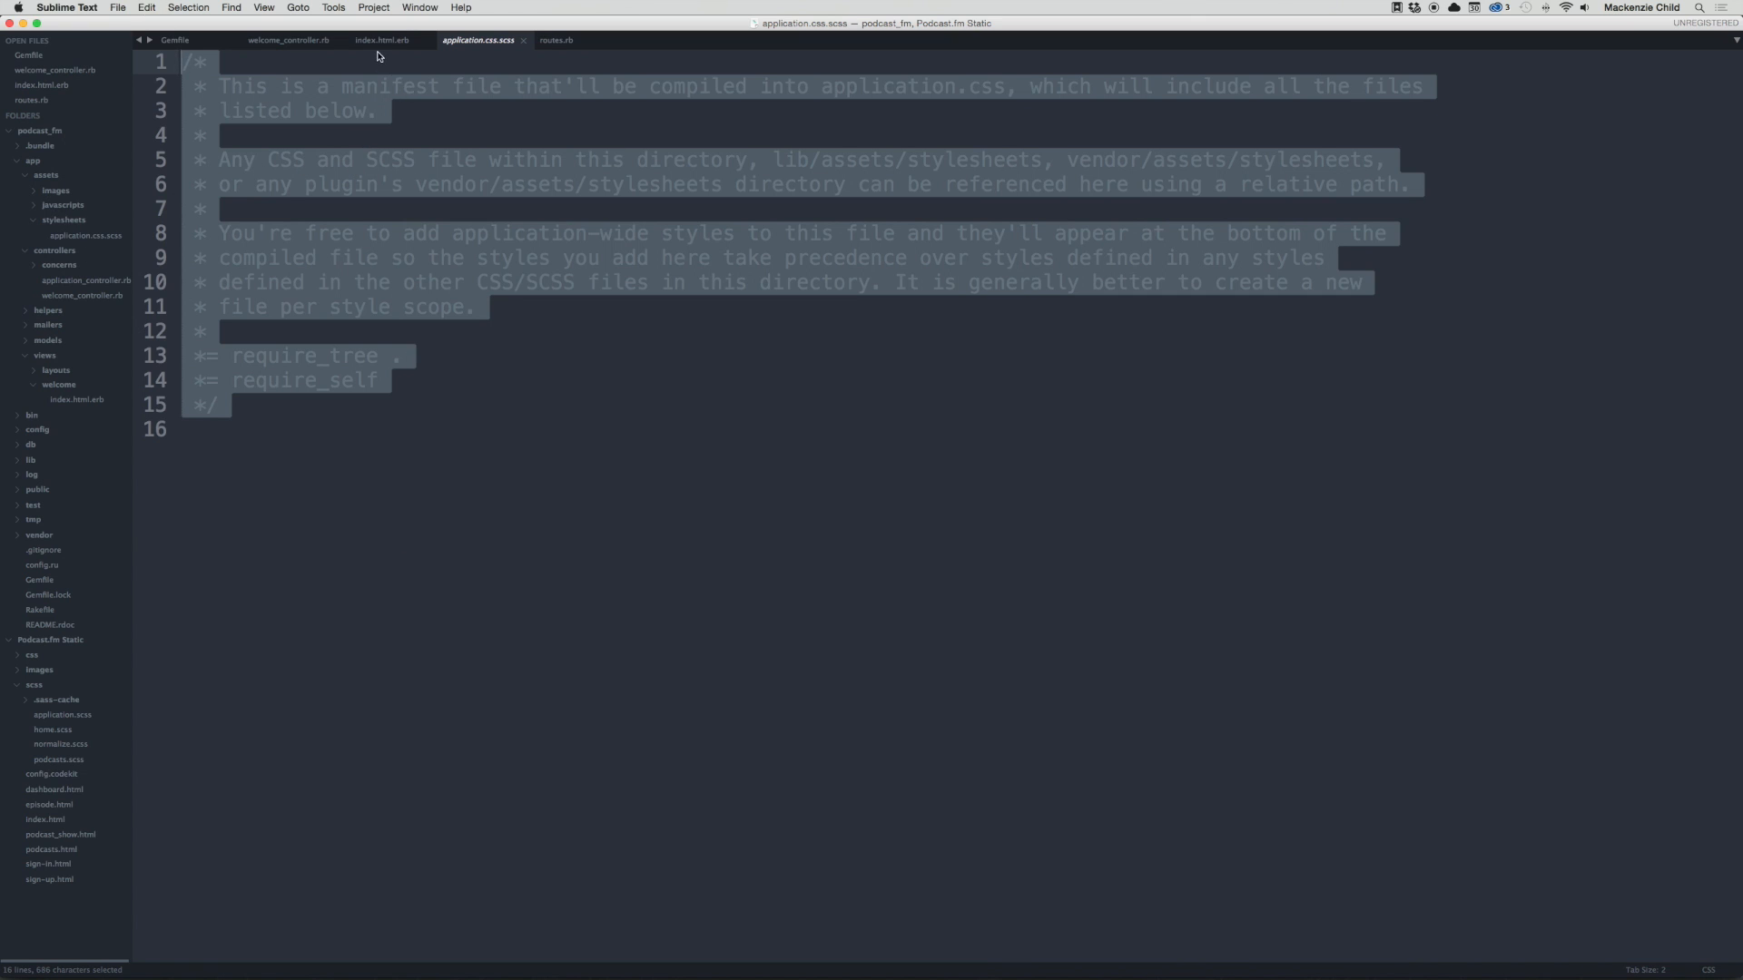
left_click(289, 40)
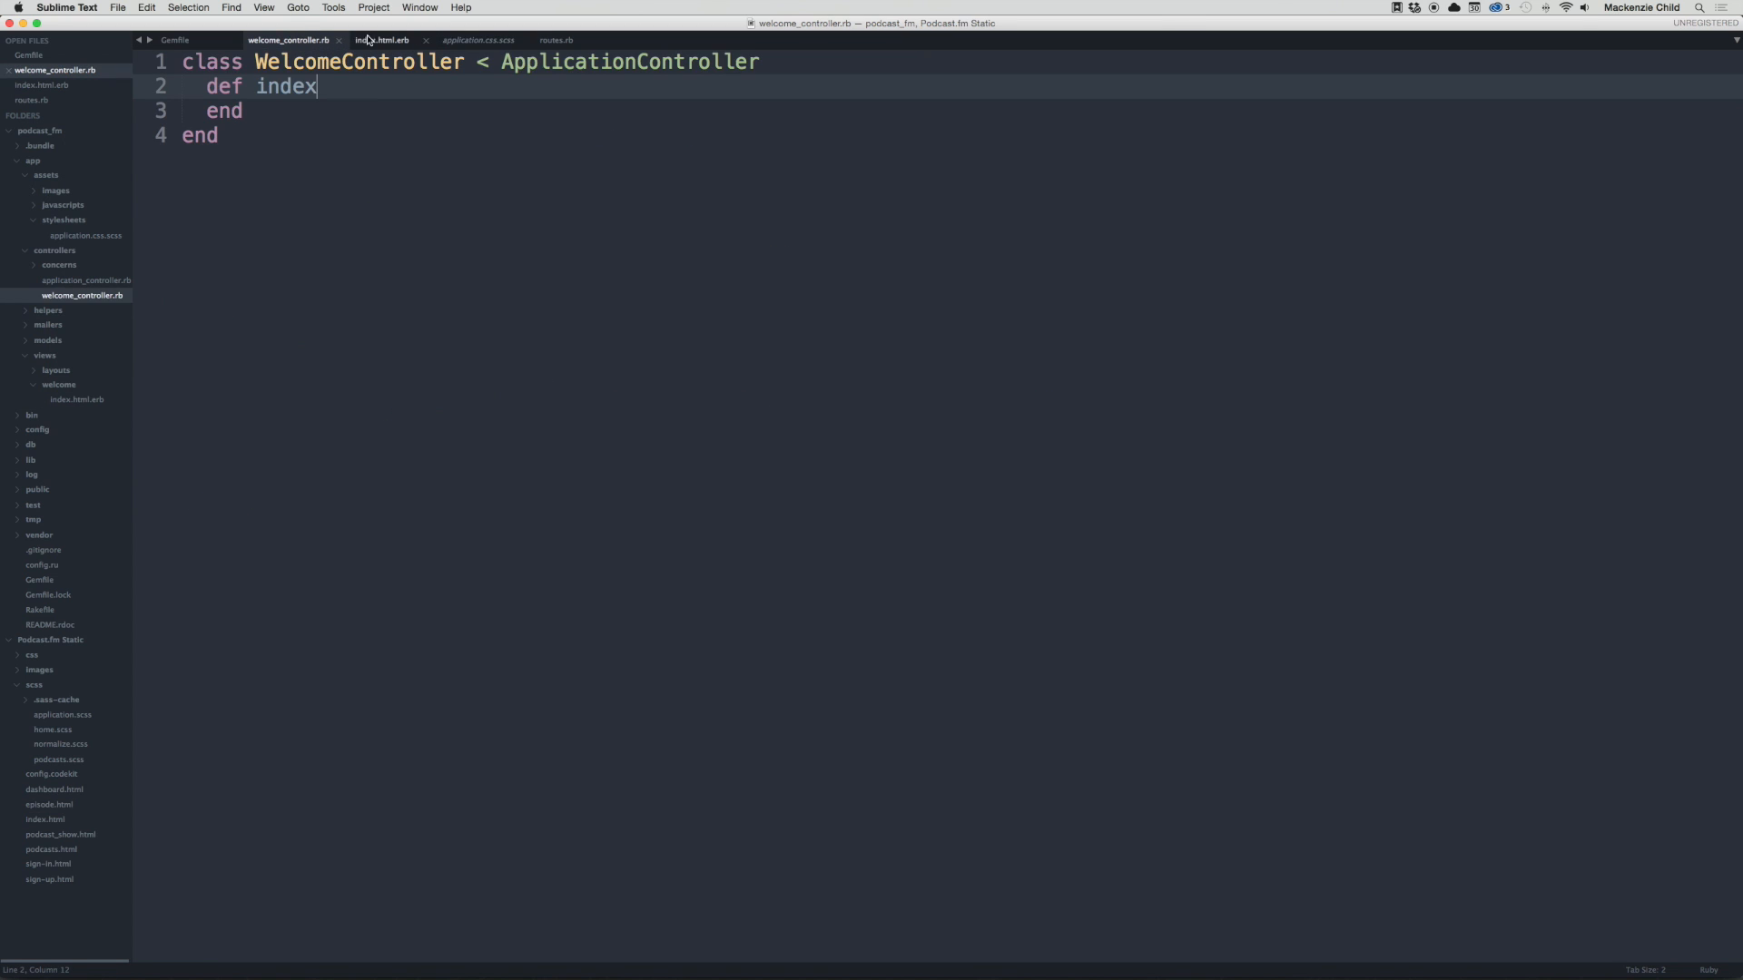
mouse_move(58, 759)
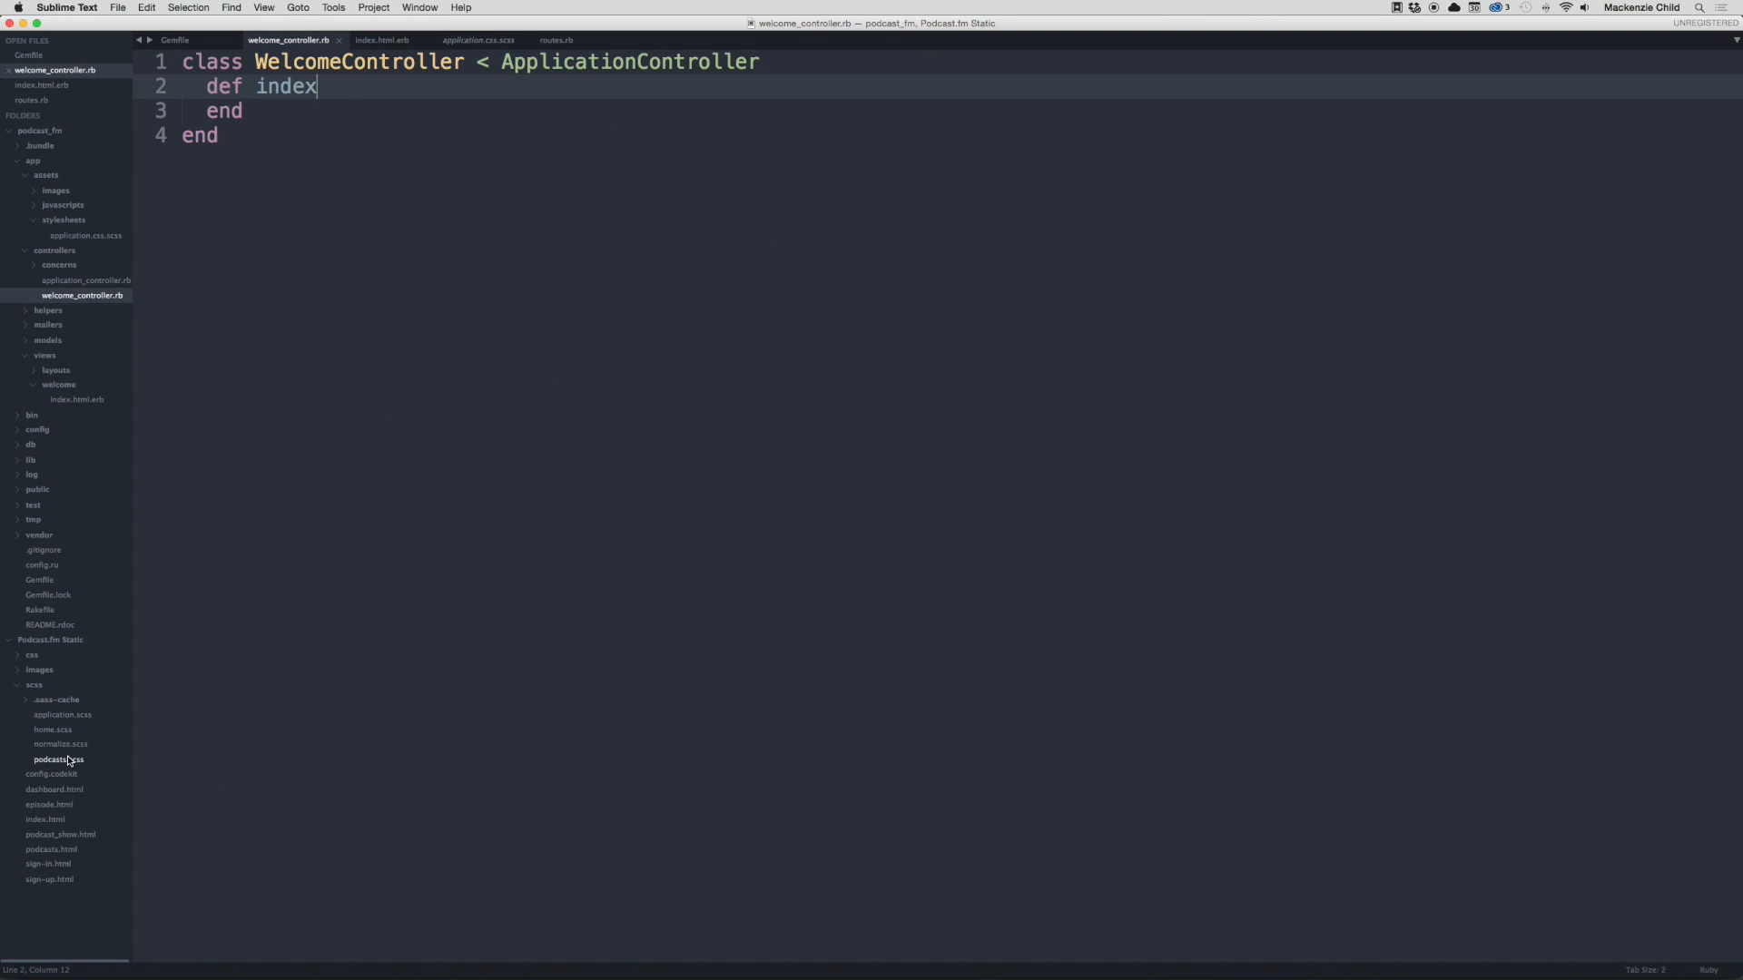
left_click(383, 40)
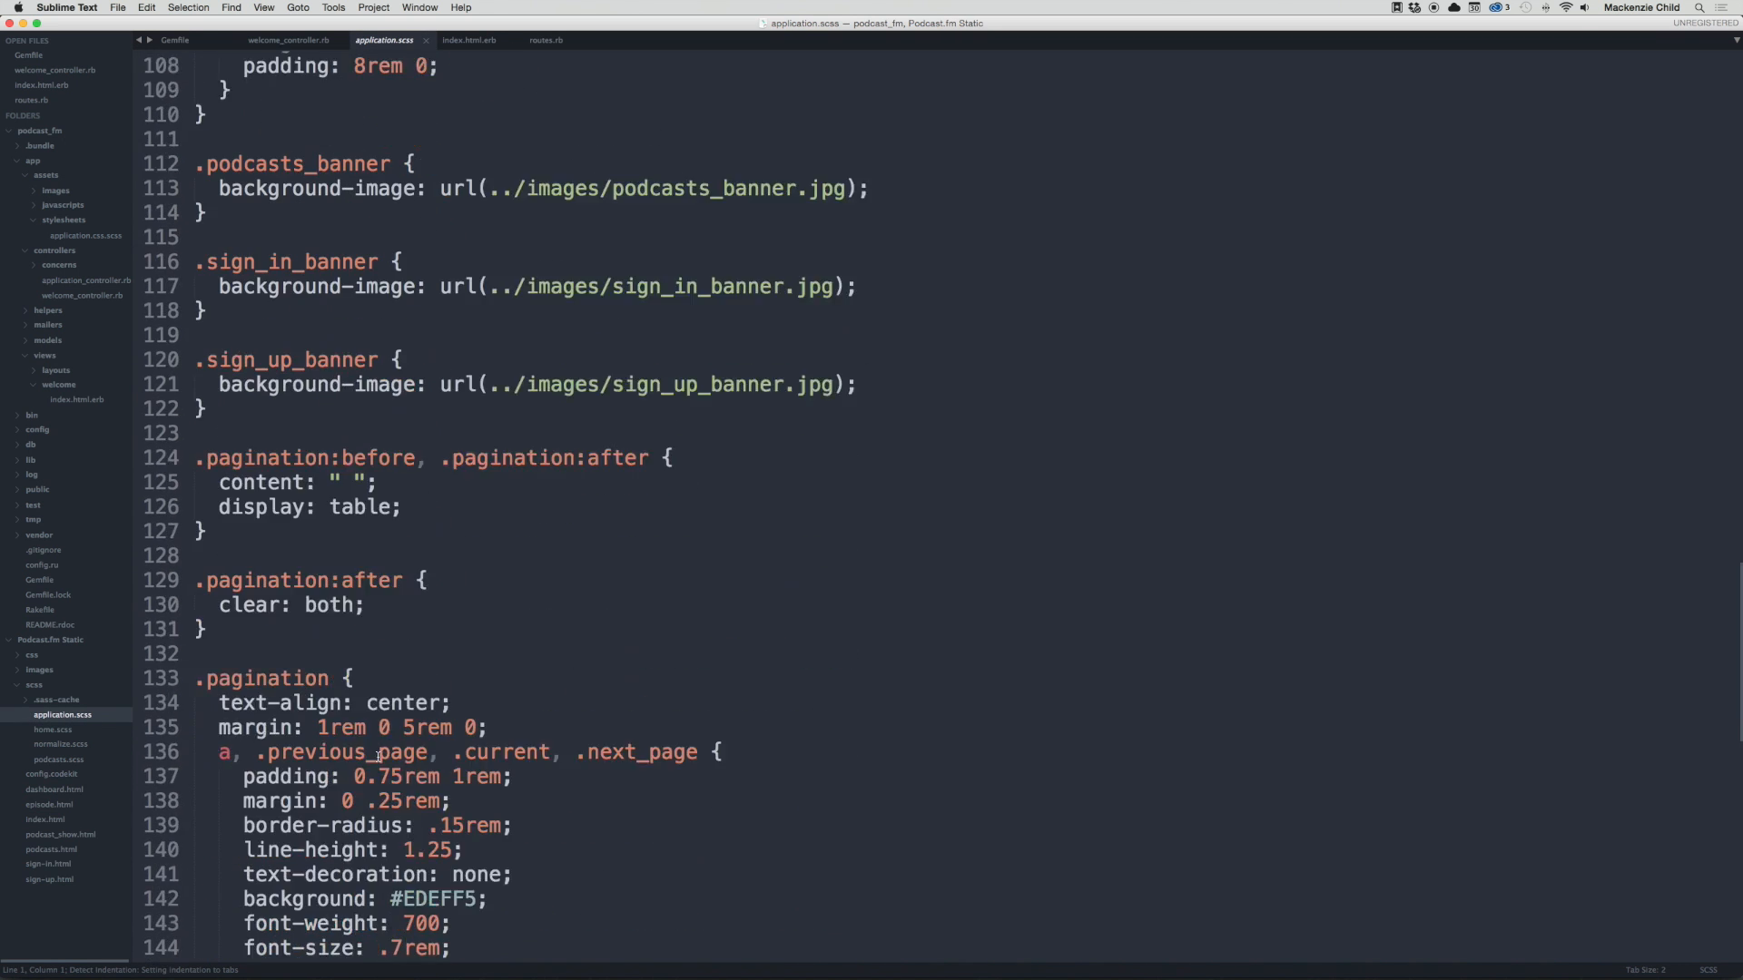
scroll("down", 3)
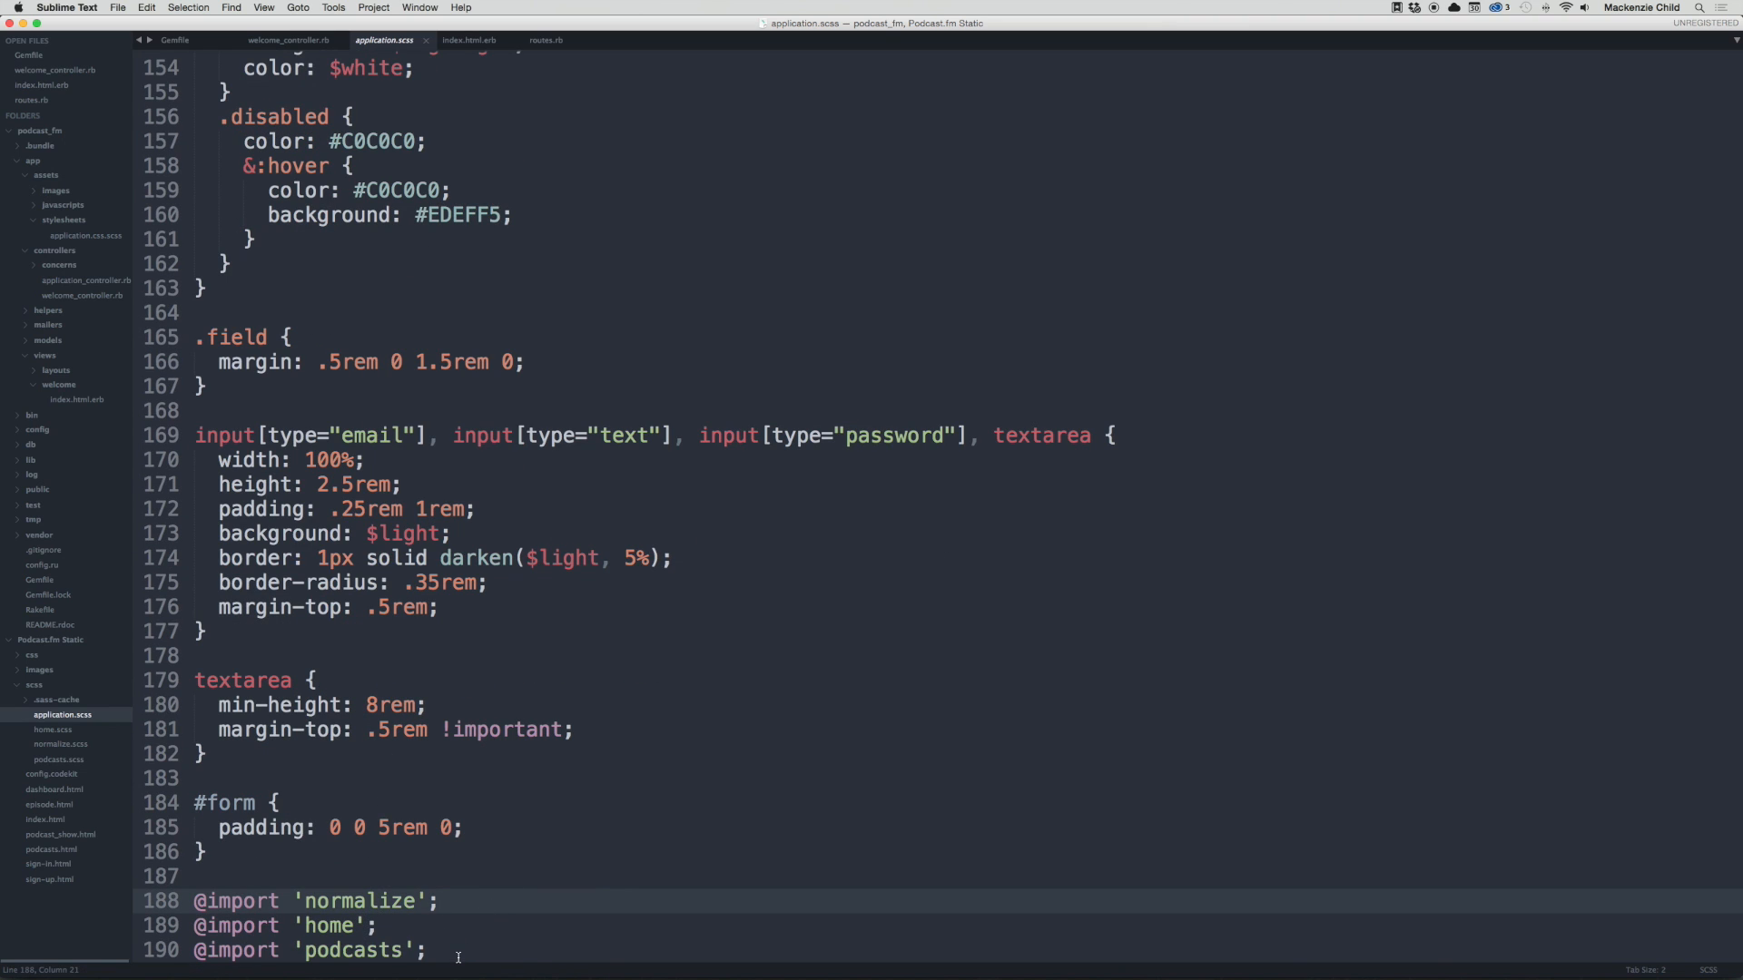
mouse_move(430, 876)
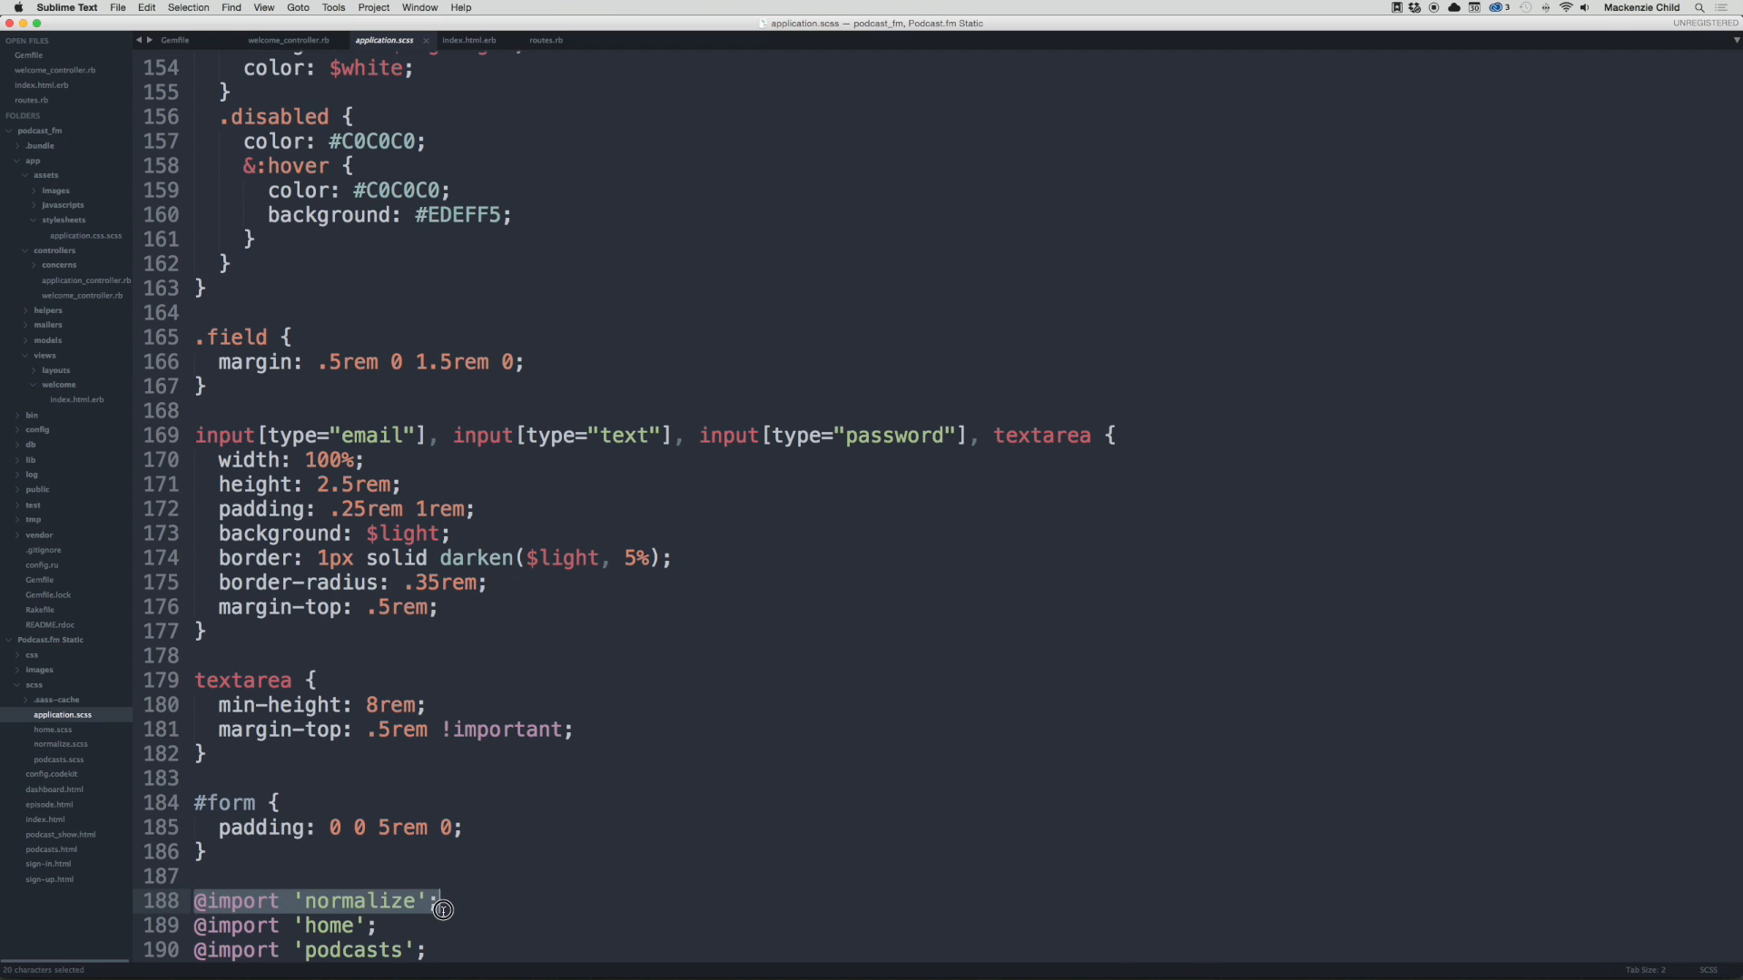
left_click(329, 928)
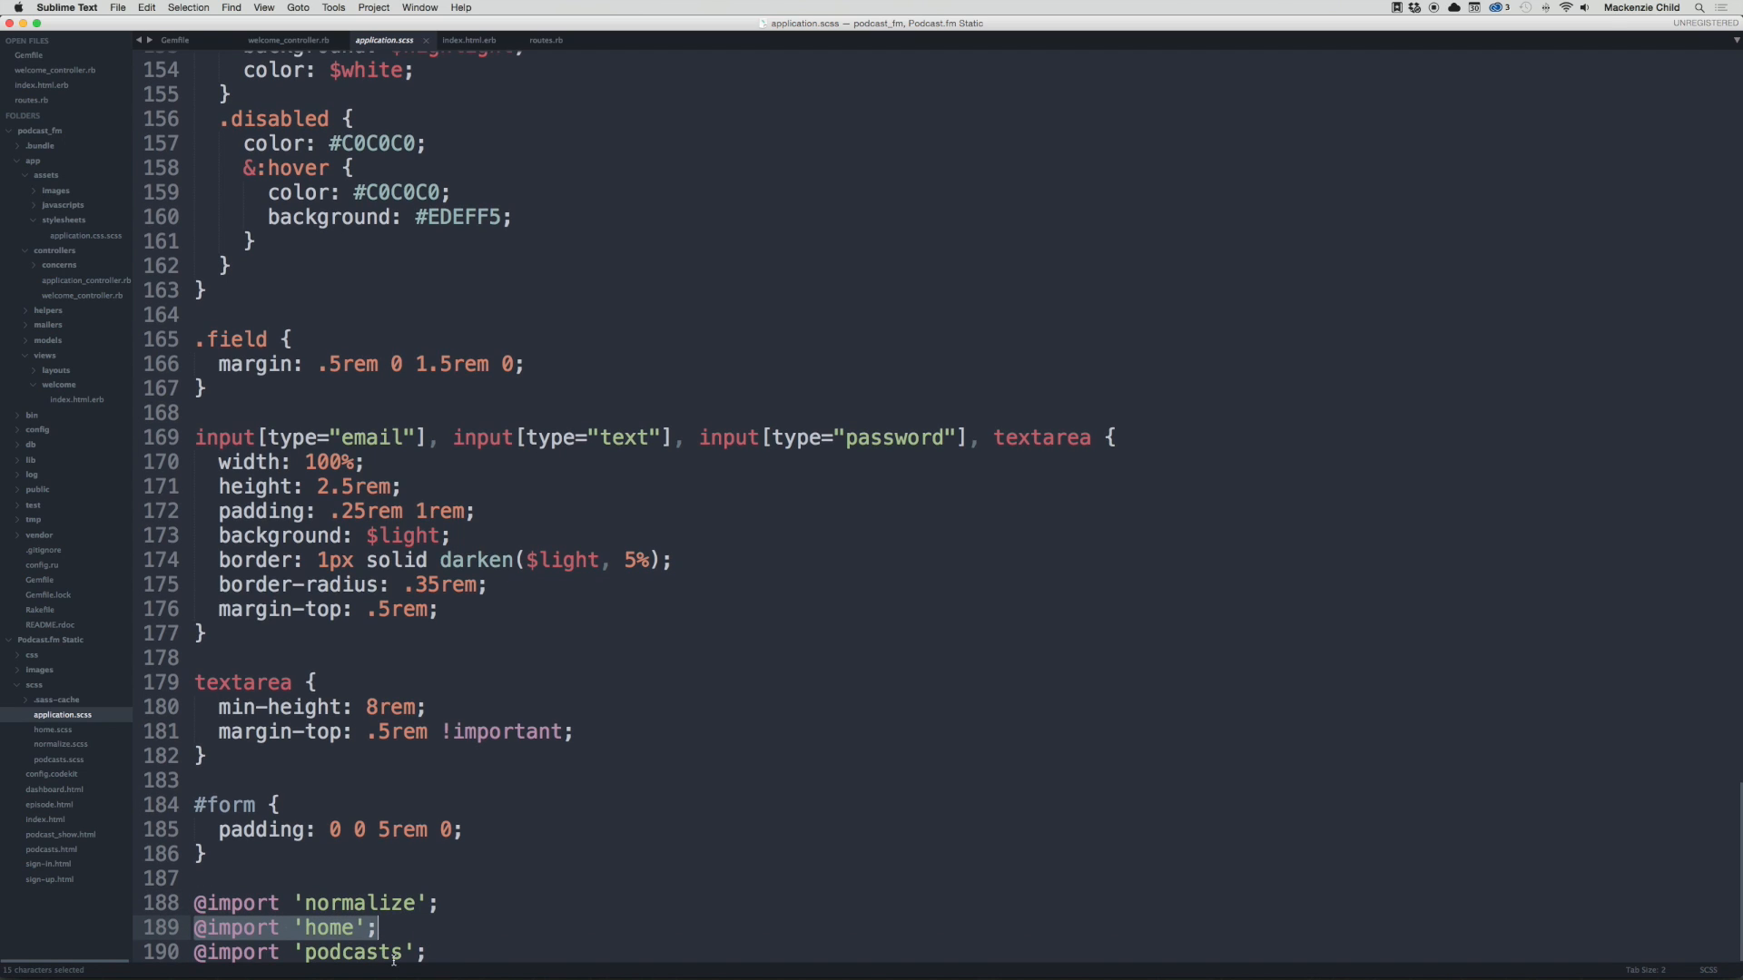
mouse_move(287, 40)
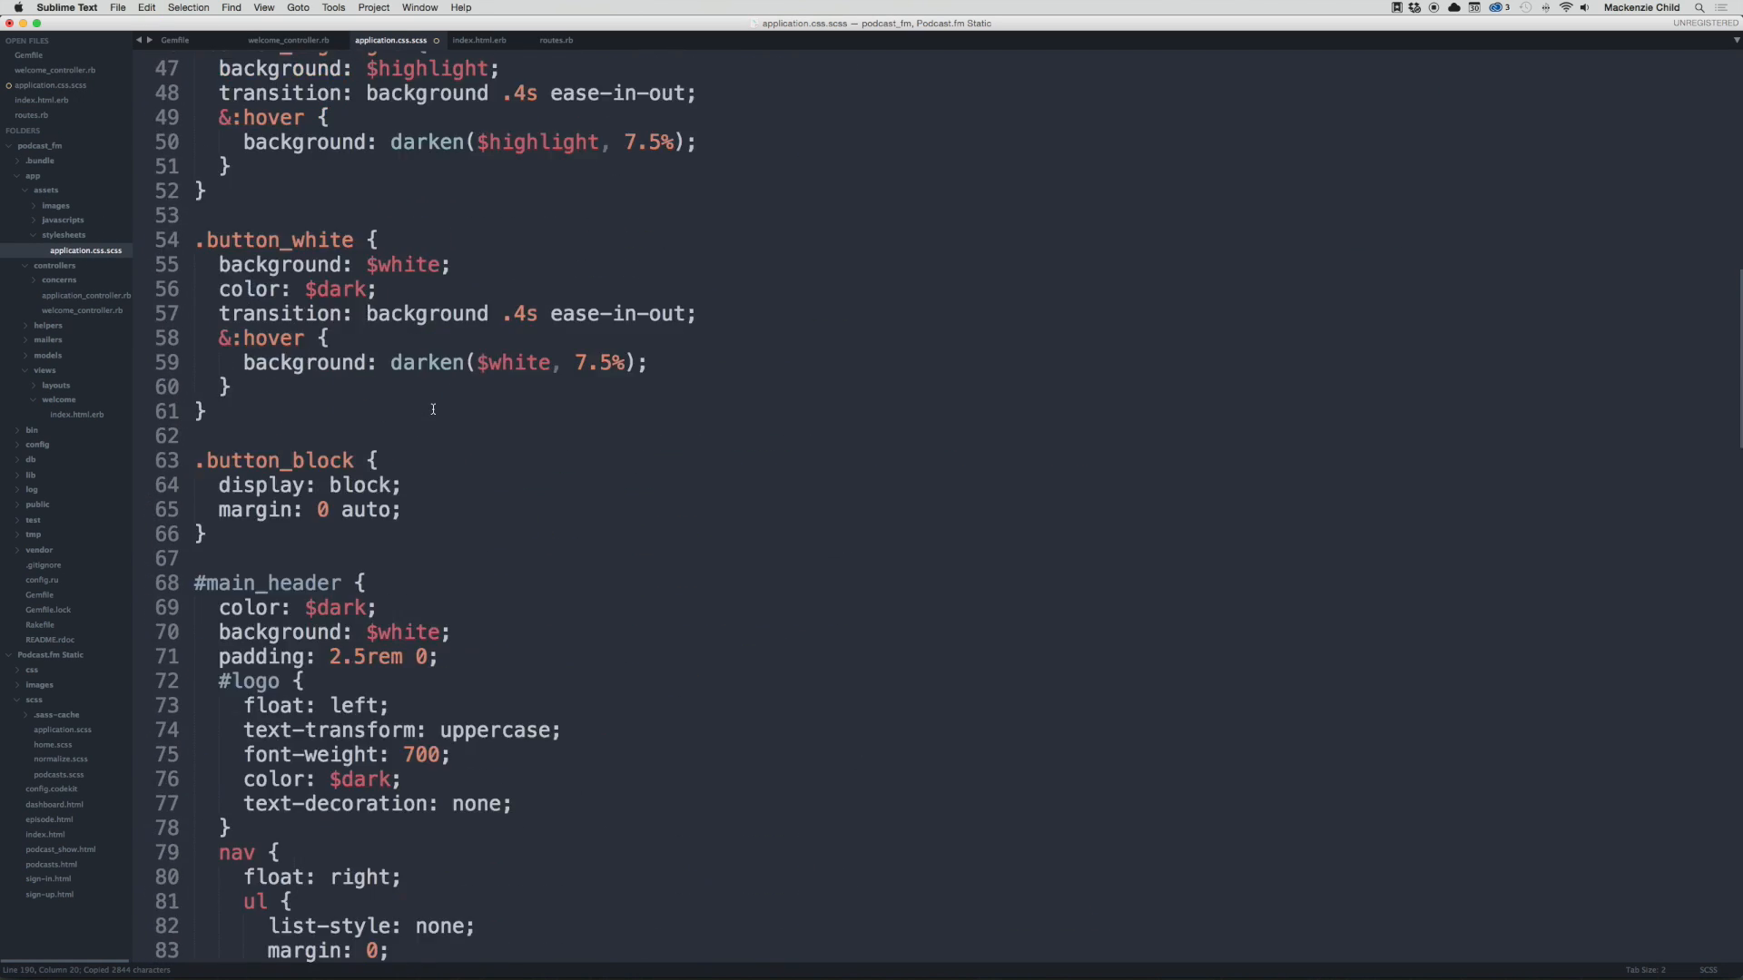
scroll("down", 3)
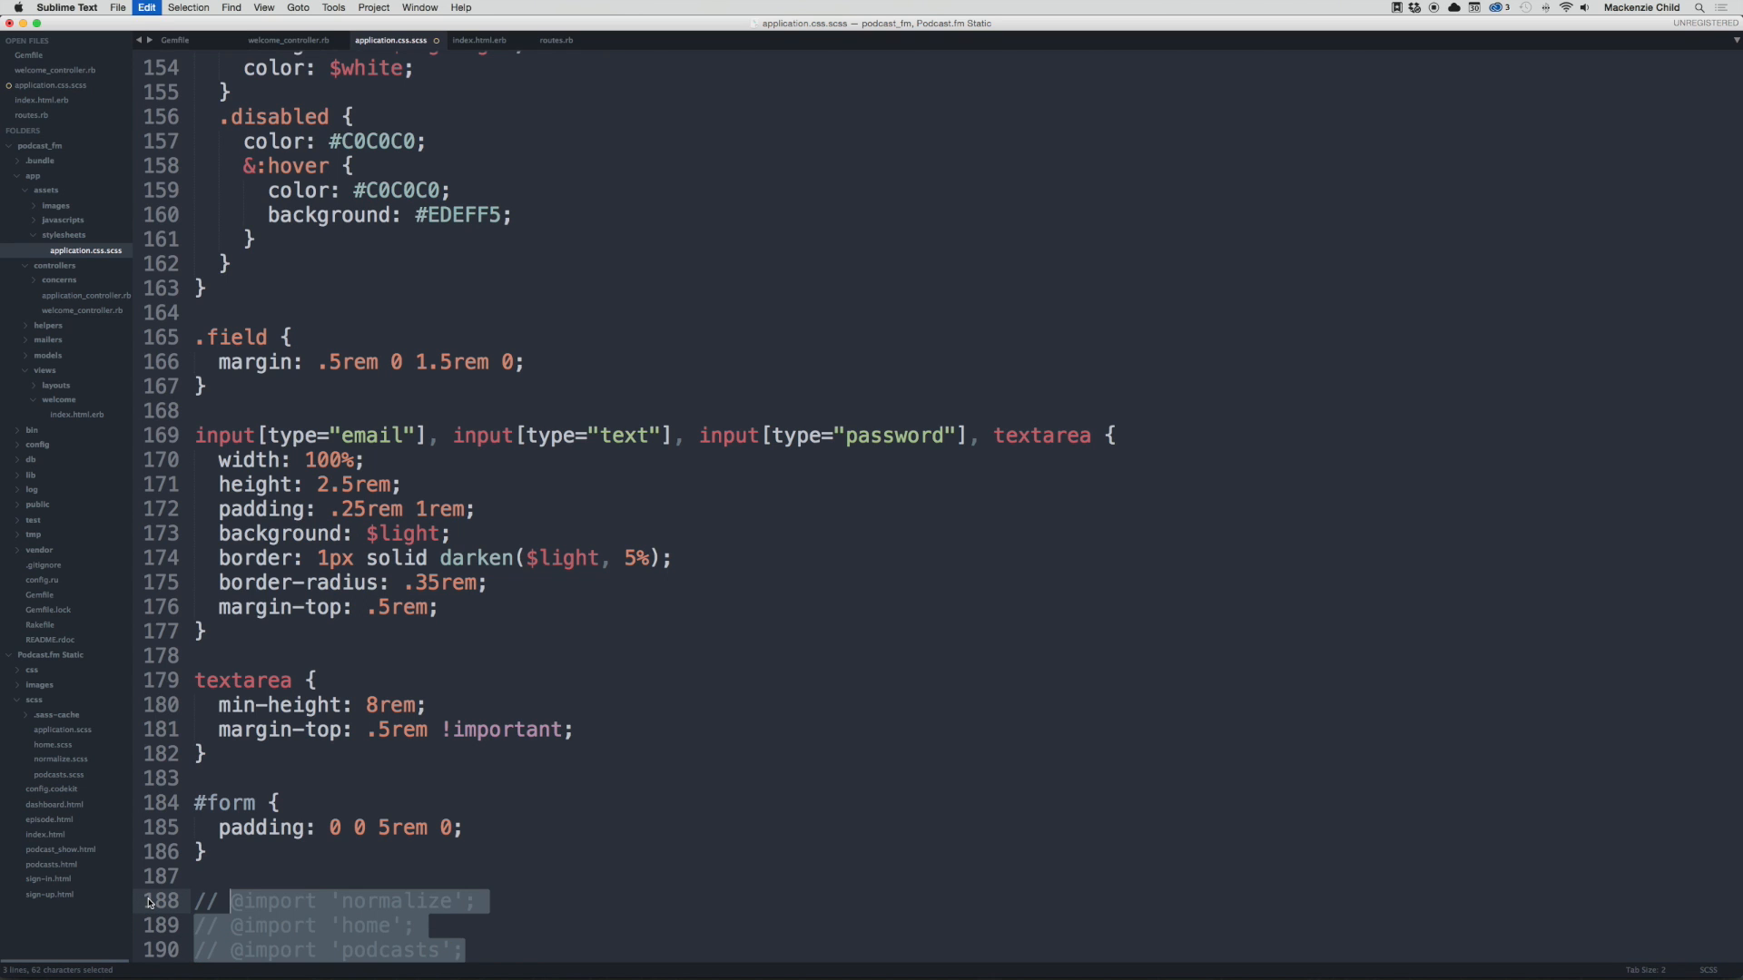
left_click(537, 852)
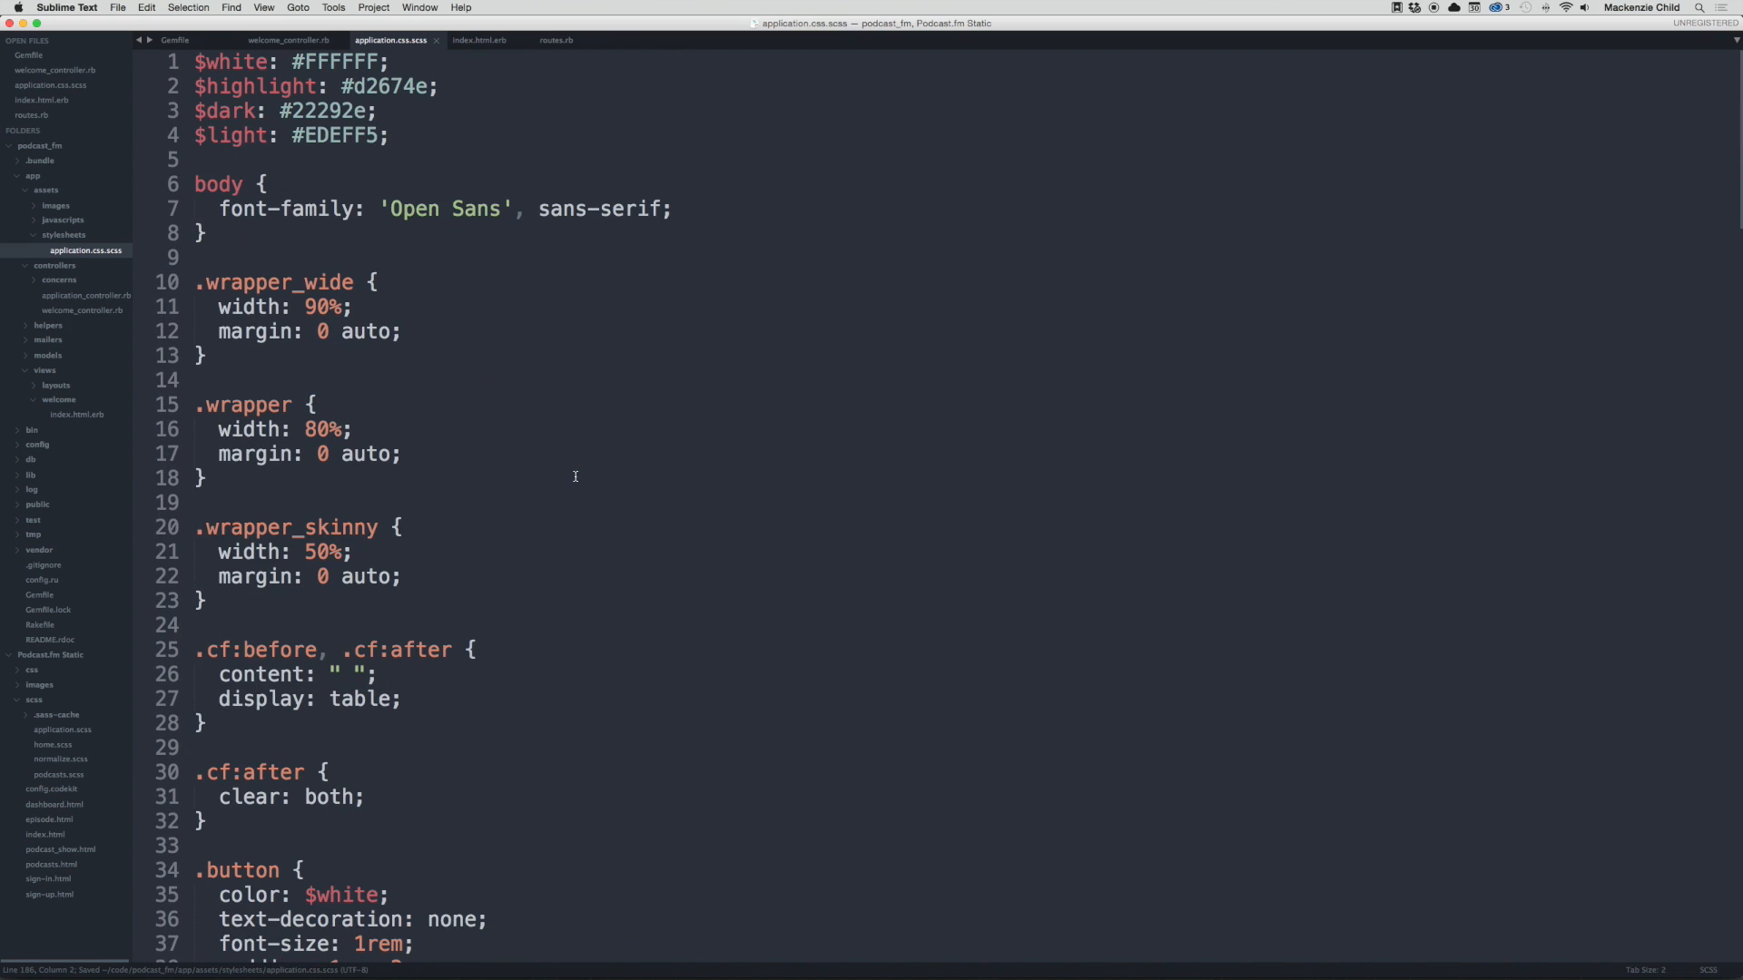
Step: Save a new empty welcome.css.scss in the stylesheets folder
right_click(64, 234)
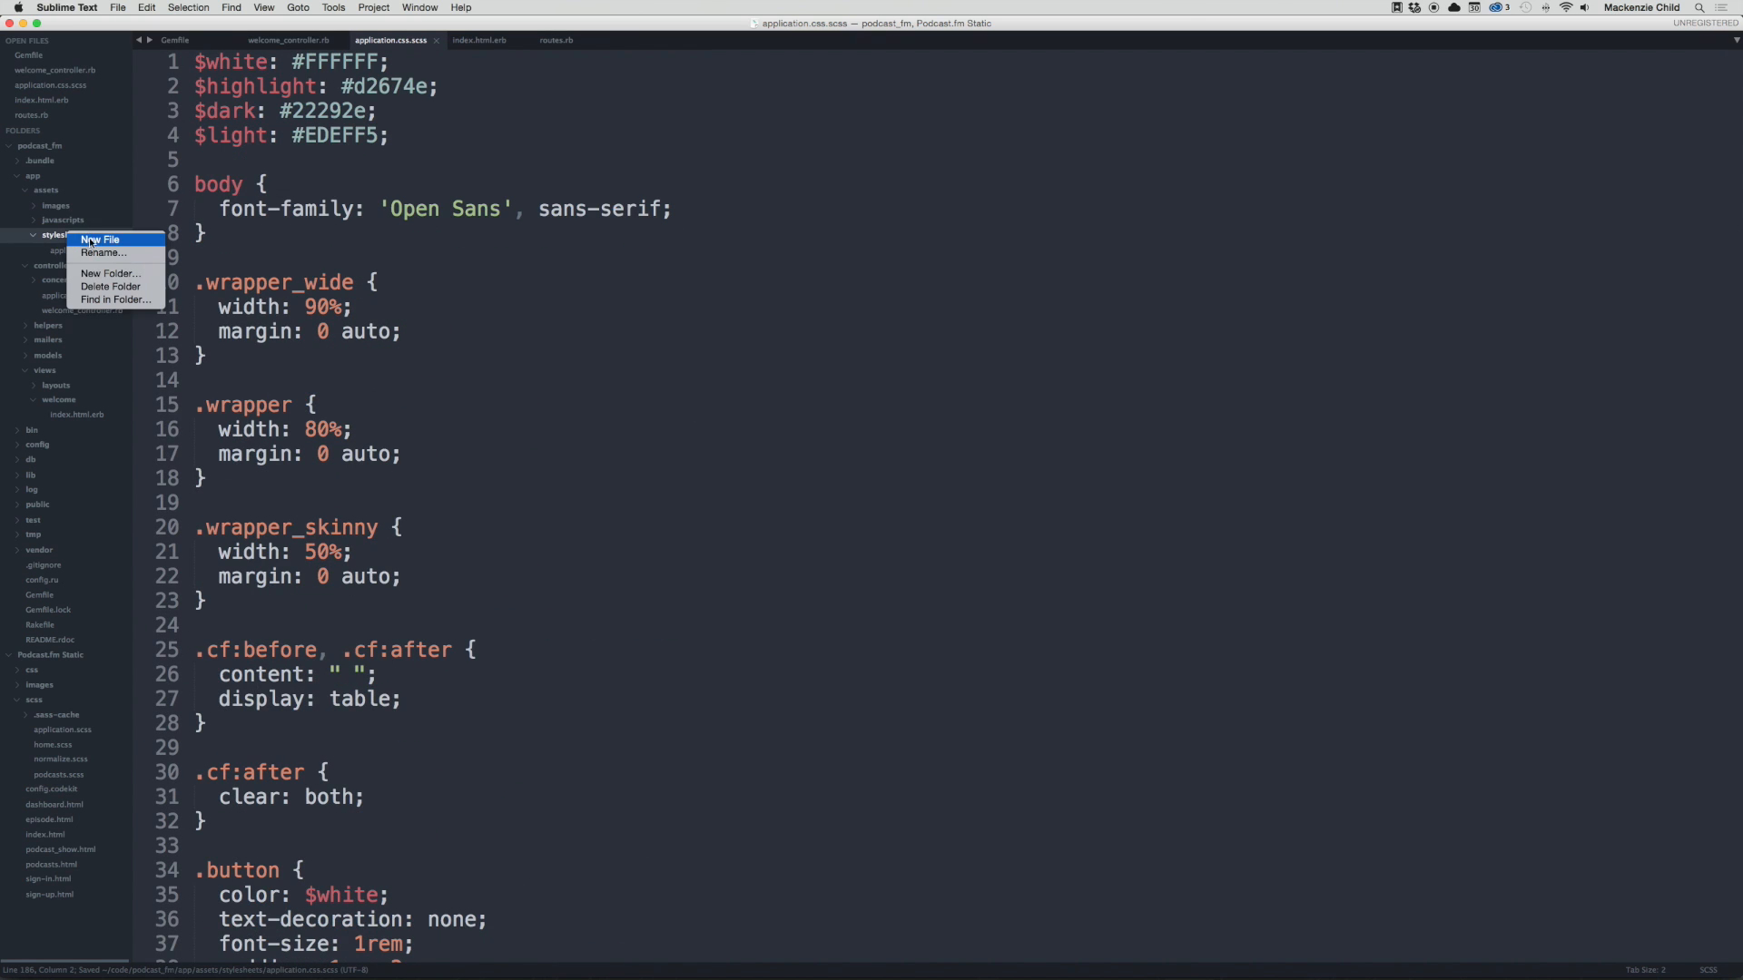
left_click(102, 239)
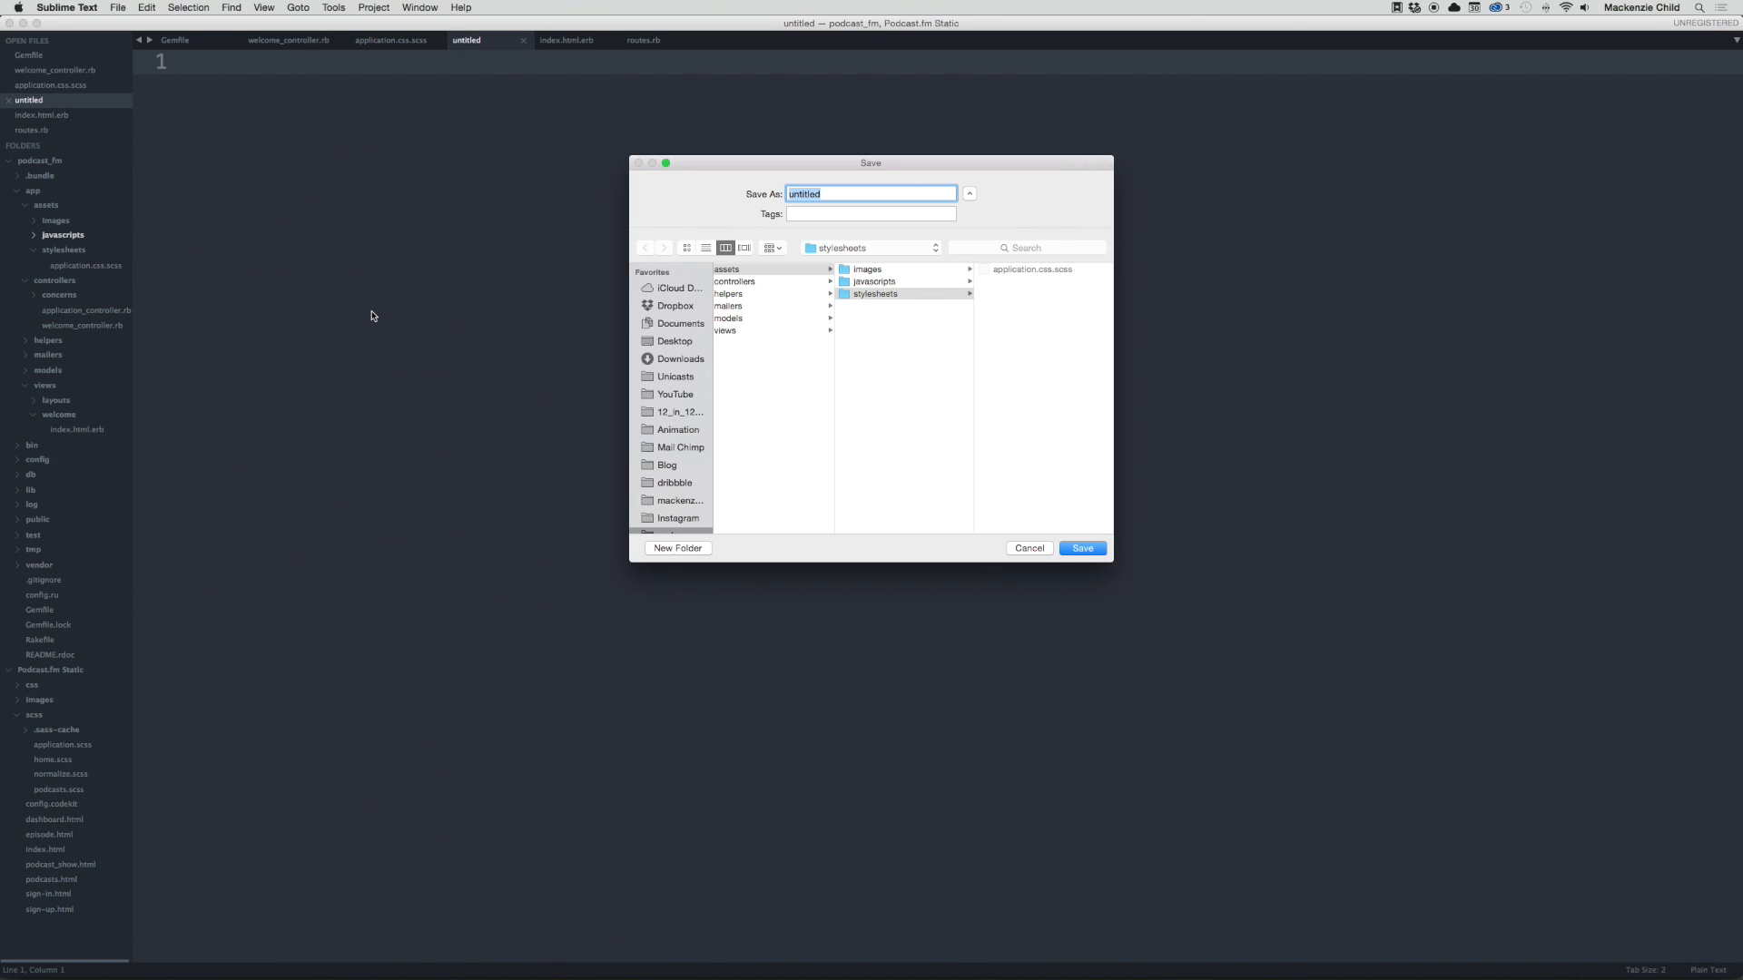
type("home.c")
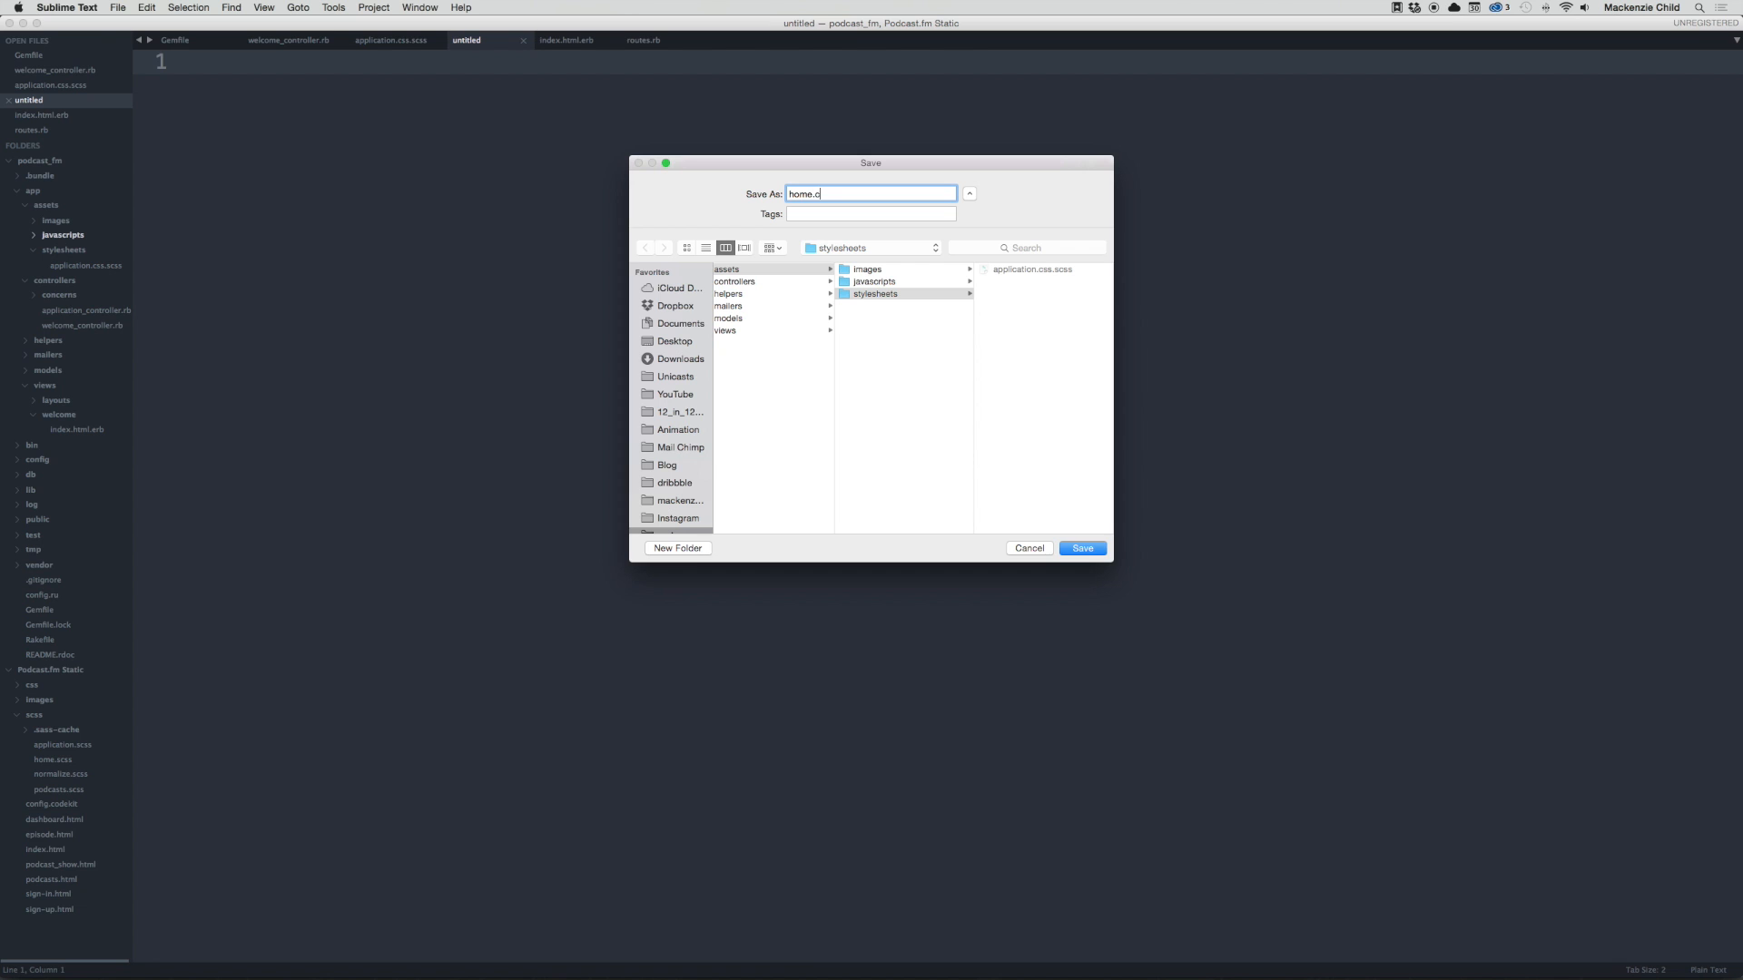
type("welc")
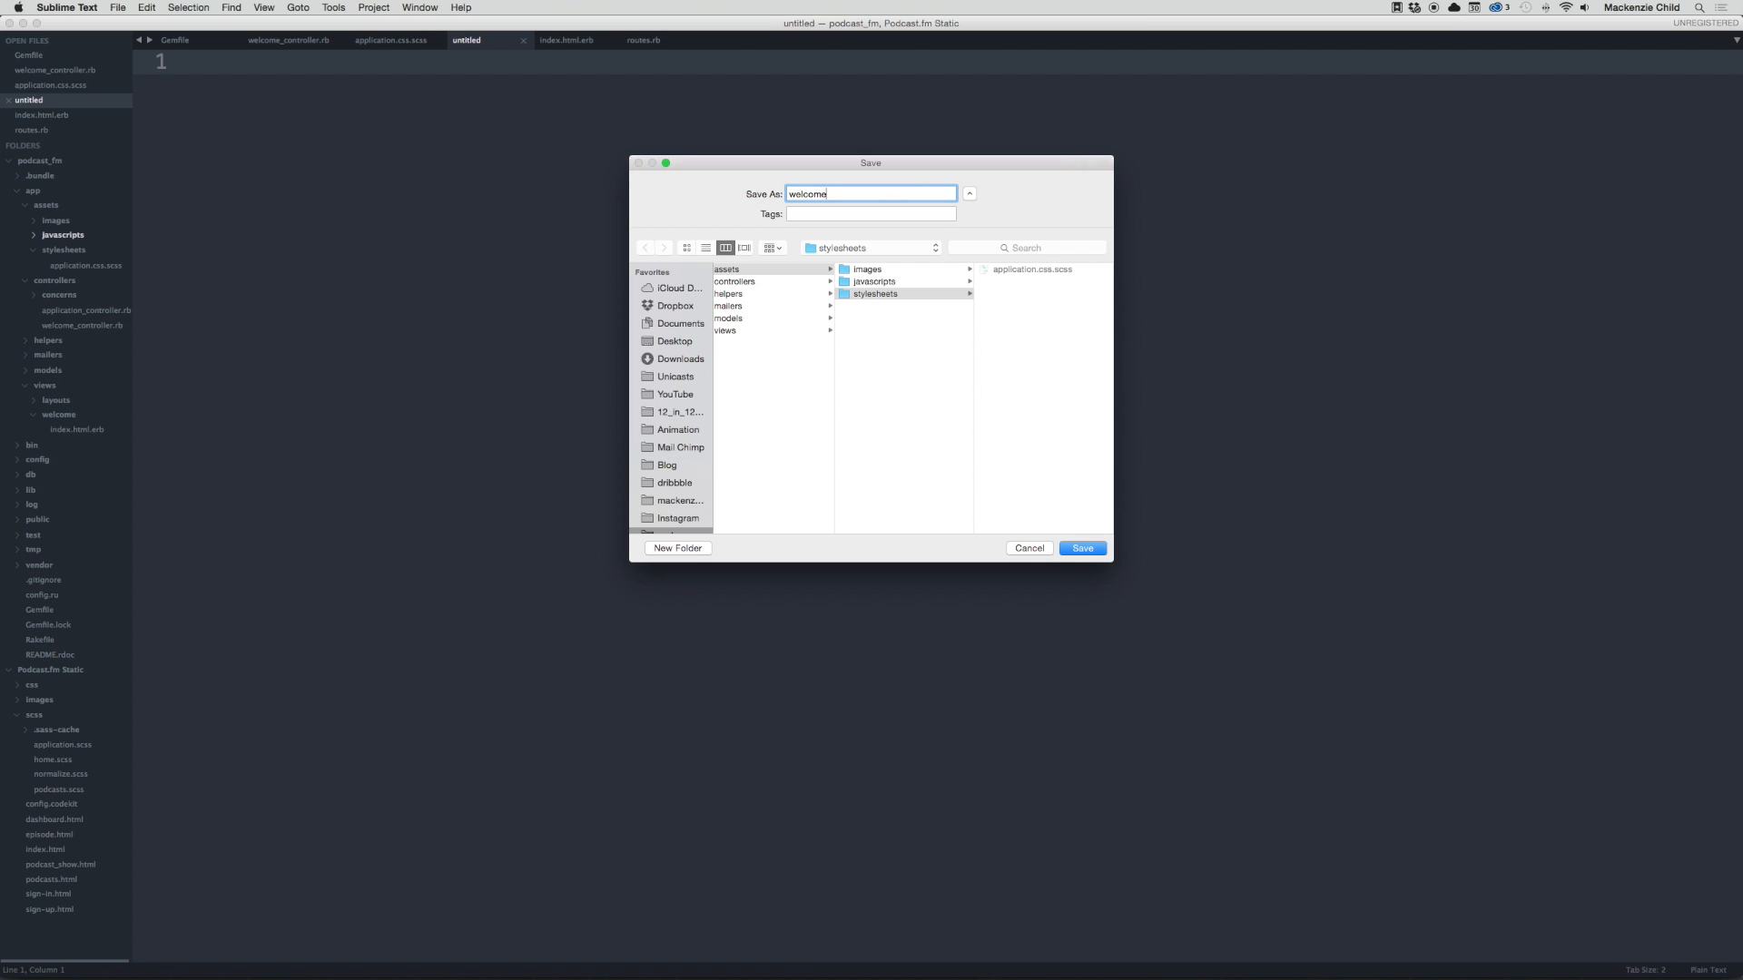
mouse_move(52, 265)
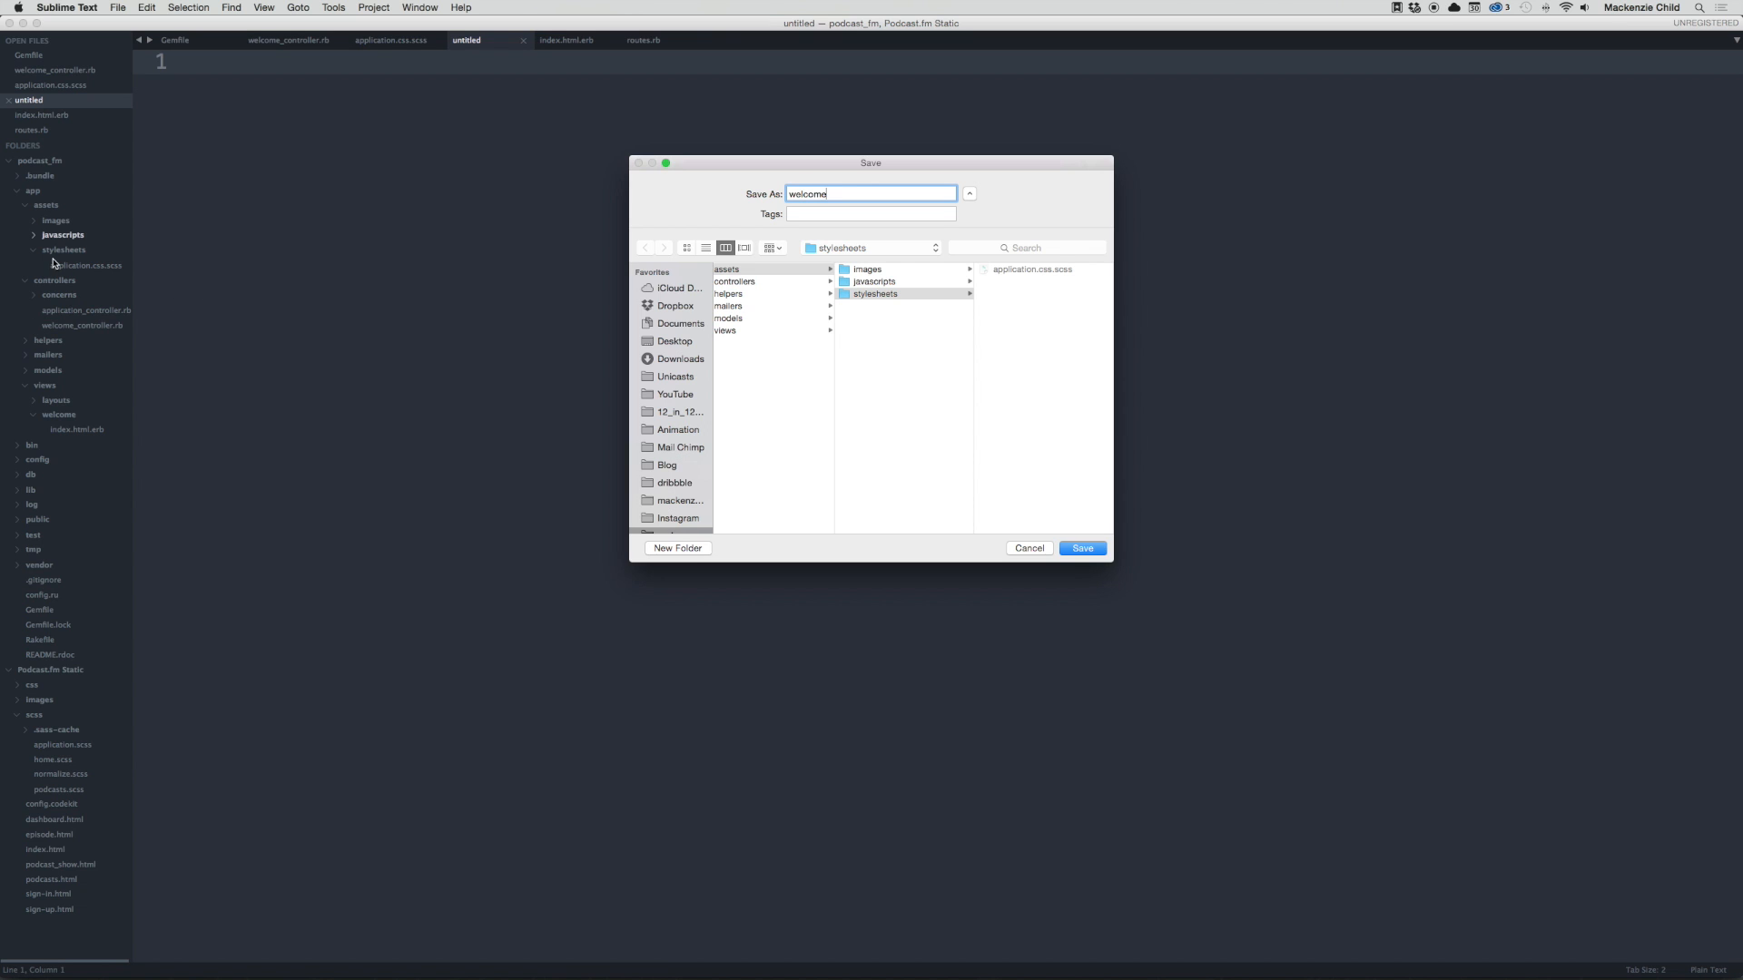
mouse_move(927, 352)
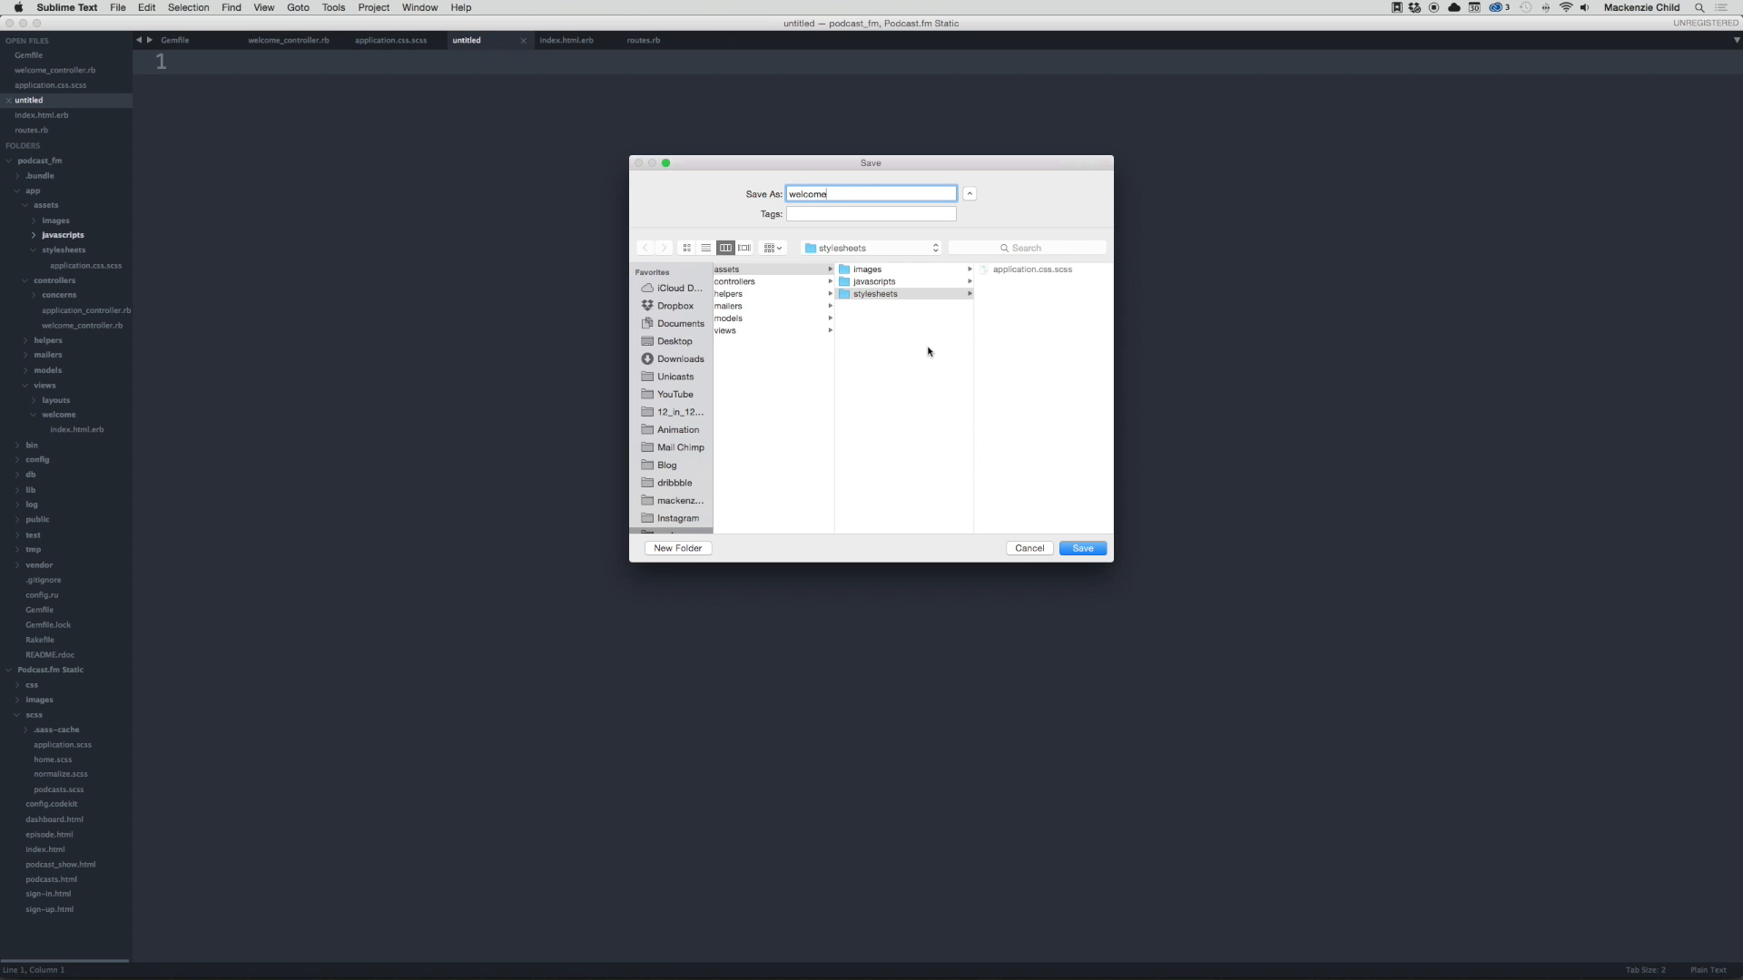
type(".css.")
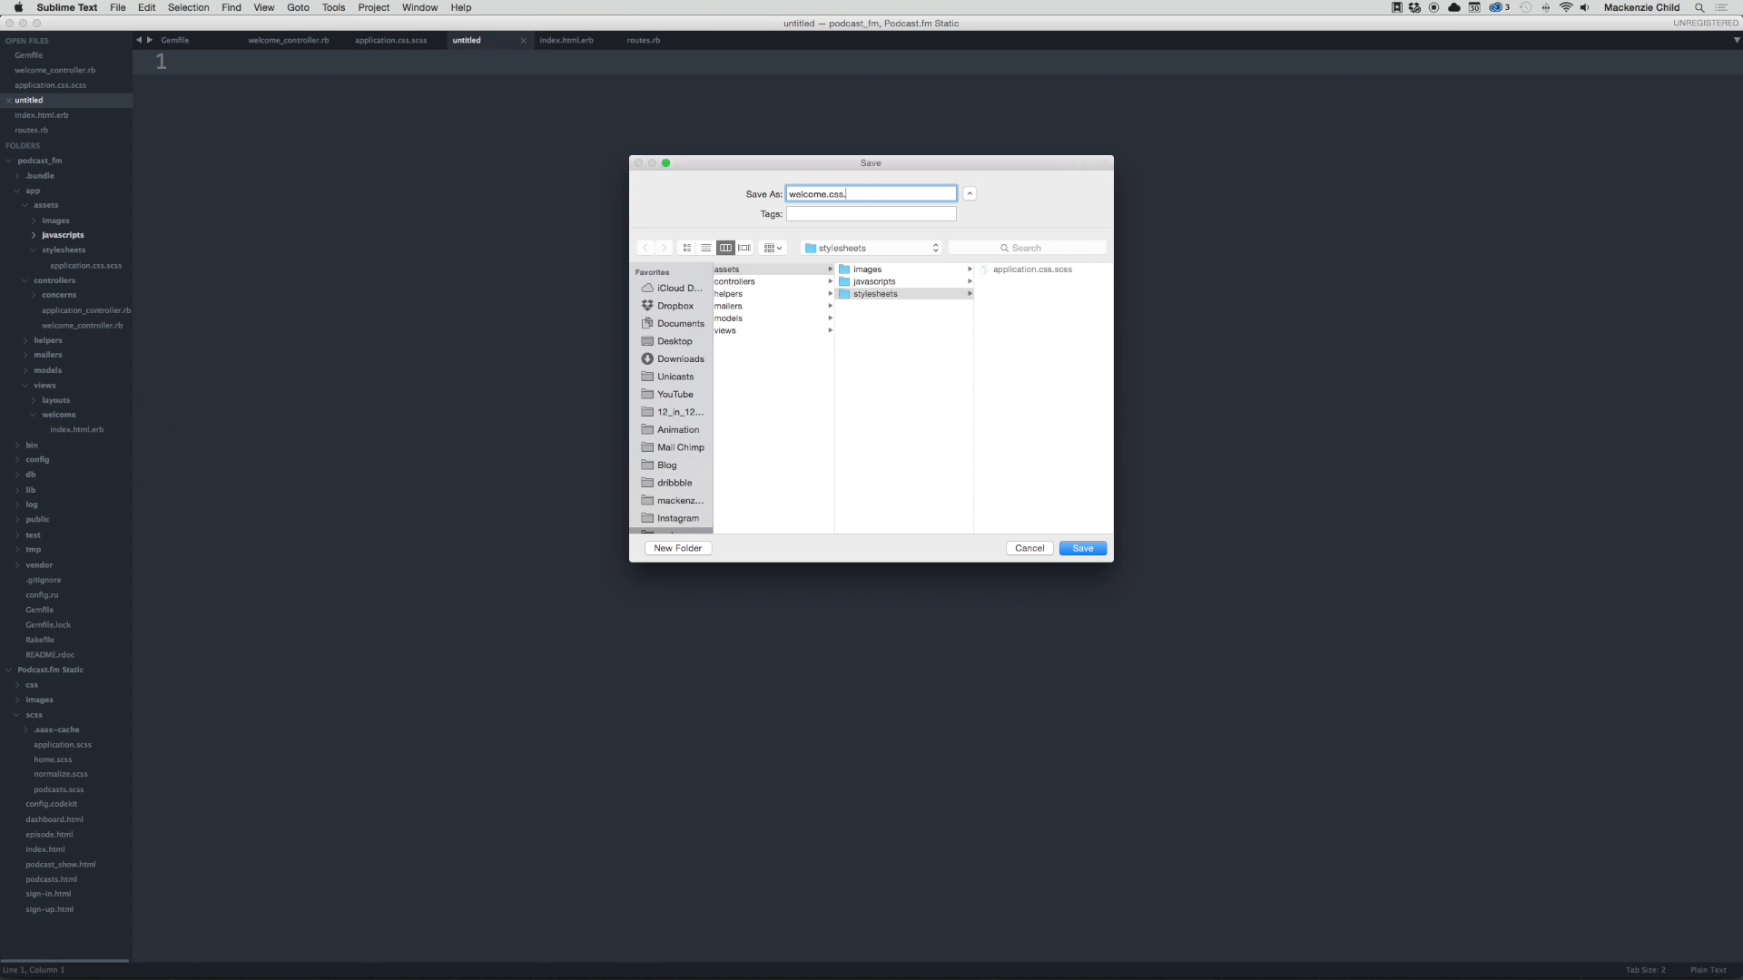
left_click(1078, 549)
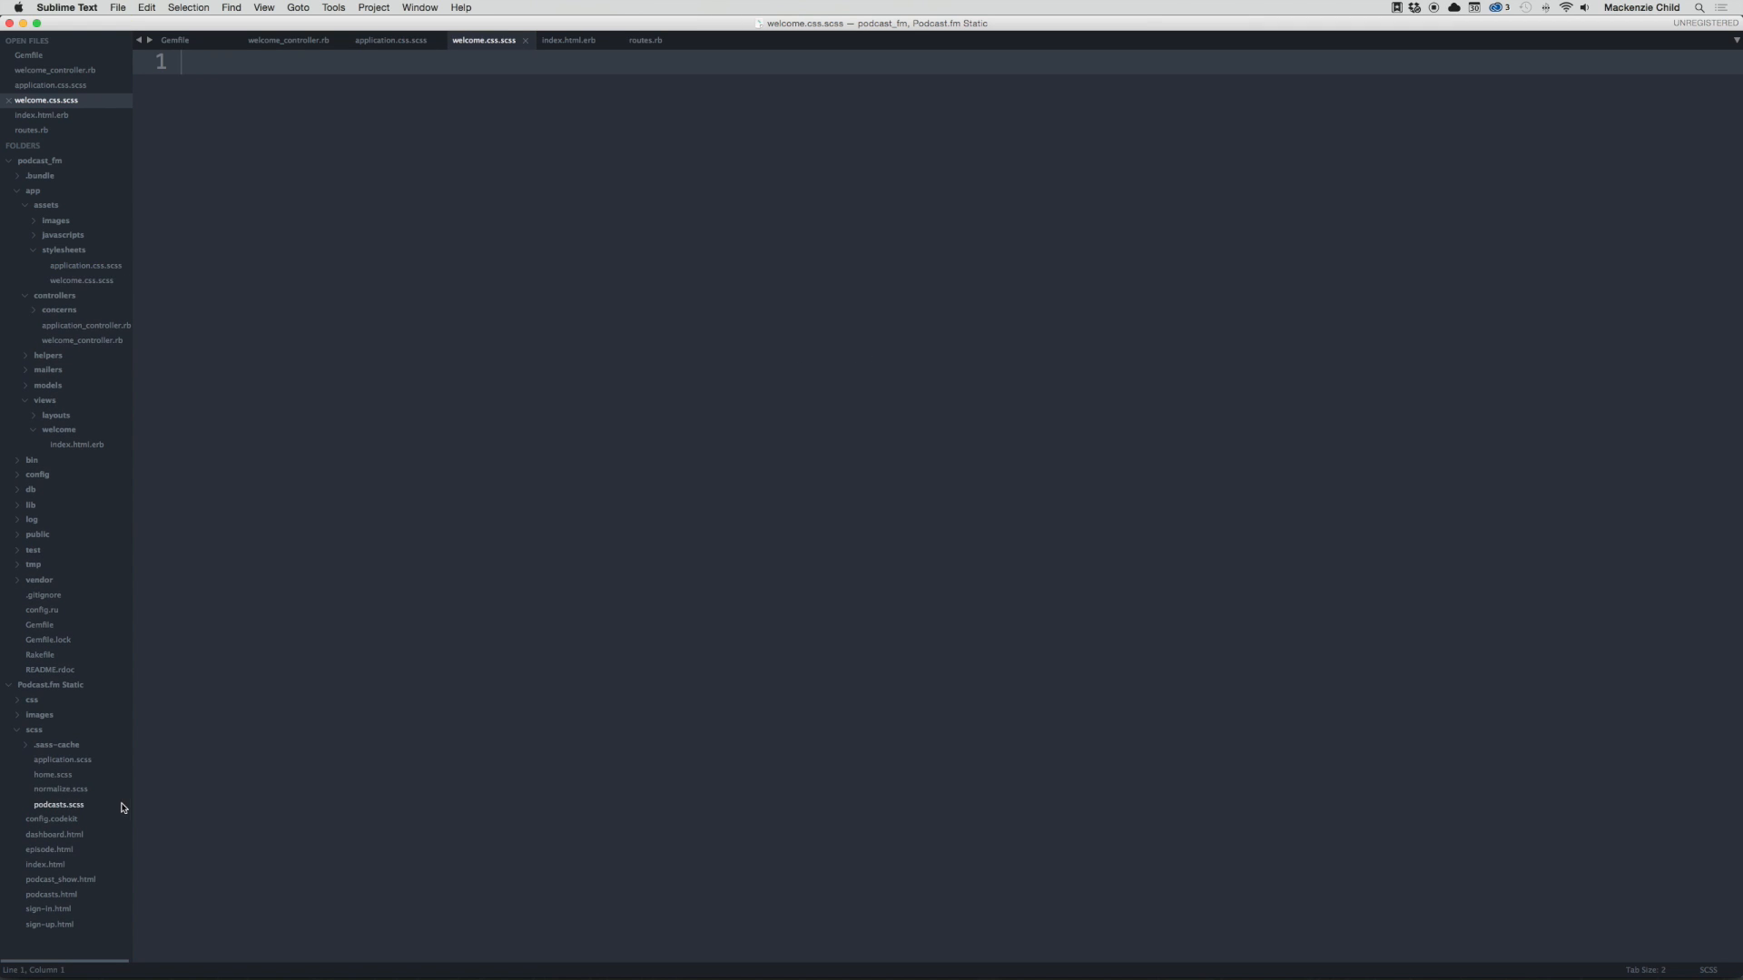
left_click(52, 775)
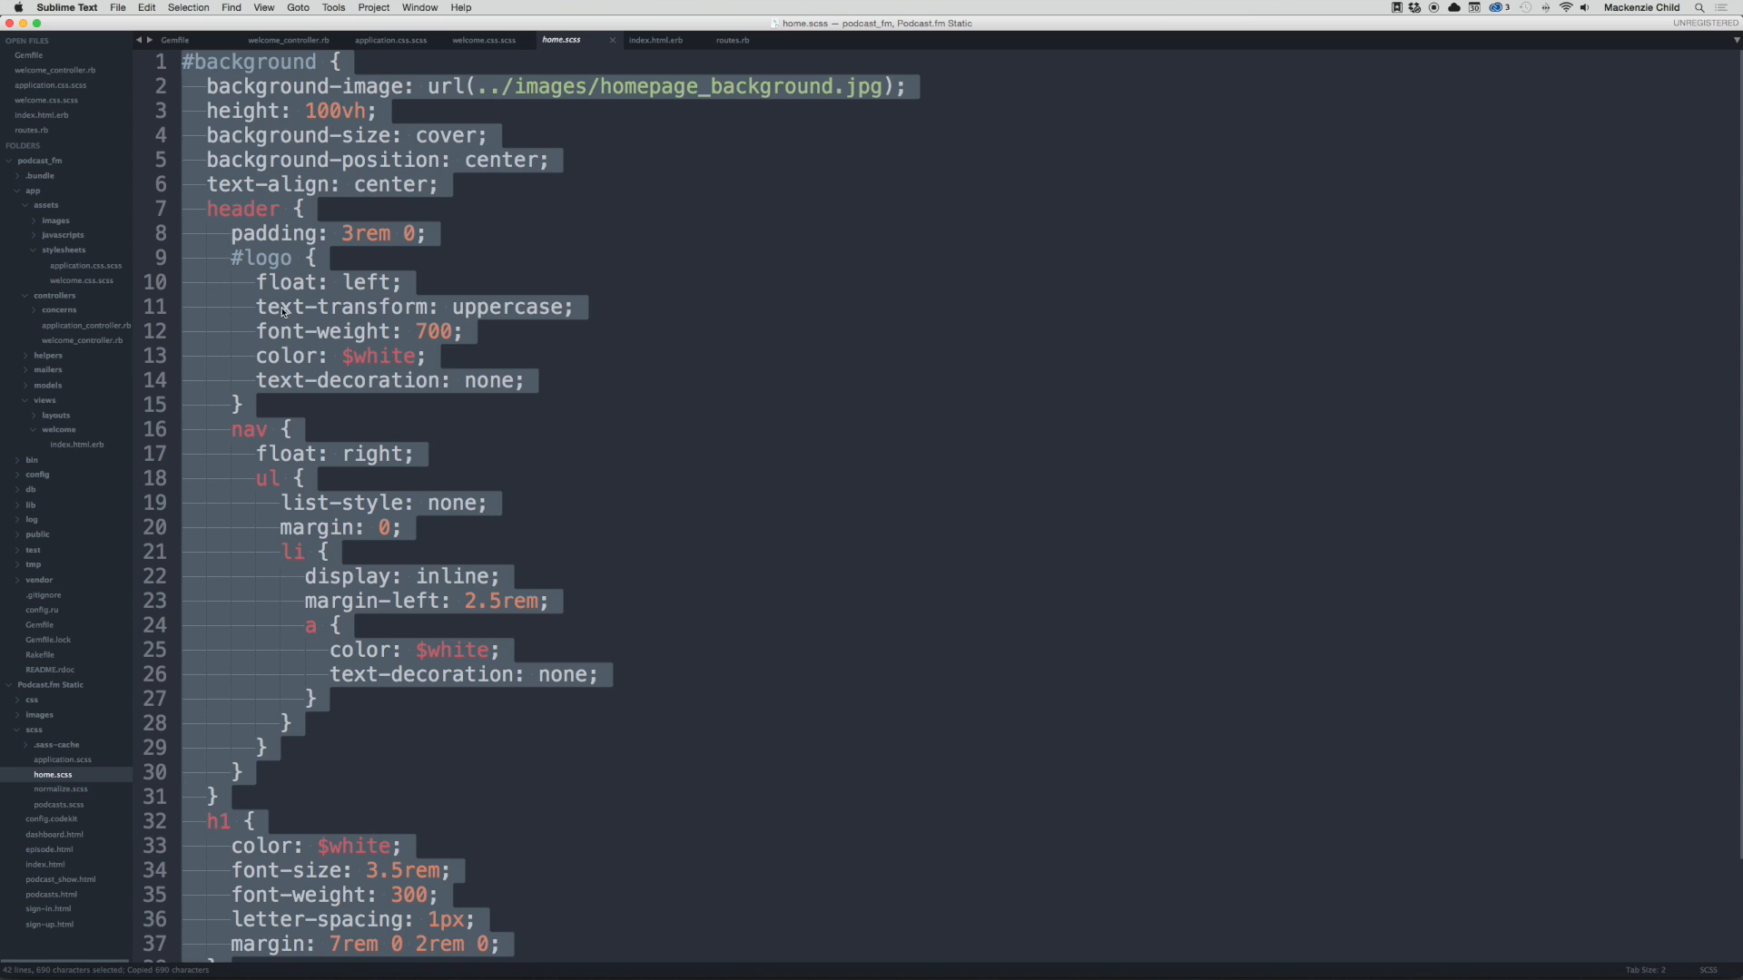
left_click(482, 40)
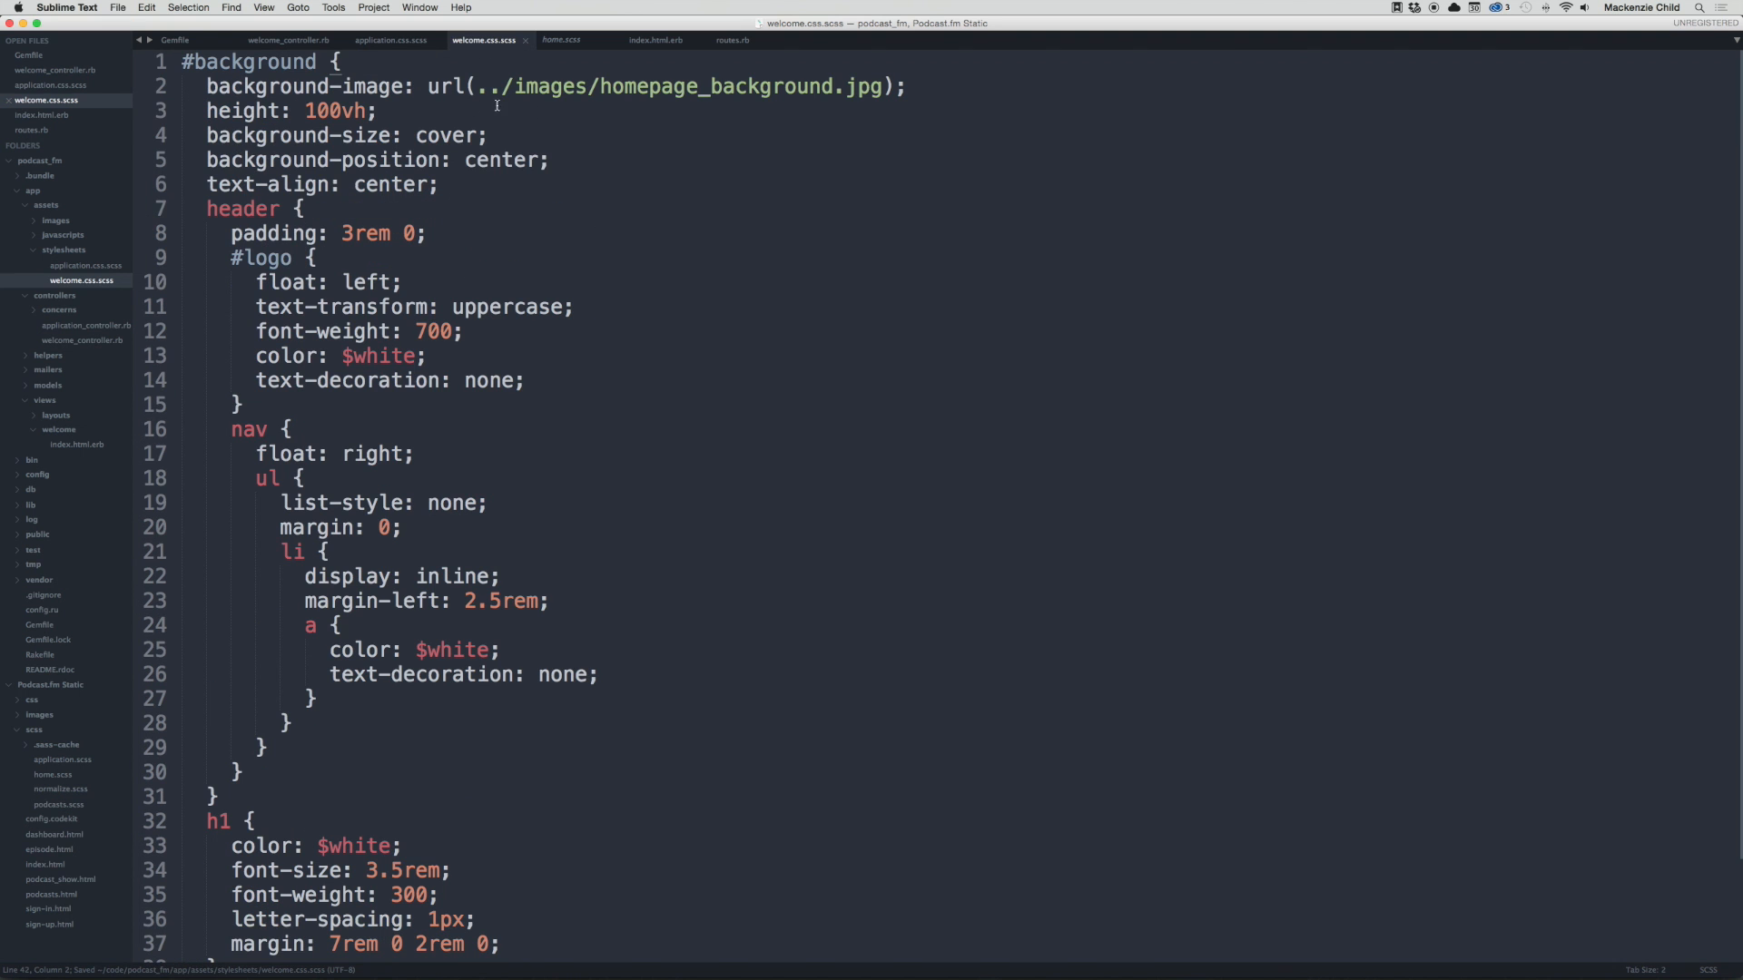
left_click(391, 40)
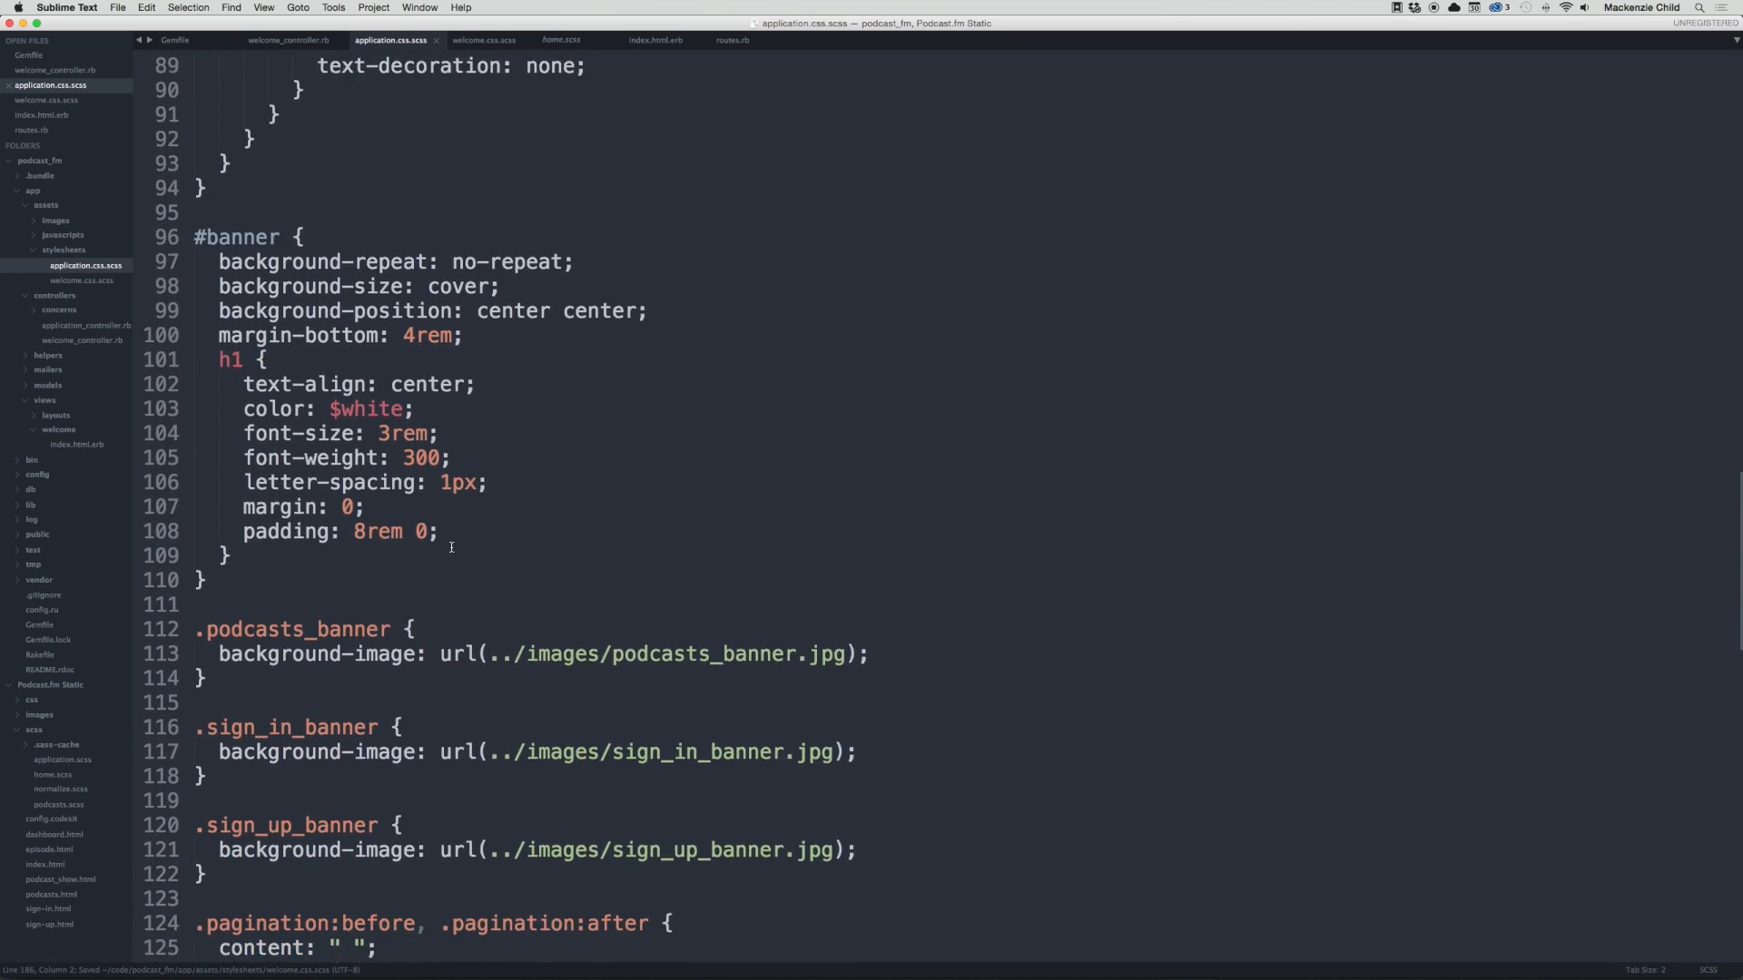
scroll("down", 3)
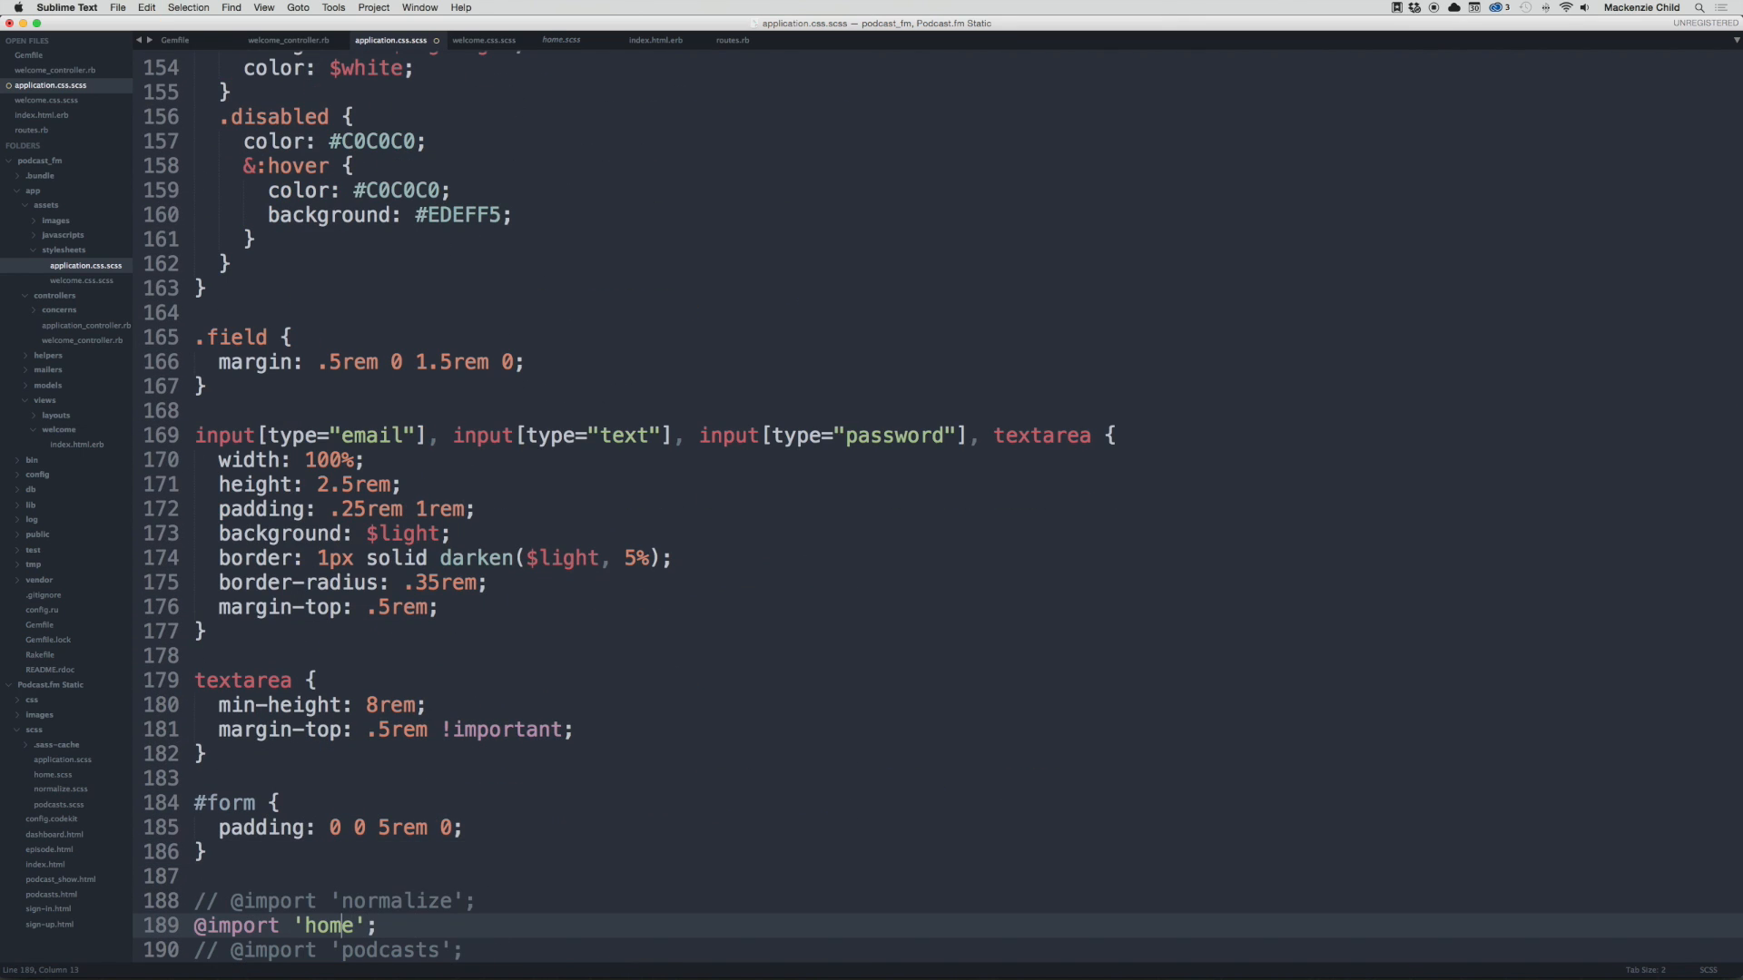
type("welc")
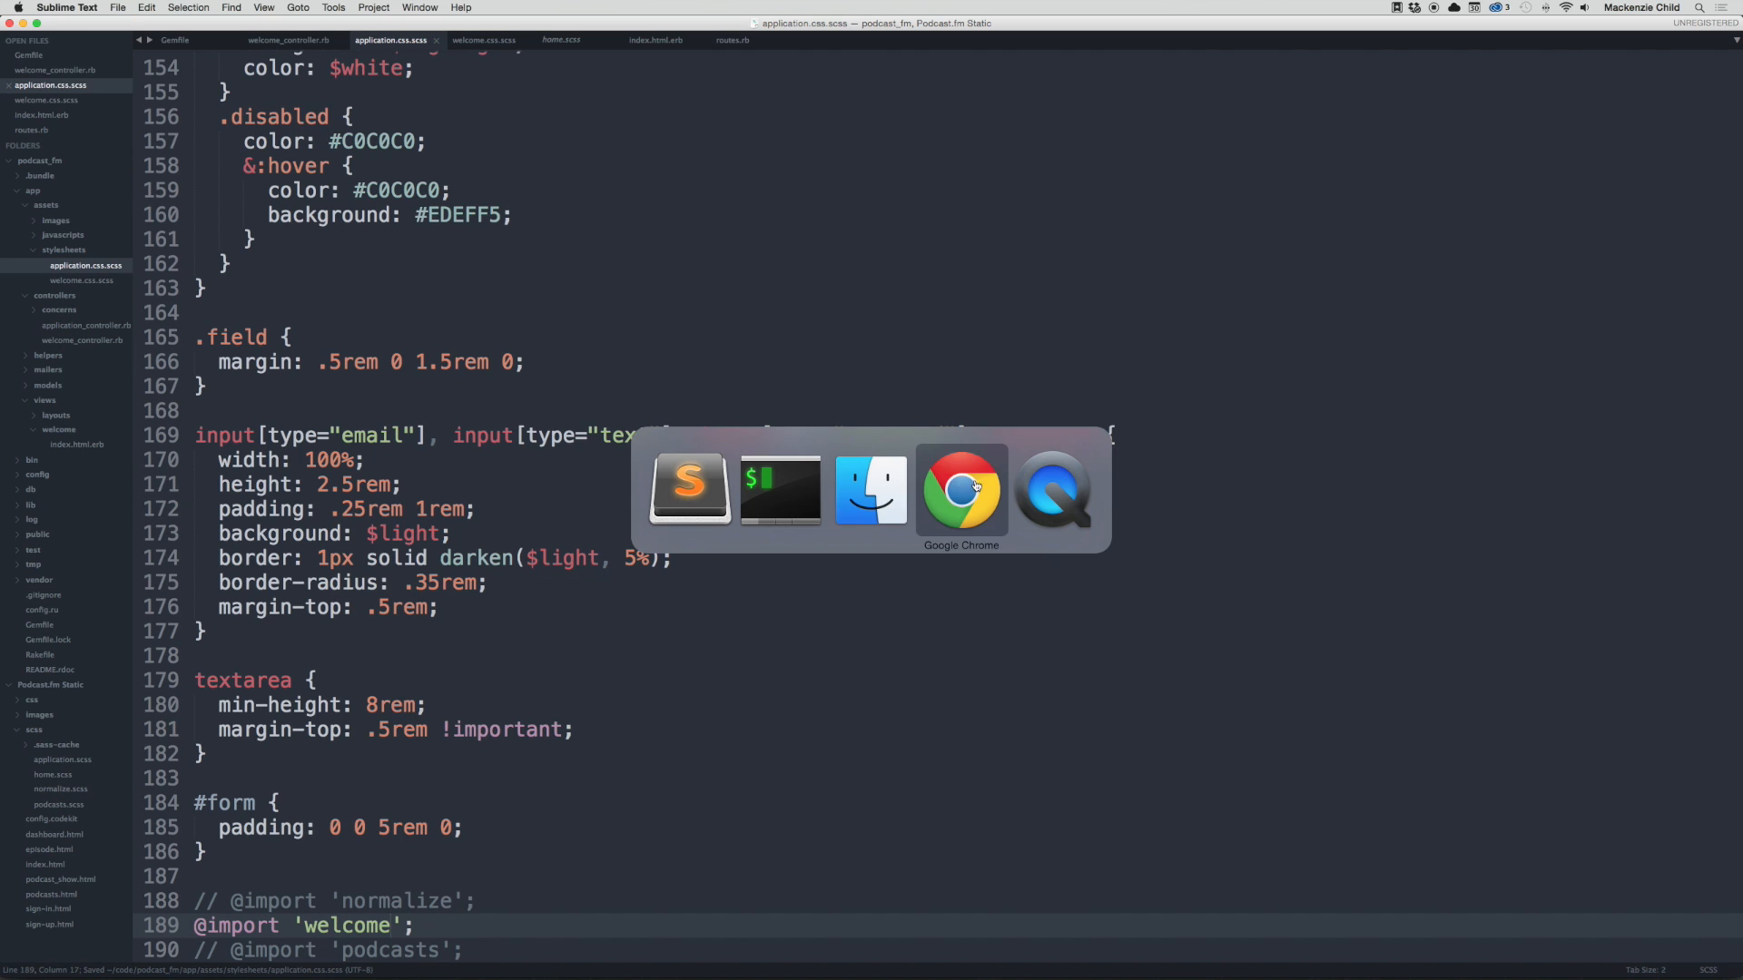
Step: Check the local welcome page showing the 'Create a Podcast' and 'Explore' buttons without a background image
left_click(958, 488)
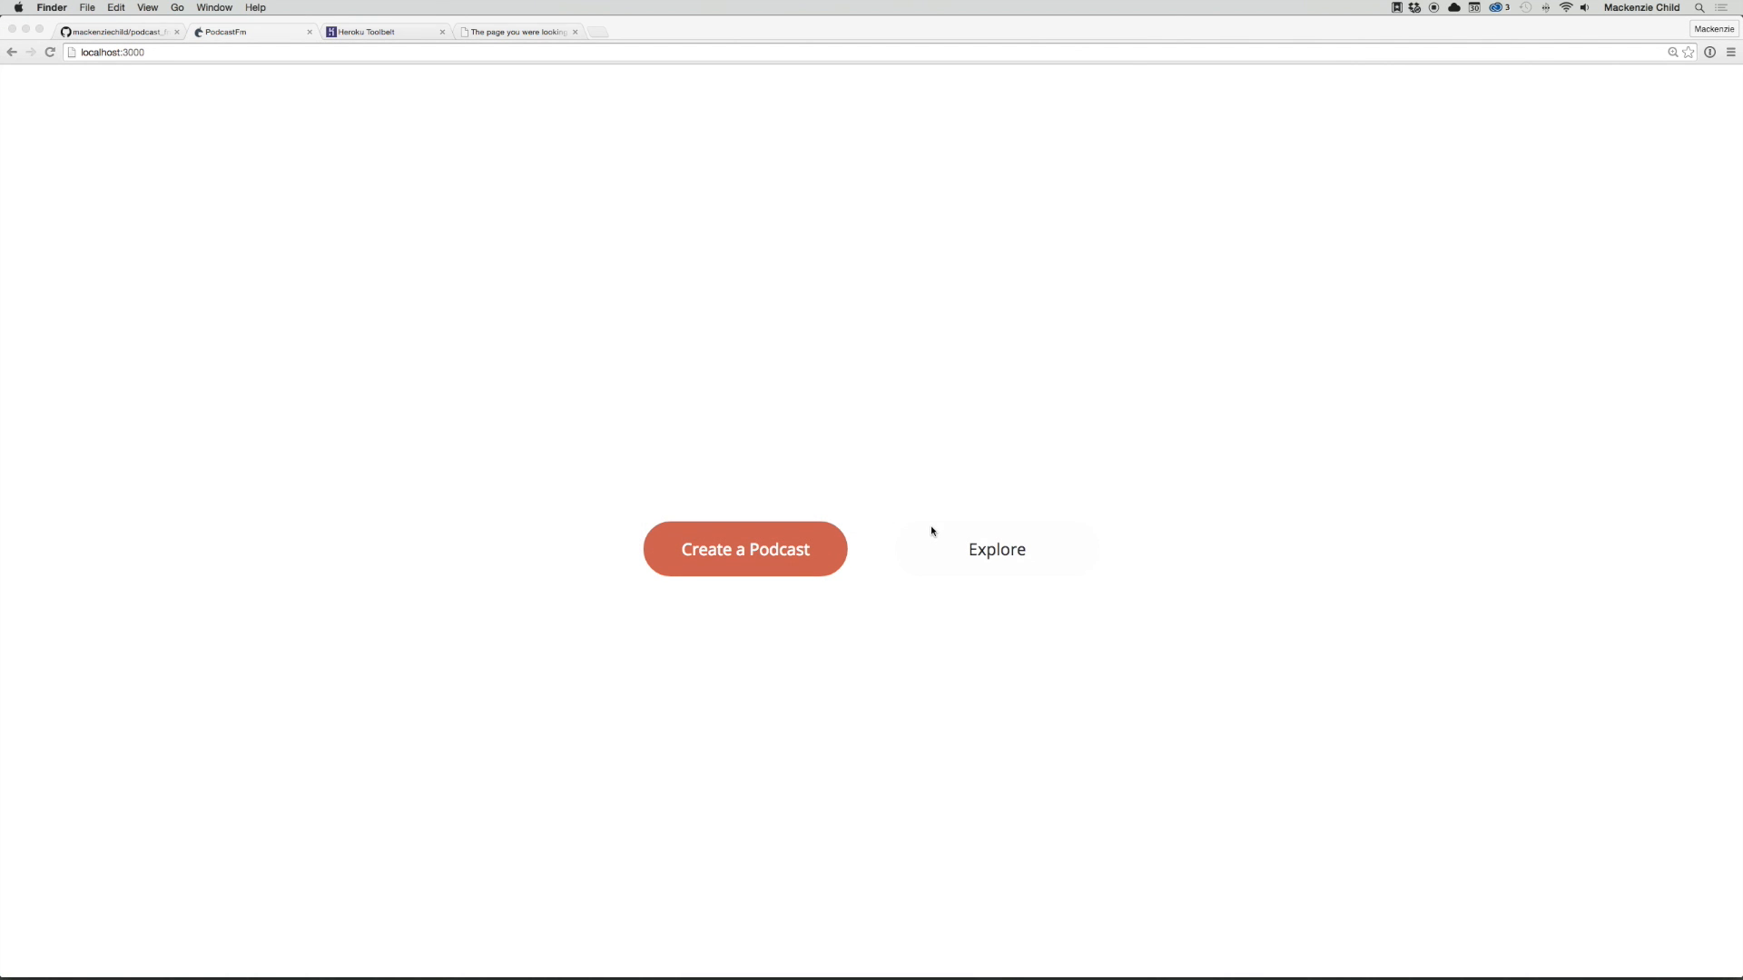
mouse_move(779, 646)
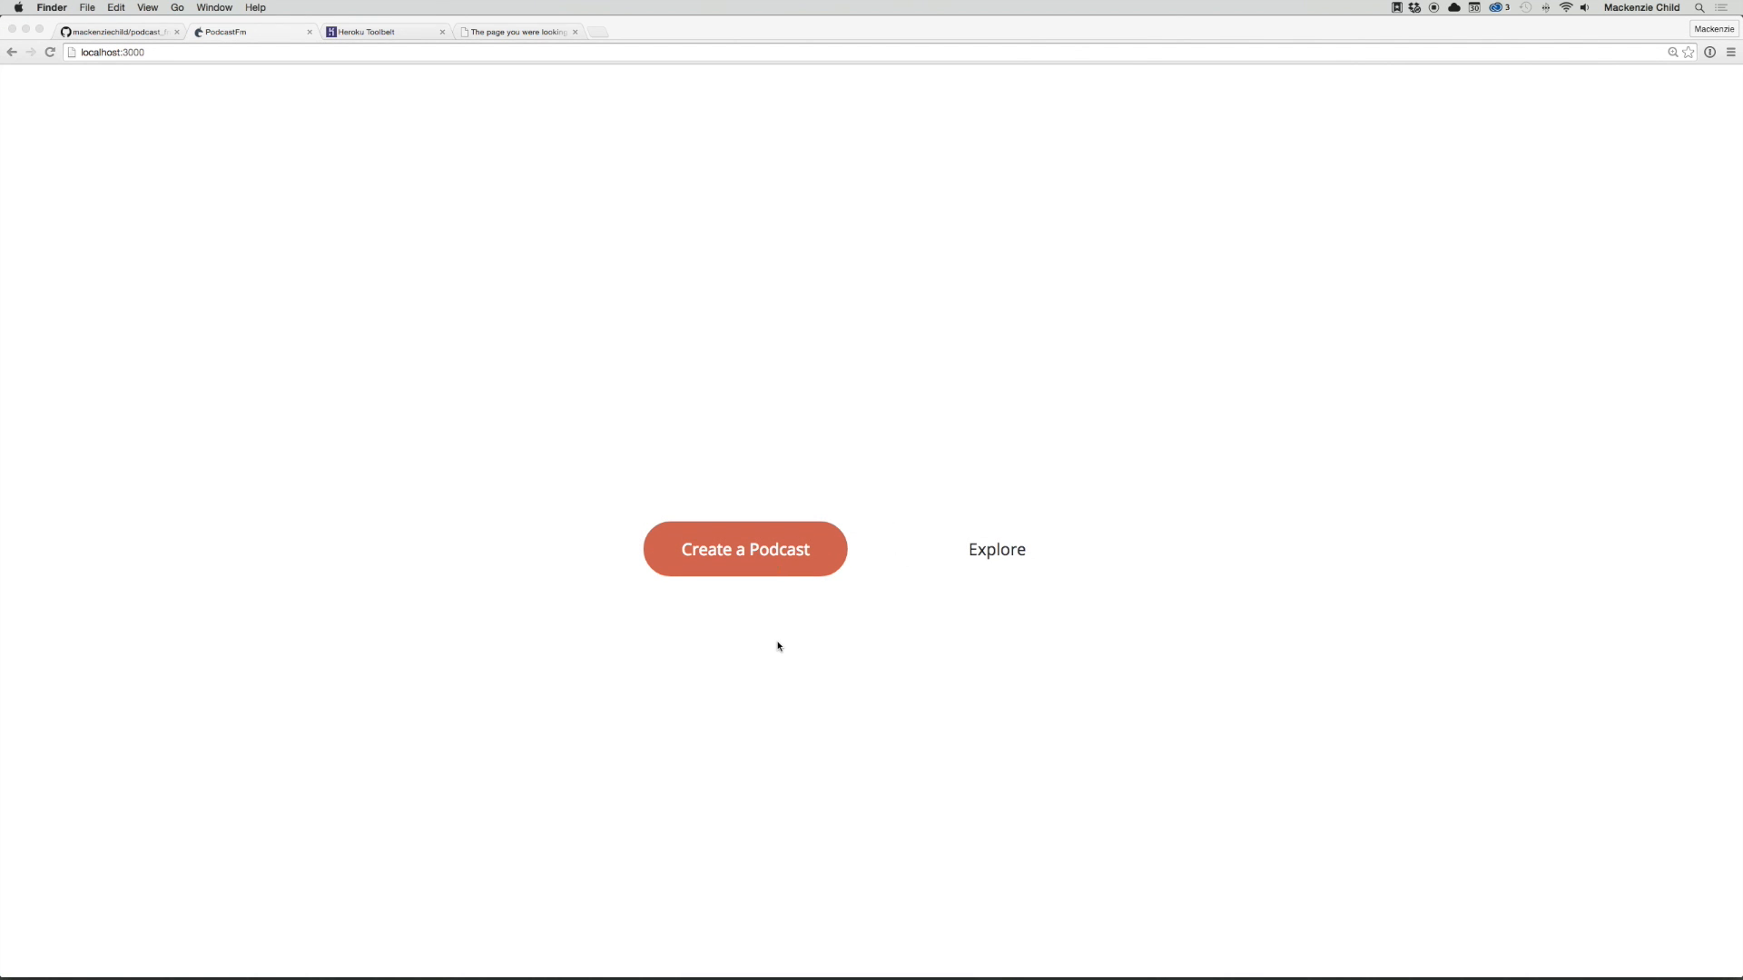
mouse_move(360, 385)
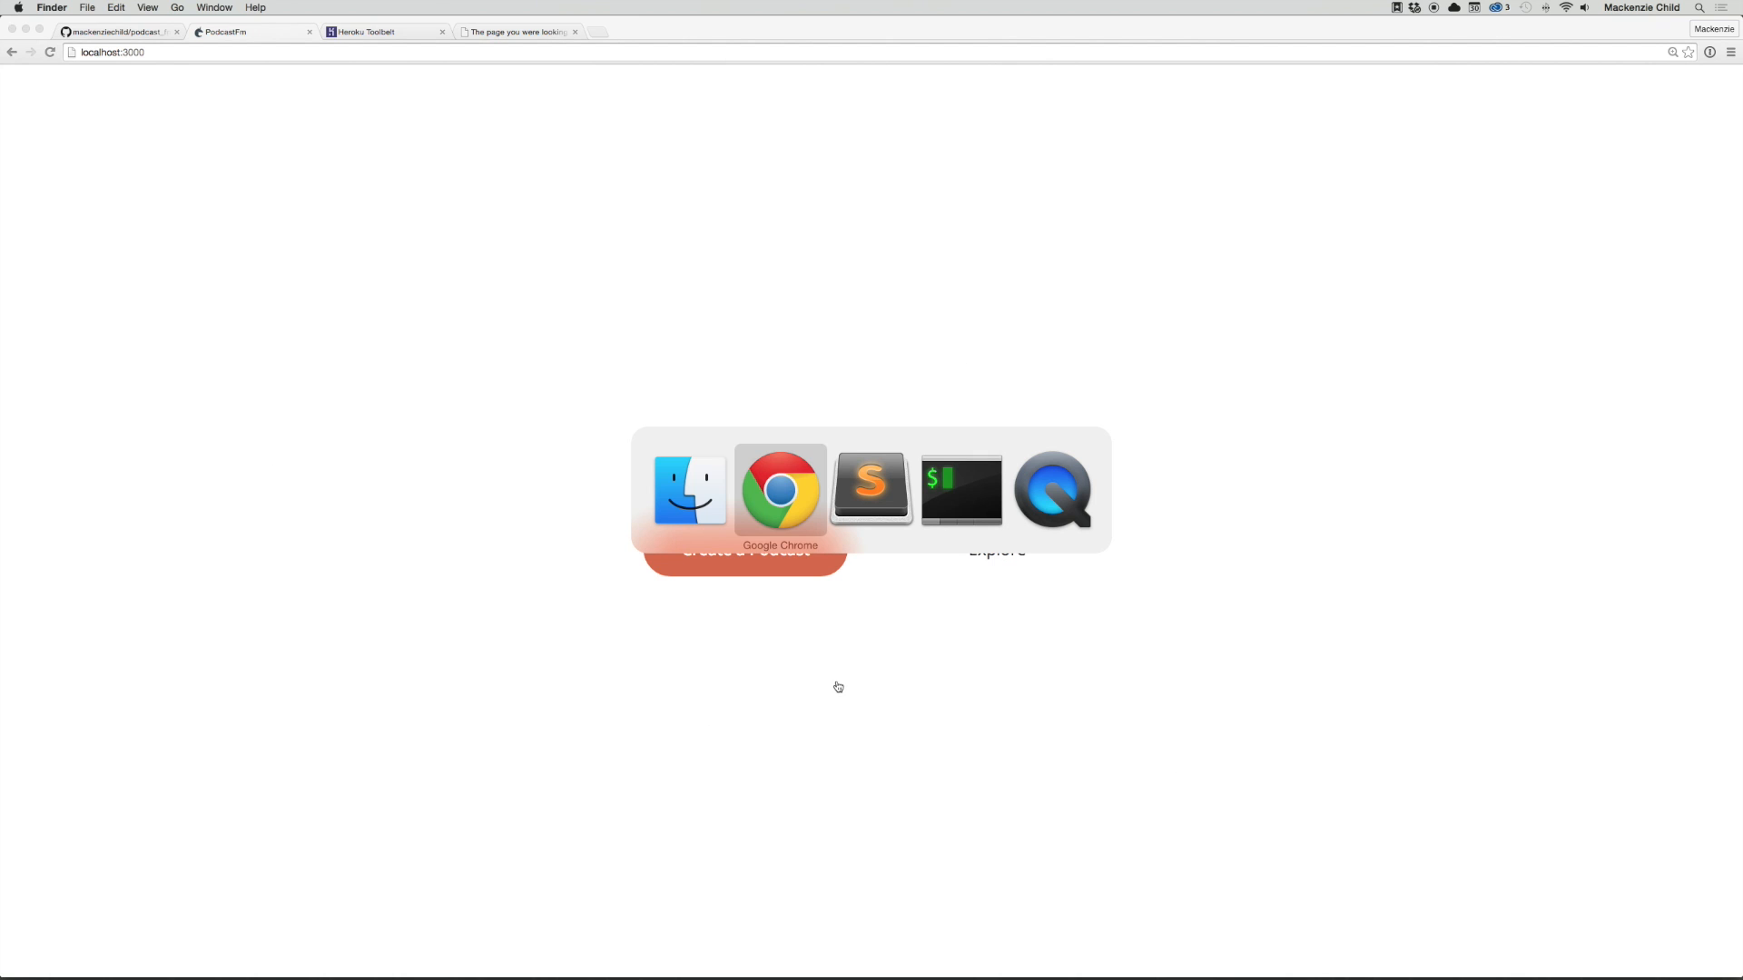
Step: Show the Rails app's empty assets/images folder beside the static site's images folder
left_click(688, 489)
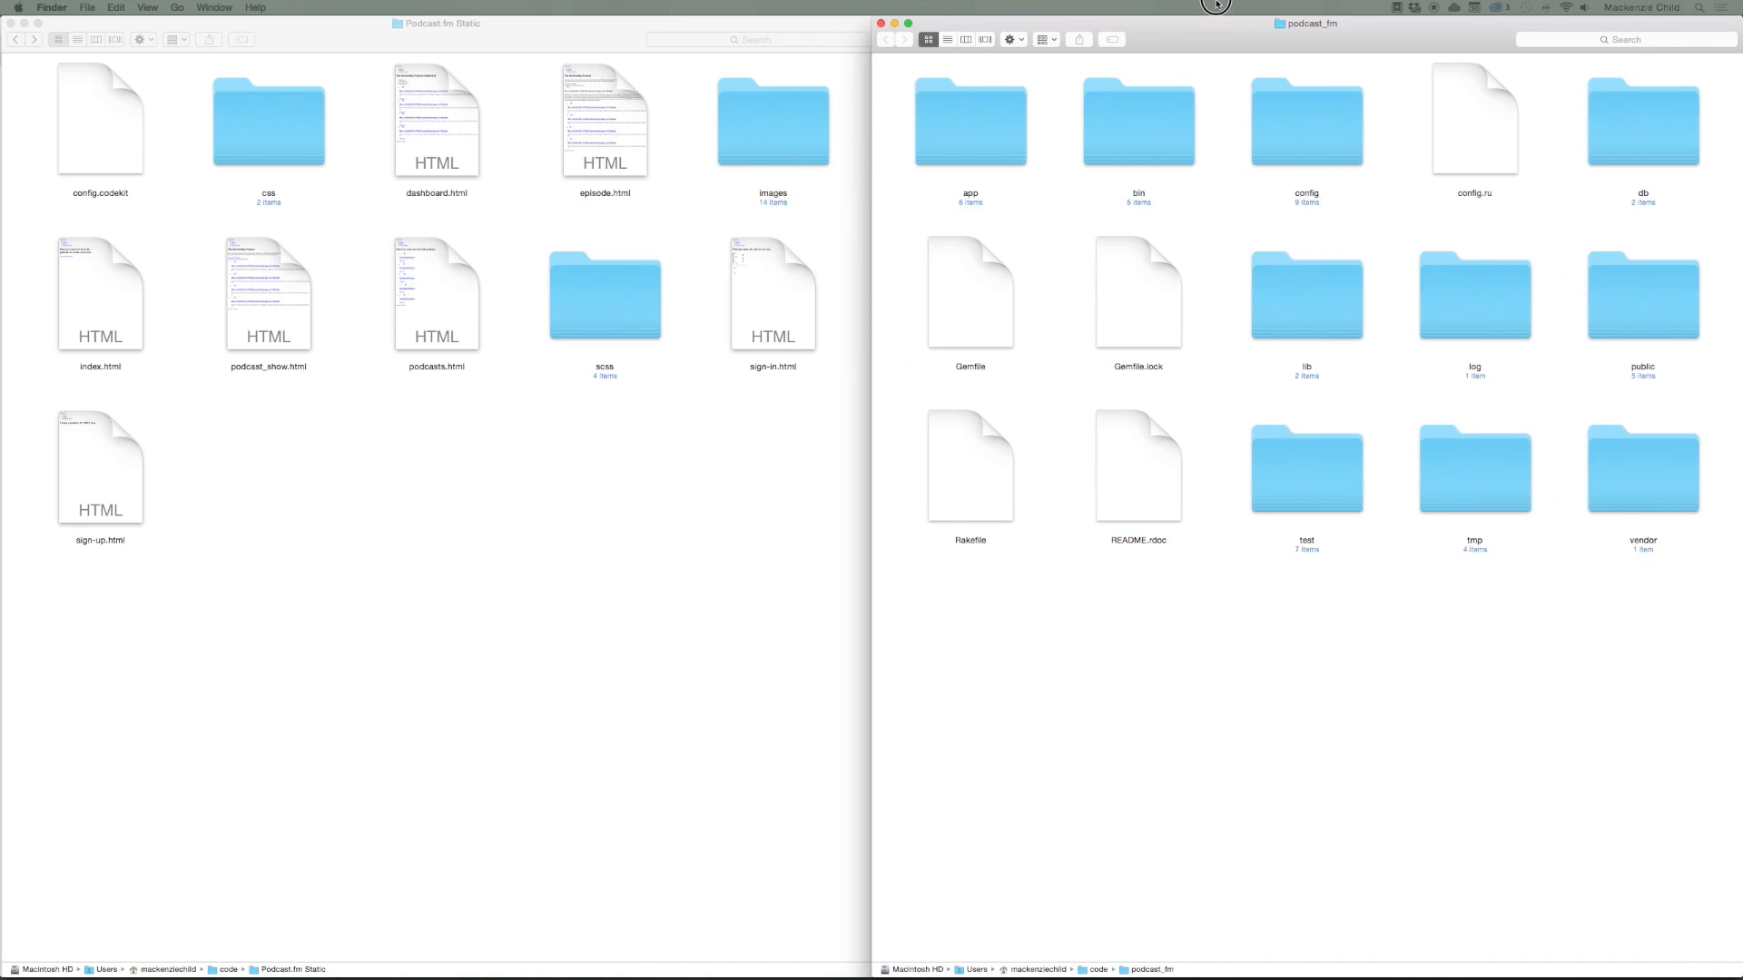
mouse_move(1107, 408)
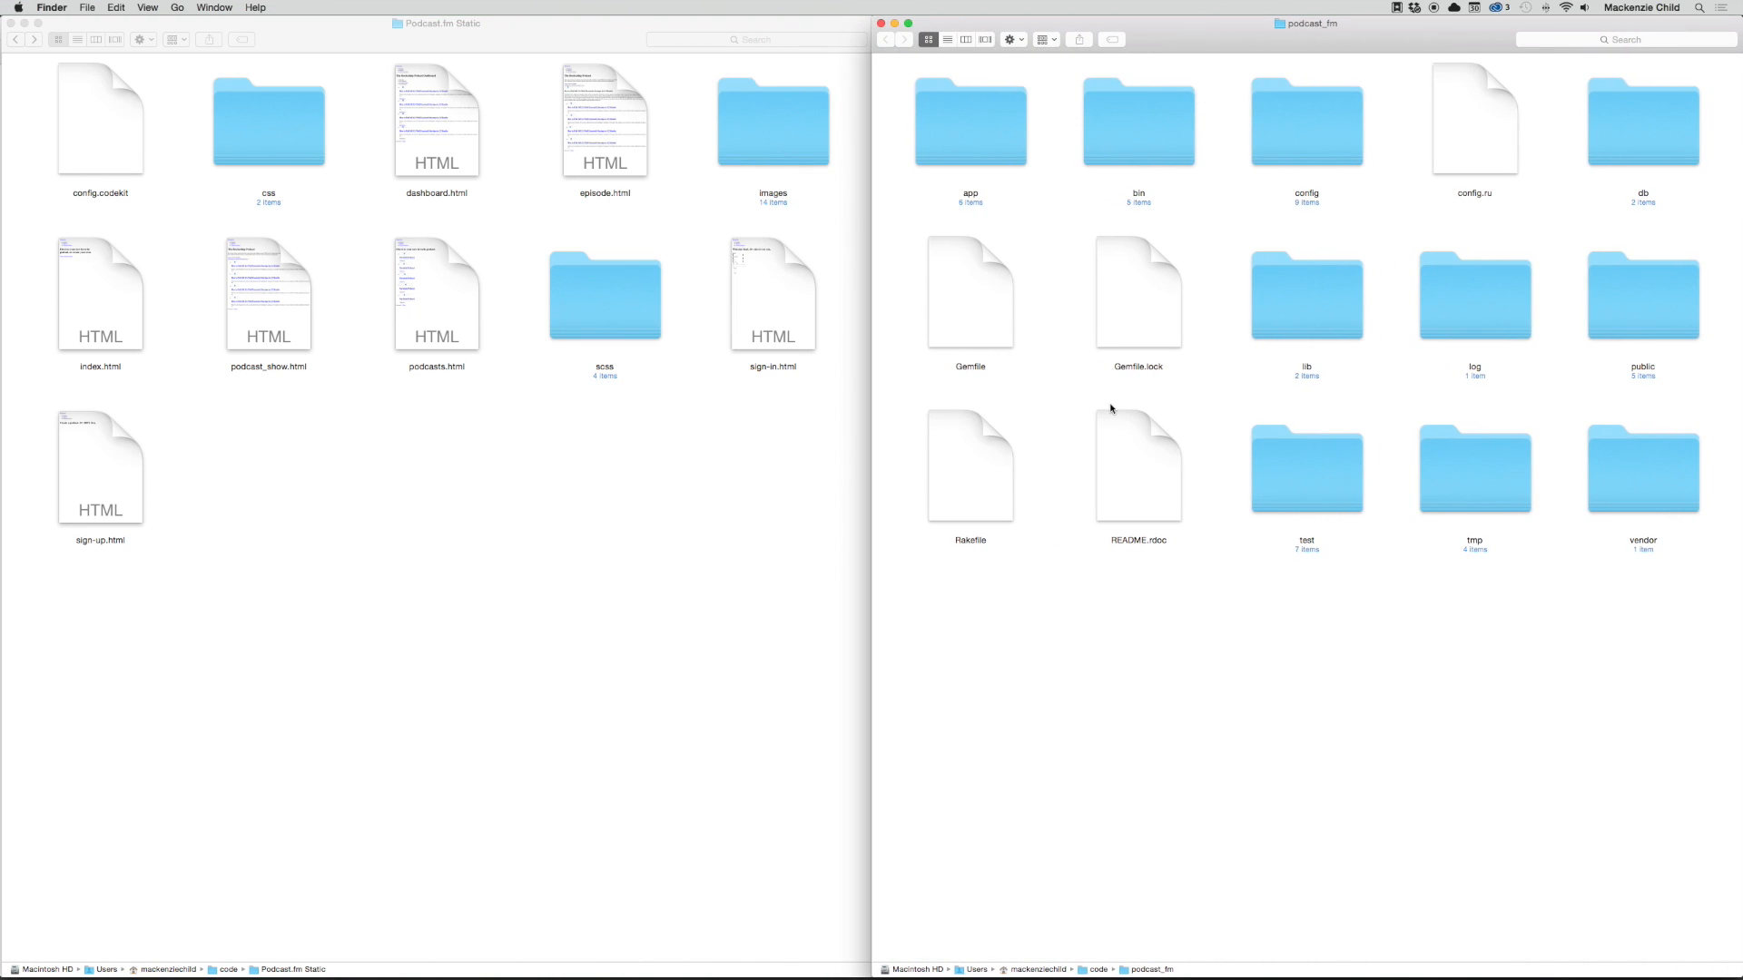
mouse_move(988, 116)
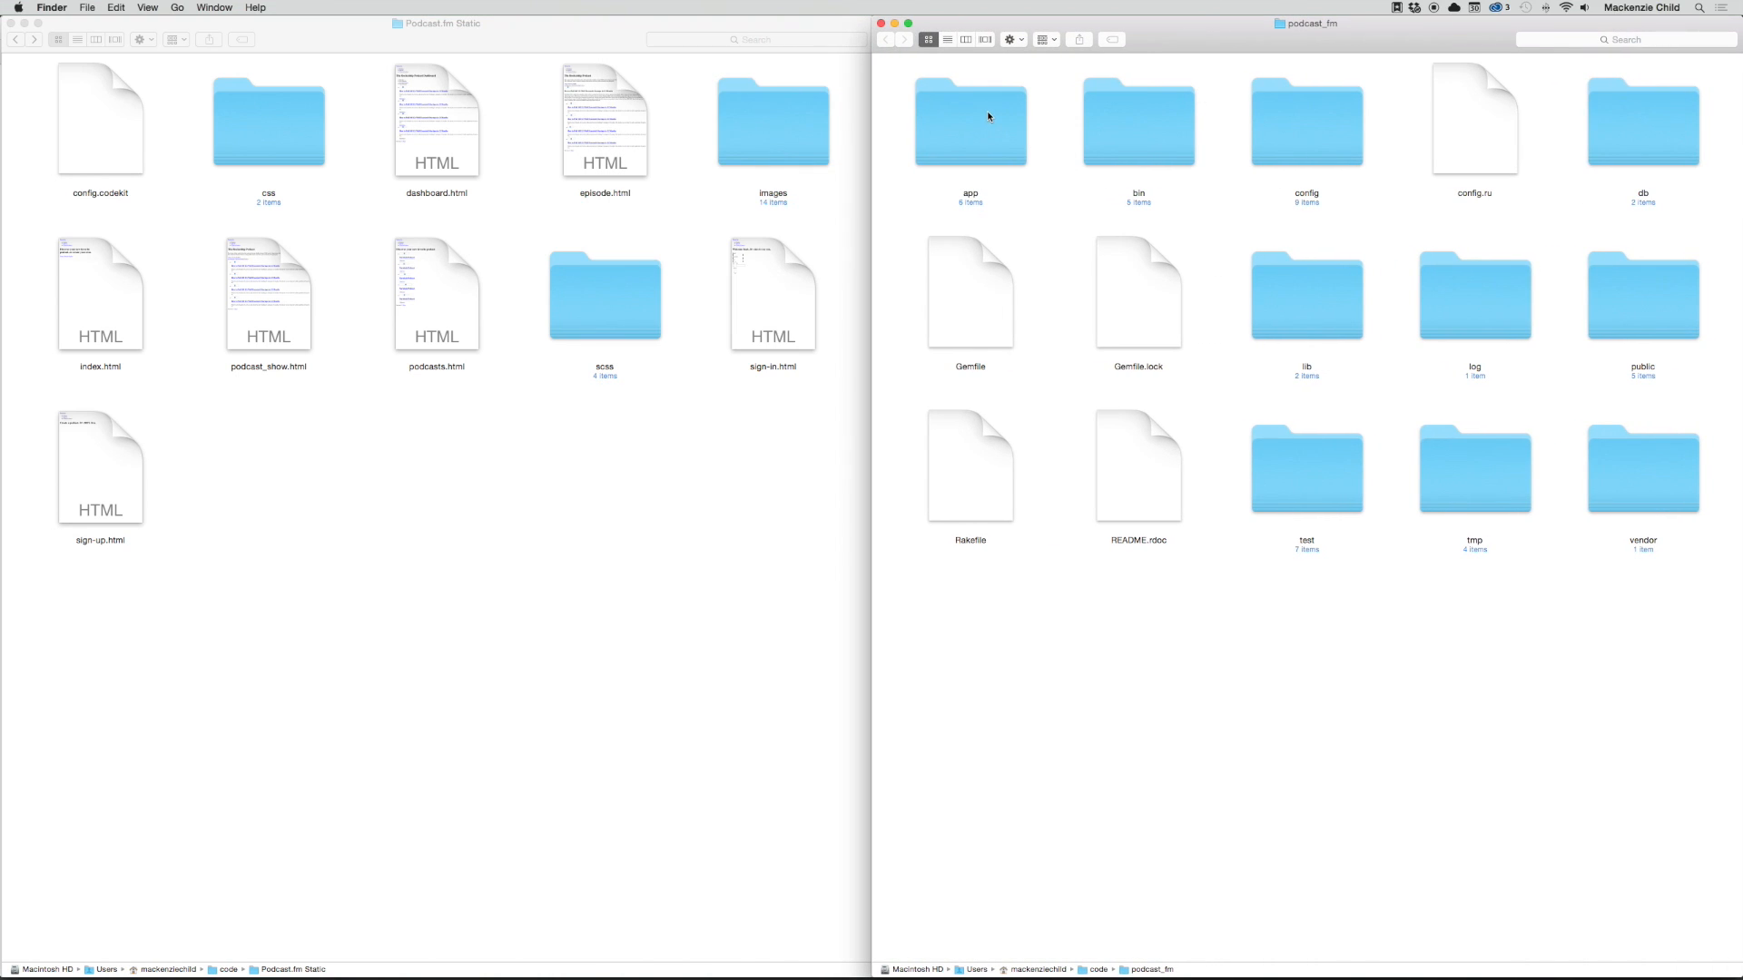
double_click(969, 121)
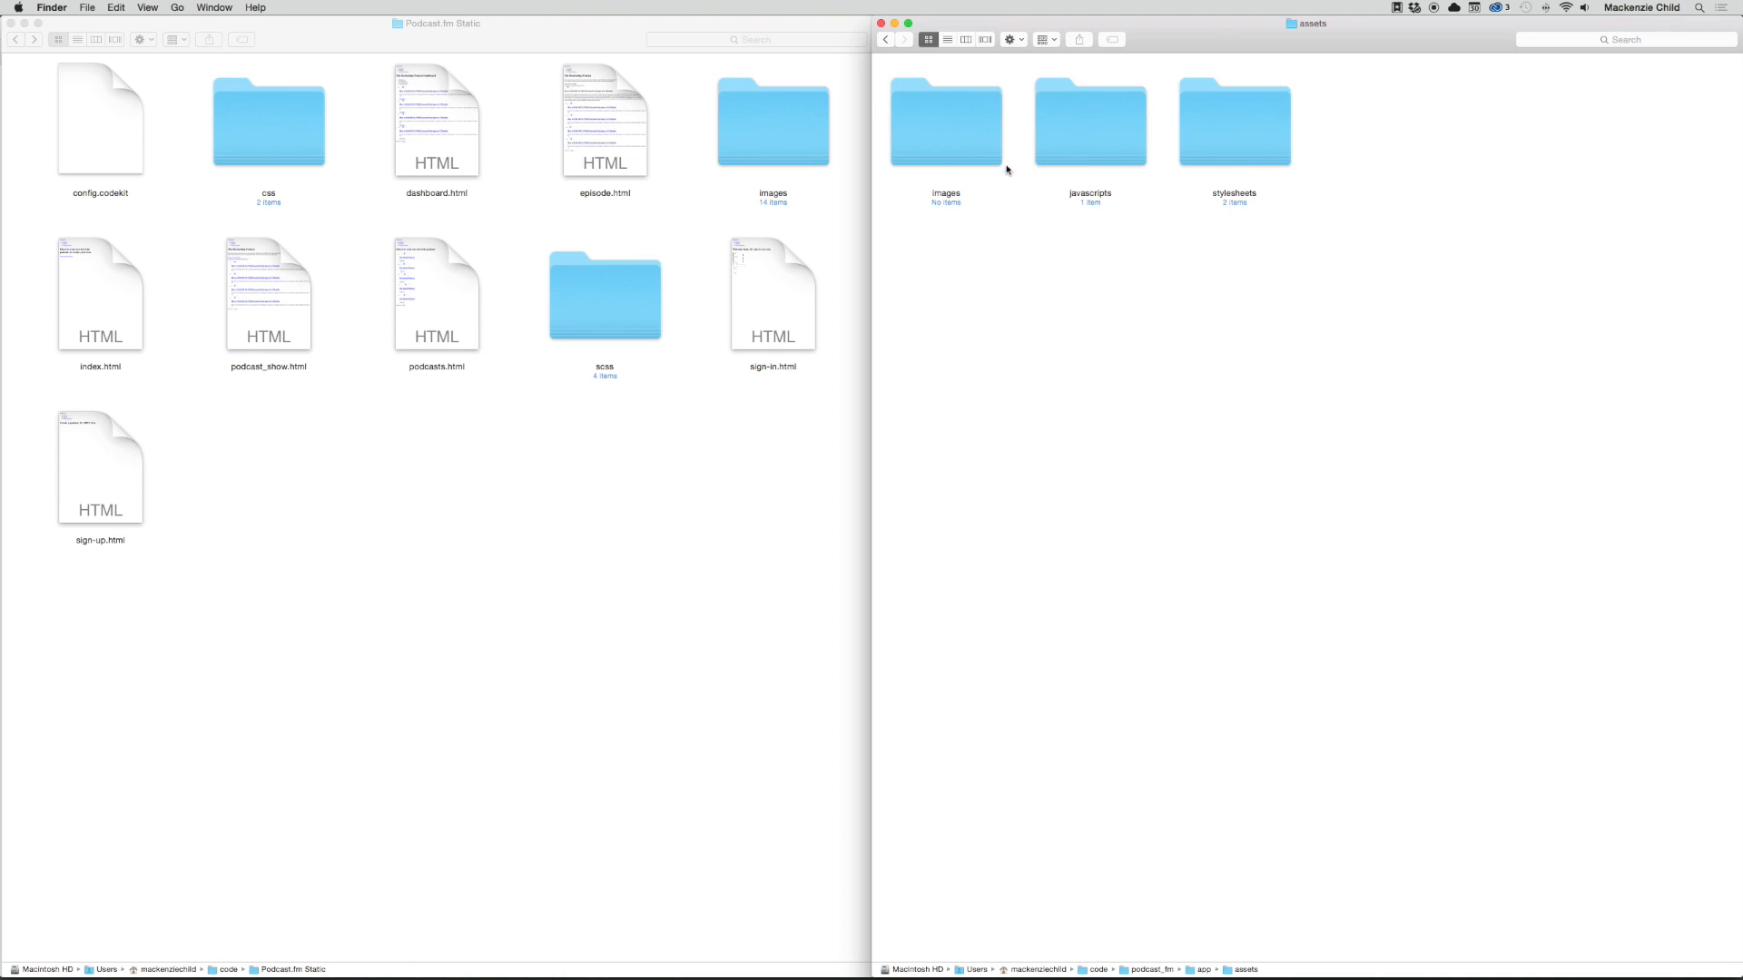
double_click(944, 121)
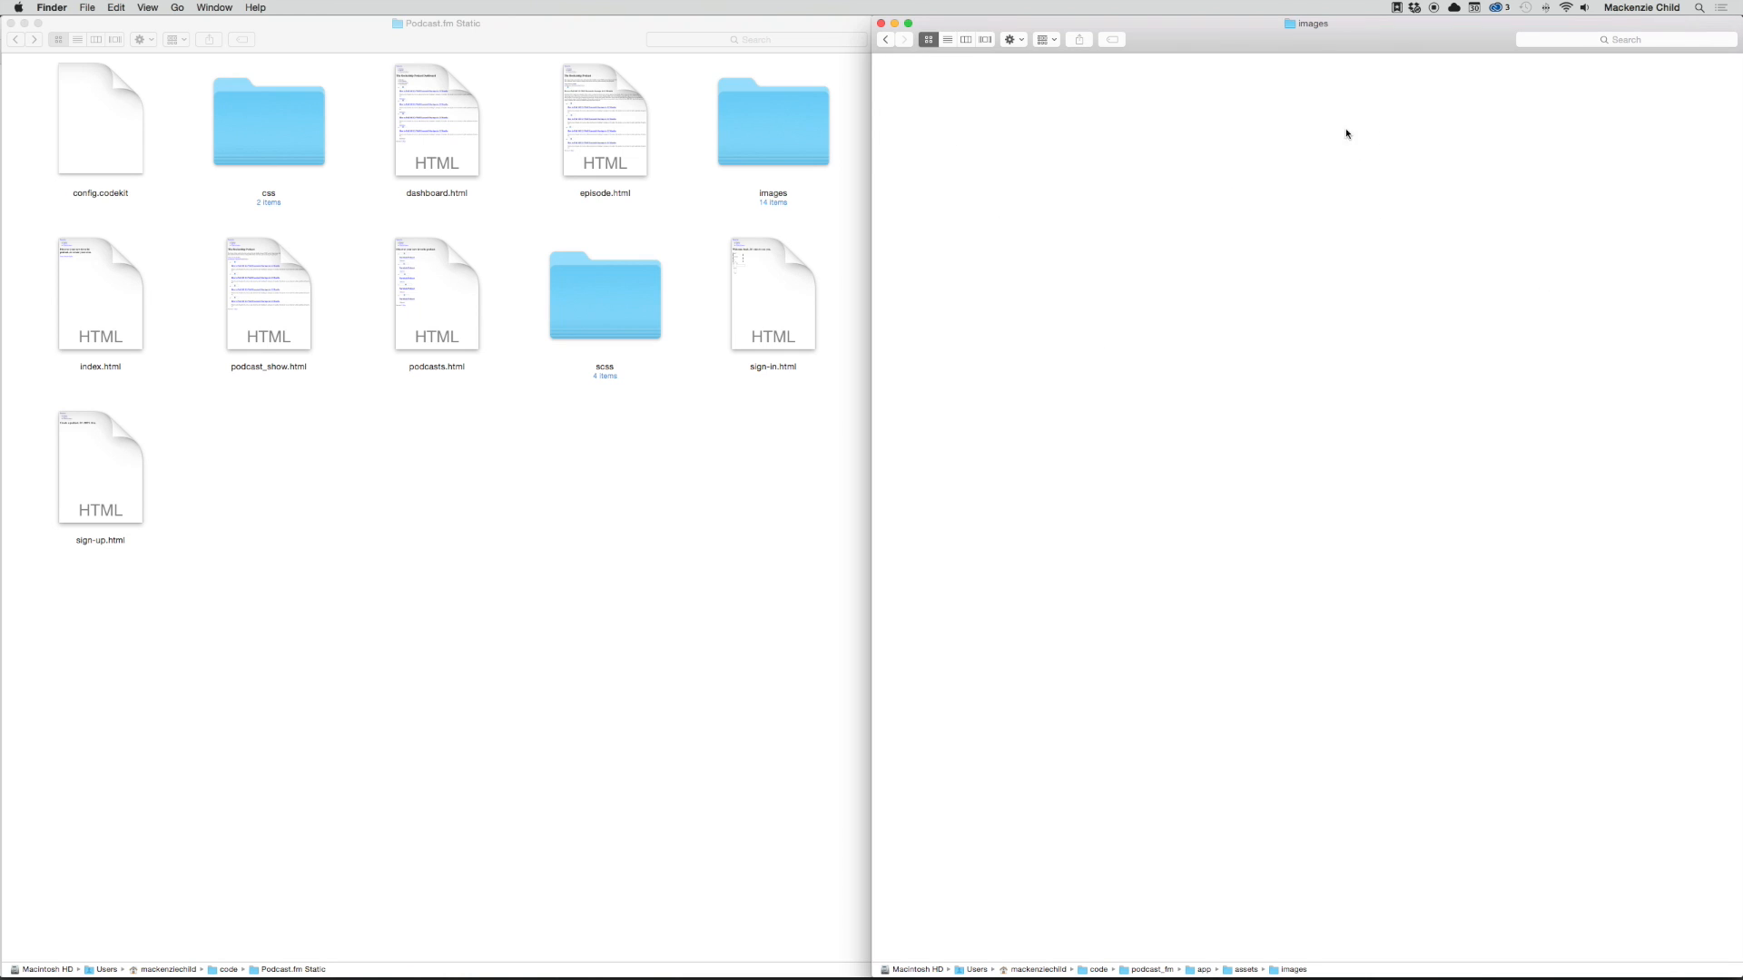
double_click(773, 120)
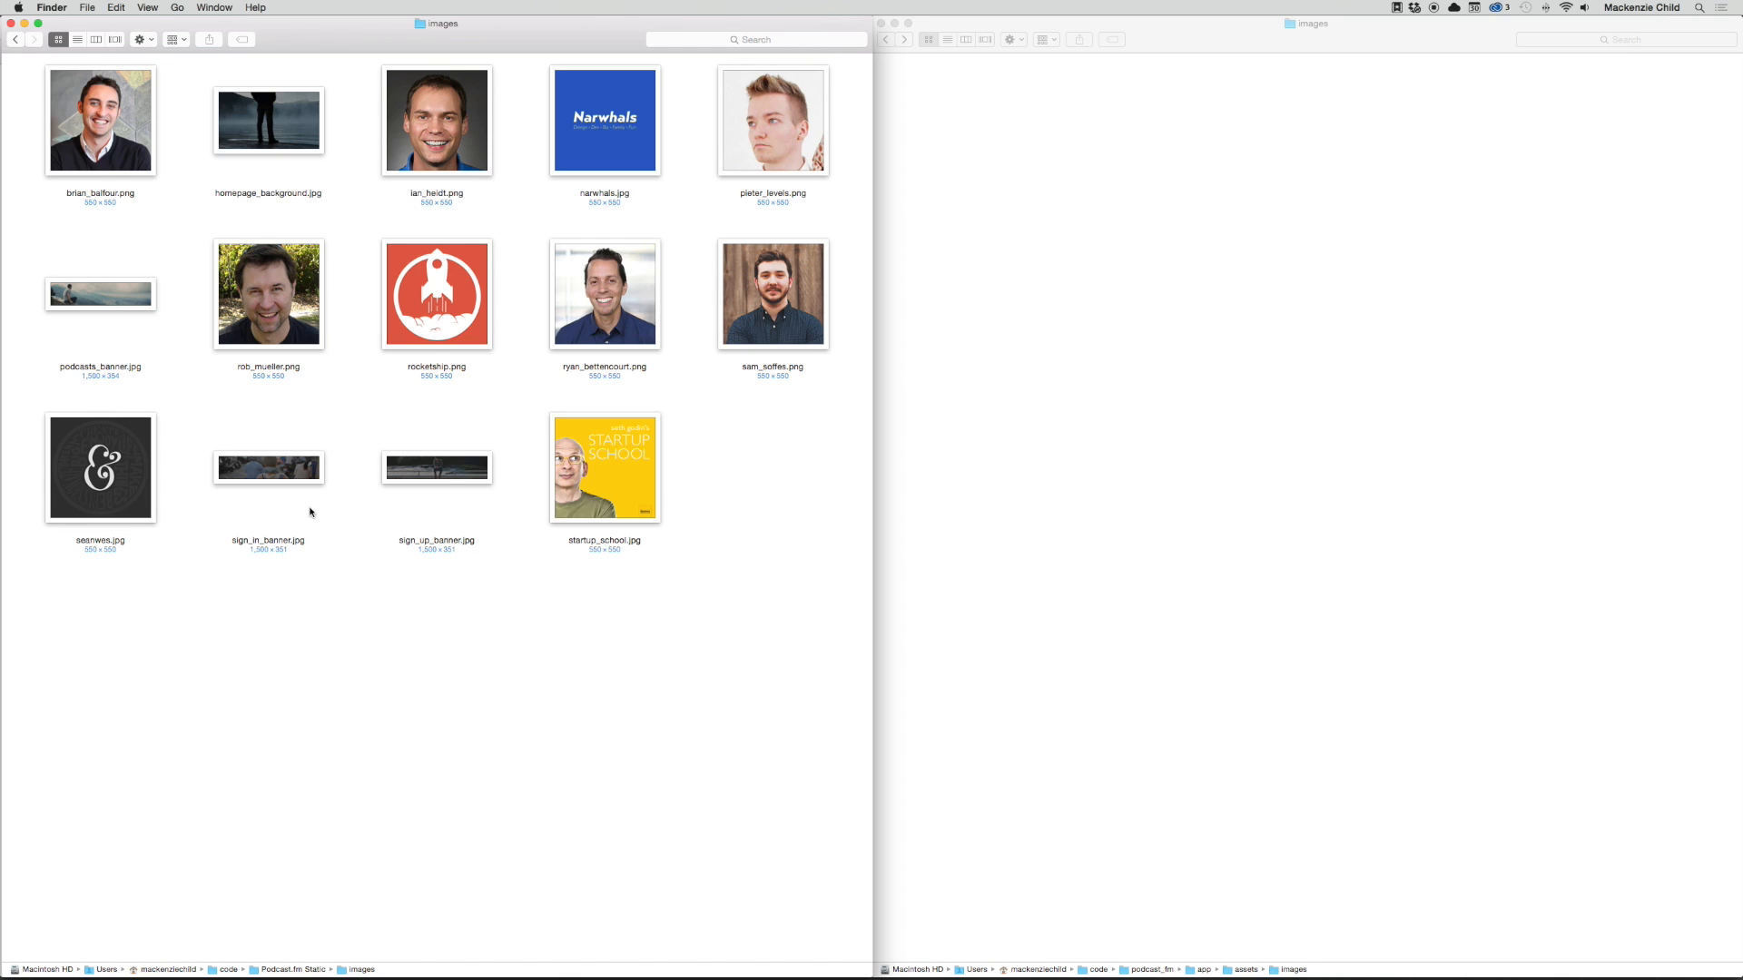
mouse_move(278, 336)
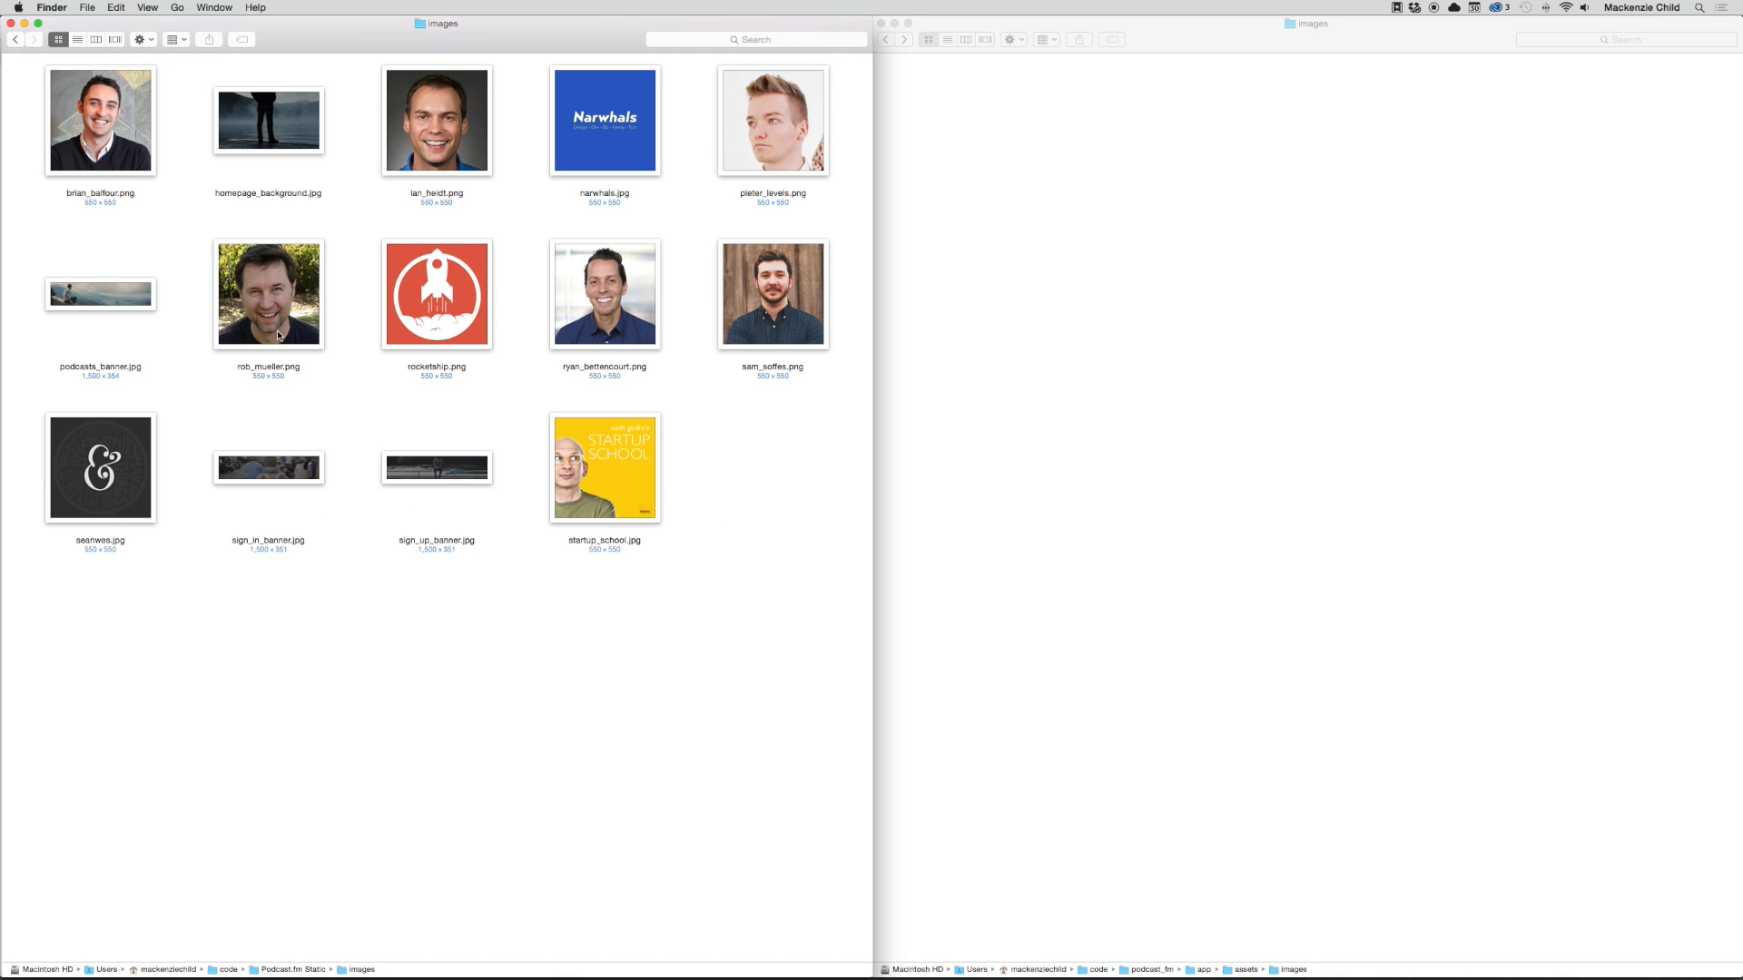
Step: Select the homepage background, podcasts banner and sign-in banner images in the static images folder
left_click(436, 120)
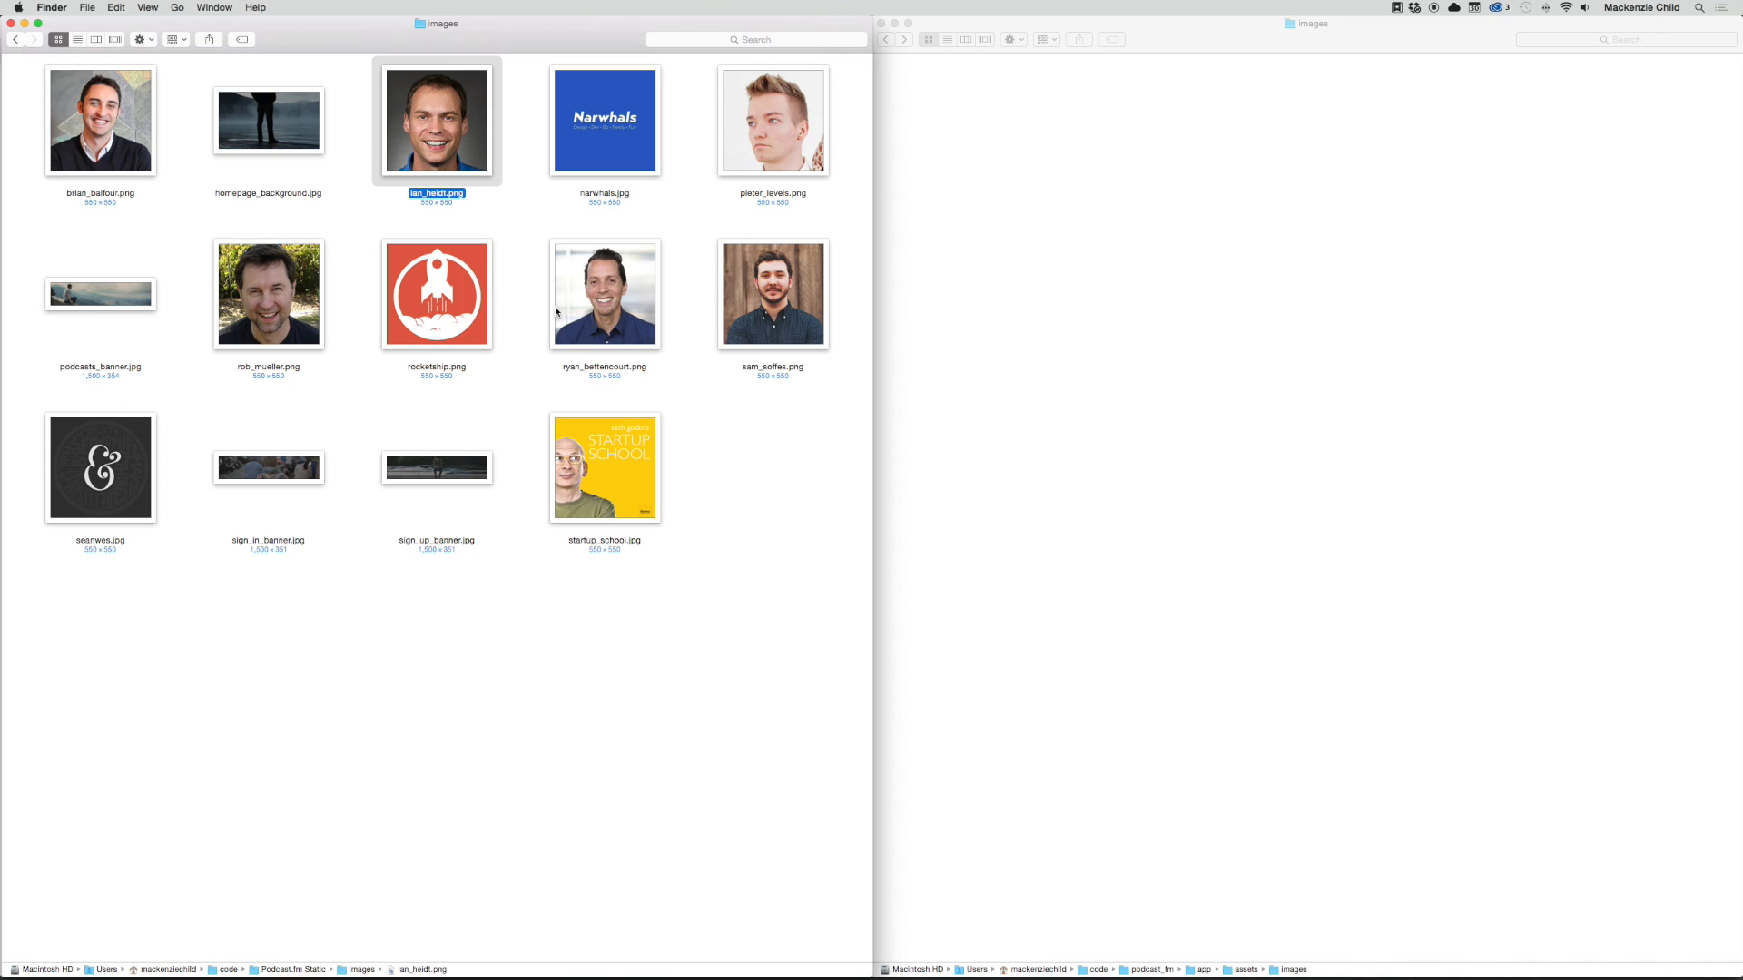
left_click(603, 294)
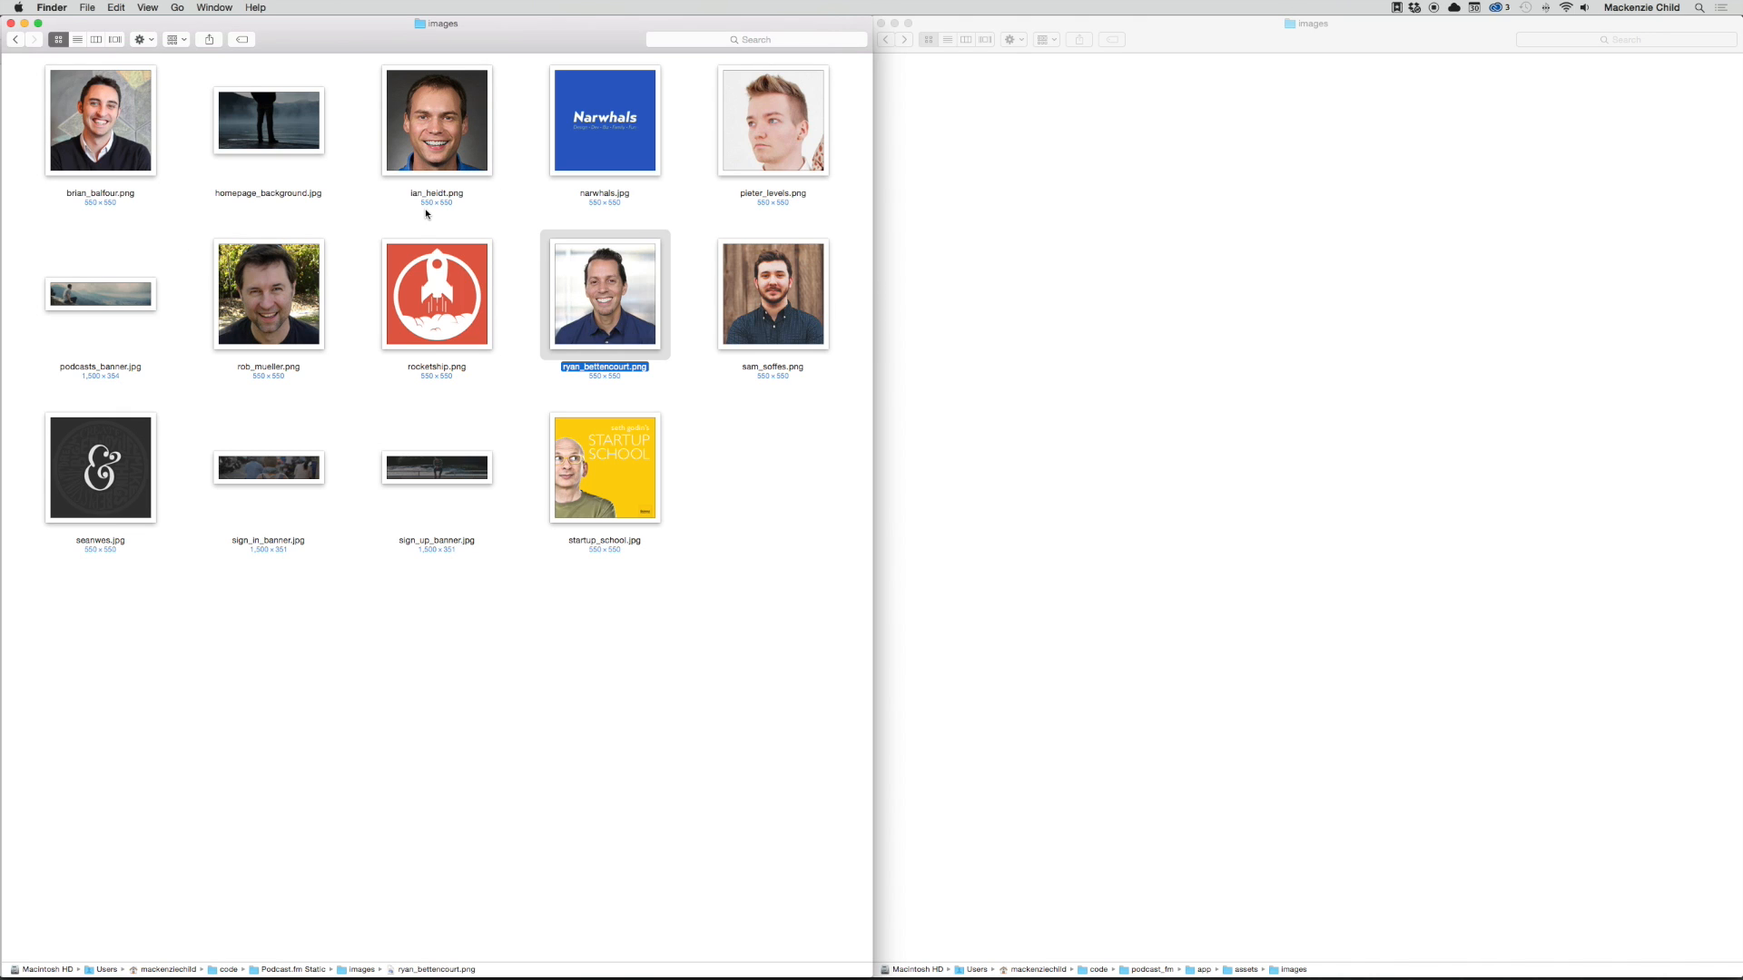
left_click(267, 120)
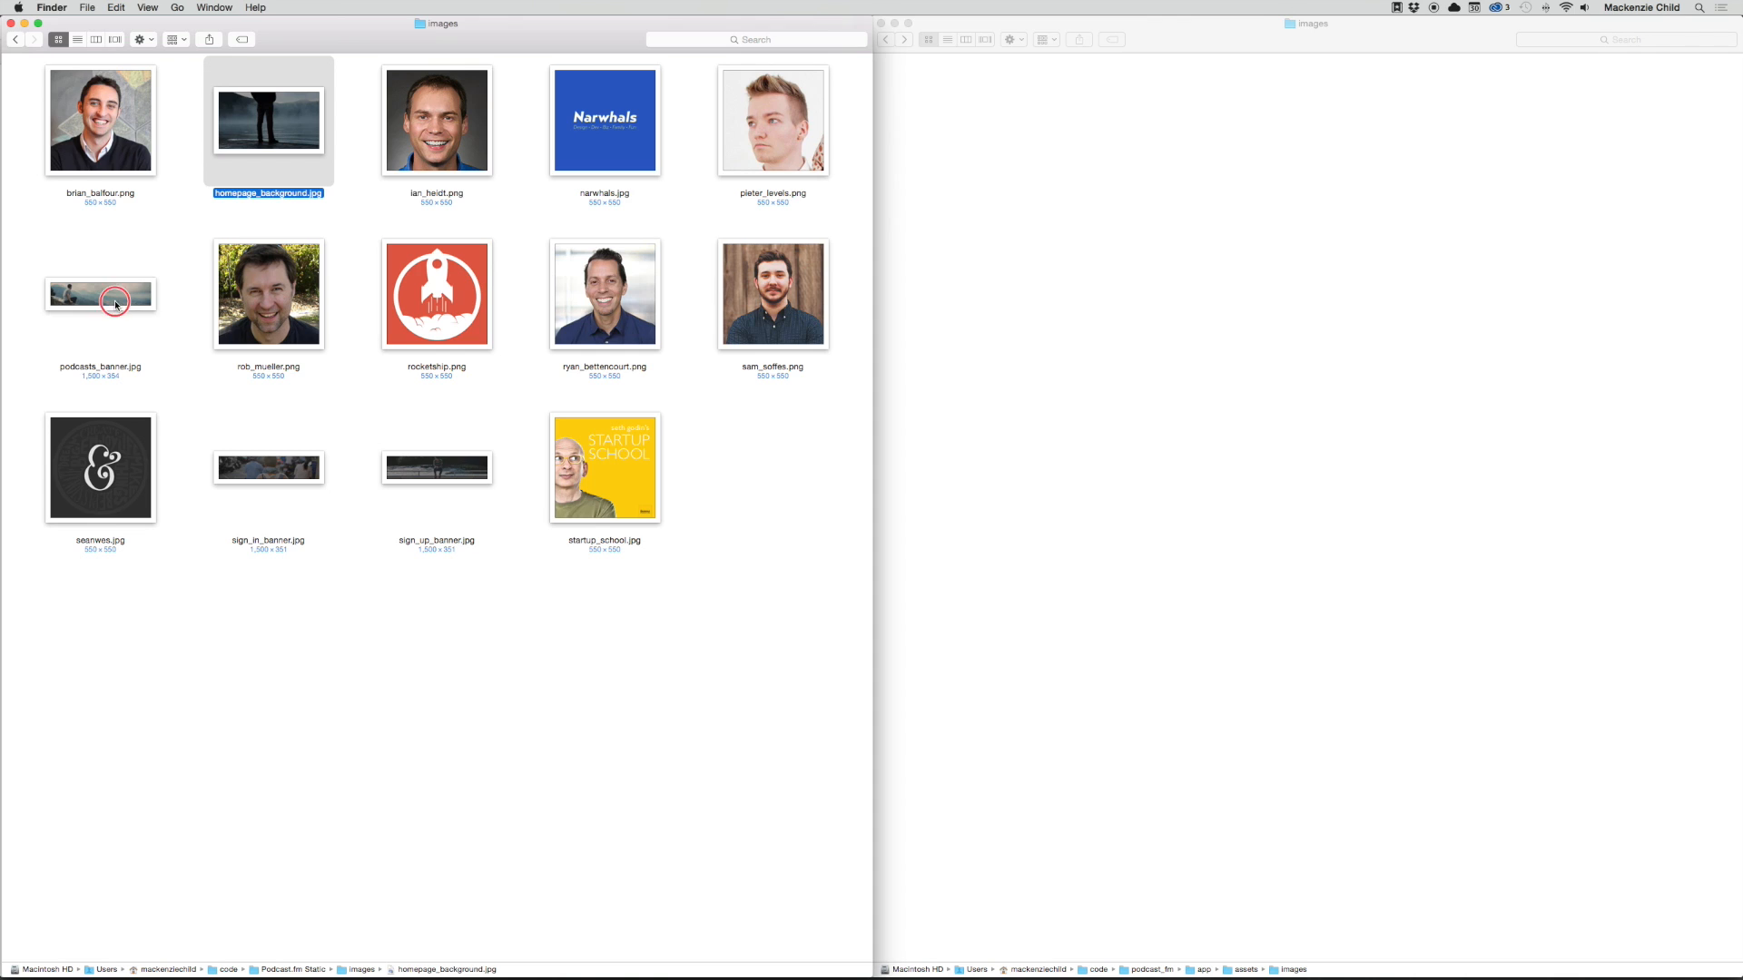
left_click(268, 466)
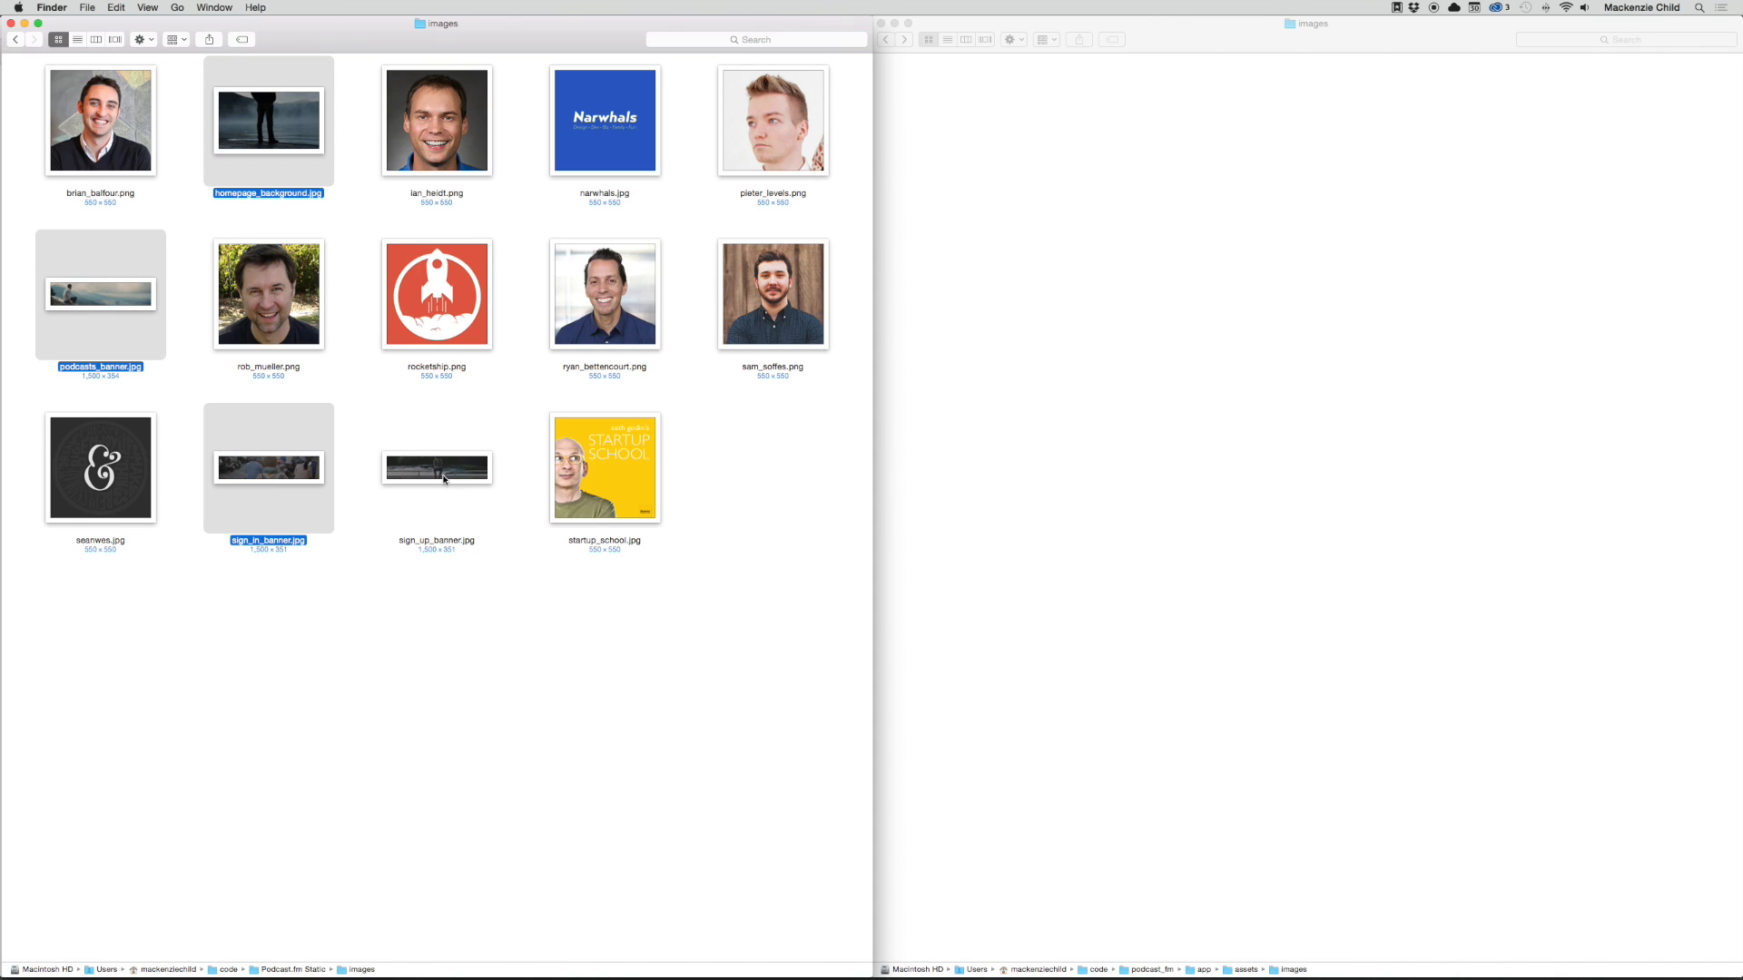
left_click(436, 466)
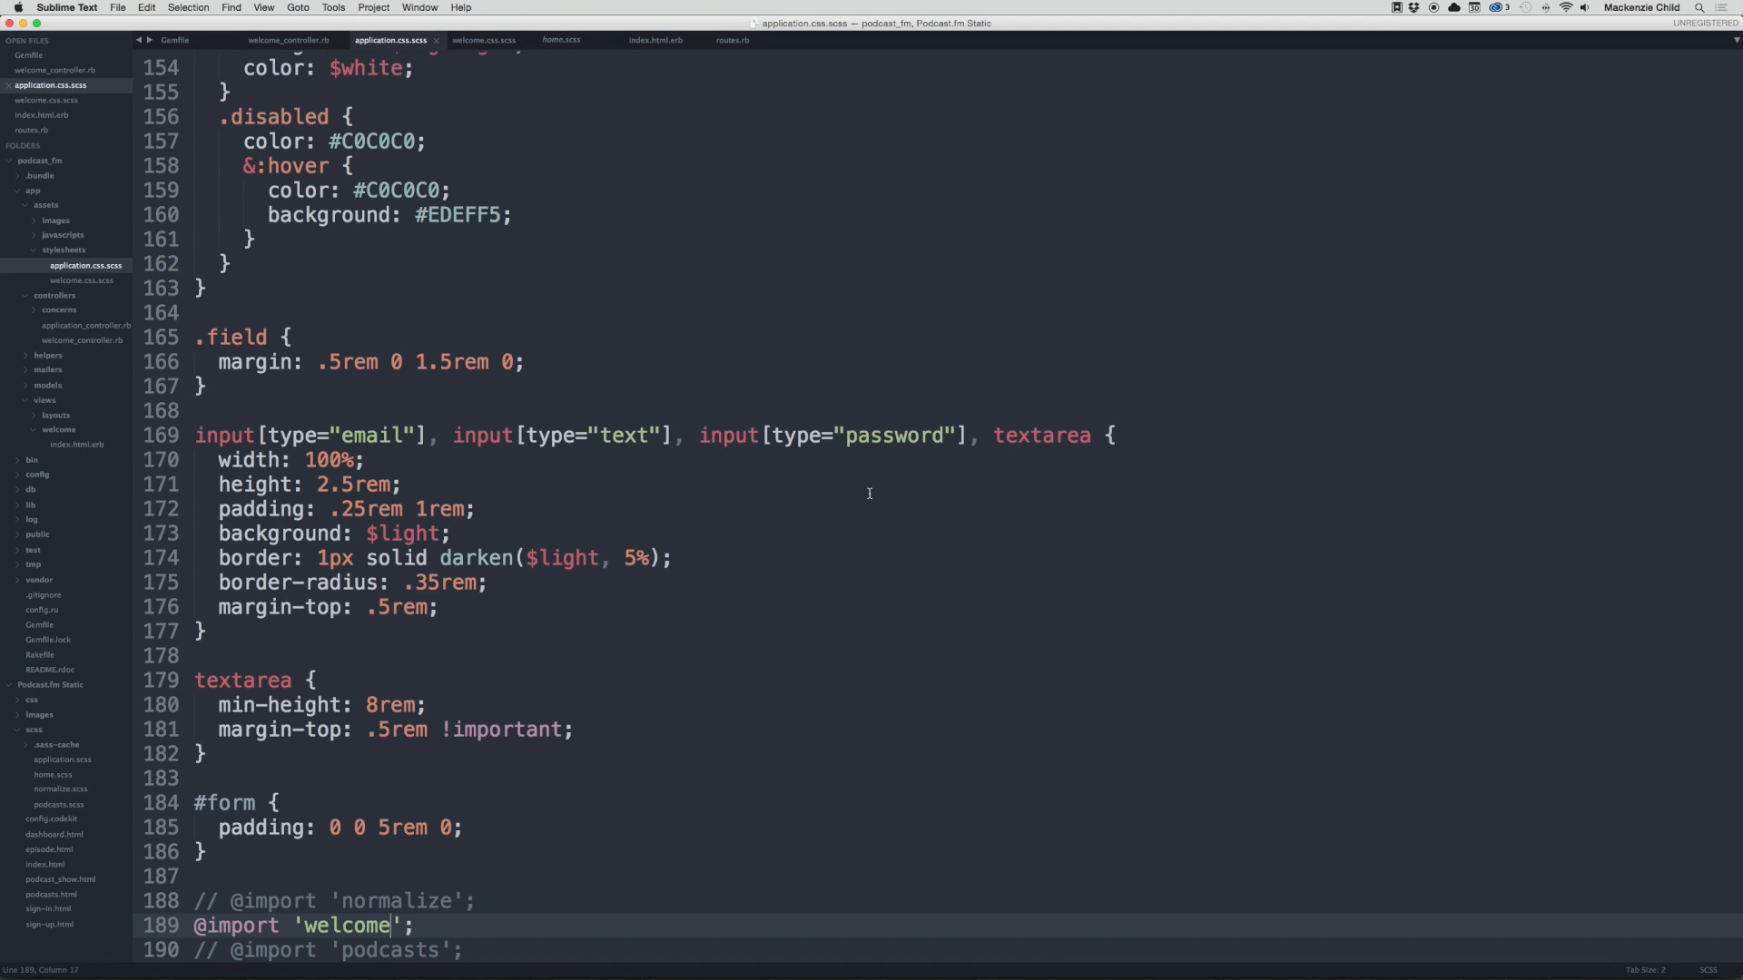
Step: Replace the background path in welcome.css.scss with image-url("homepage_background.jpg")
left_click(483, 40)
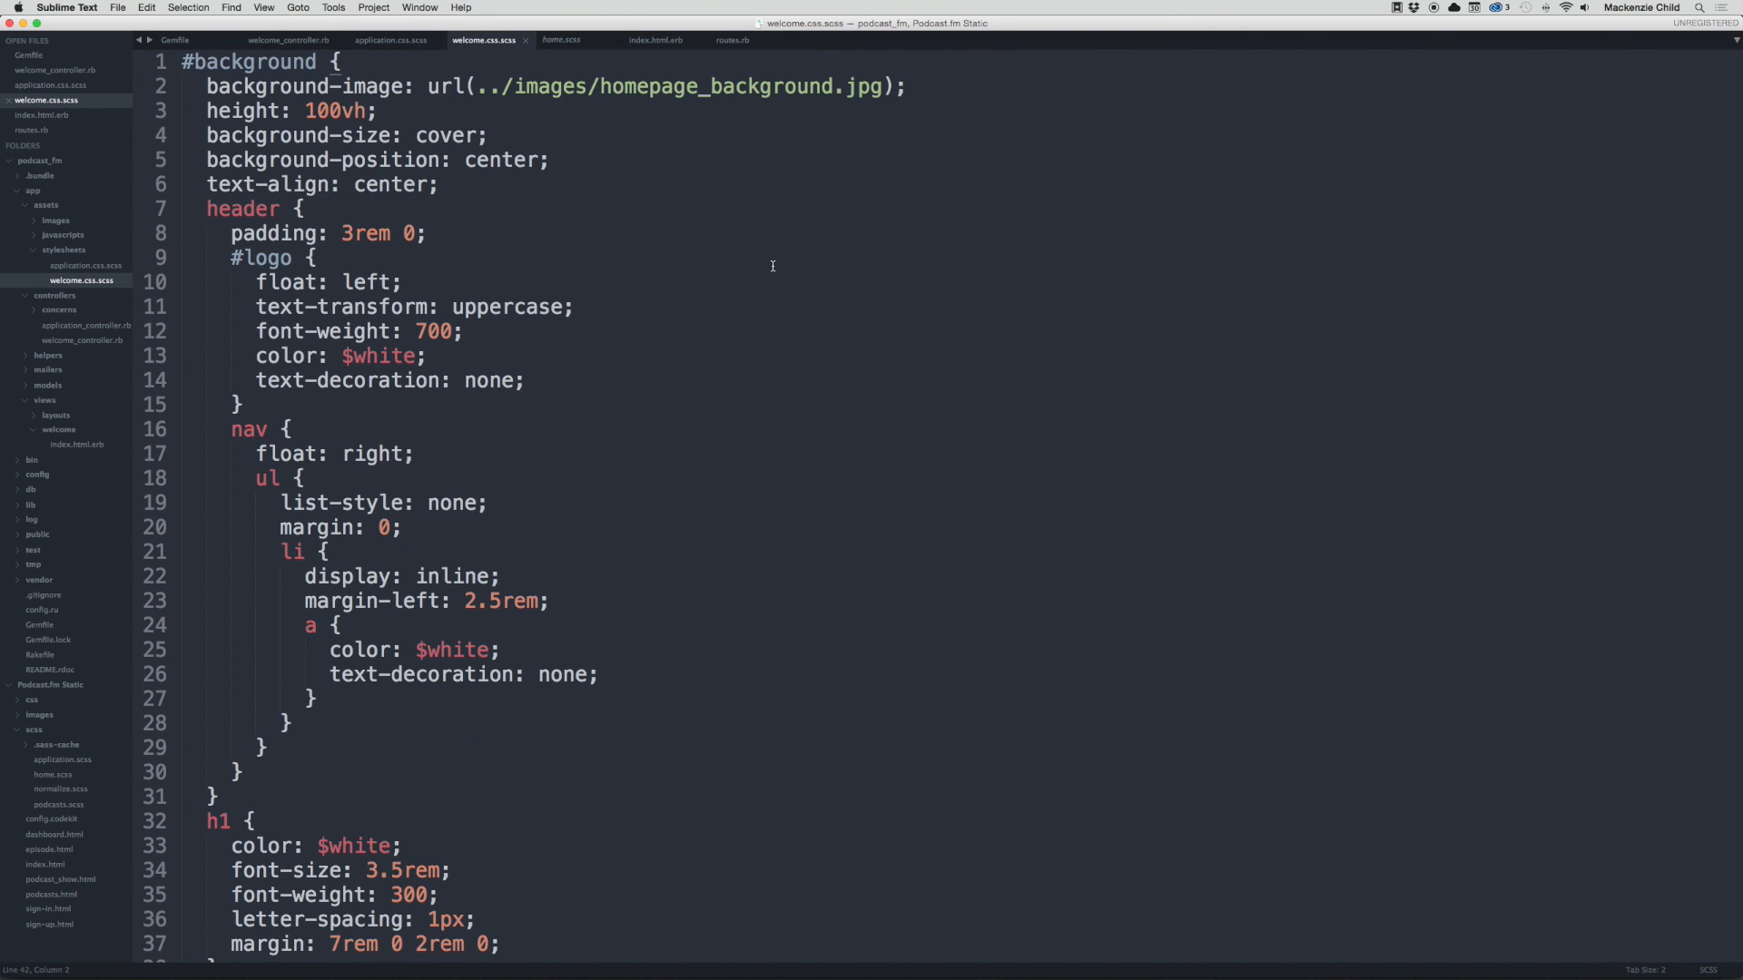
mouse_move(476, 87)
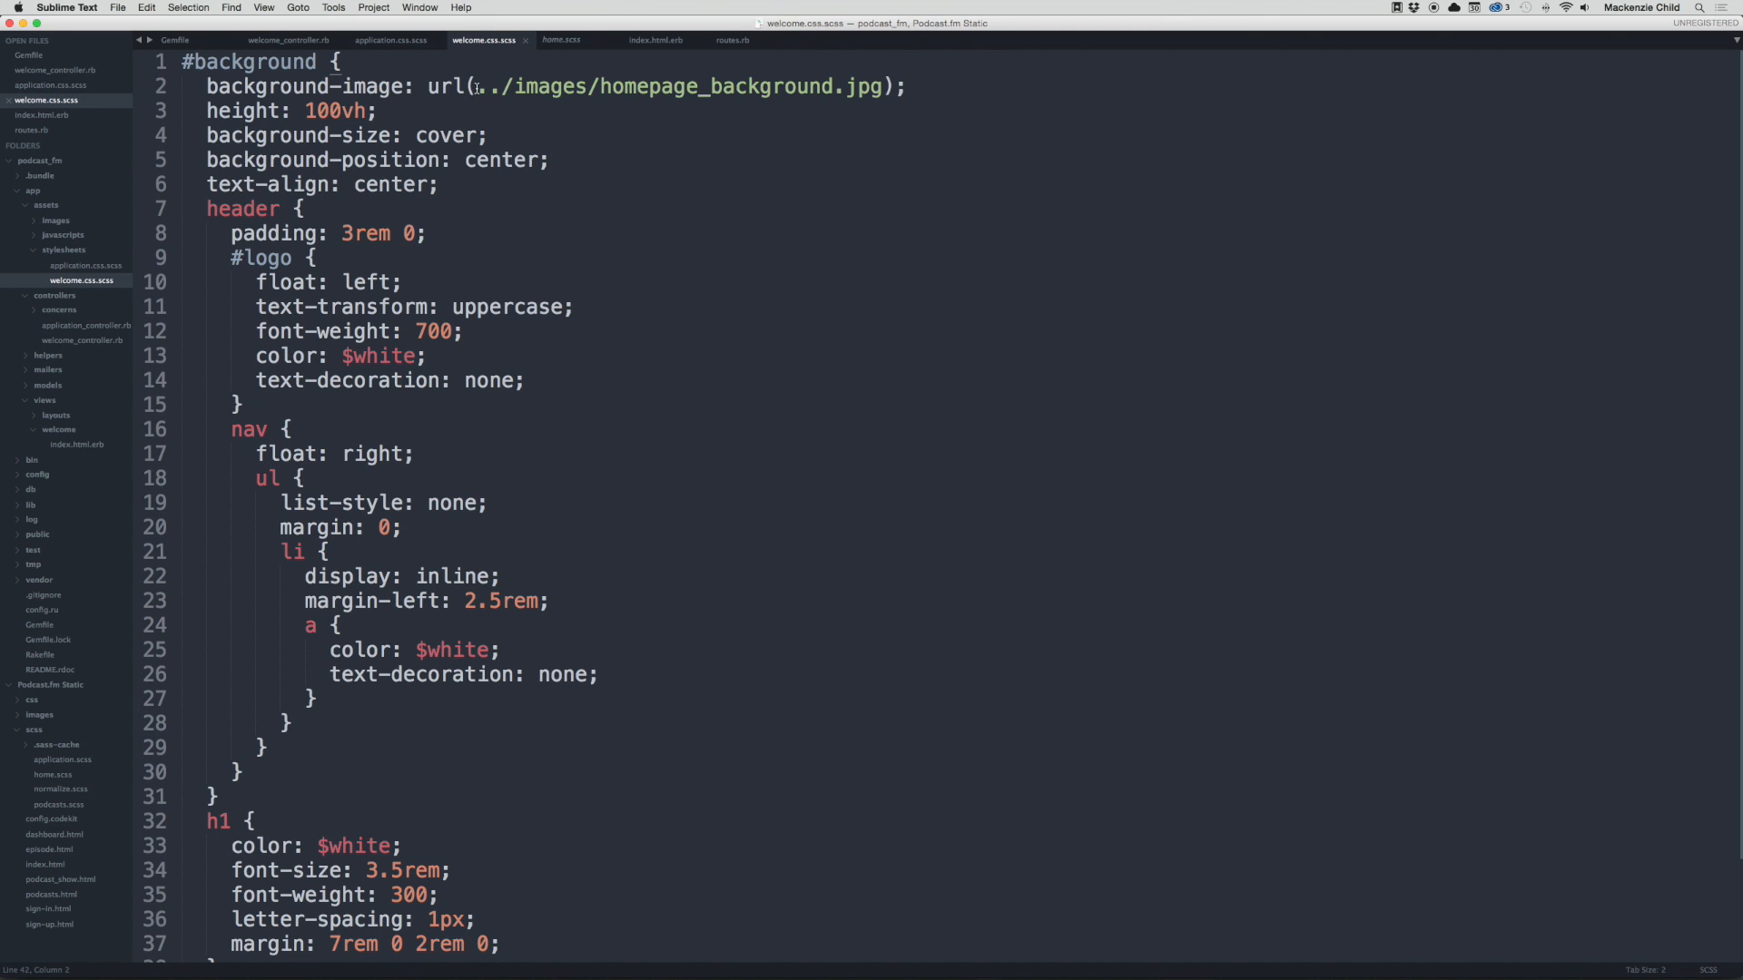
double_click(677, 86)
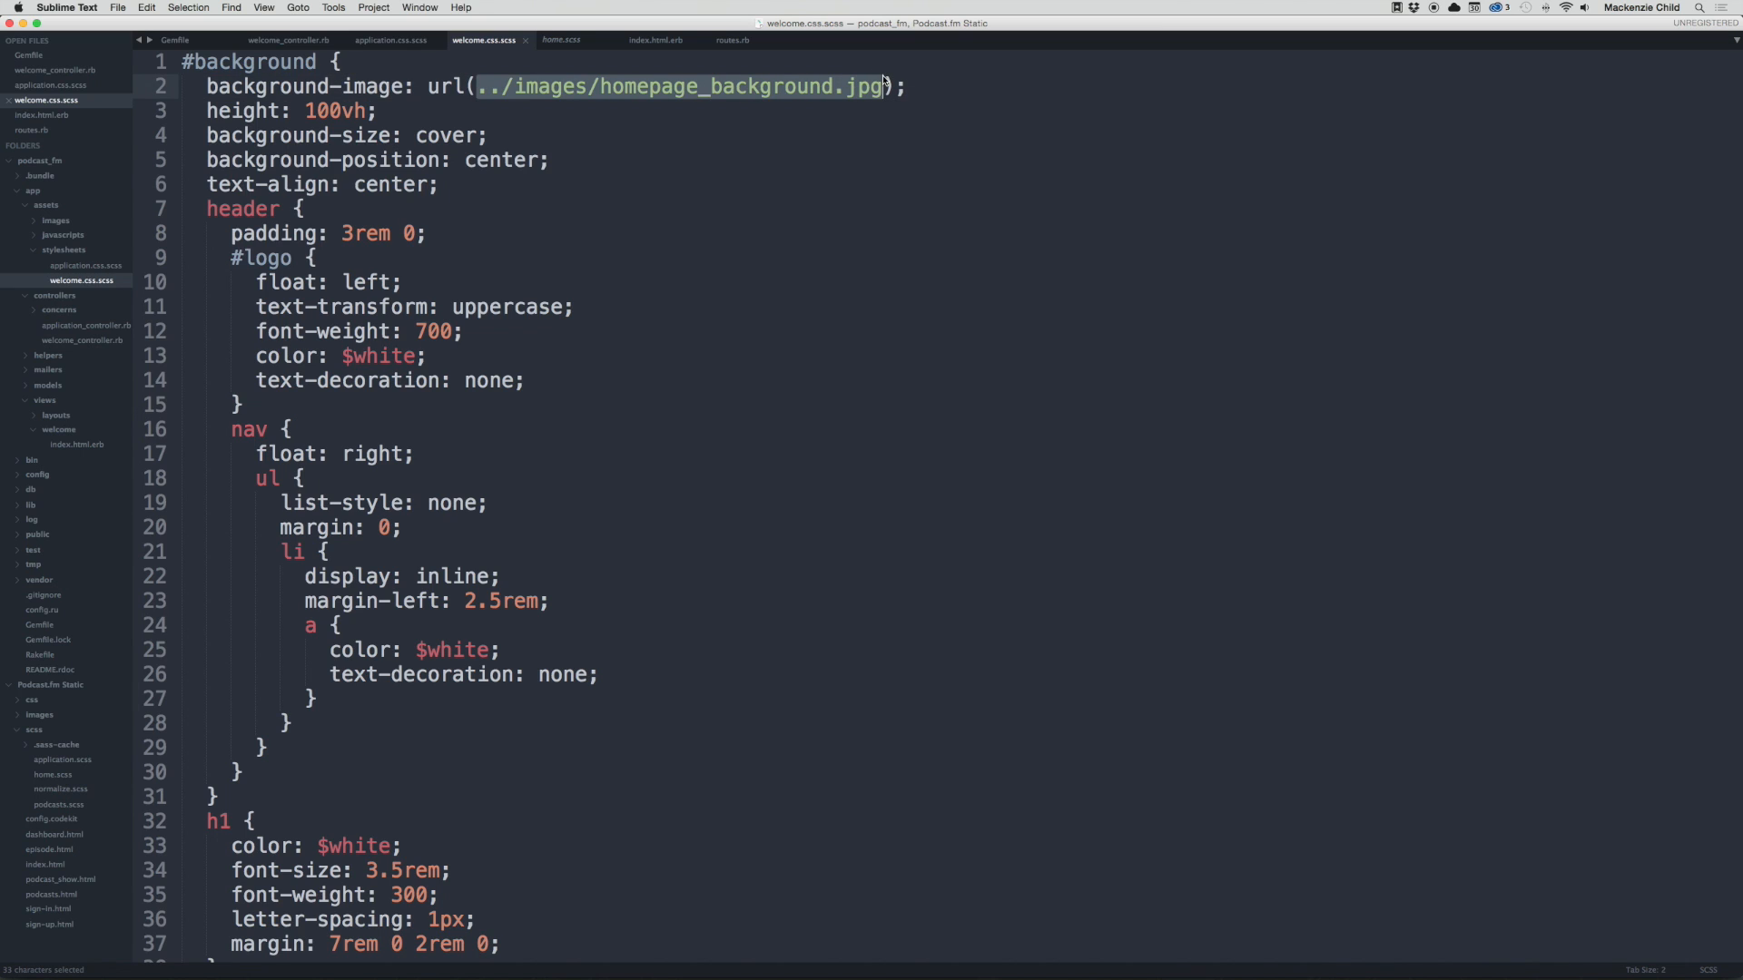
left_click(555, 85)
type("image-")
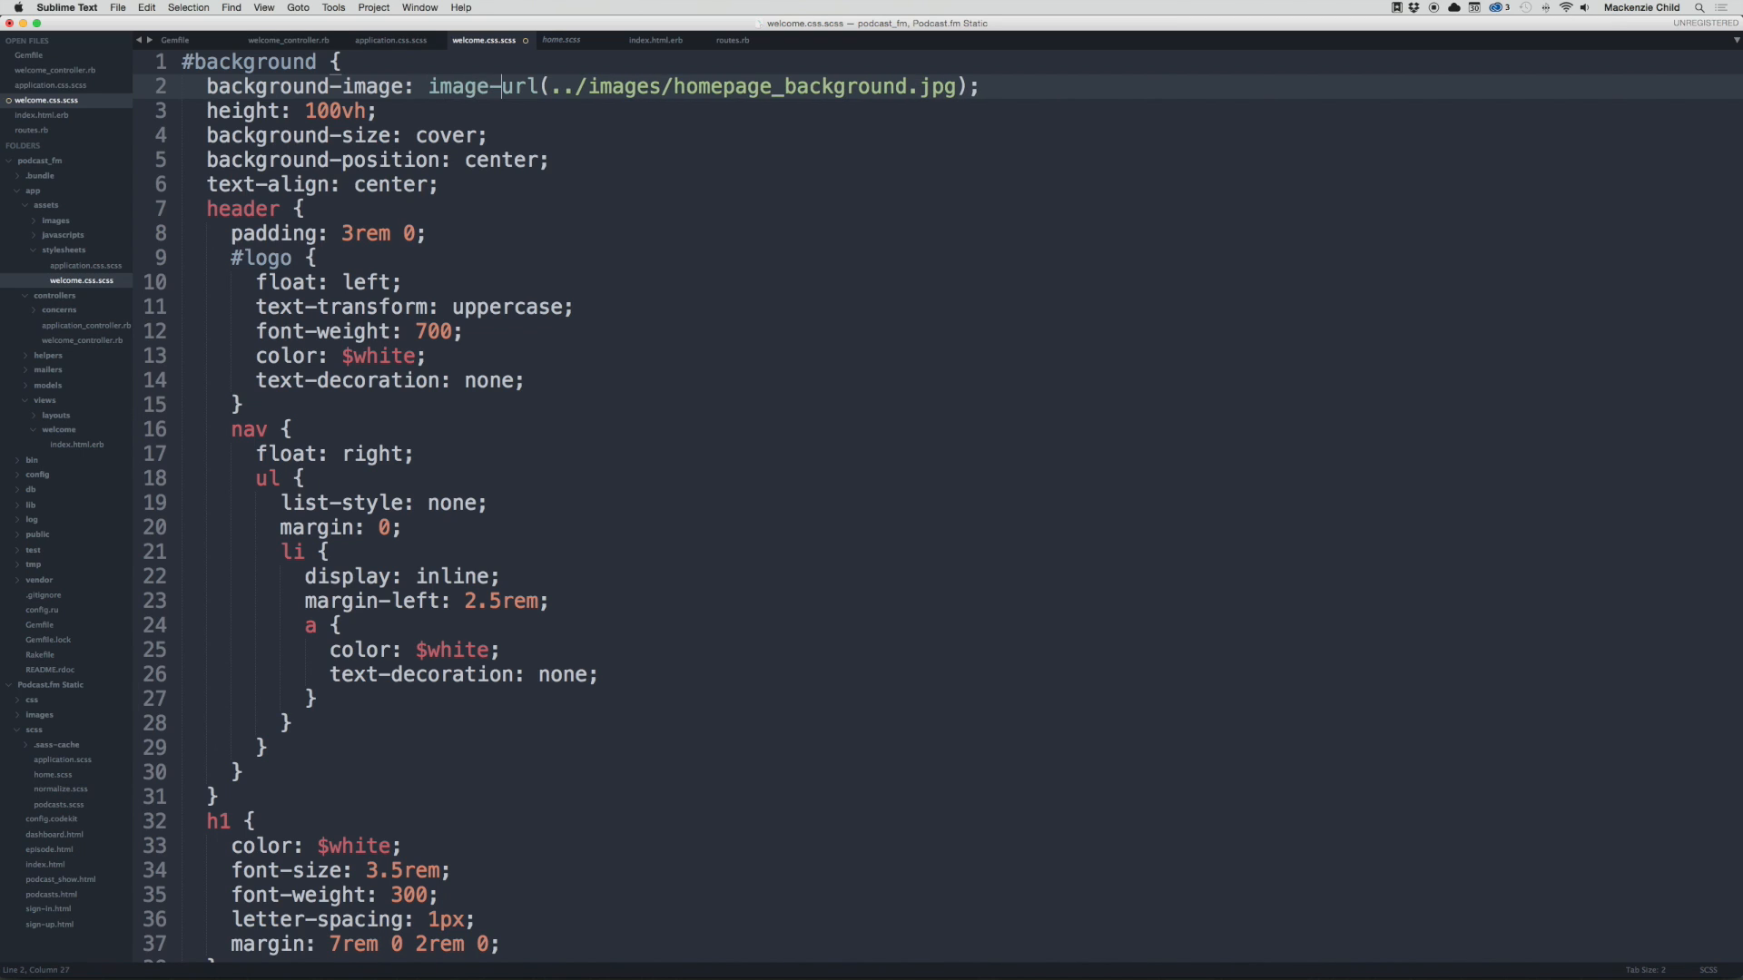
mouse_move(764, 180)
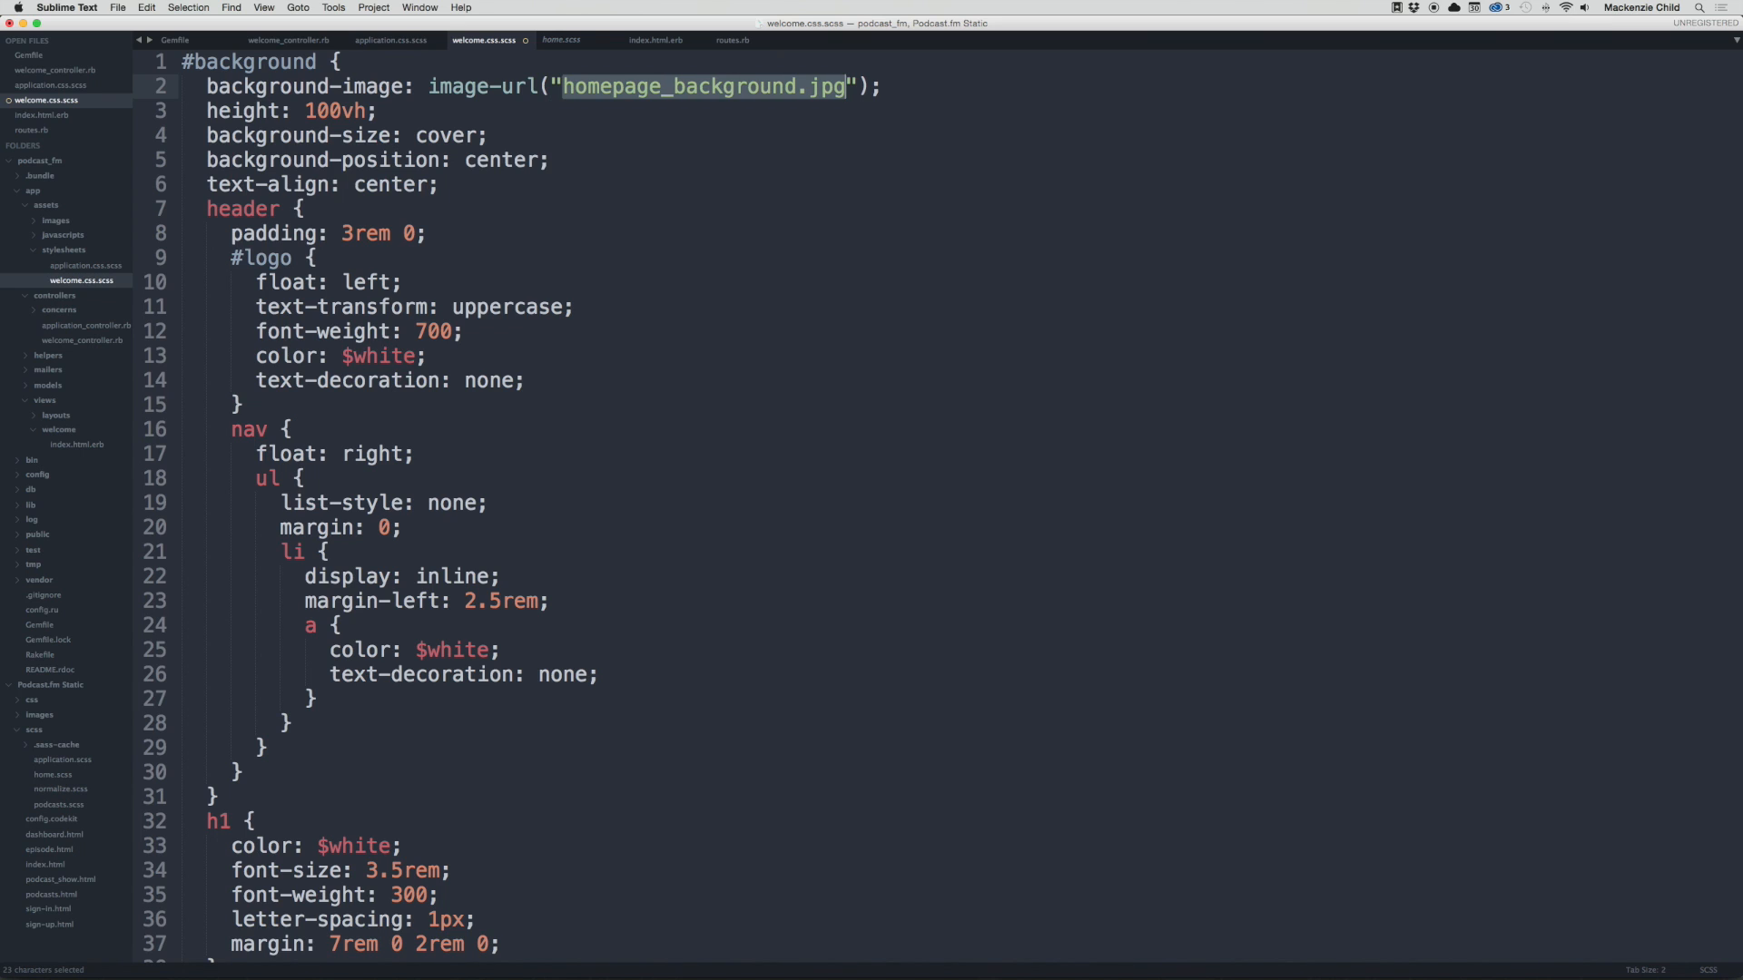
left_click(881, 85)
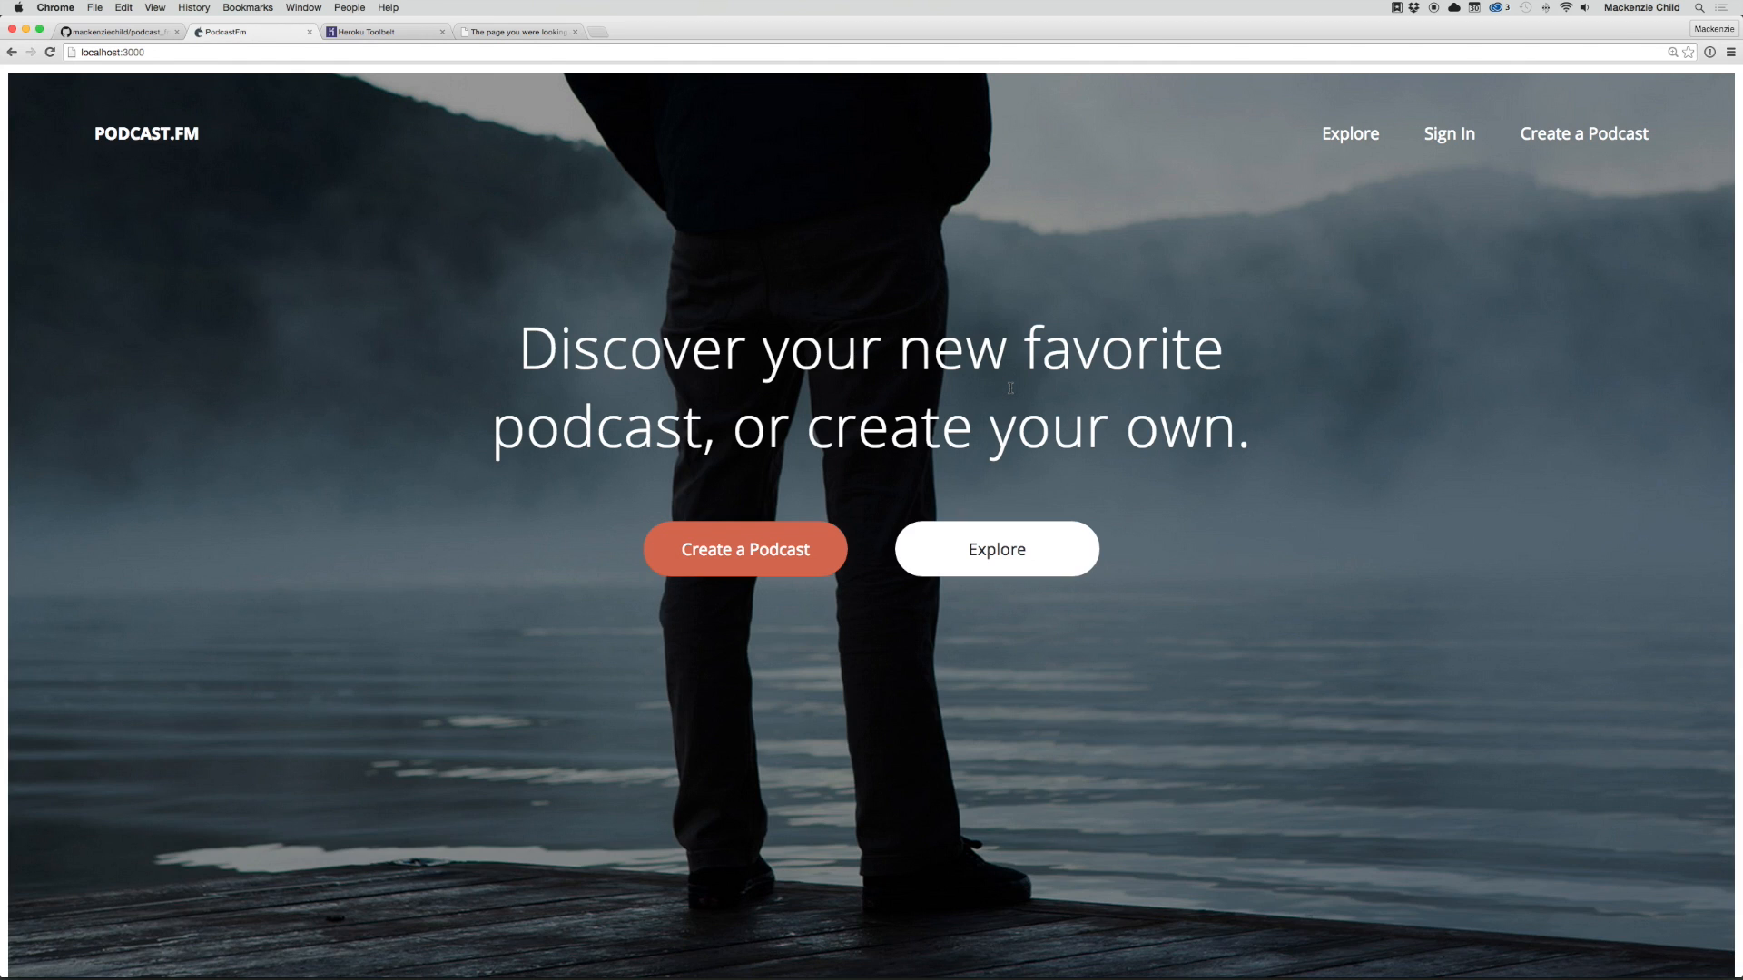
Step: Scroll the local welcome page to view the misty lake background, headline and navigation links
scroll("up", 3)
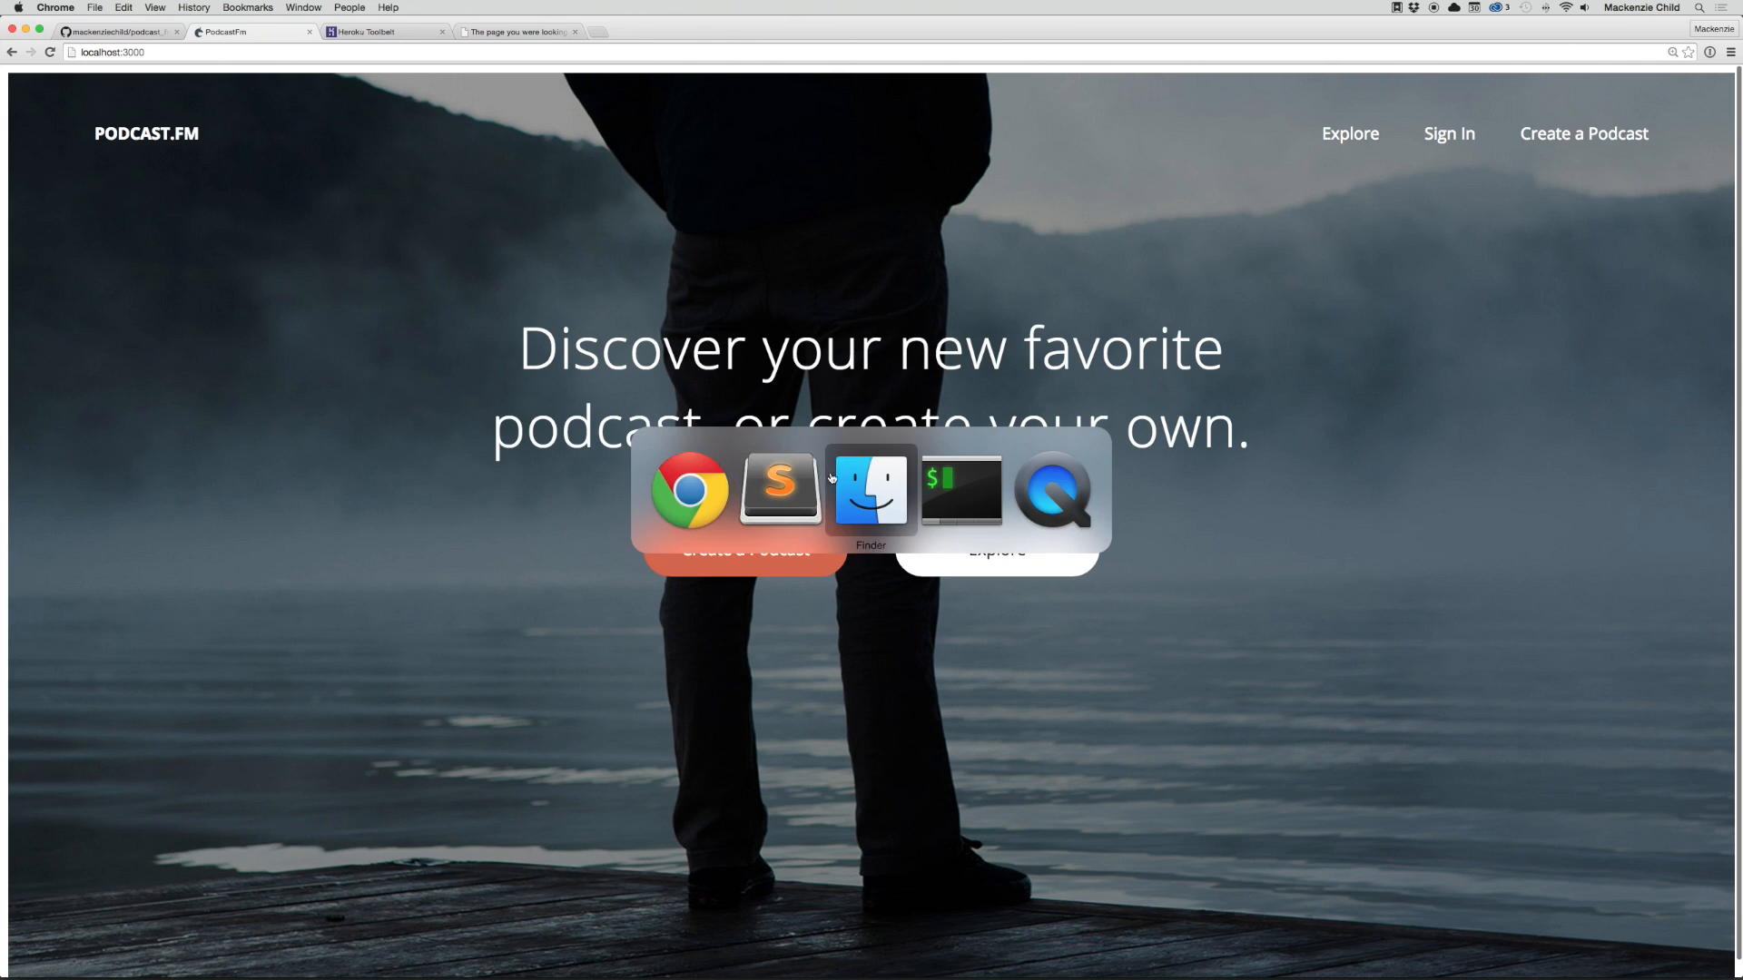
mouse_move(1340, 516)
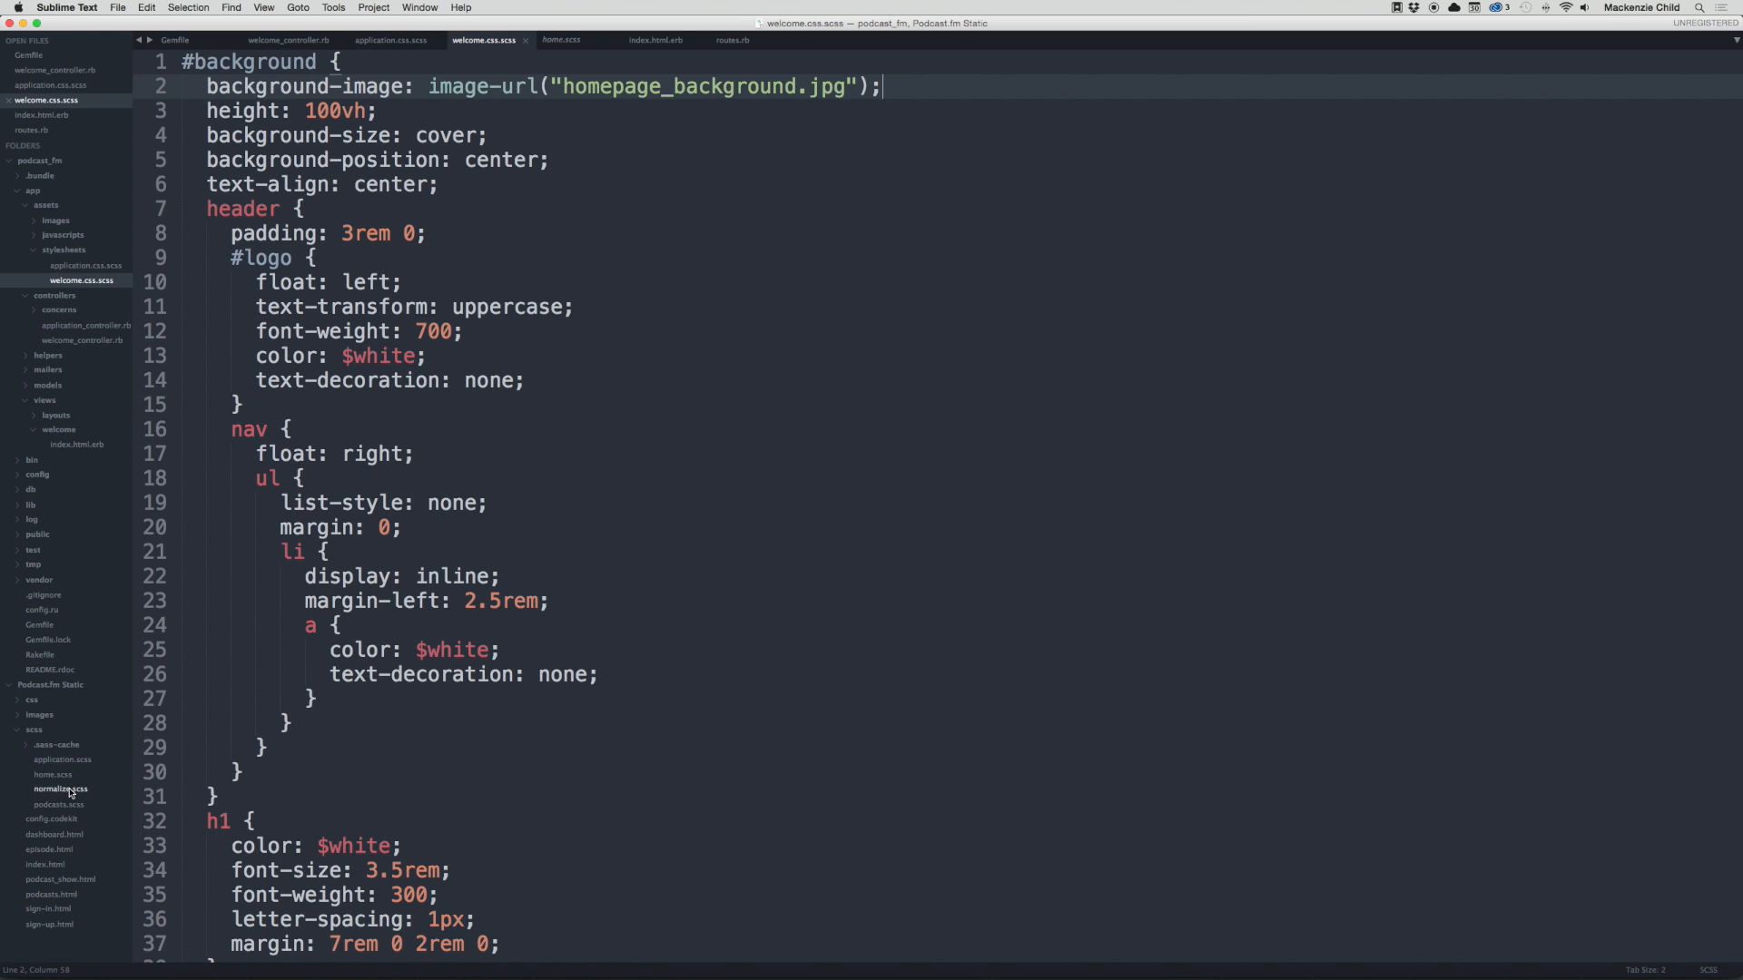
Step: Bring up normalize.css.scss holding the static site's normalize.css v3.0.2 styles
left_click(60, 790)
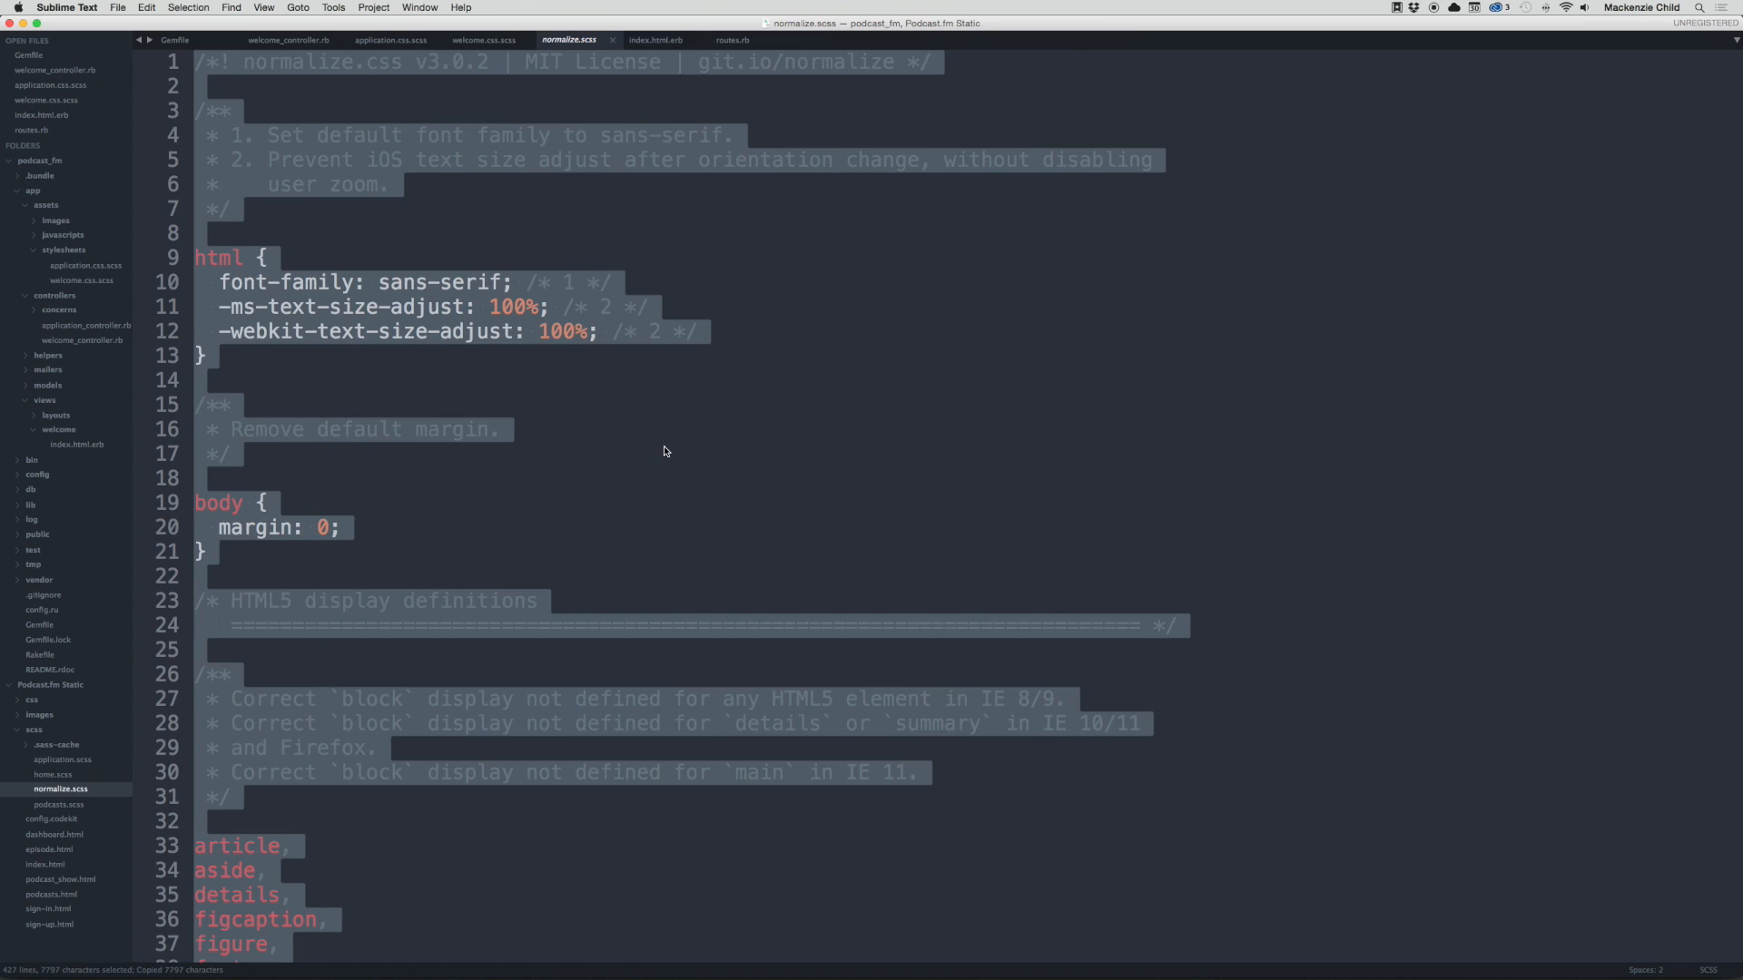
left_click(82, 279)
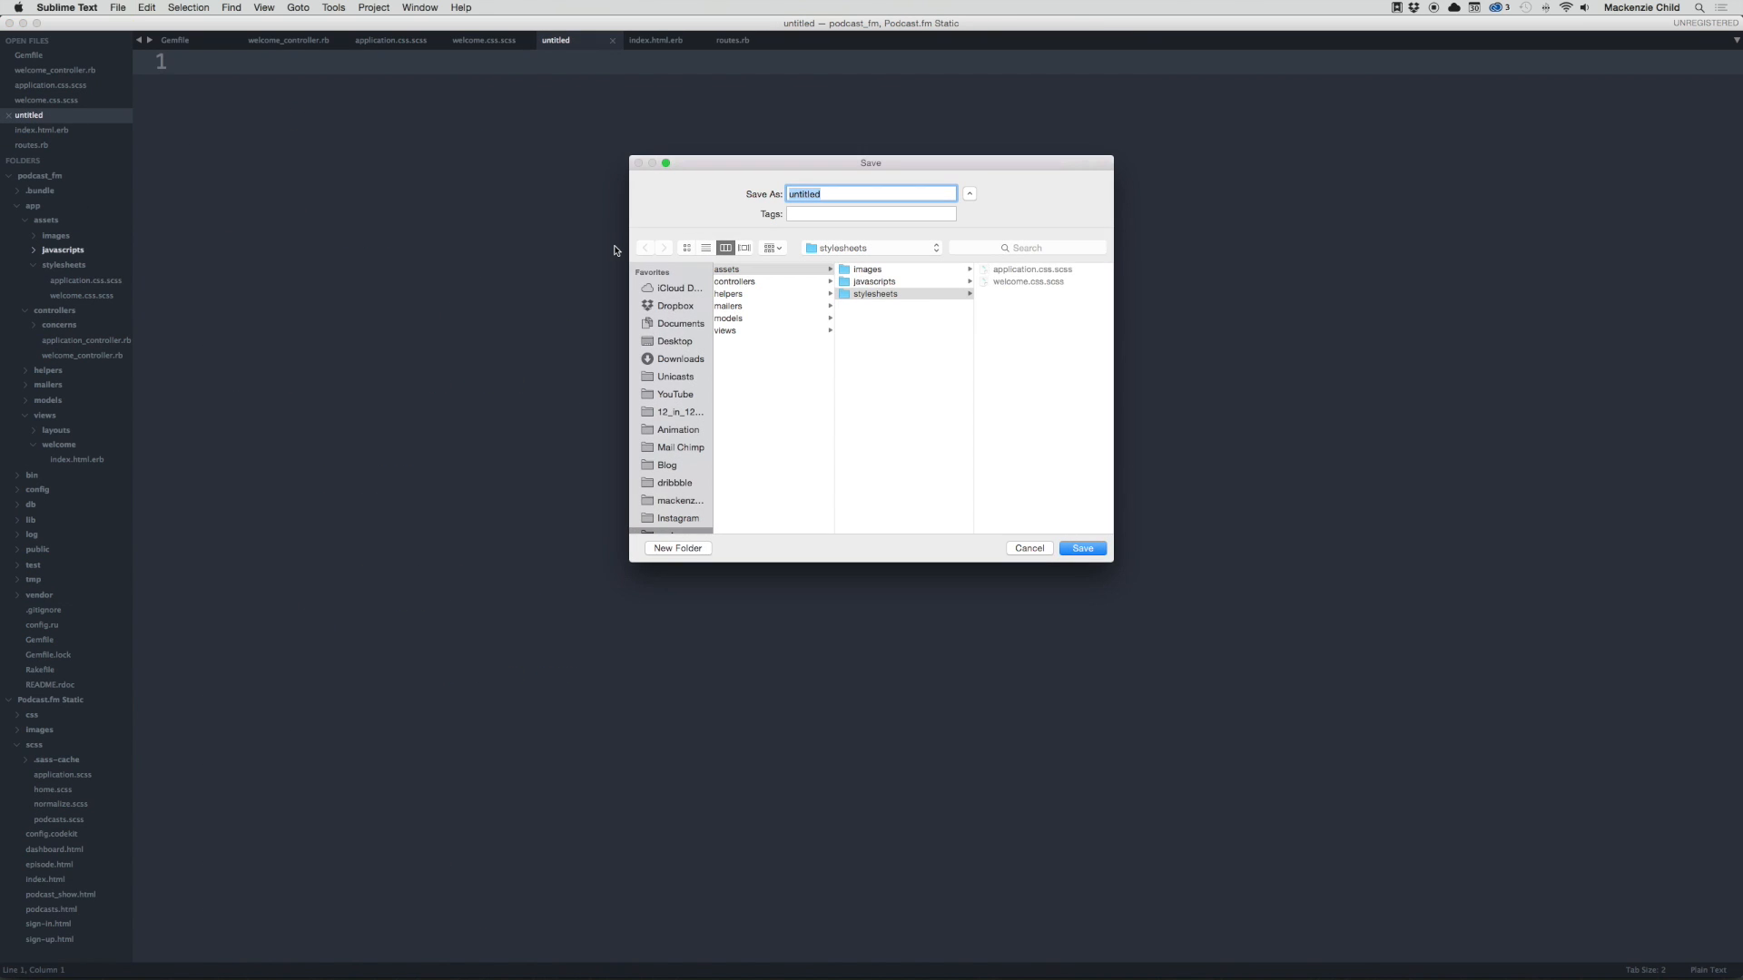
type("normalize.cs")
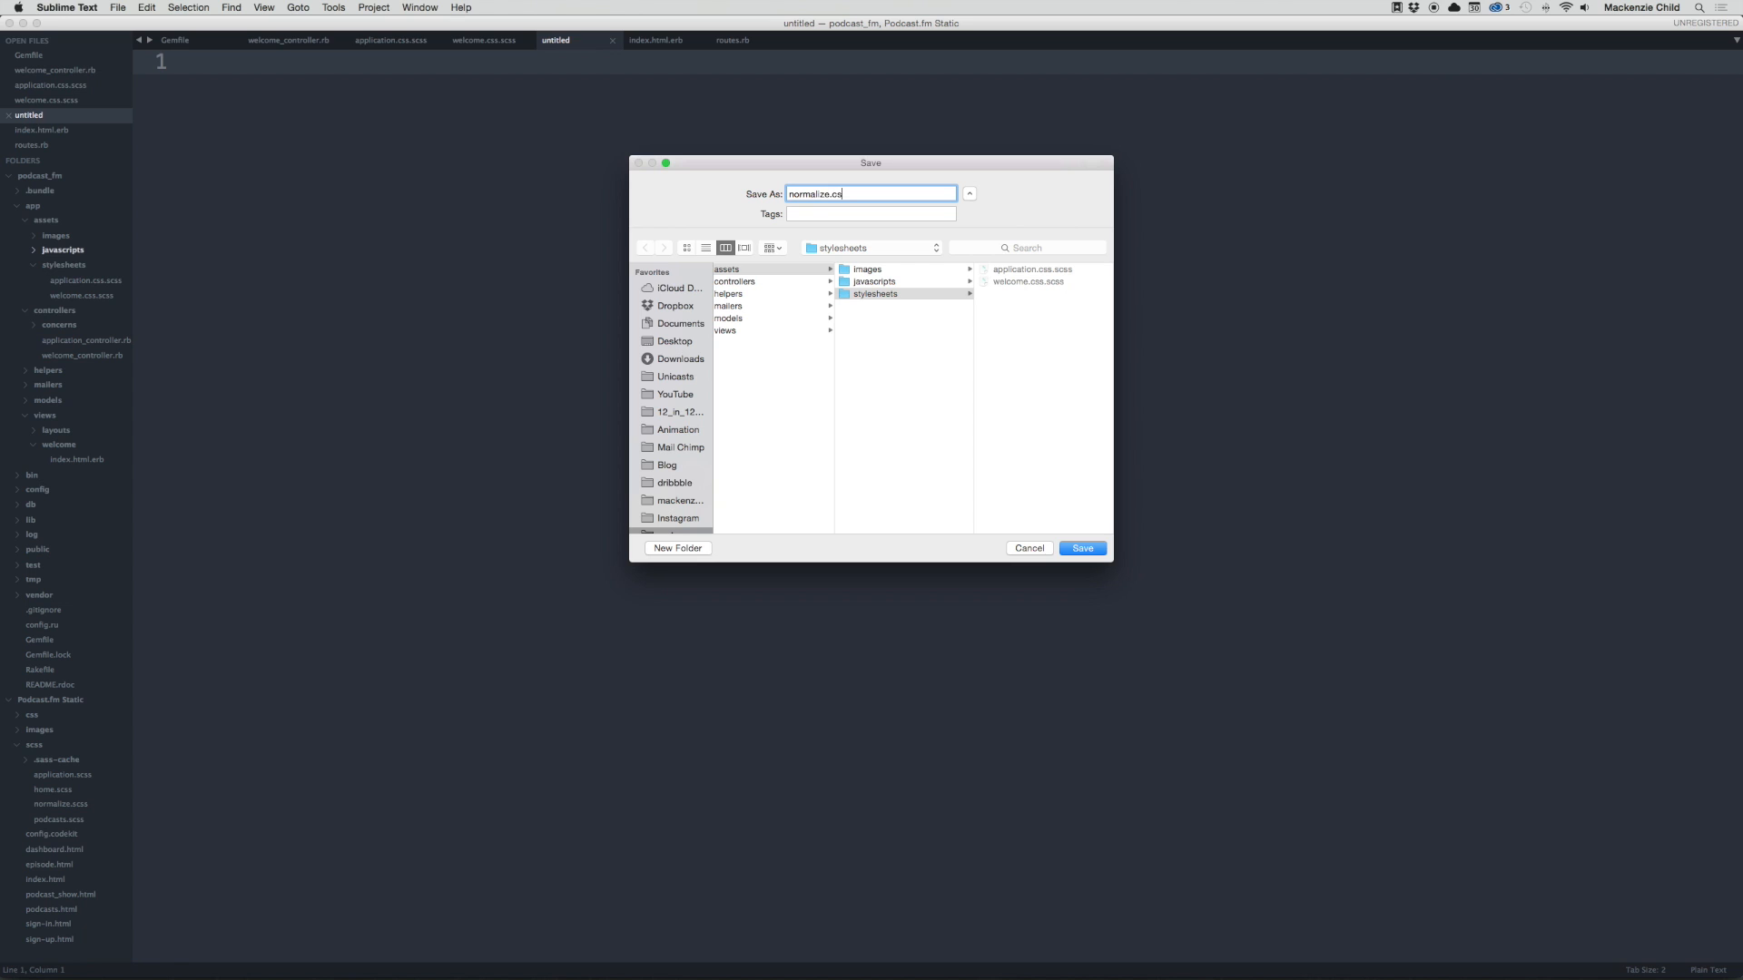
left_click(1080, 548)
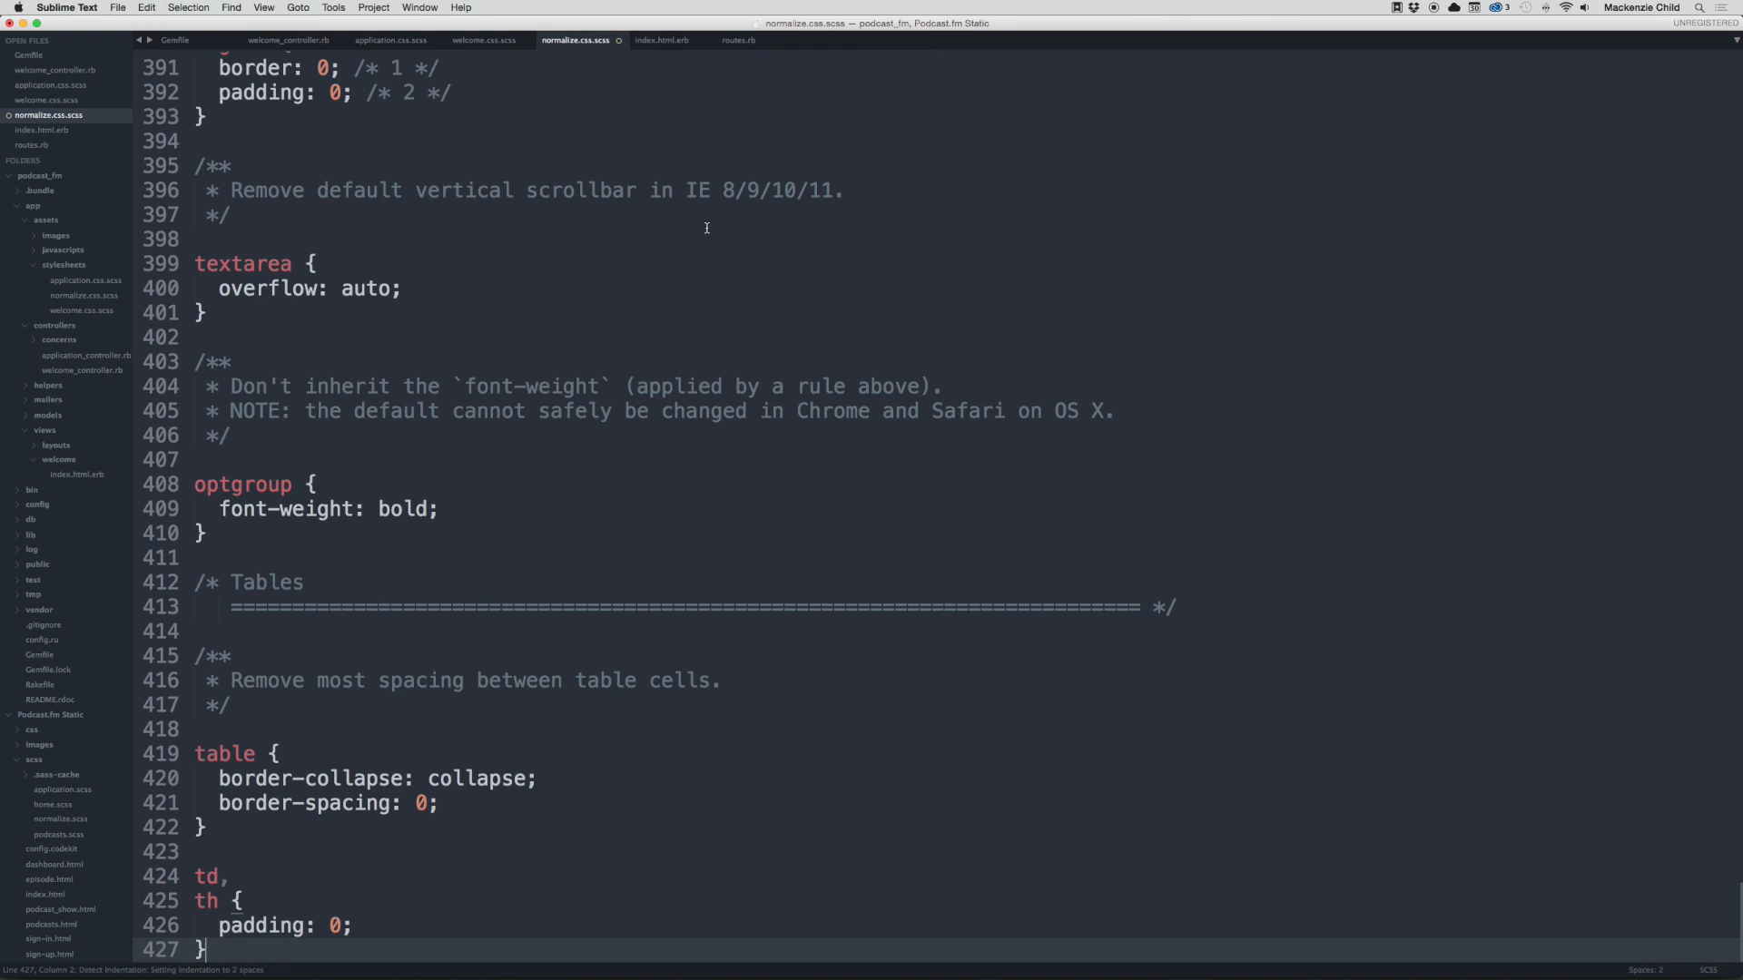
Step: Review welcome.css.scss and application.css.scss, which imports only the welcome styles
left_click(483, 40)
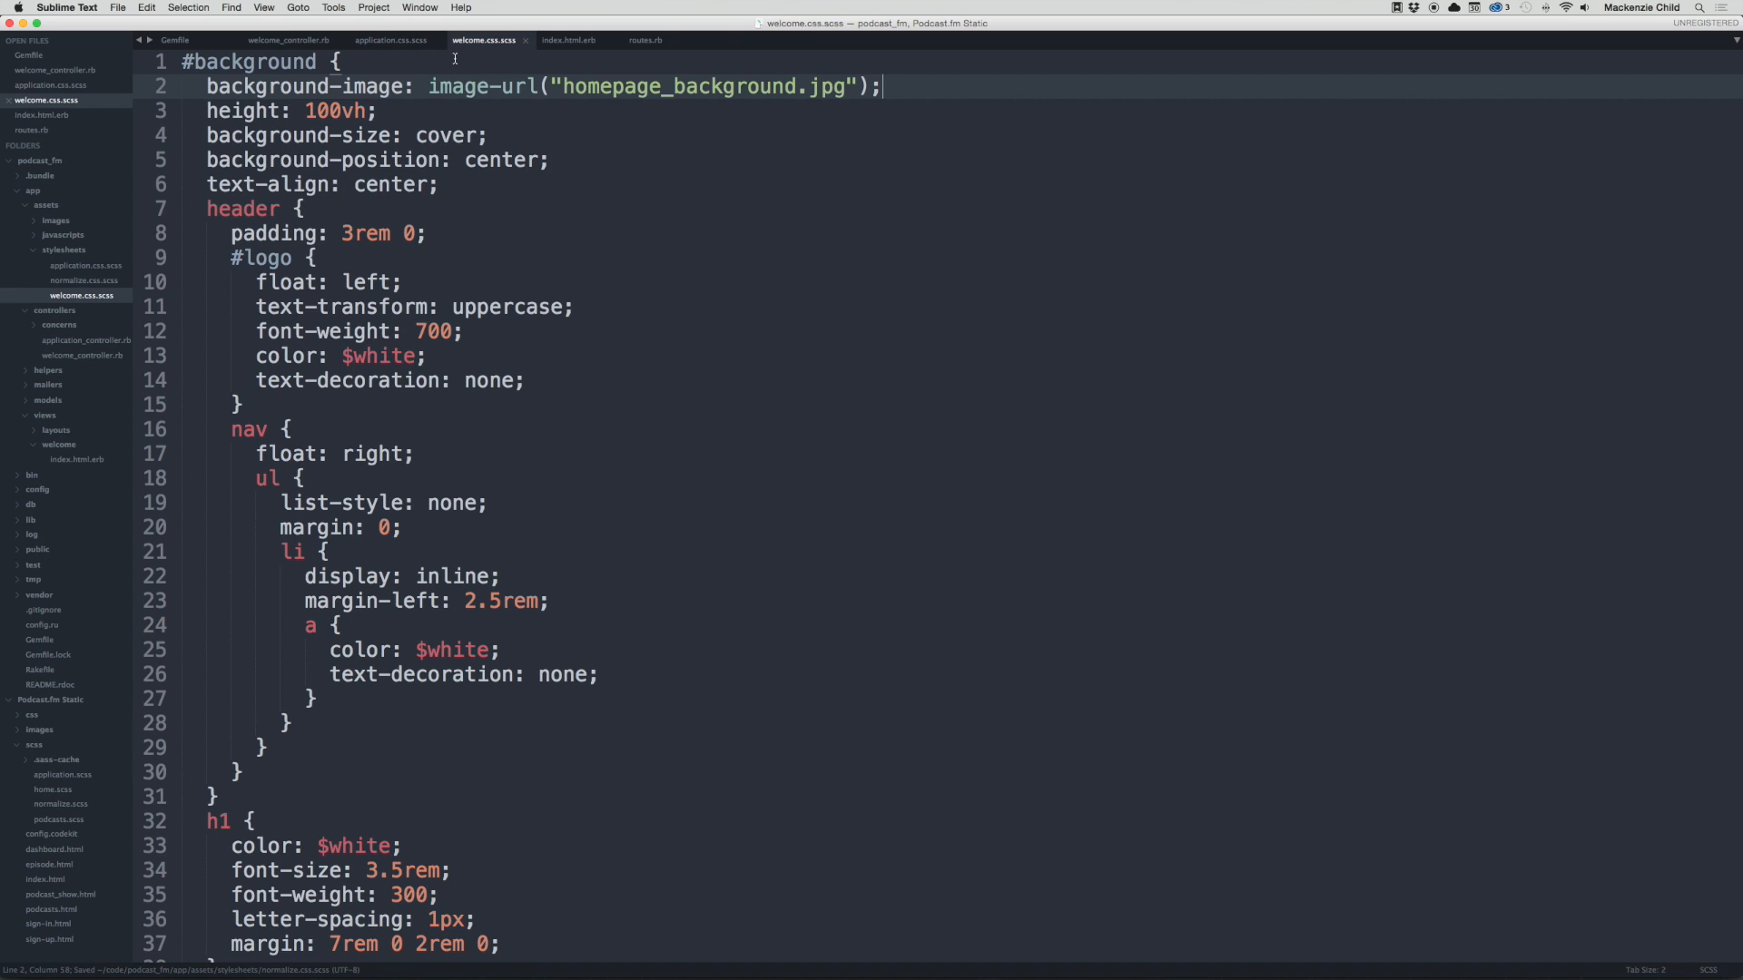
left_click(390, 40)
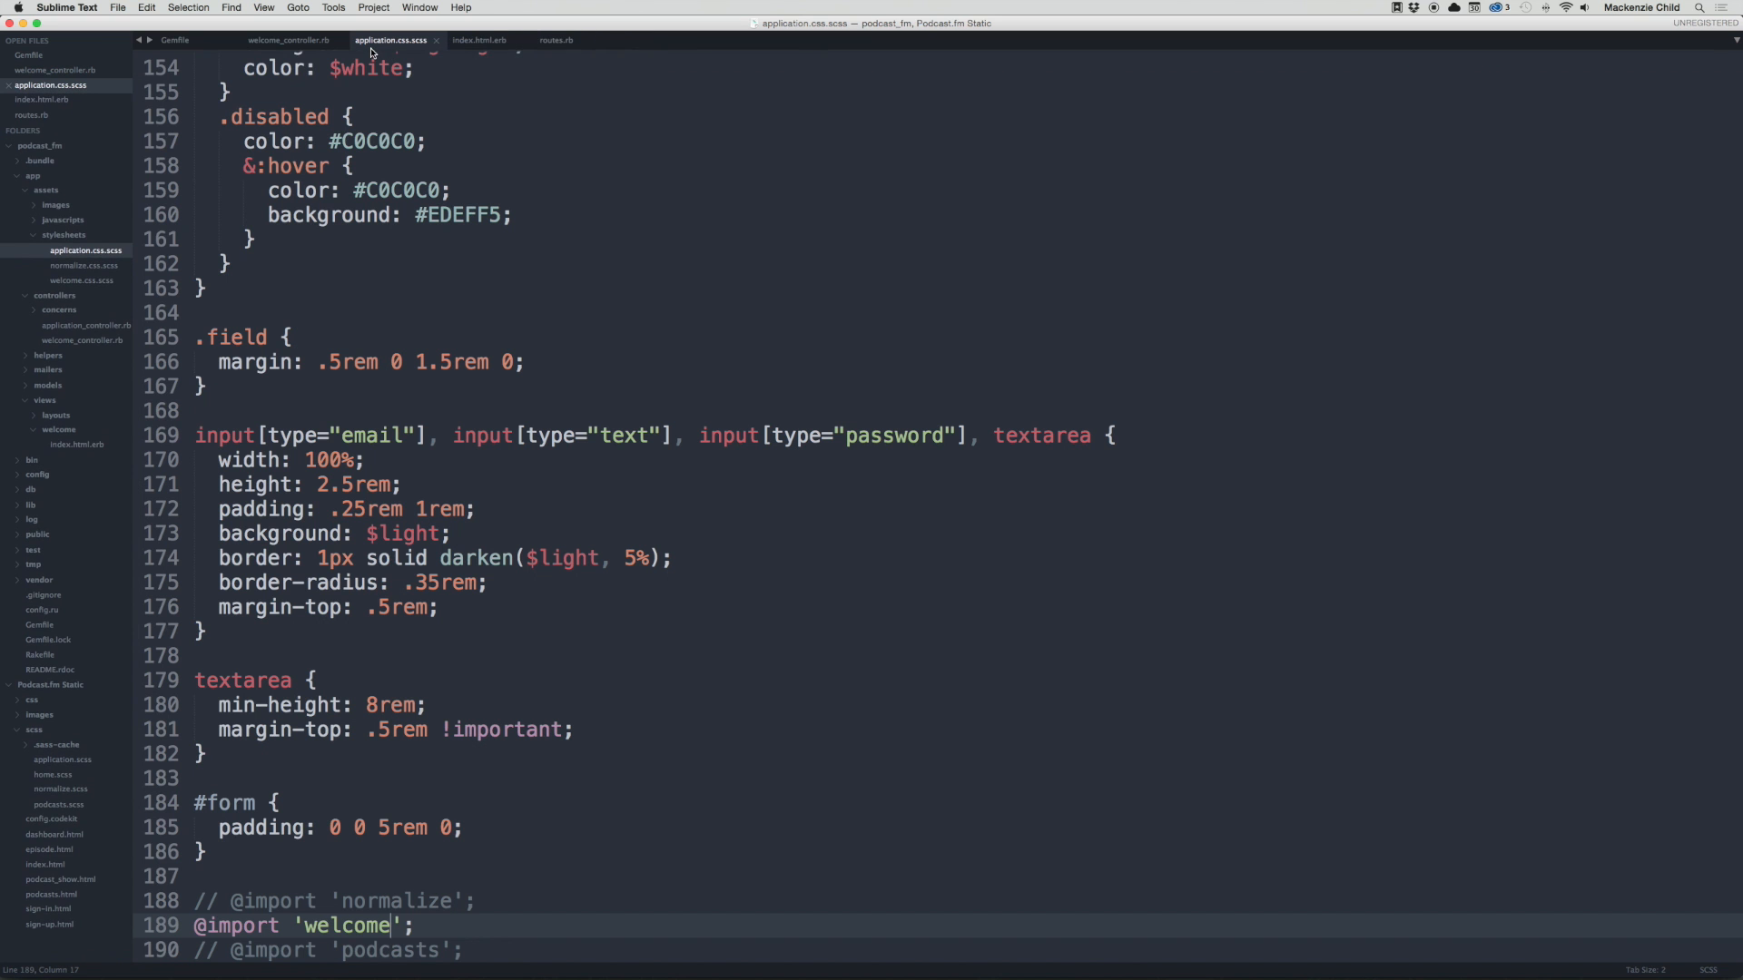
left_click(471, 900)
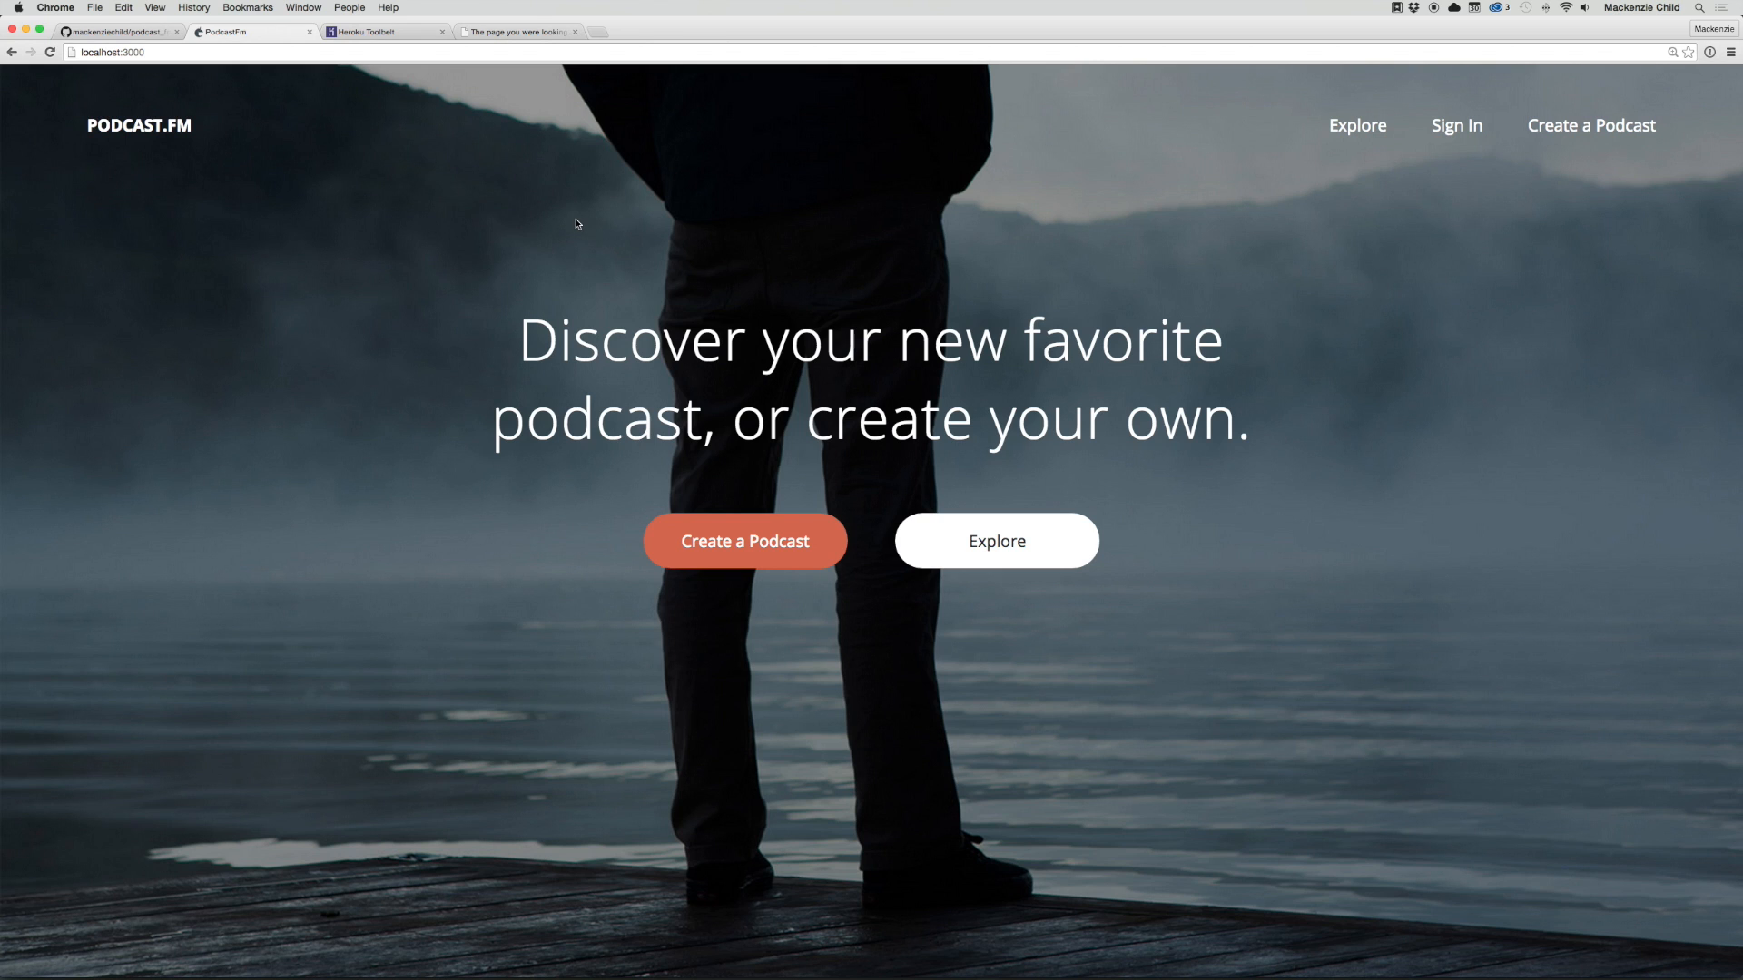
mouse_move(1071, 248)
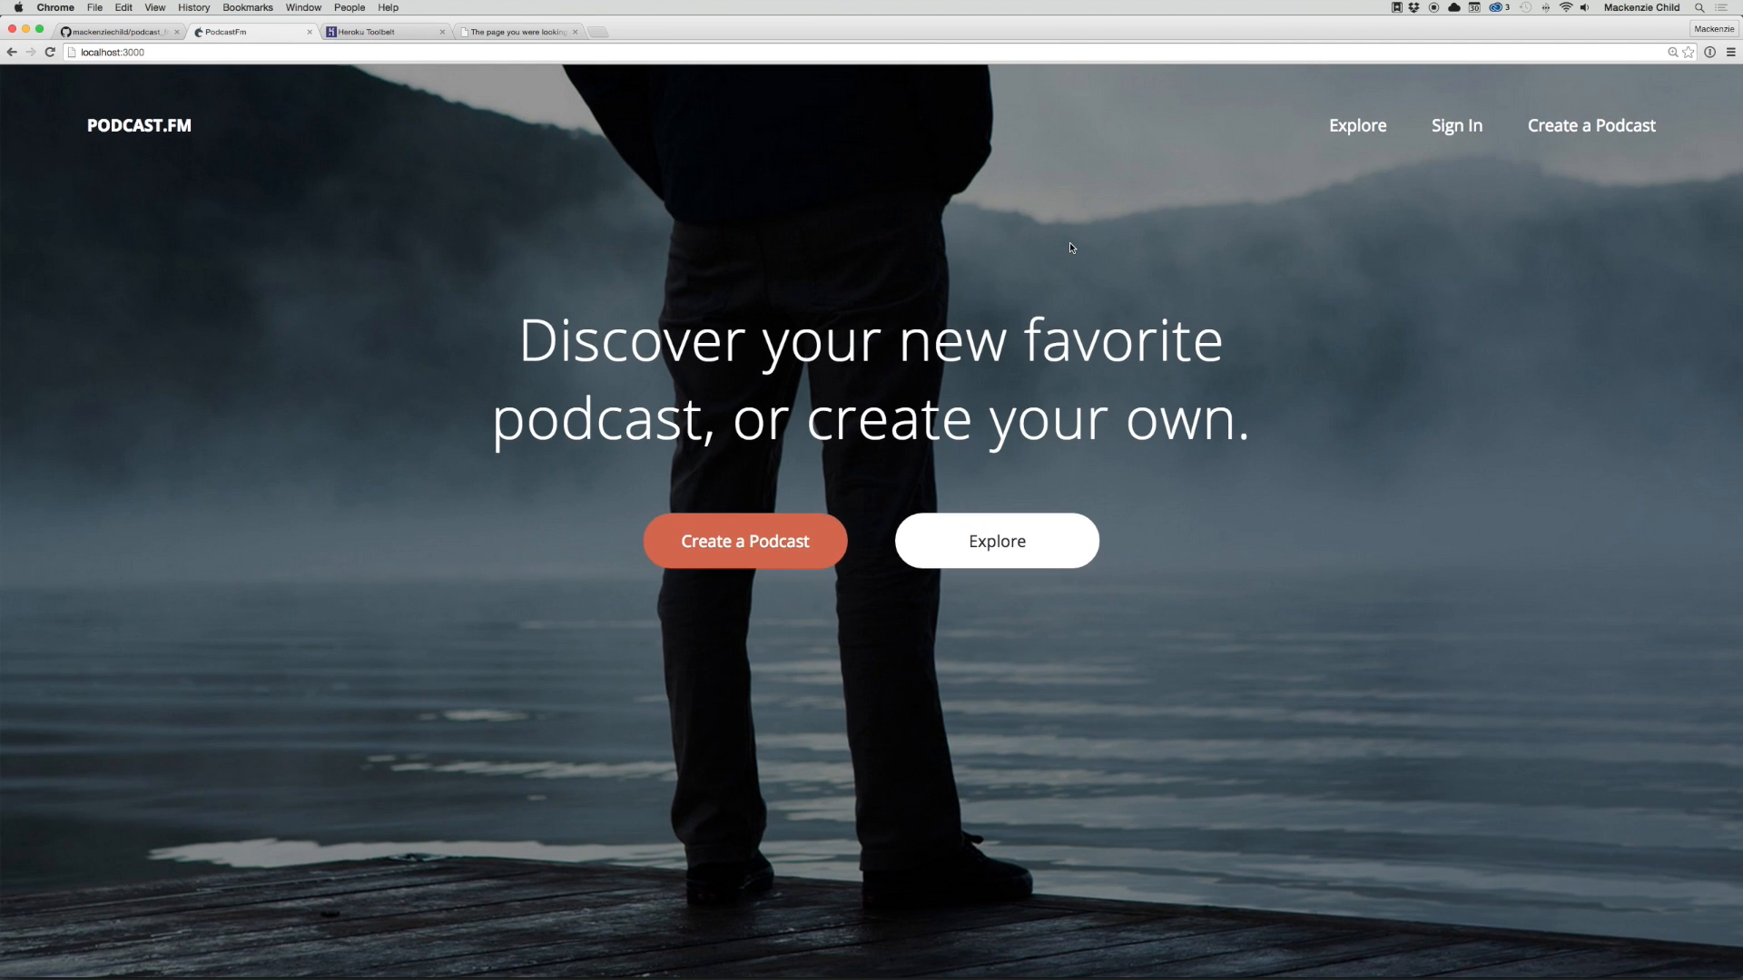
mouse_move(91, 133)
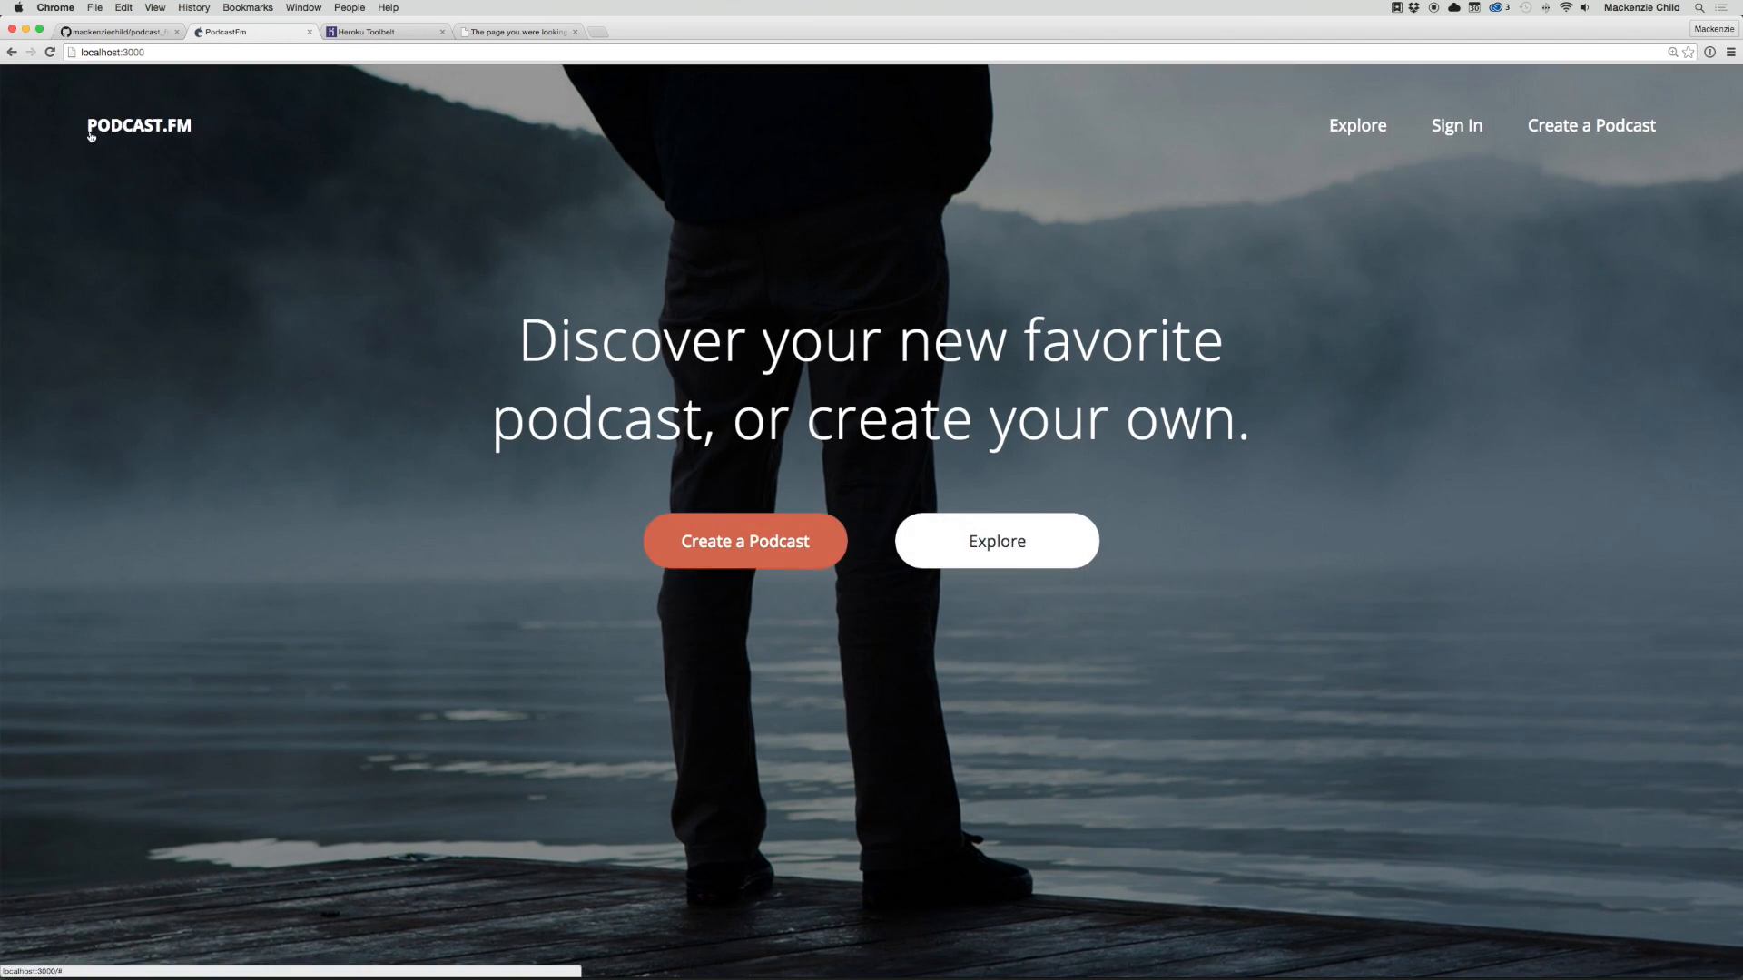
mouse_move(53, 145)
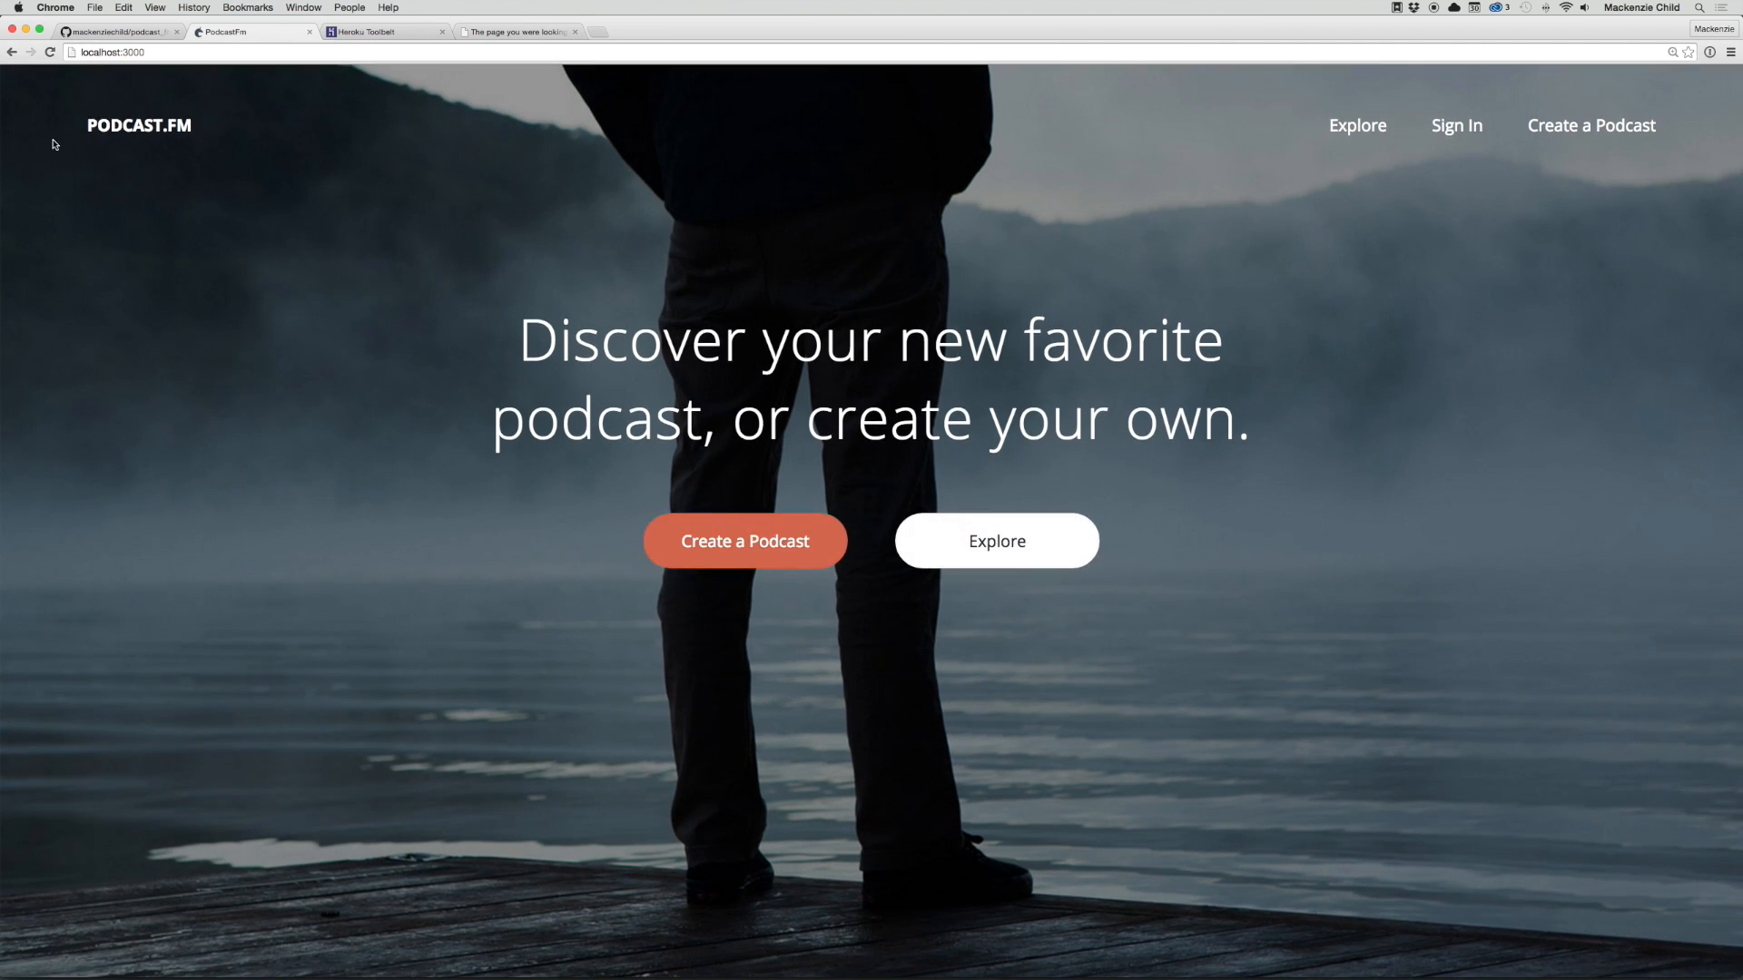
mouse_move(1160, 454)
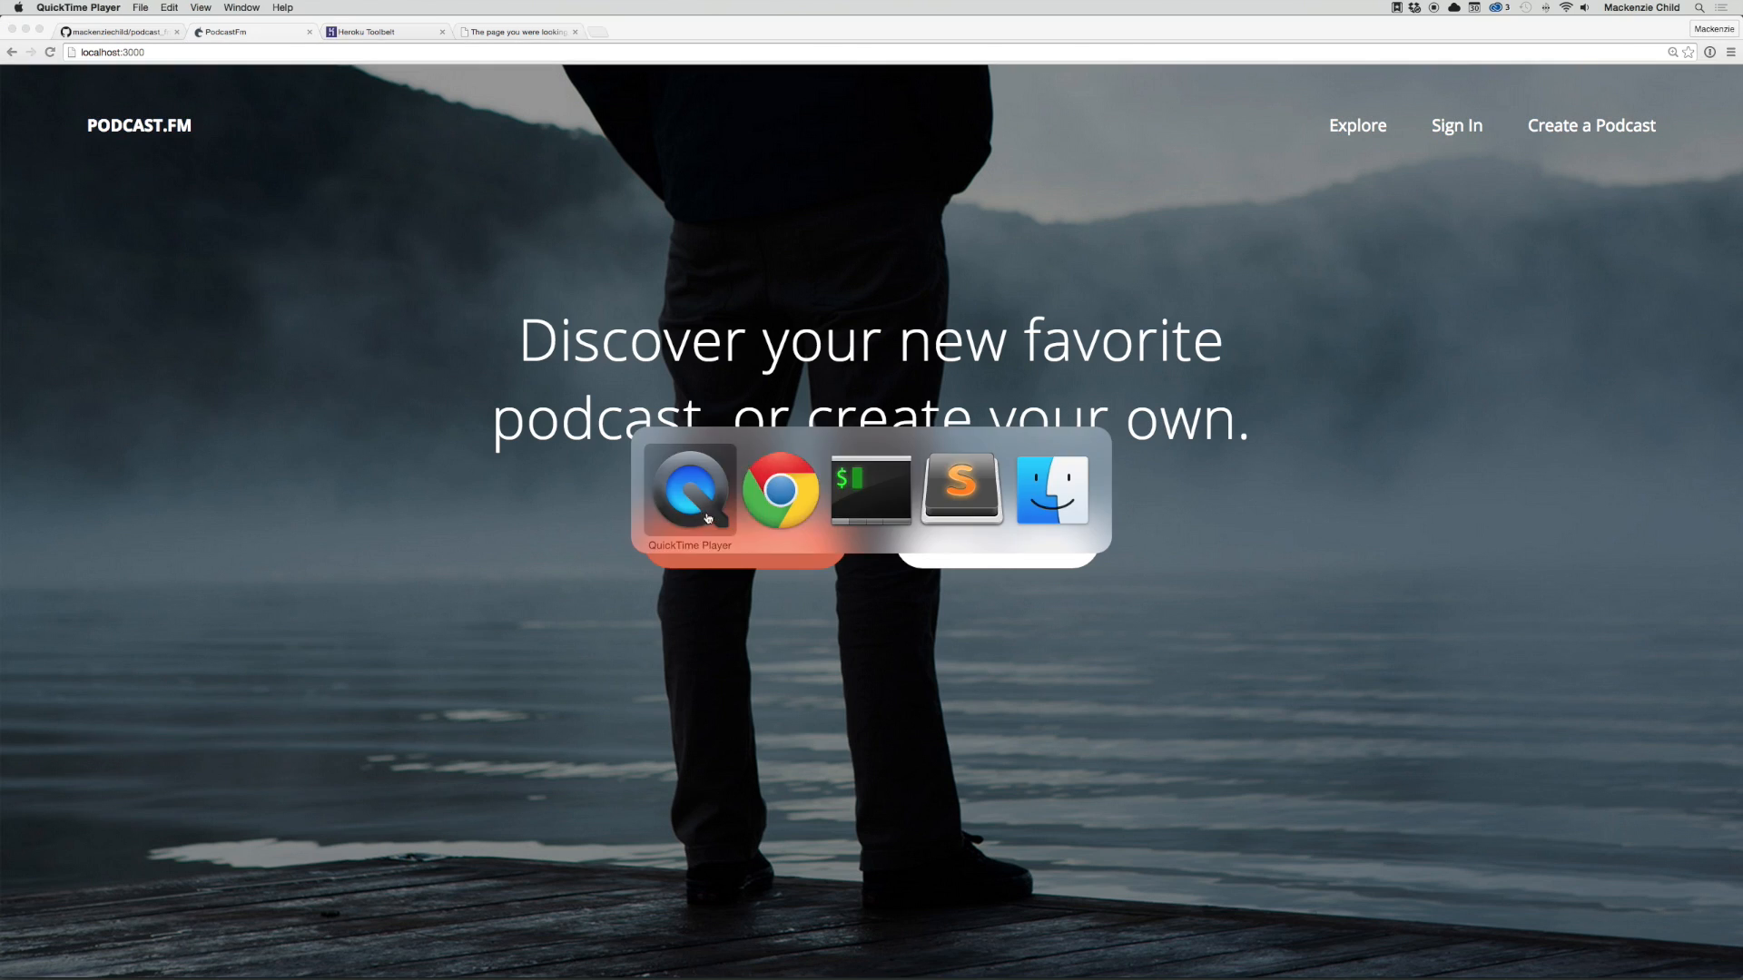
Step: Switch from the styled local welcome page to the iTerm terminal
left_click(869, 486)
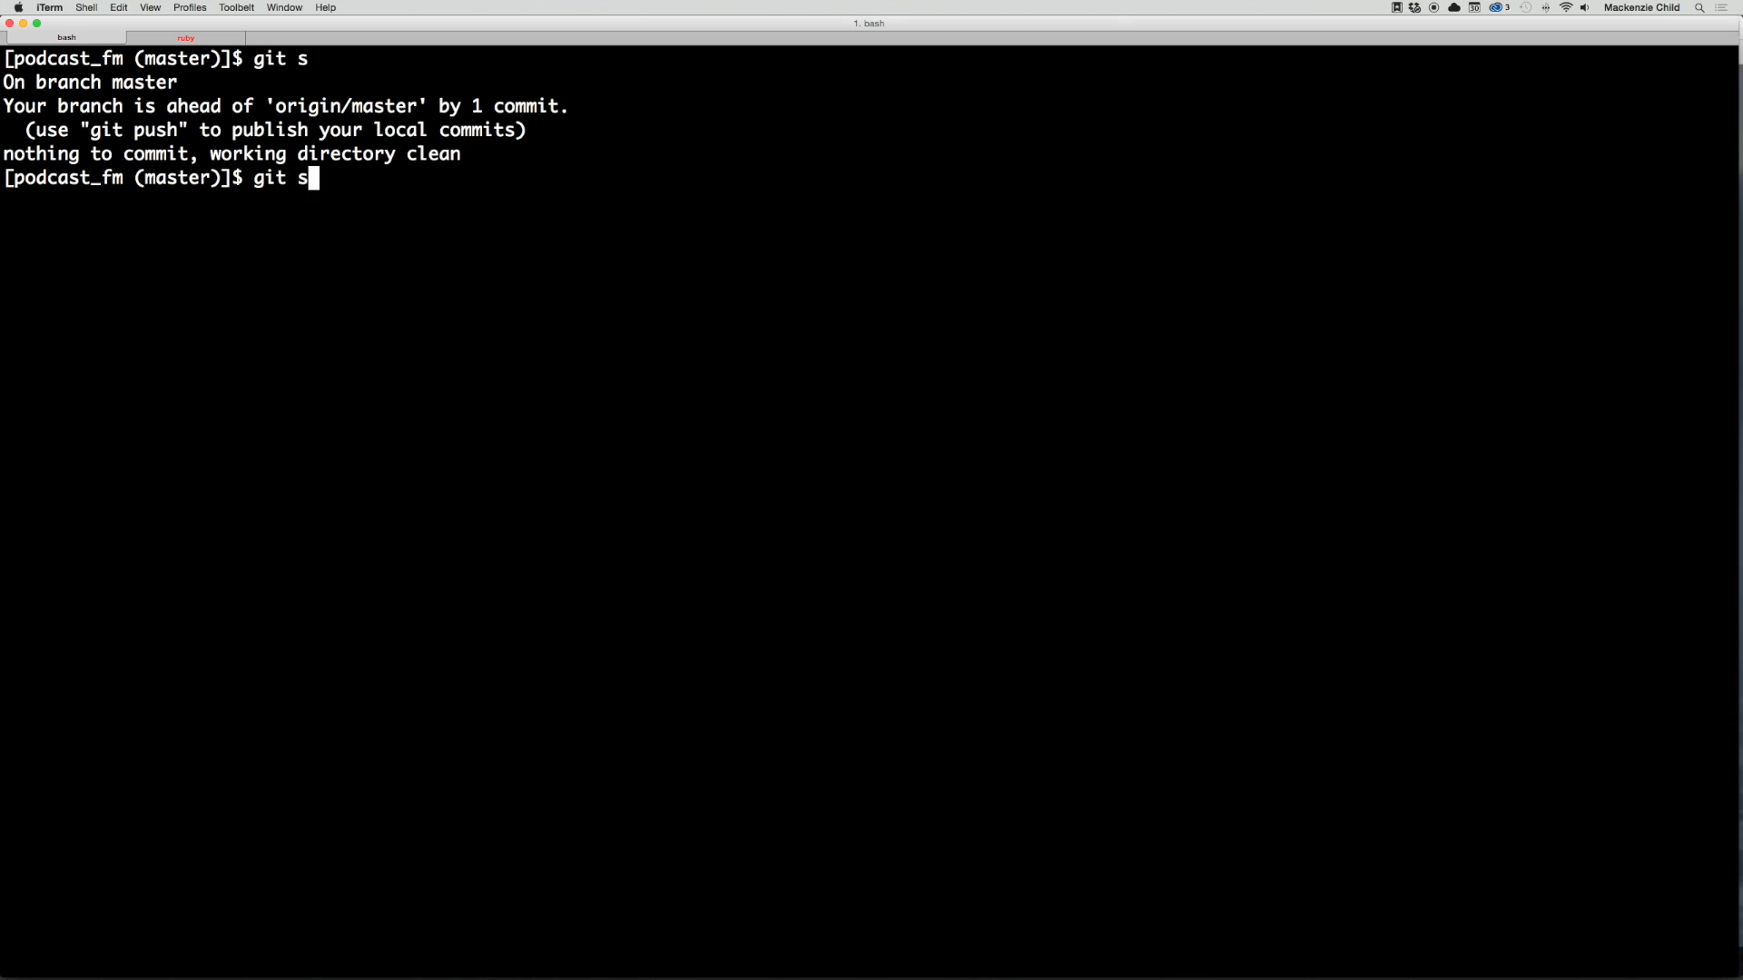
Step: Run git status in the podcast_fm project to see the copied images and stylesheets
key("Return")
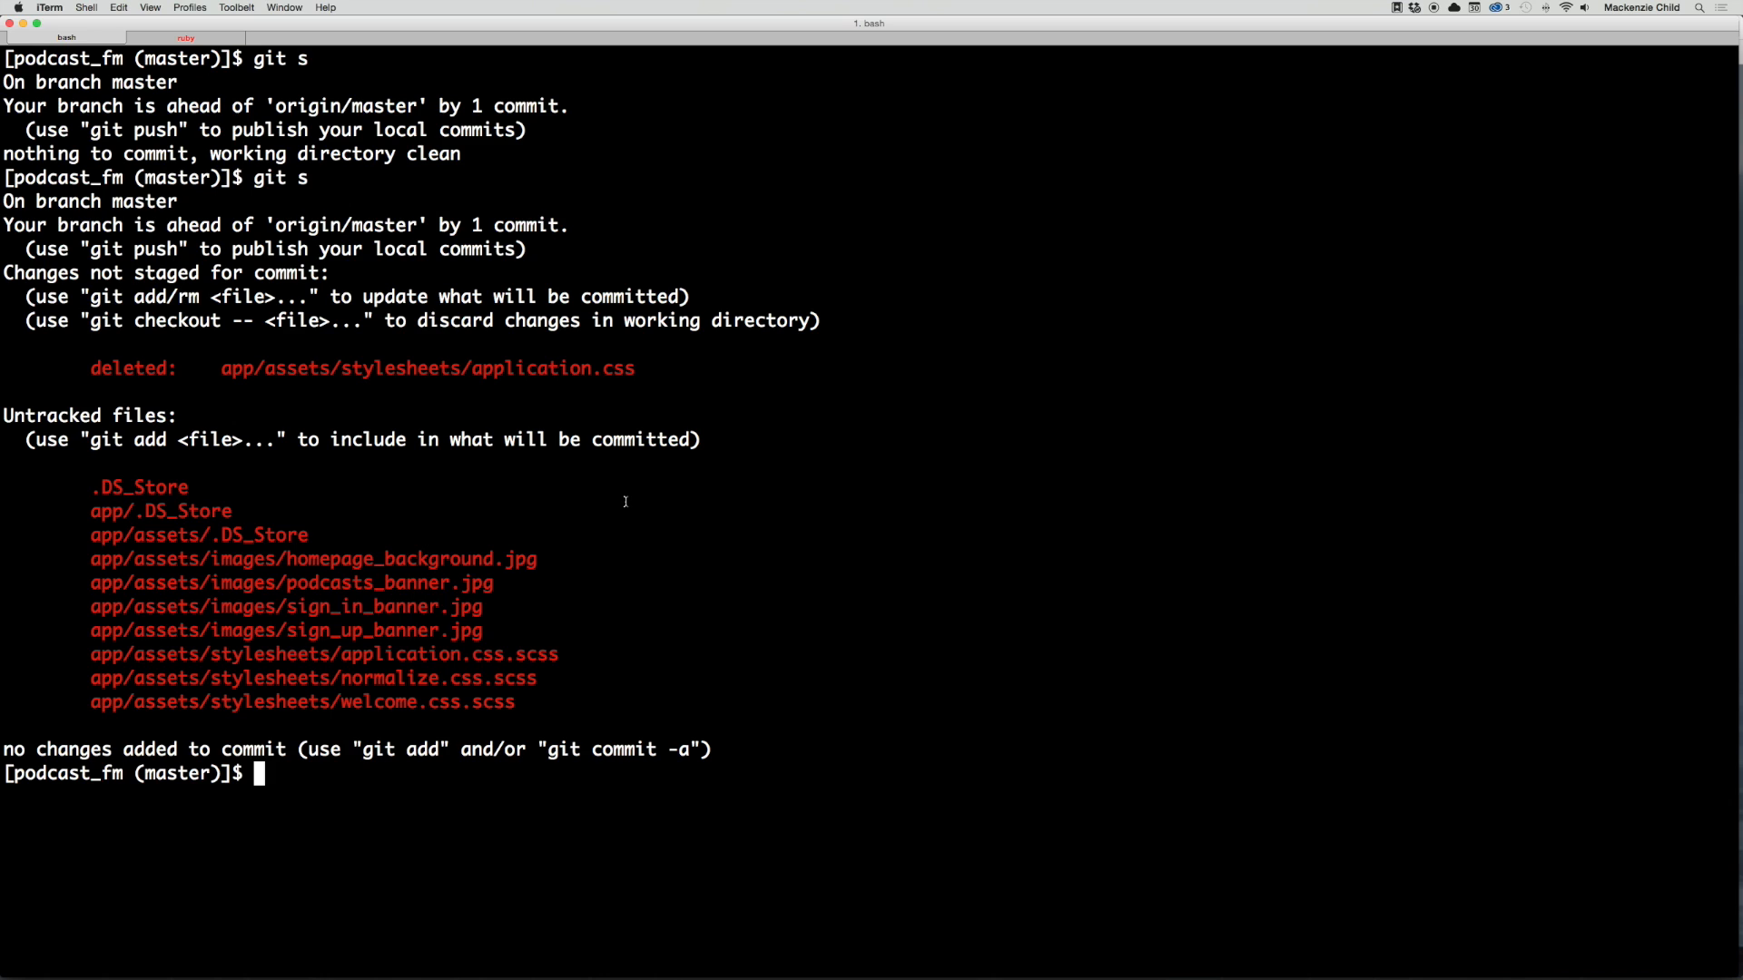
type("git s")
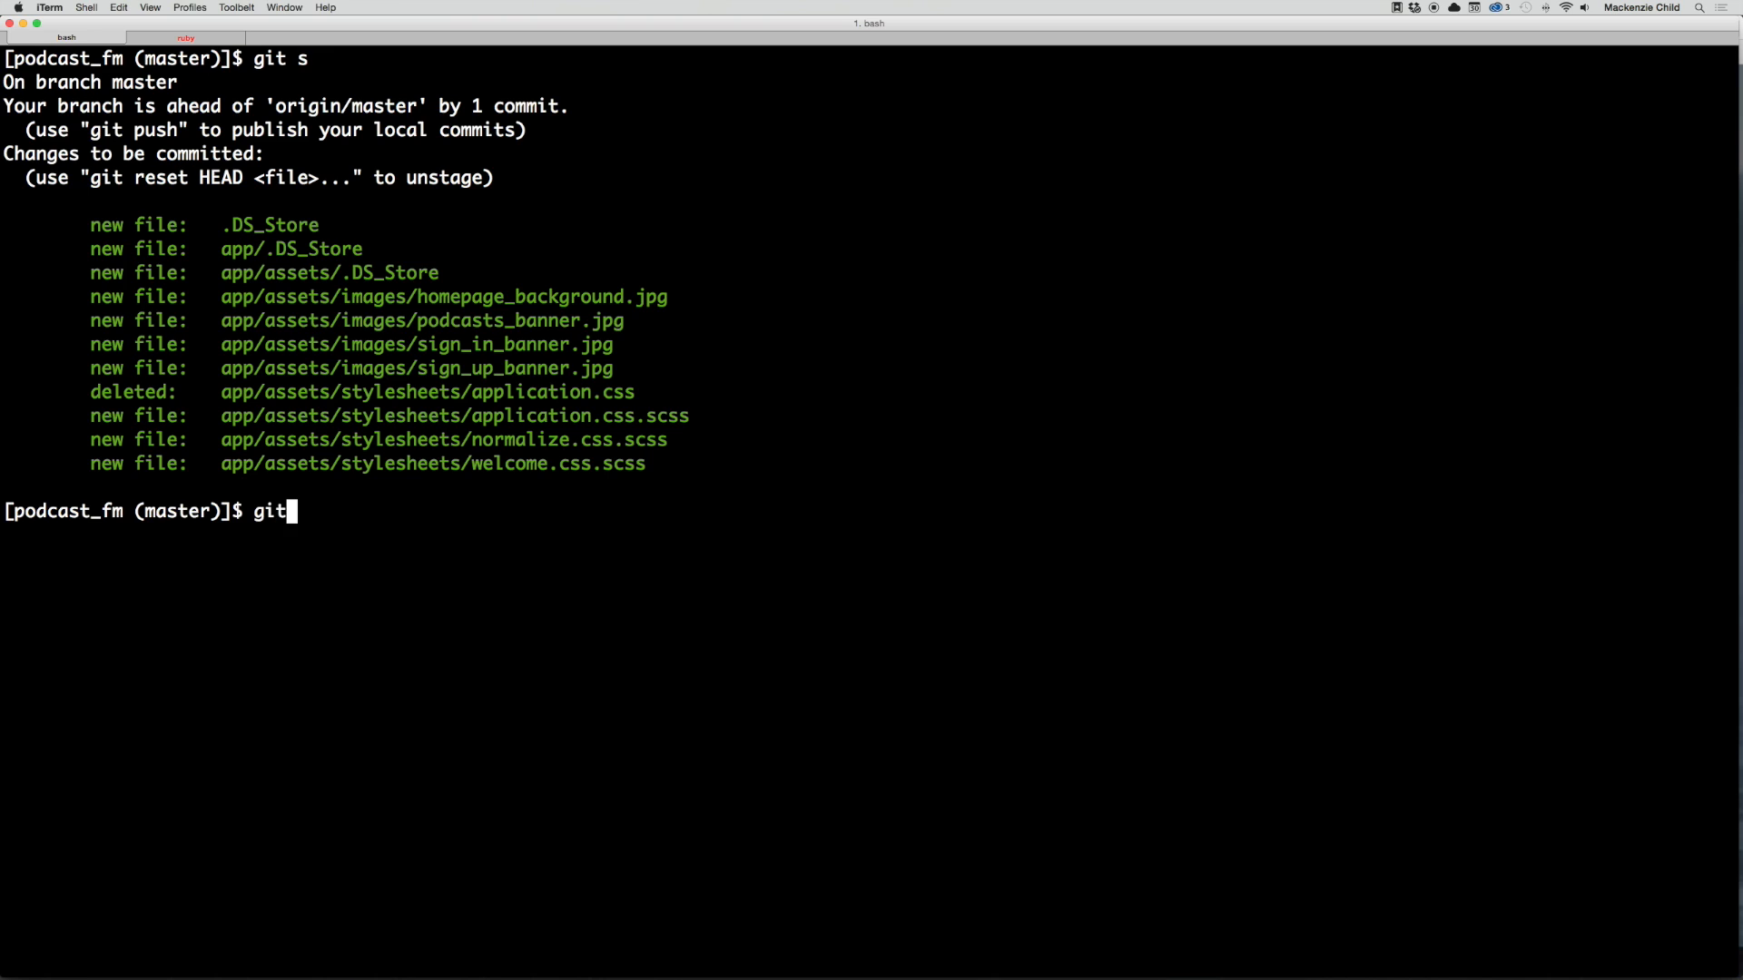
Step: Commit with message "Copy over assets & styles froms static design code" using git commit -am
type("commit -am \"Co")
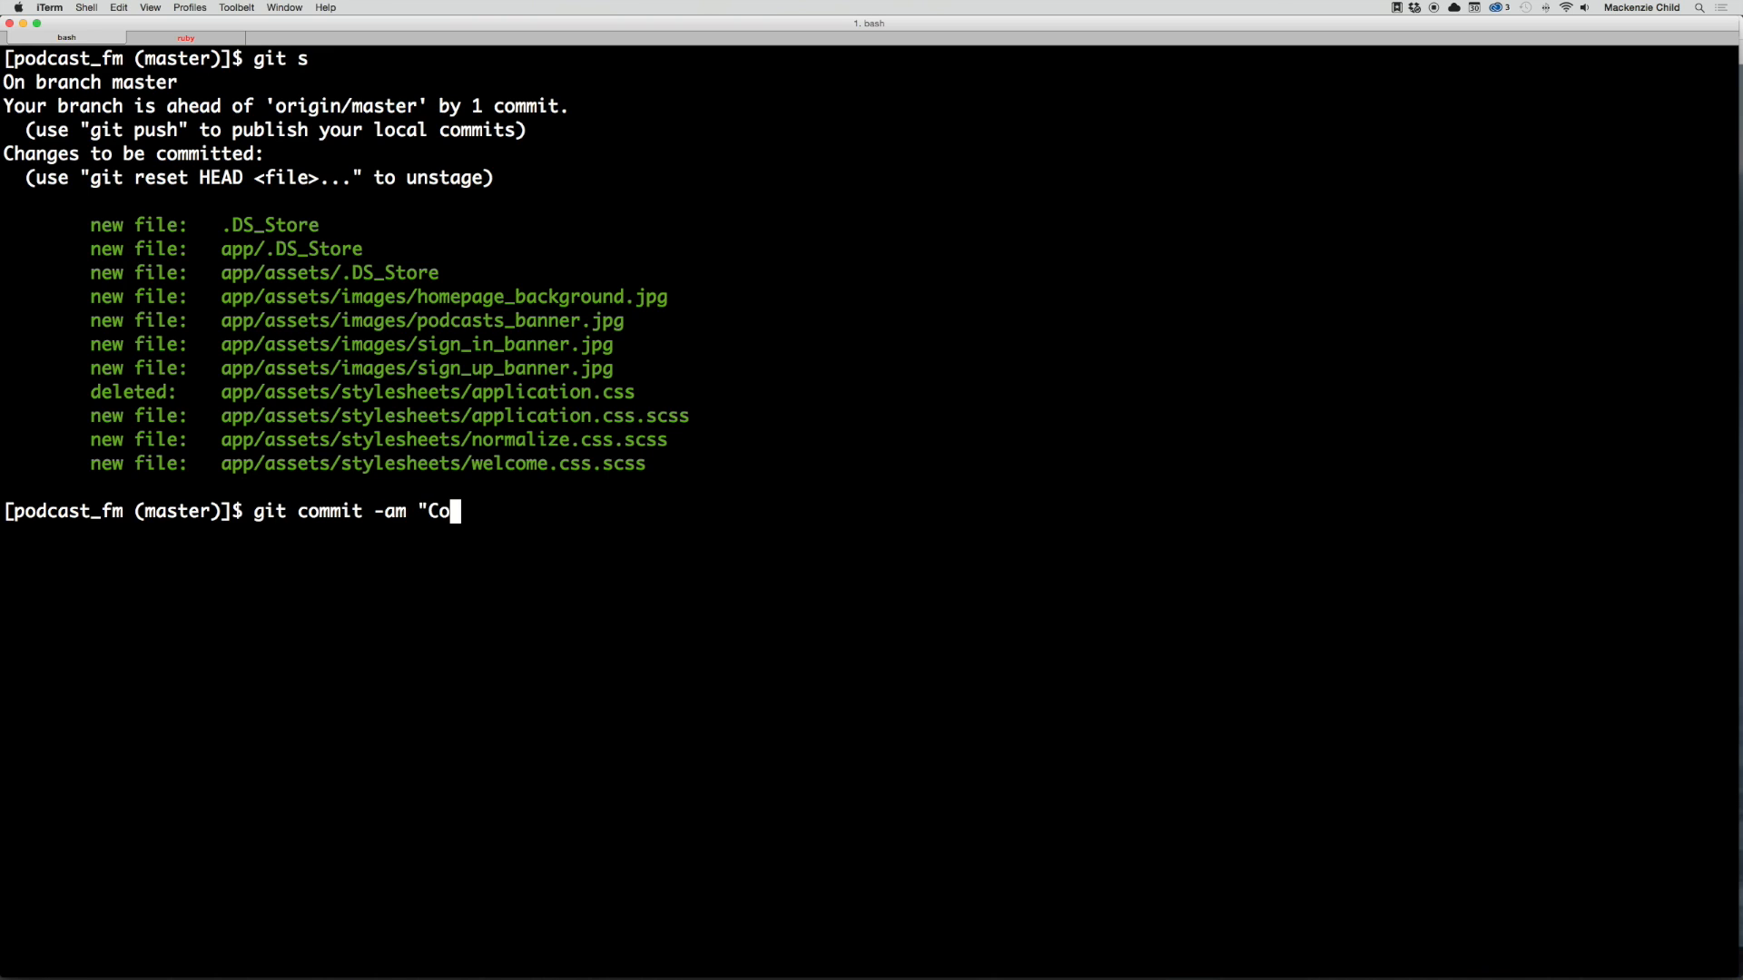
type("py")
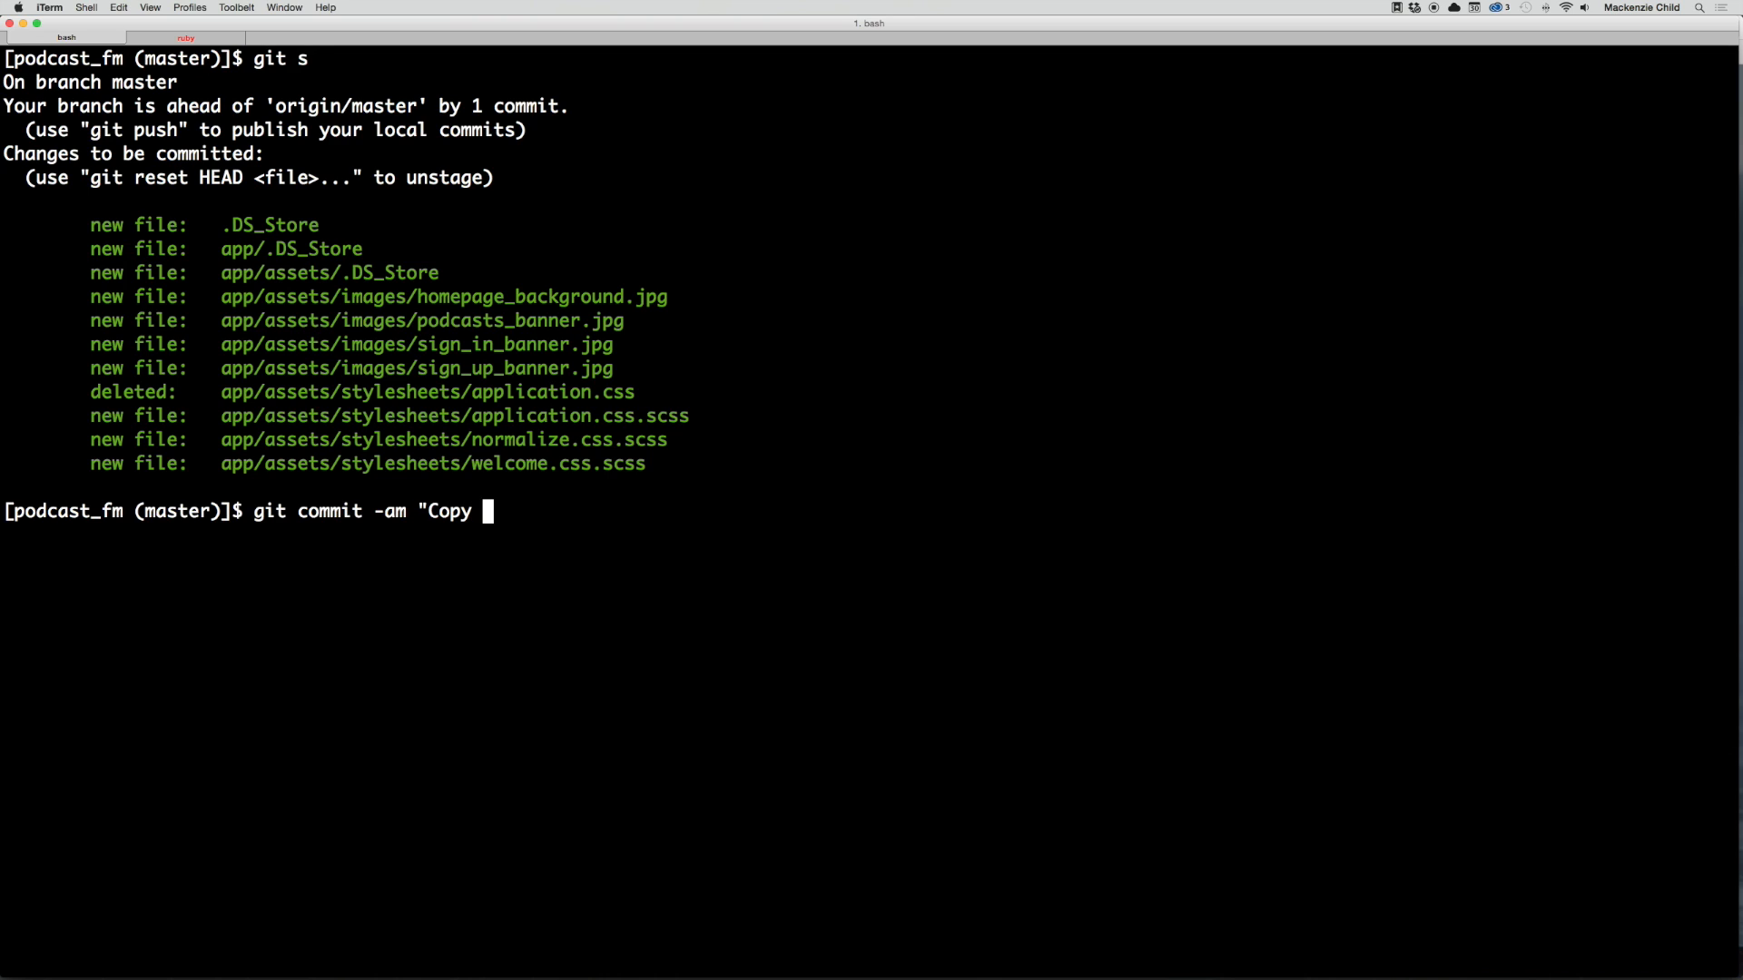
type("over asset")
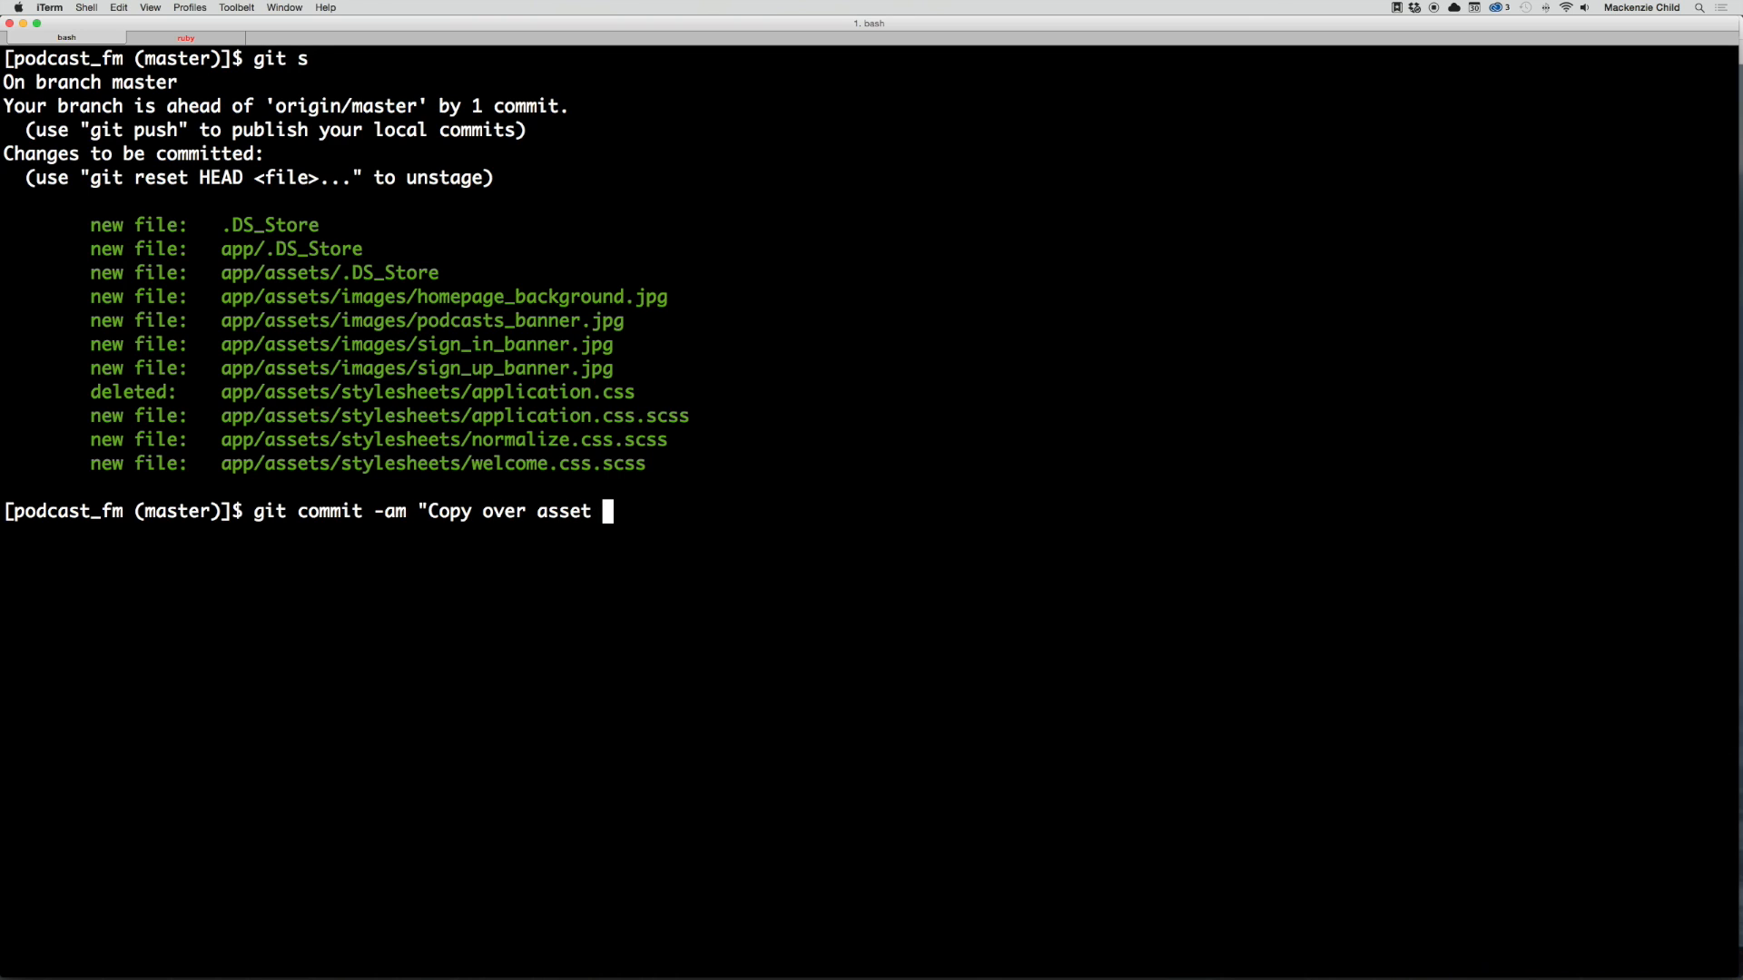
type("s & s")
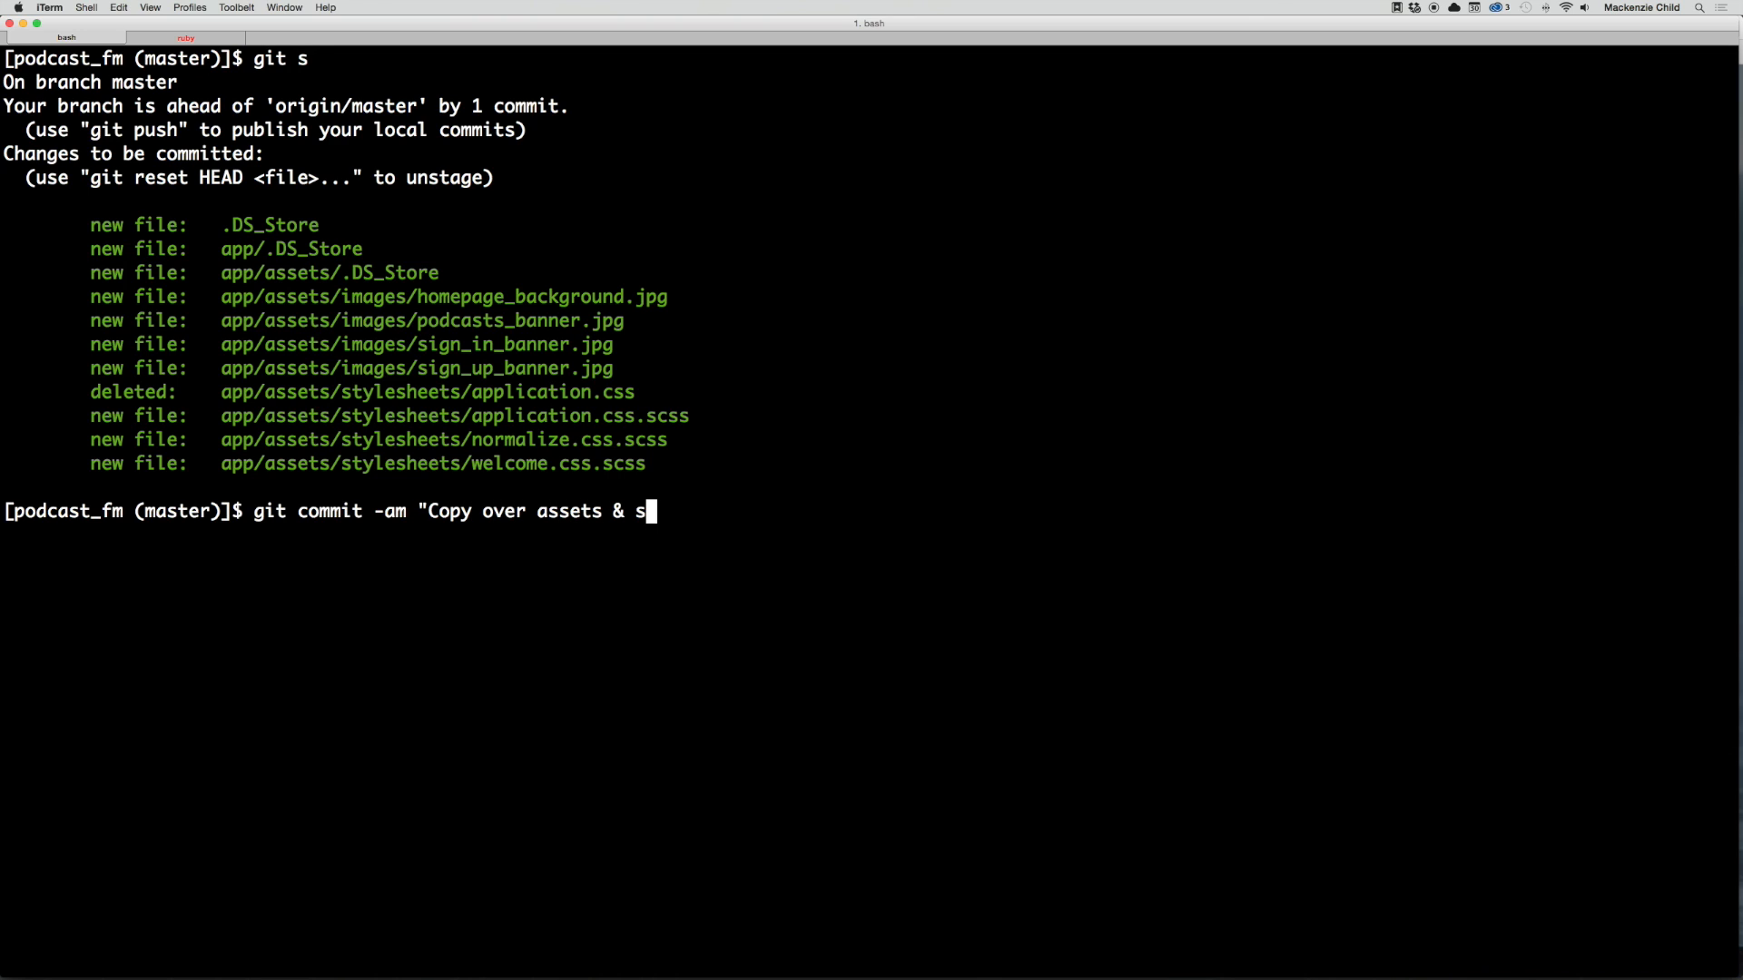
type("tyles froms ta")
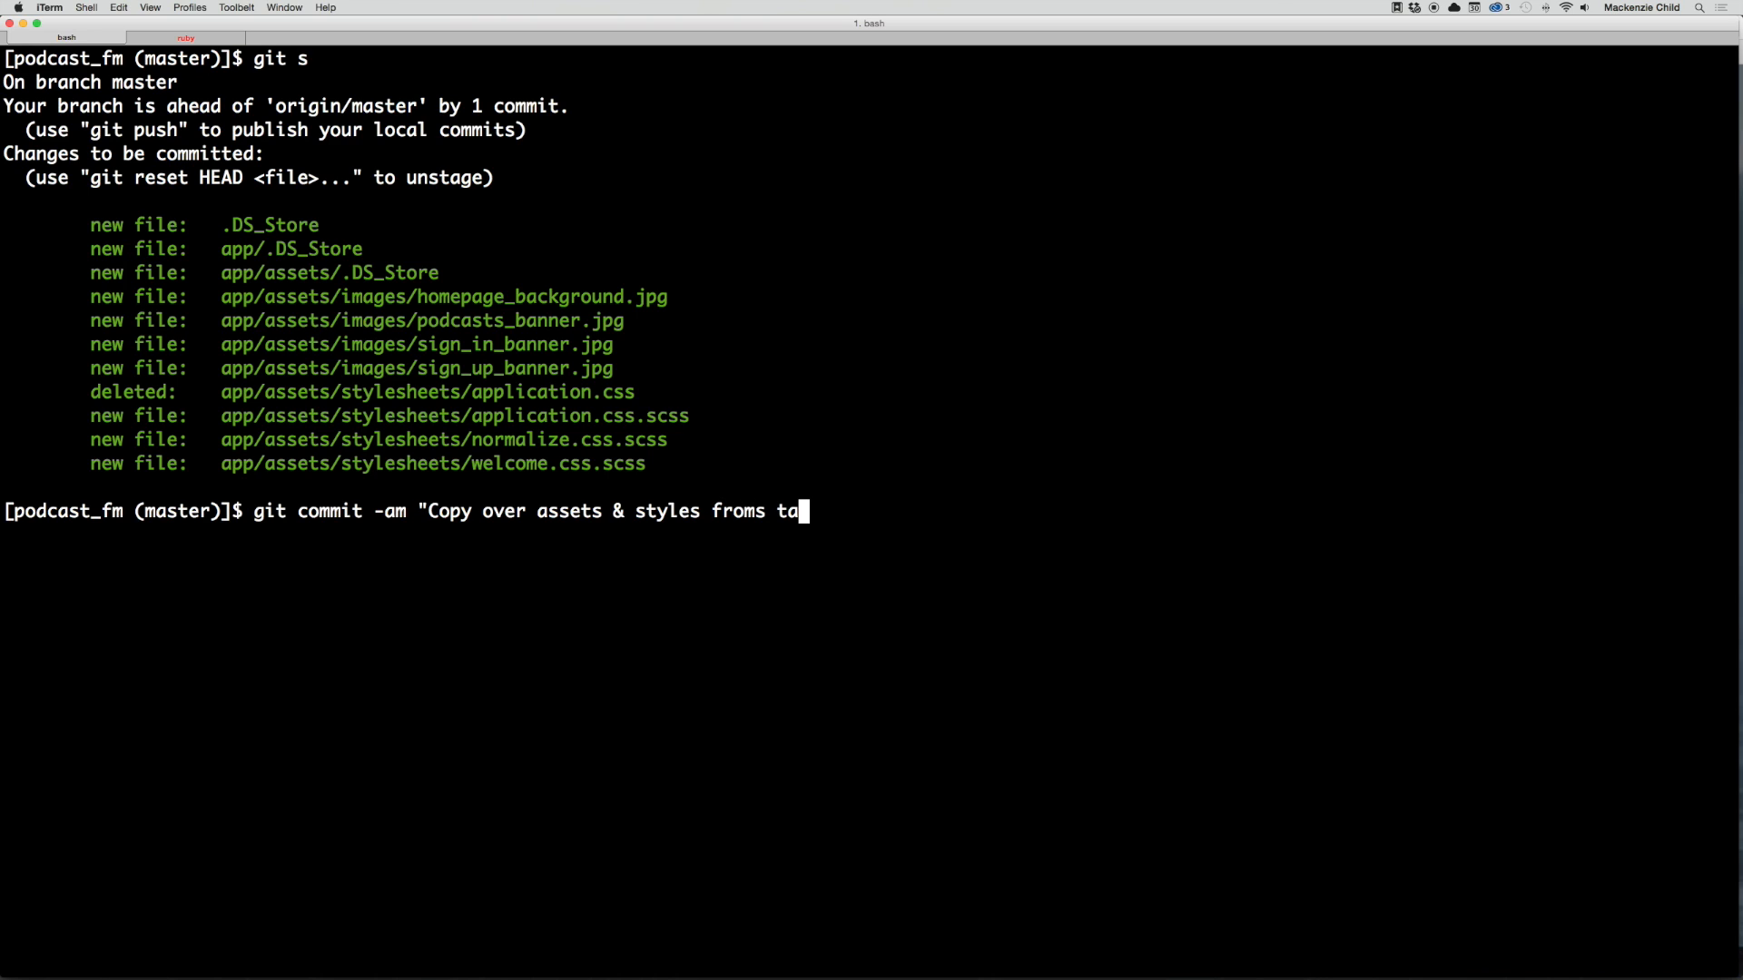
type("tatic de")
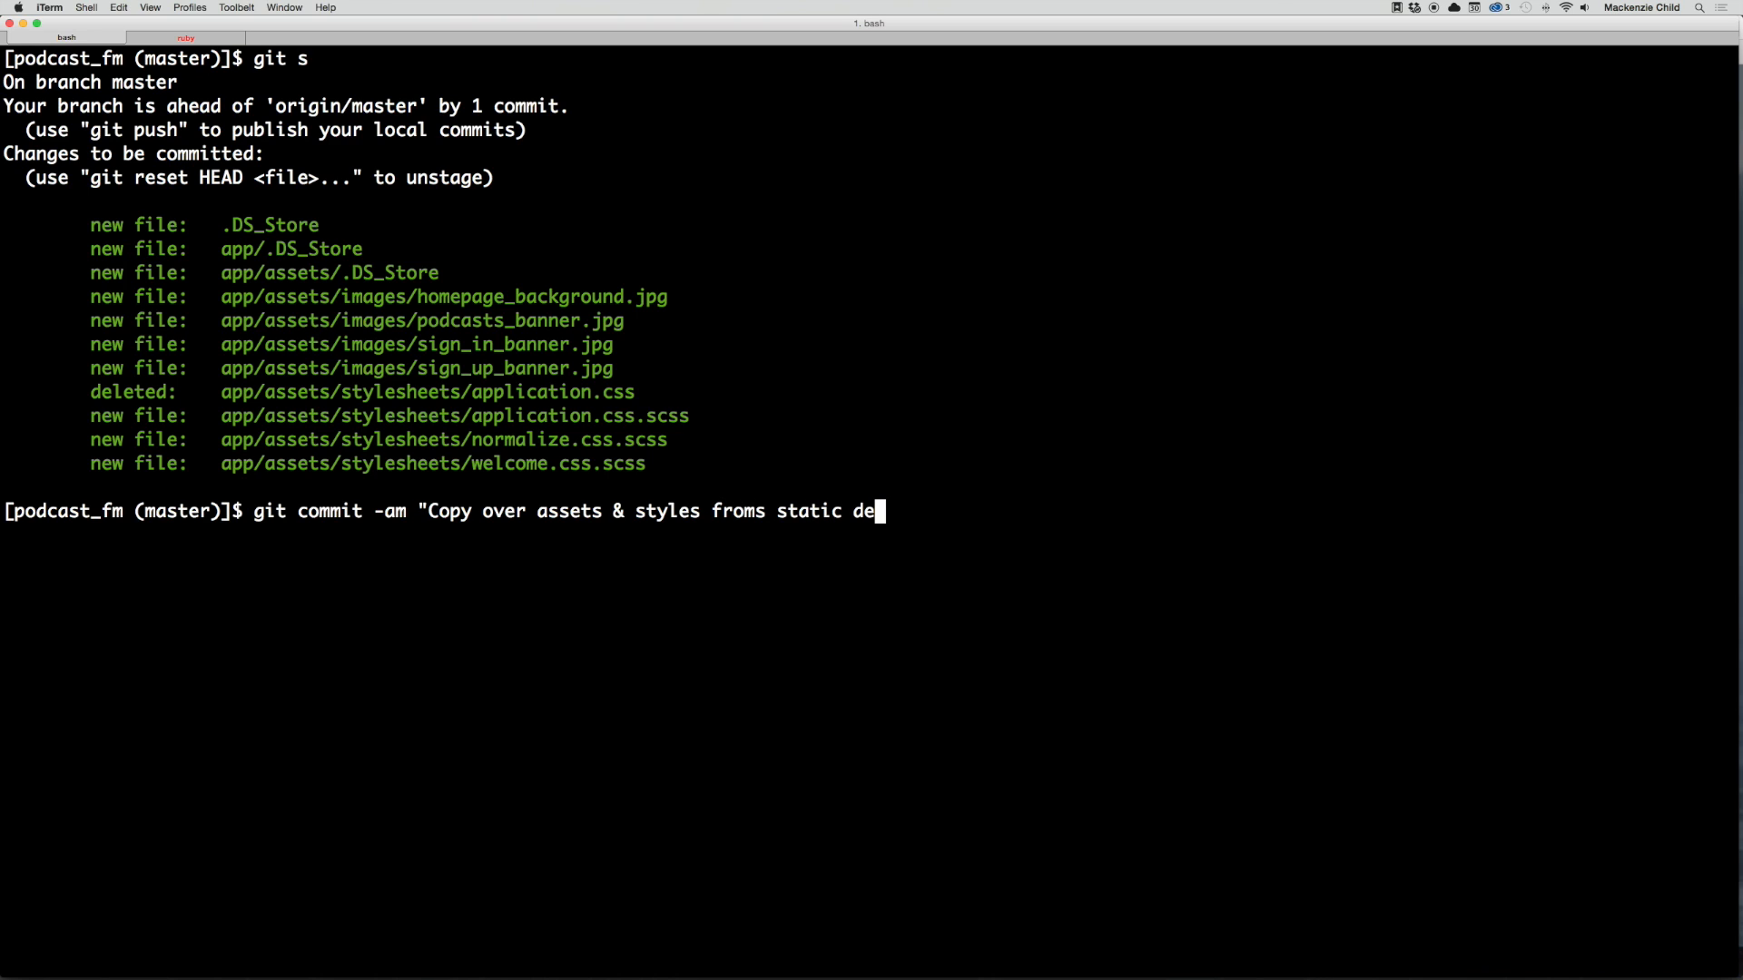
type("sign")
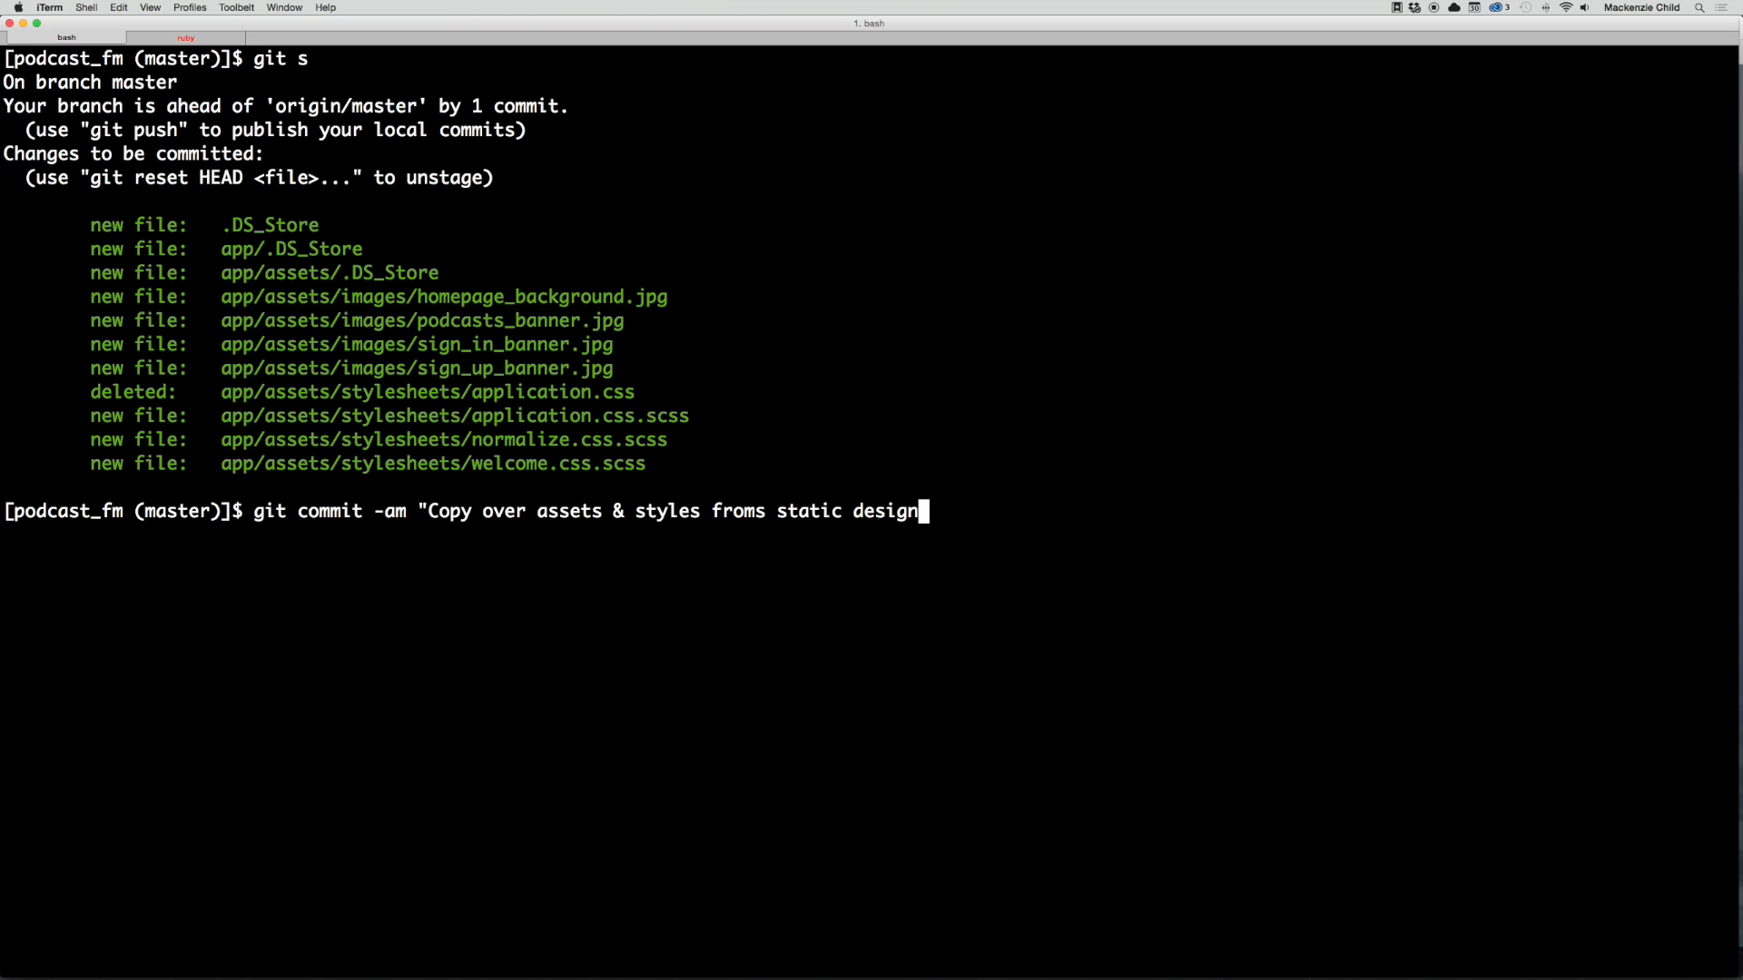
type("code")
type("git push")
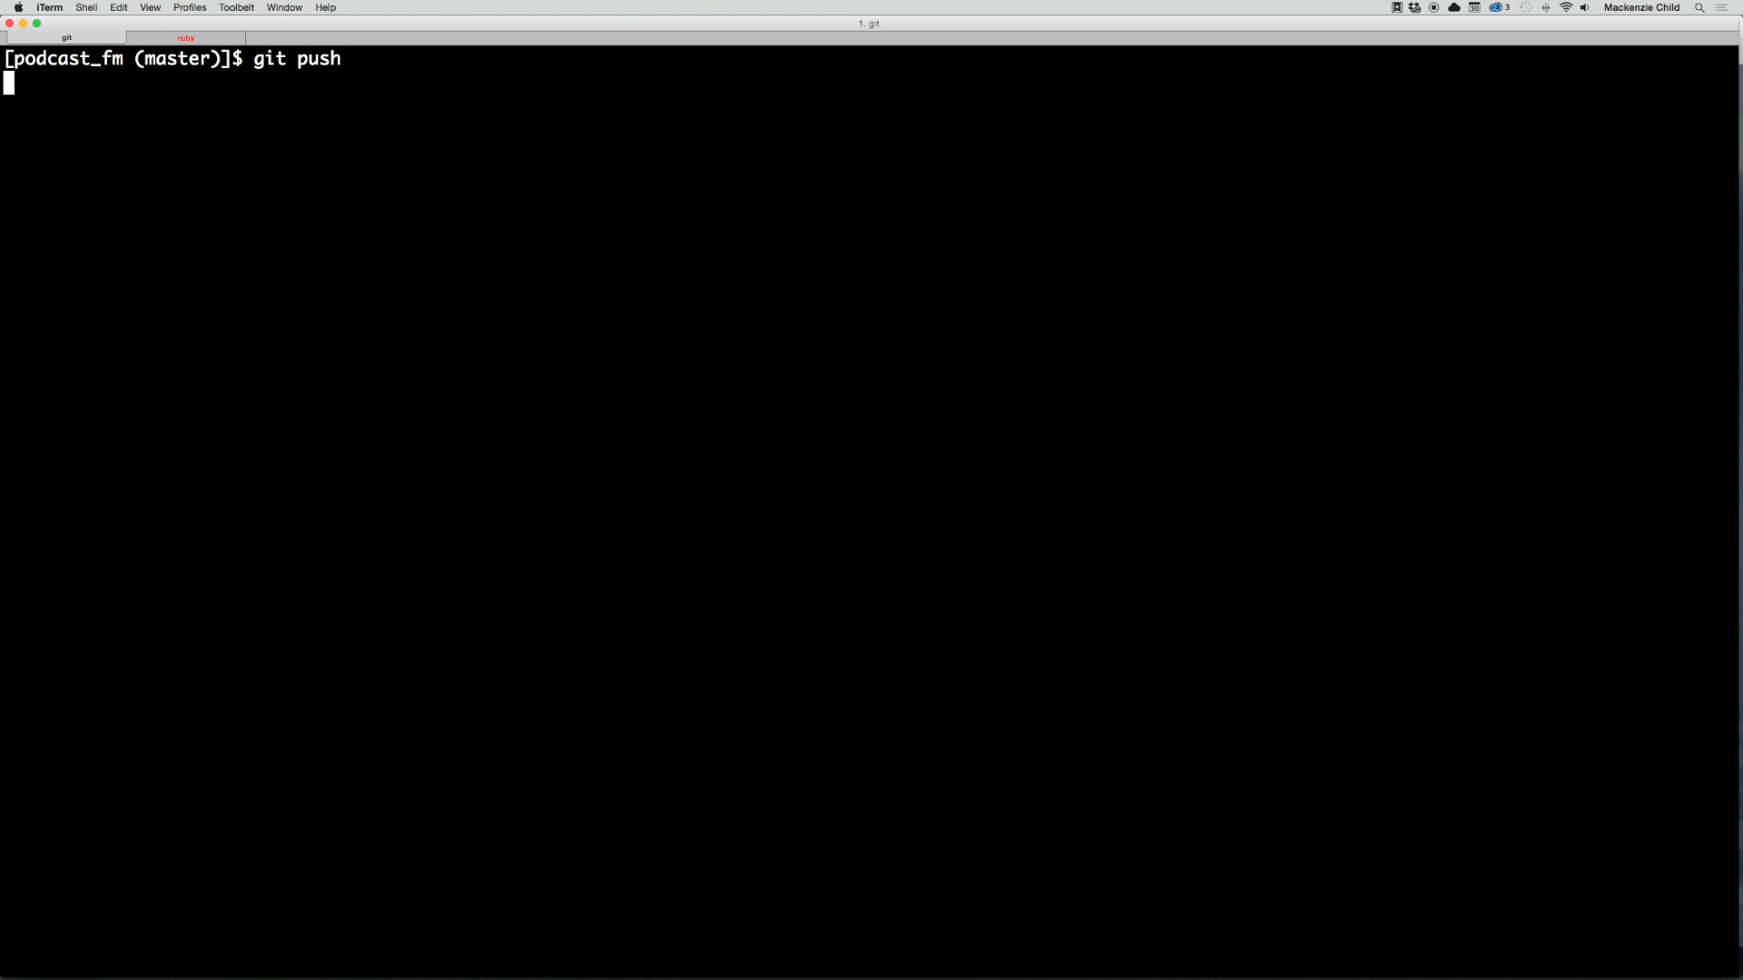
Step: Push to GitHub, deploy with git push heroku master, and launch the damp-falls-4856 site via heroku open
key("Return")
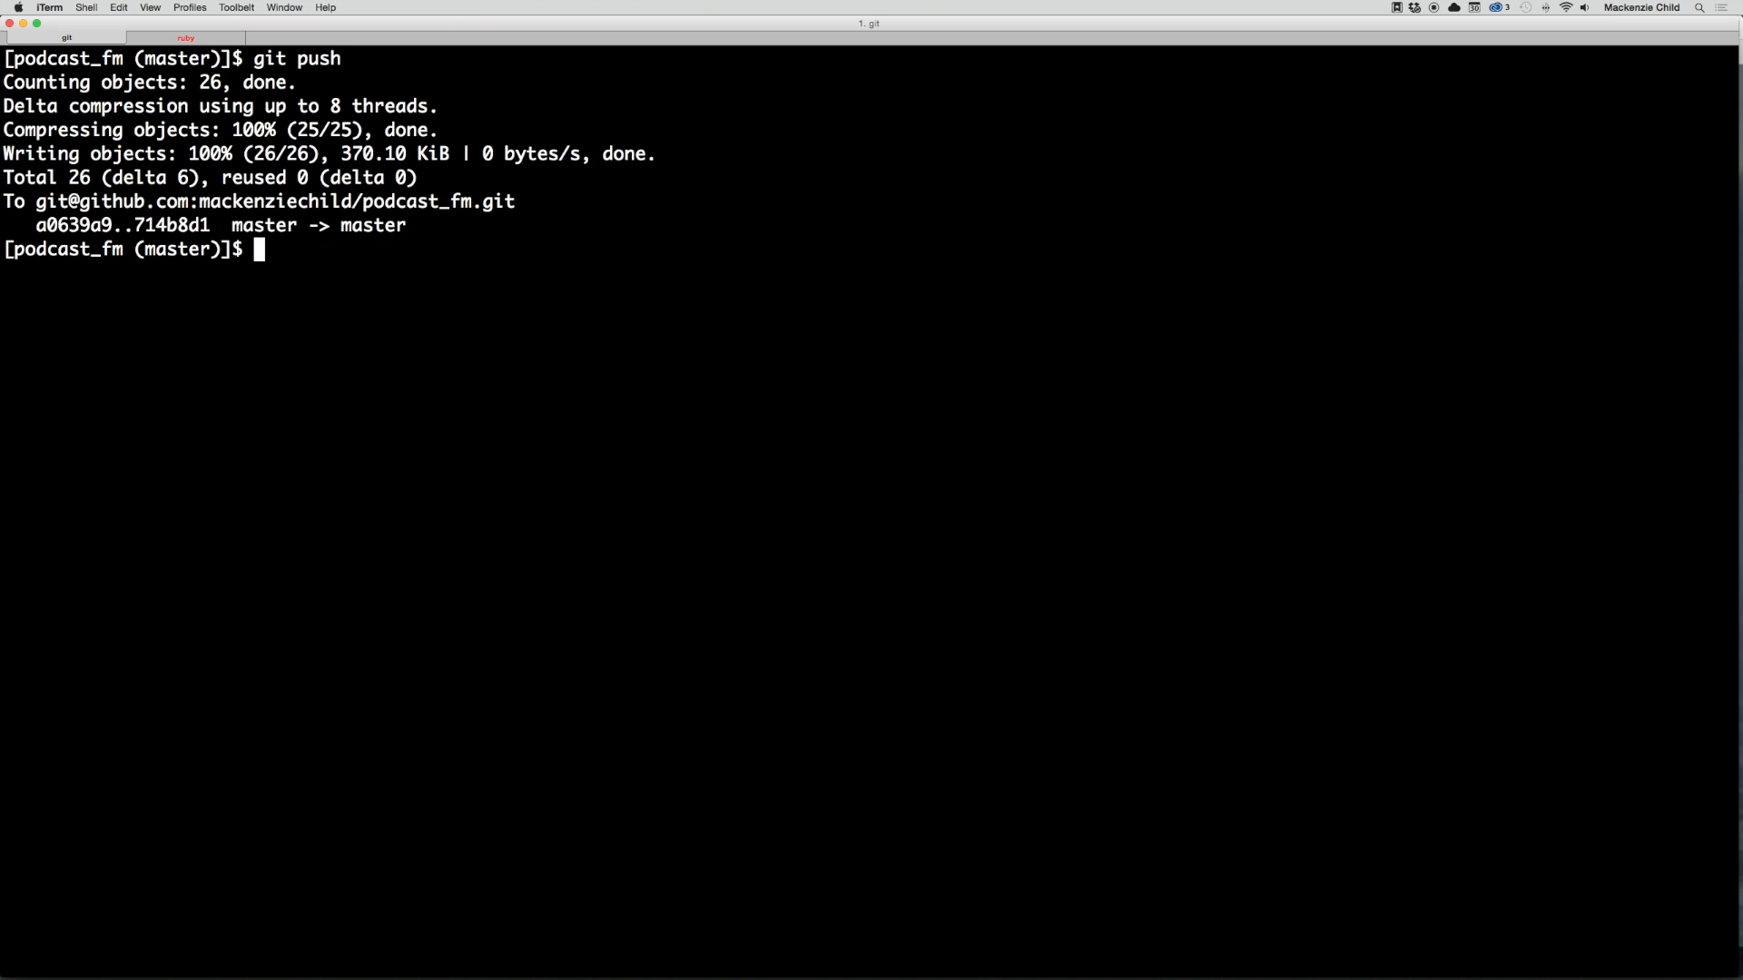
type("git pus")
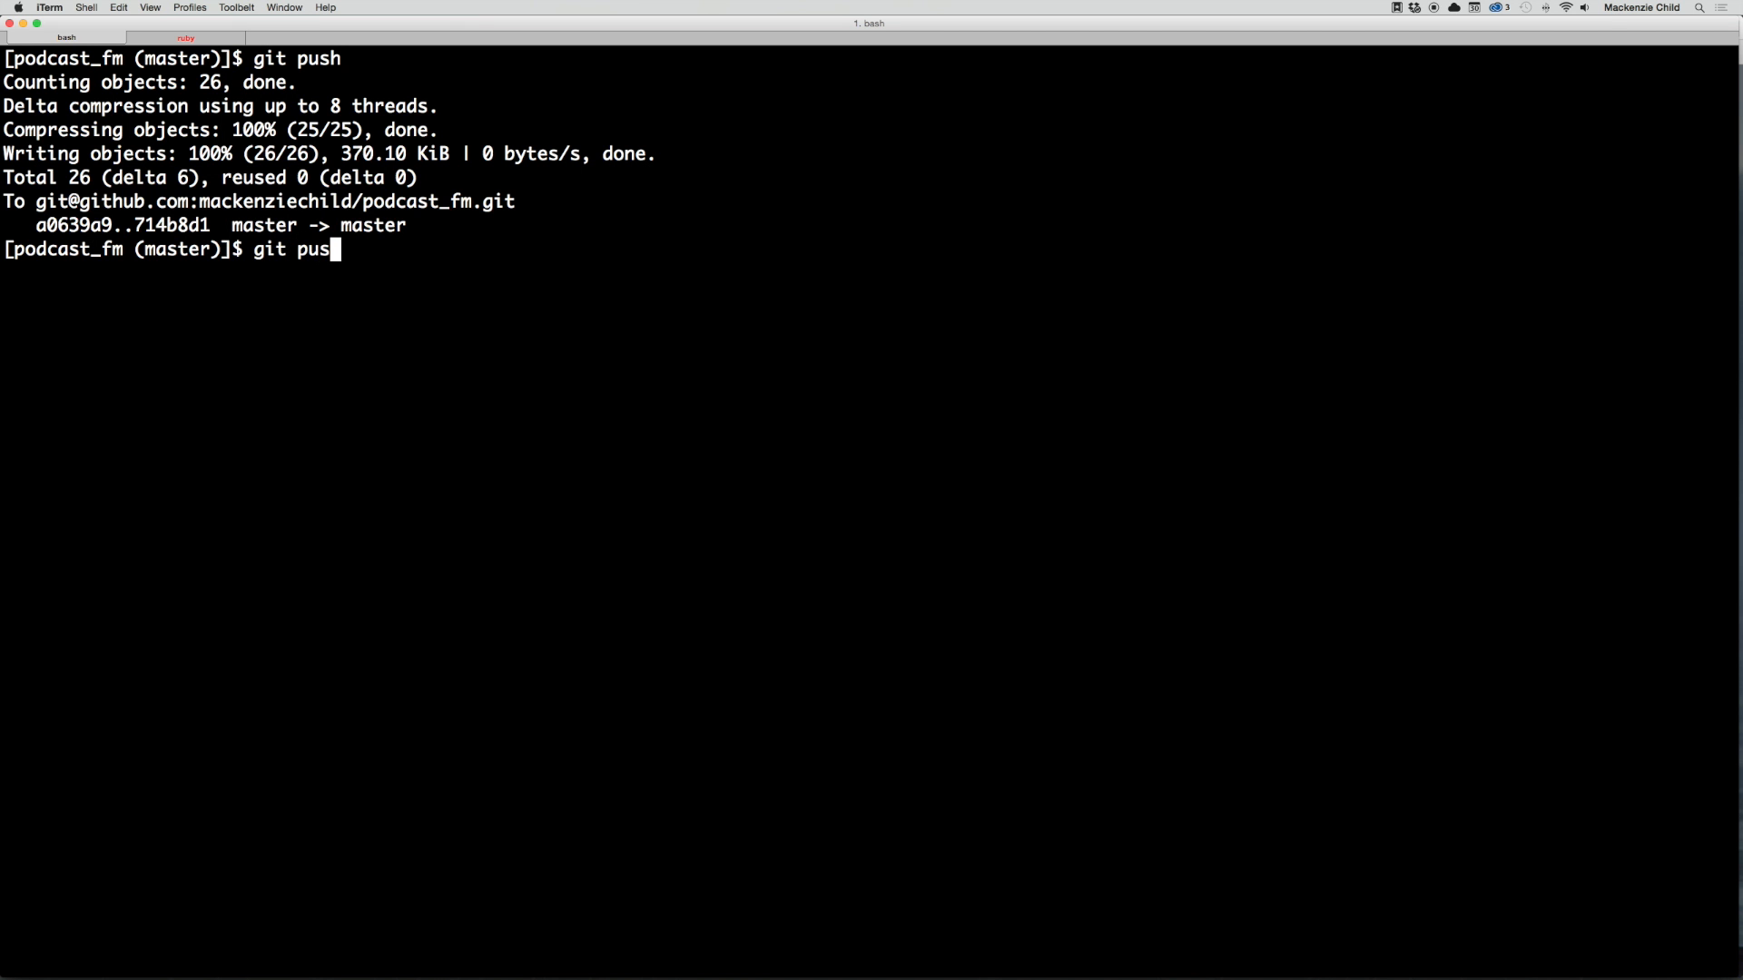
type("heroku mas")
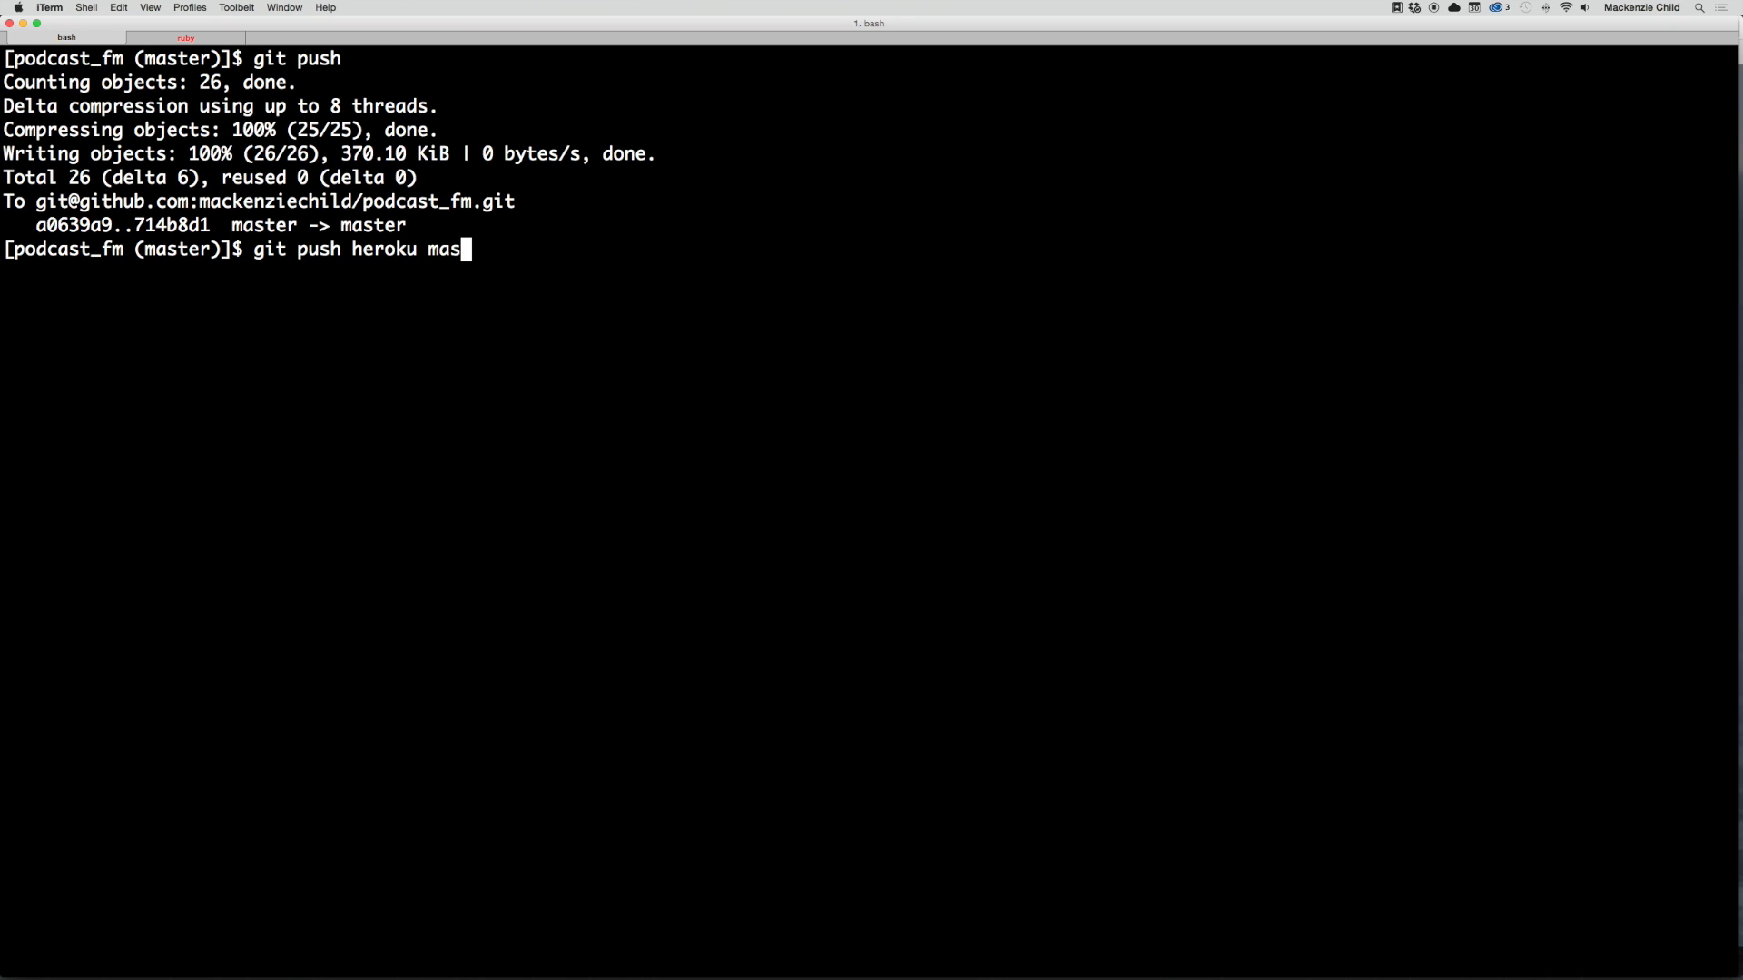
key("Return")
type("heroku open")
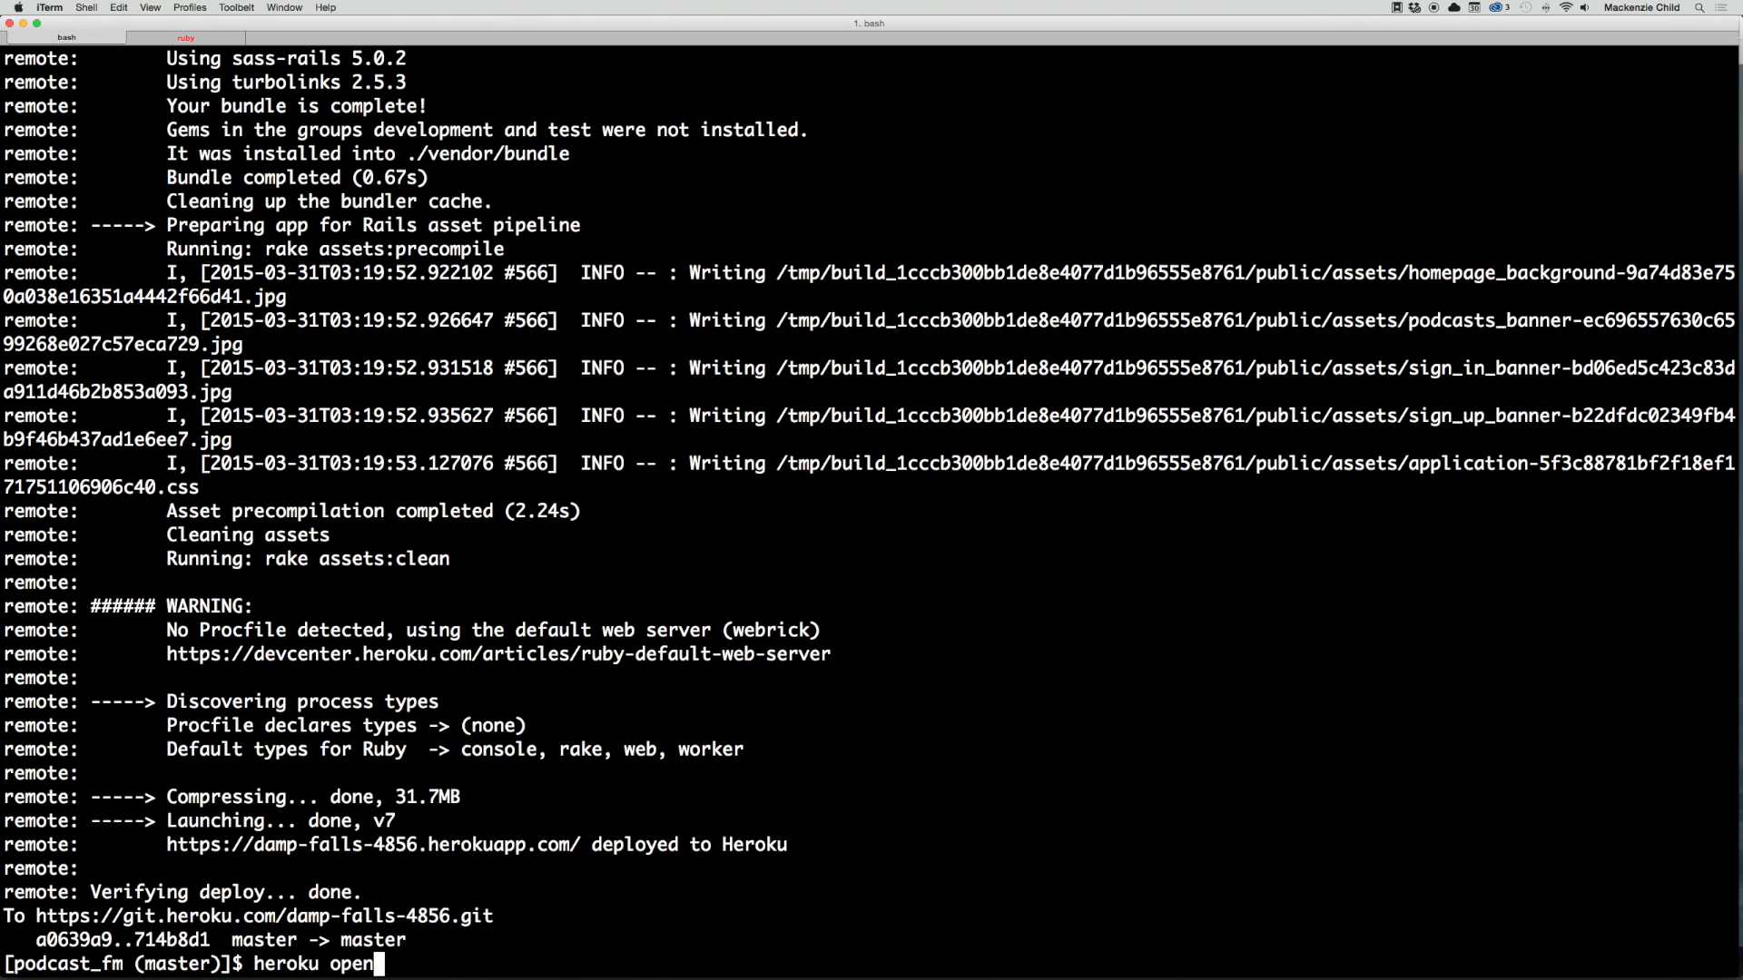
key("Return")
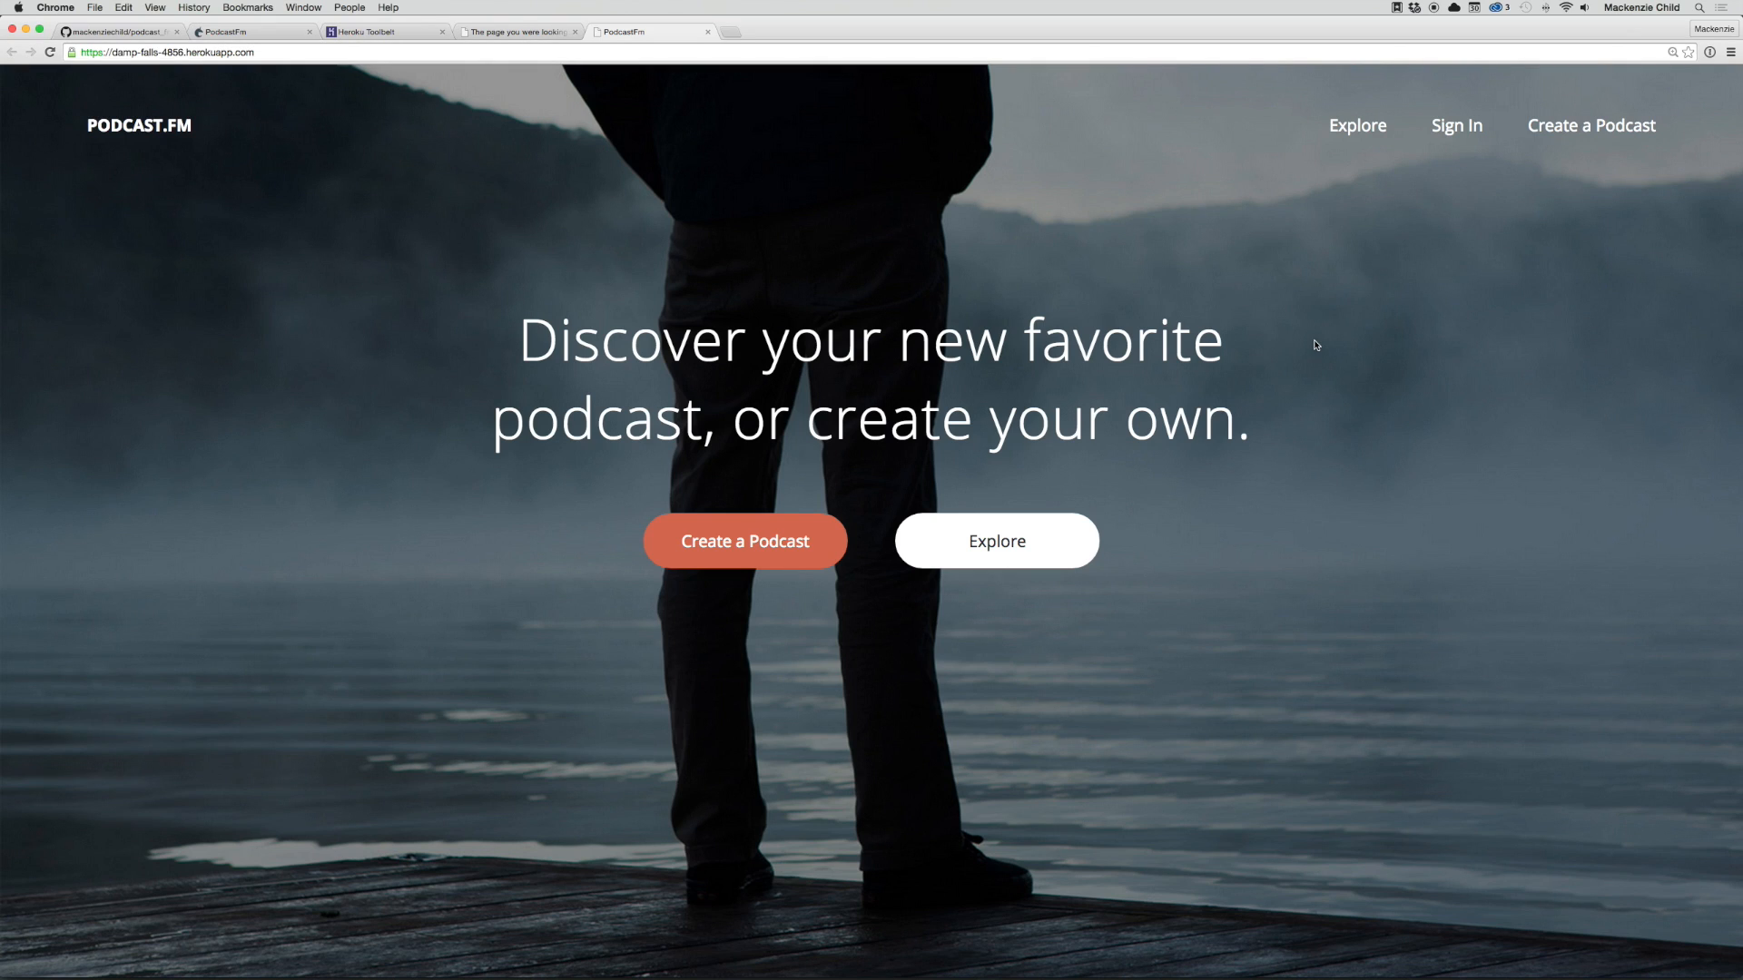
Step: Look over the deployed damp-falls-4856.herokuapp.com welcome page matching the local design
left_click(132, 53)
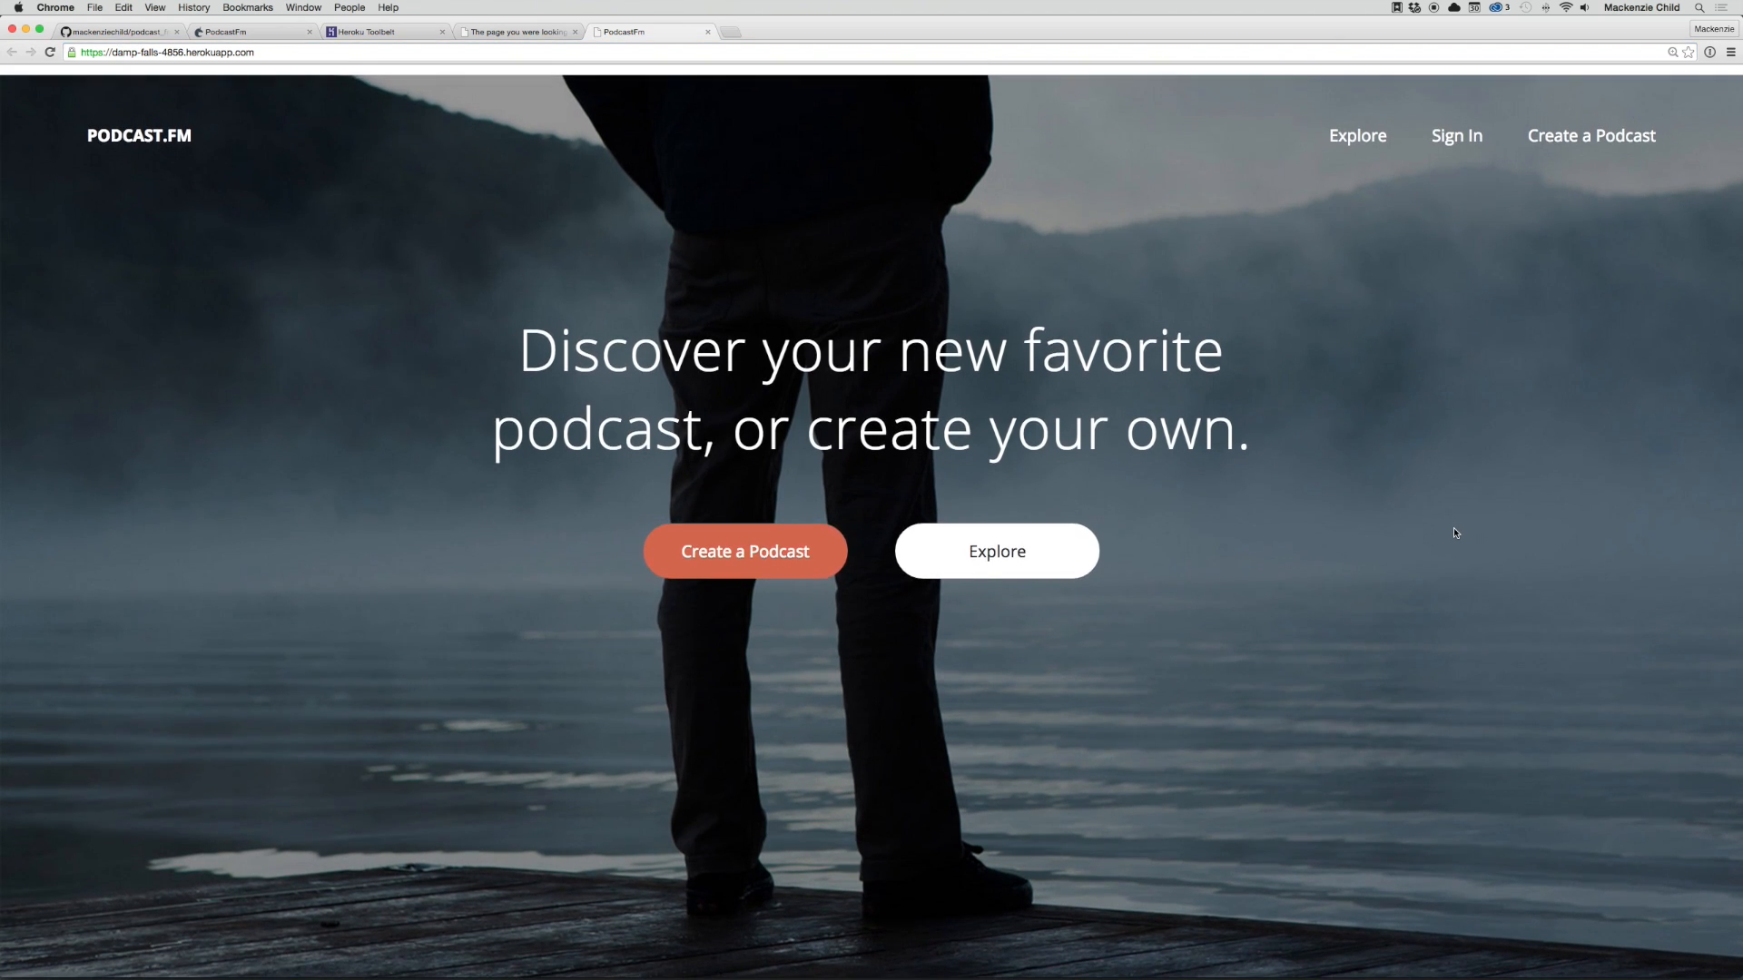
scroll("up", 3)
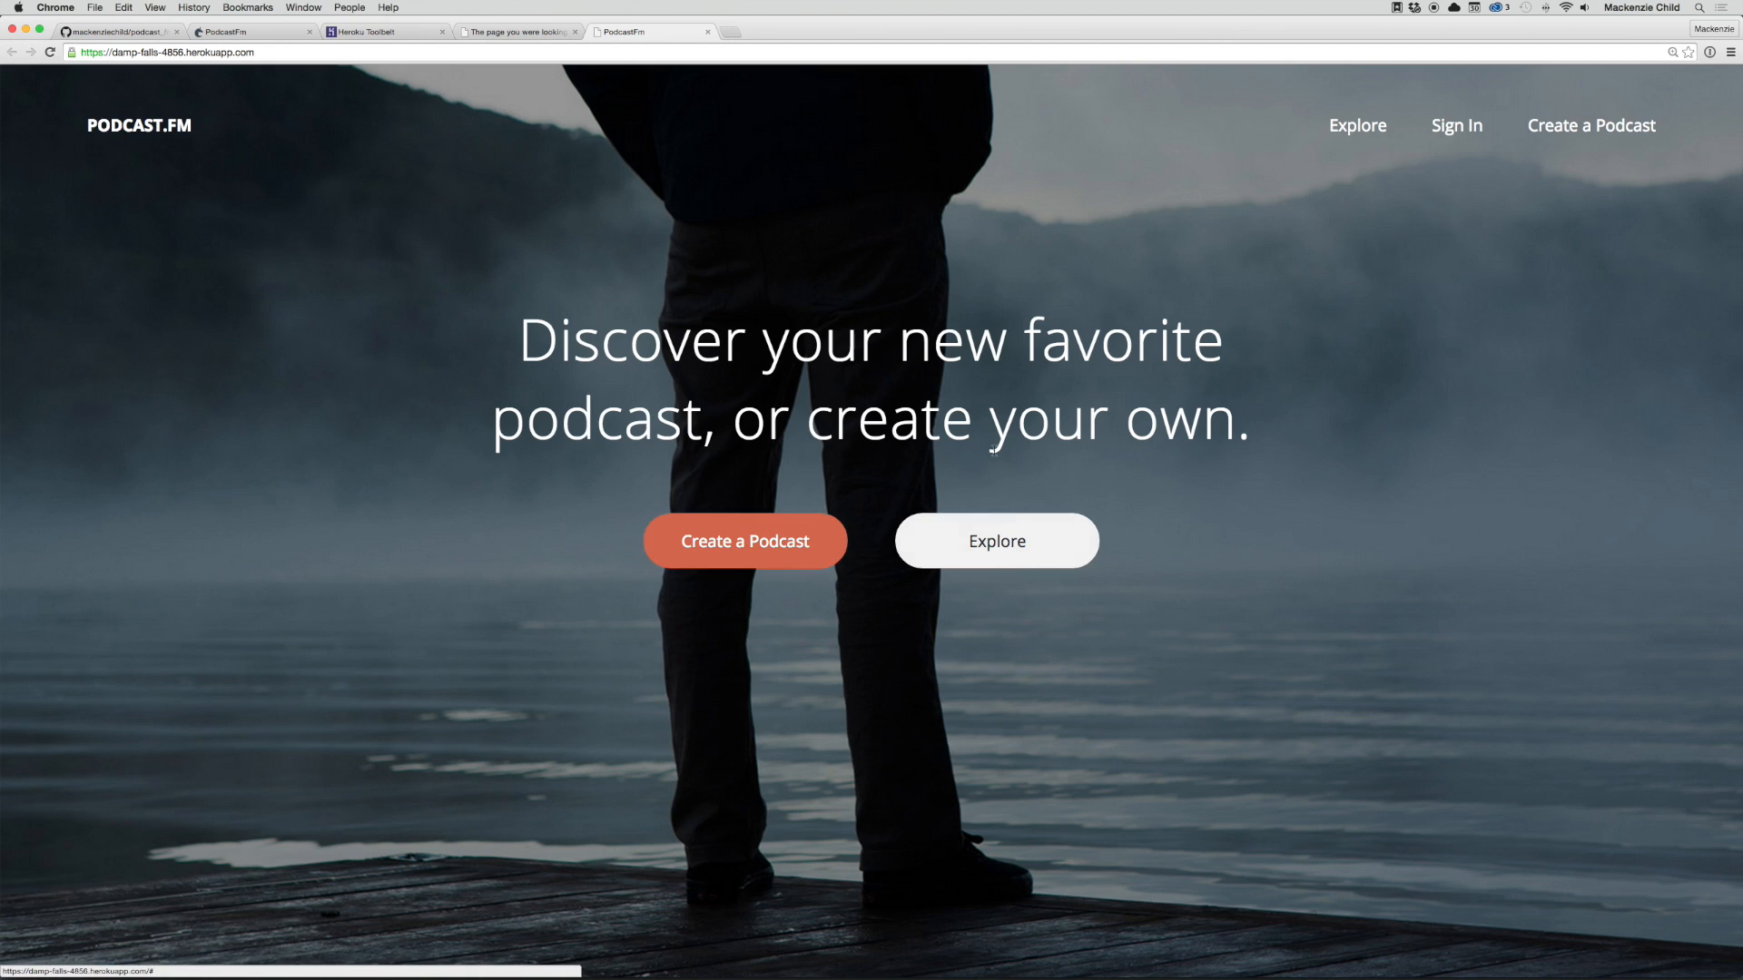